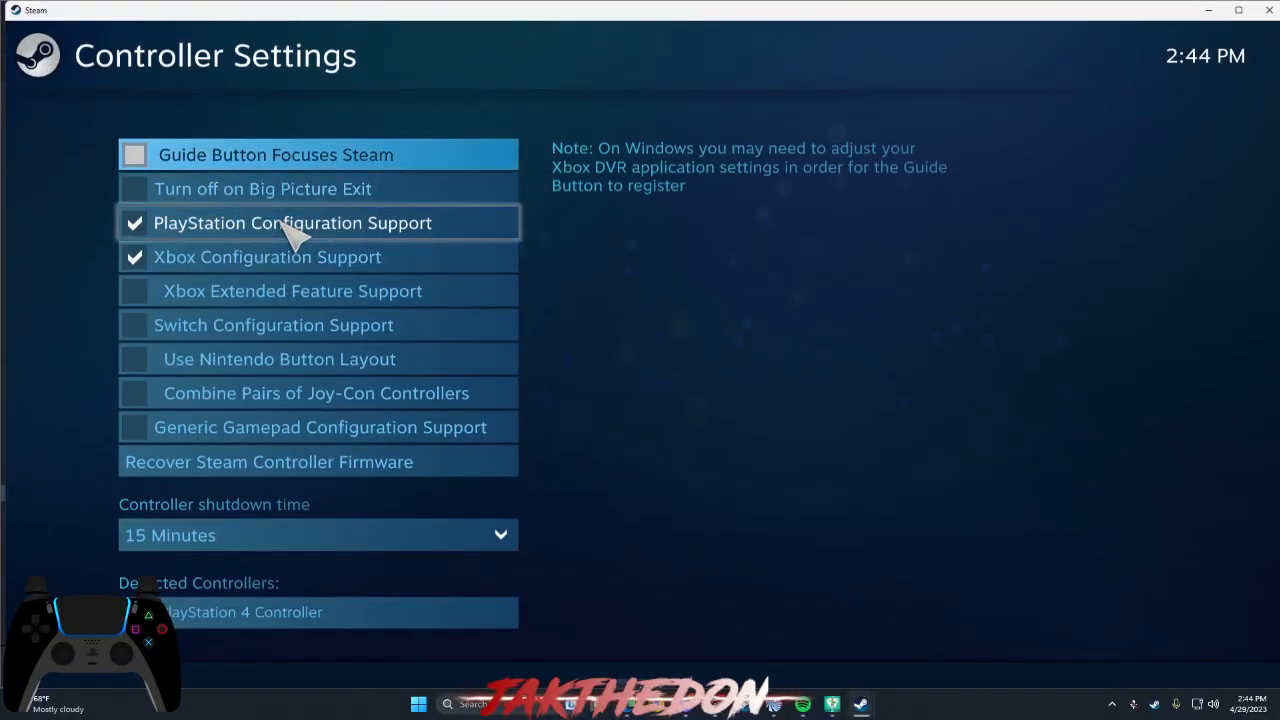
{"action": "mouse_move", "coordinate": [410, 245]}
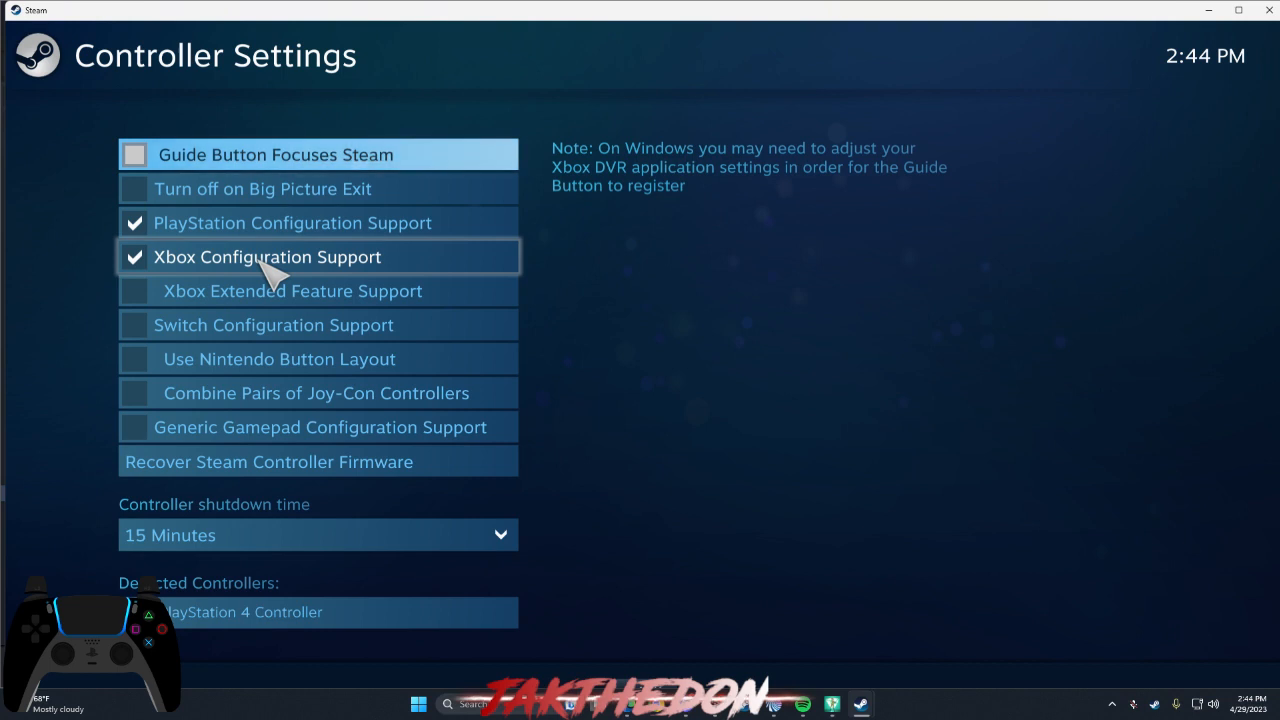
{"action": "mouse_move", "coordinate": [350, 266]}
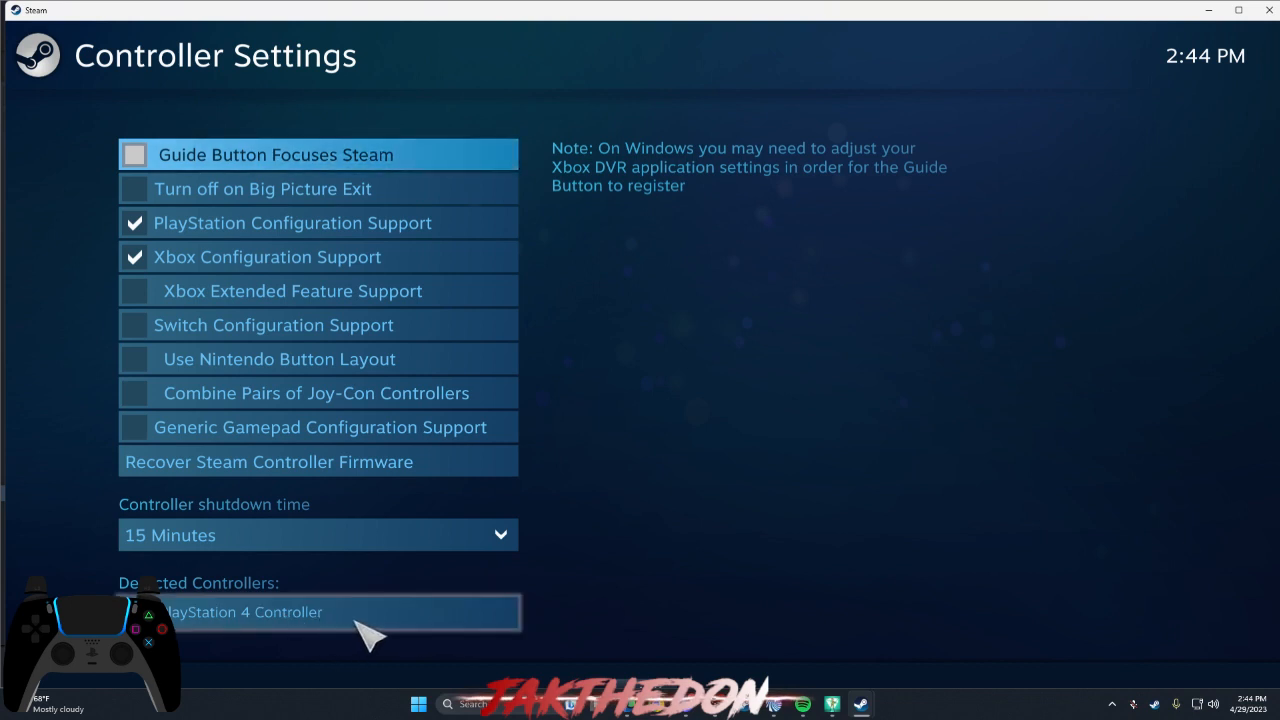
{"action": "mouse_move", "coordinate": [917, 580]}
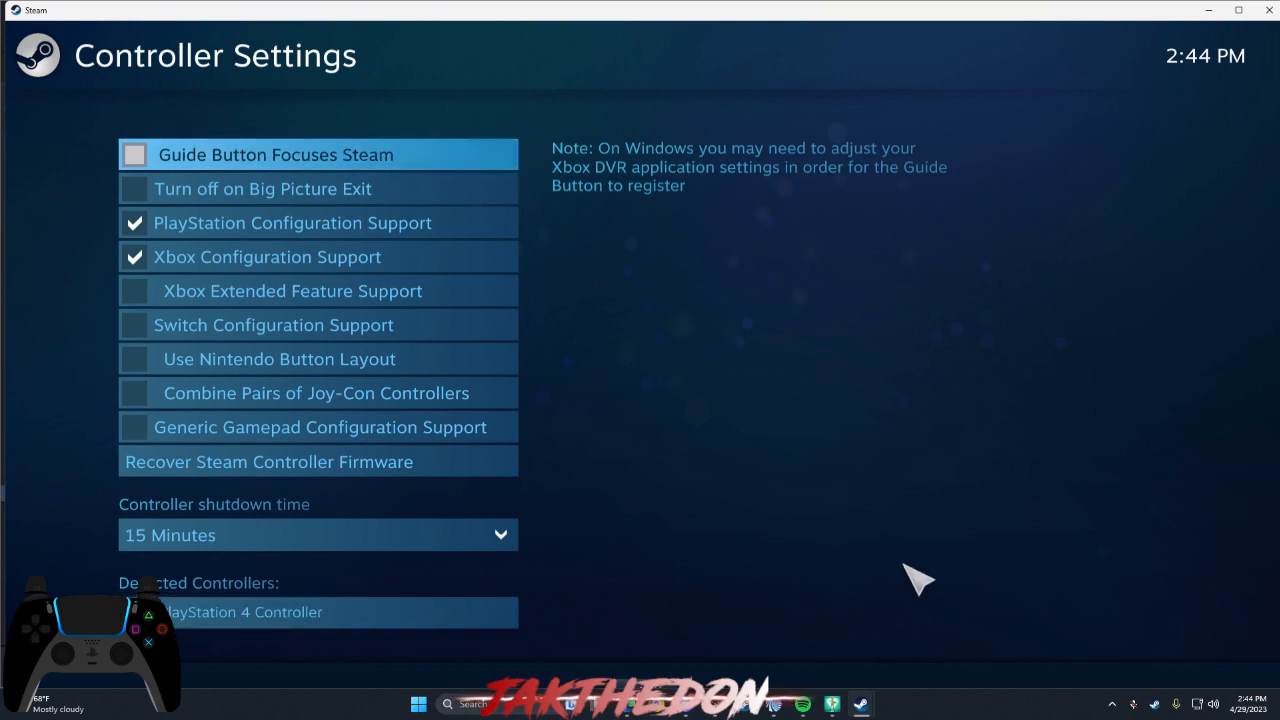
{"action": "mouse_move", "coordinate": [700, 613]}
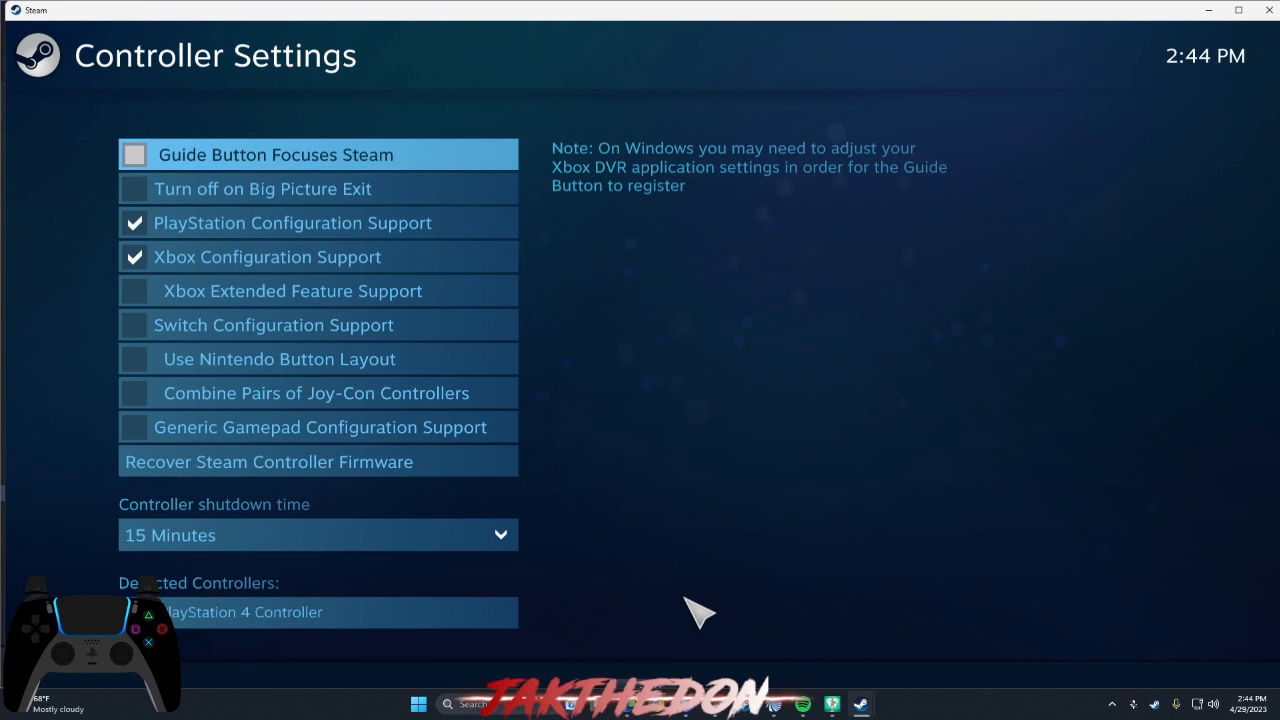
{"action": "mouse_move", "coordinate": [620, 543]}
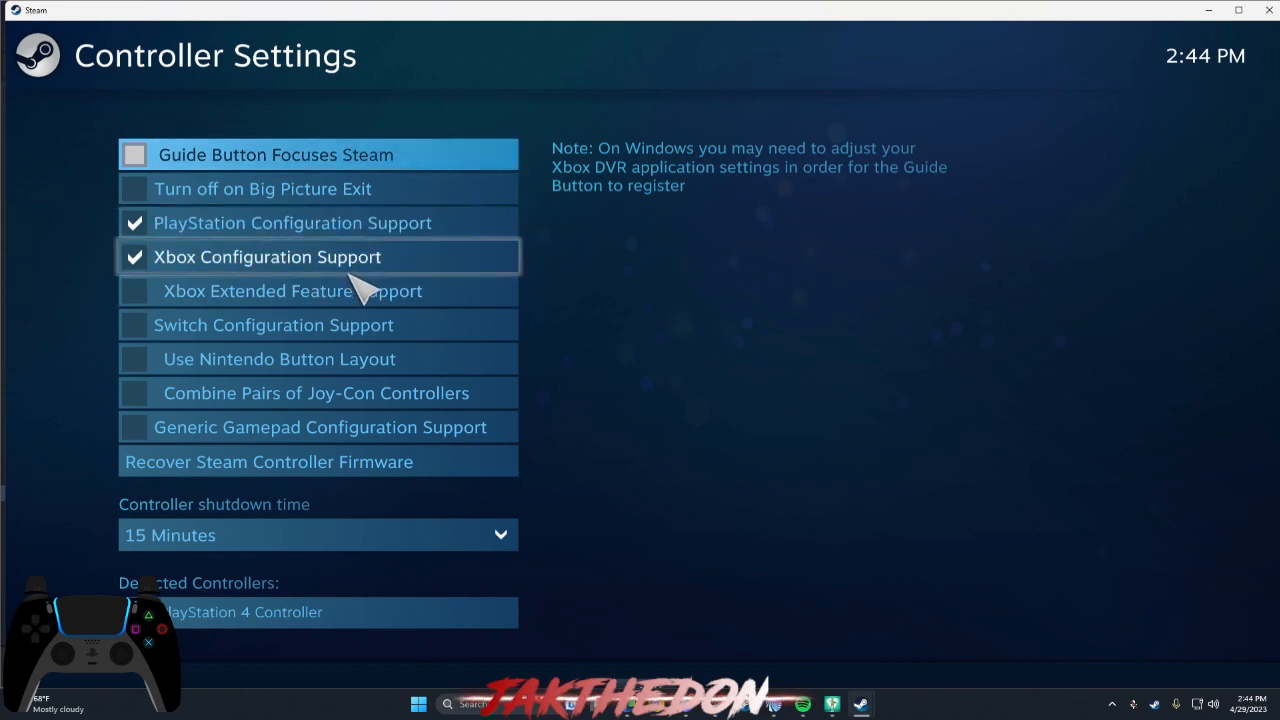
{"action": "mouse_move", "coordinate": [665, 373]}
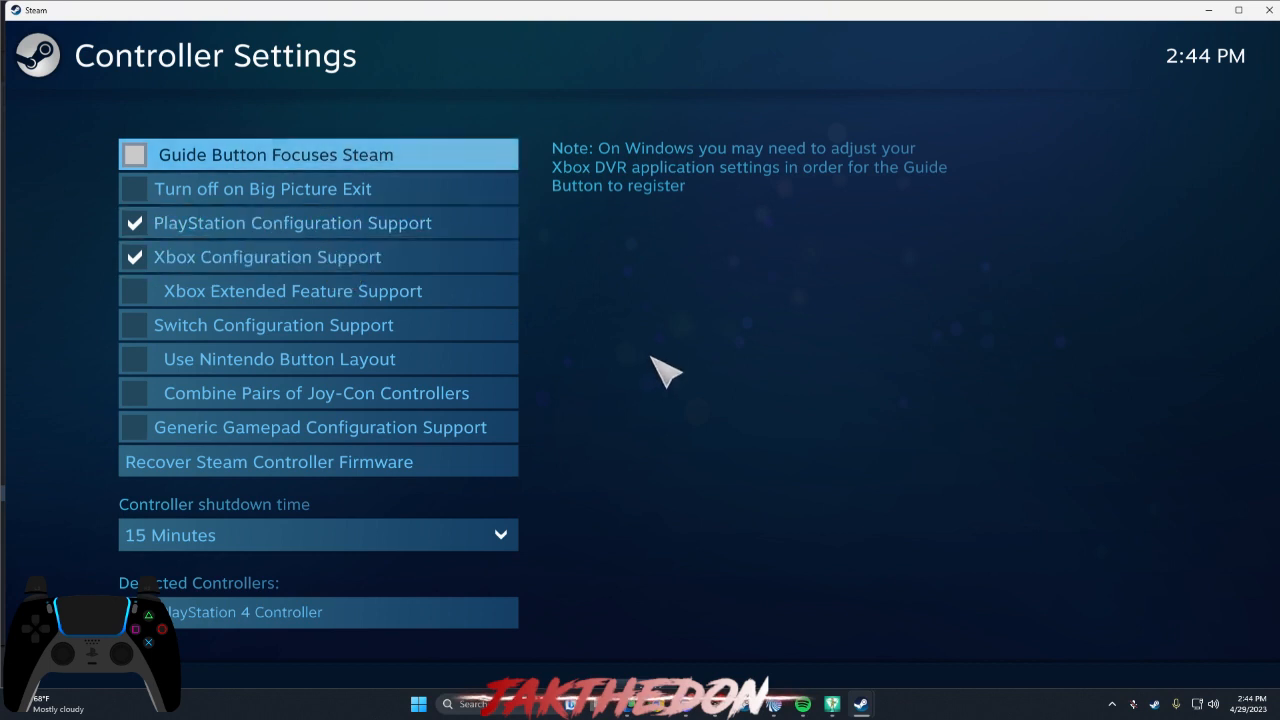
{"action": "mouse_move", "coordinate": [210, 270]}
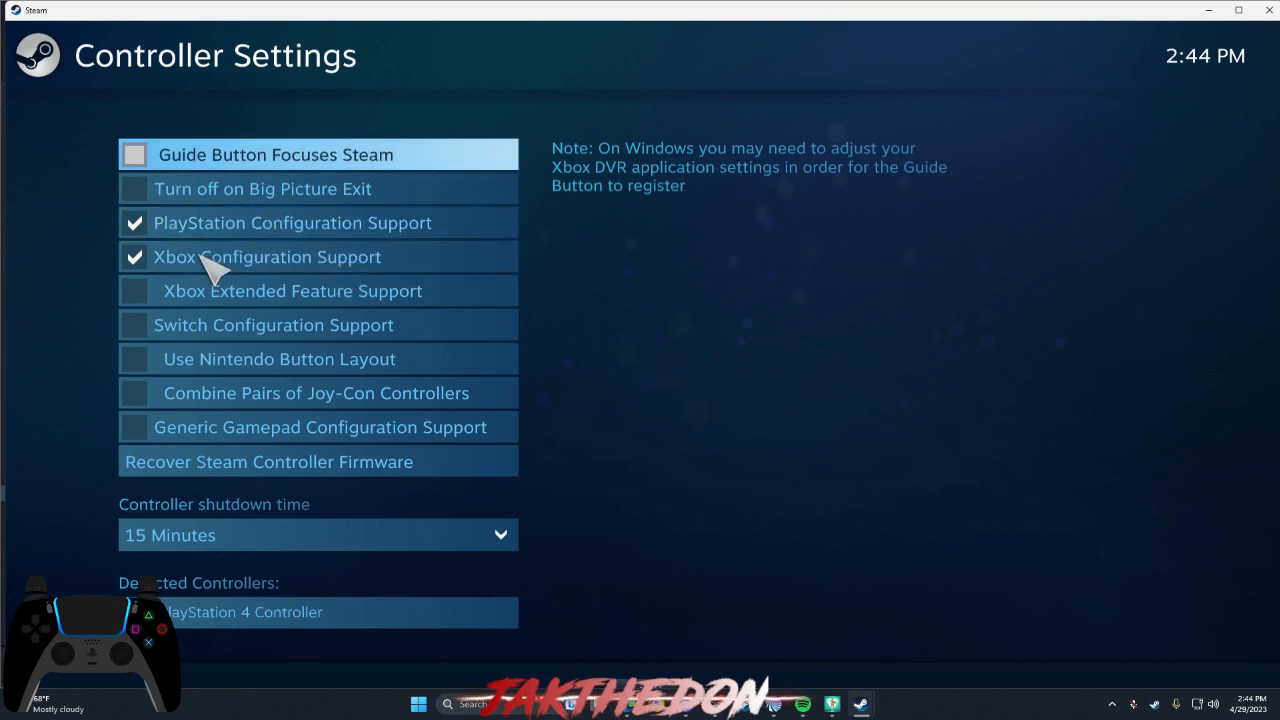
{"action": "mouse_move", "coordinate": [318, 257]}
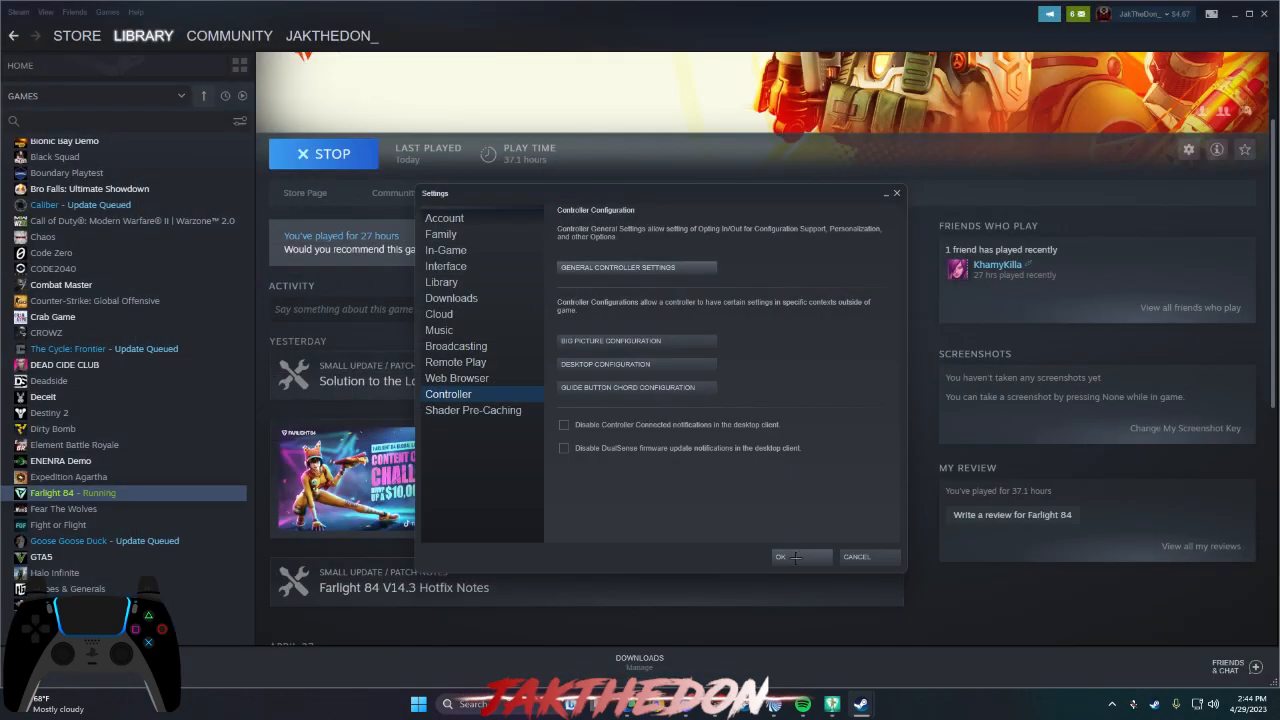
- Close Steam Settings with OK and open Farlight 84's Properties from the library
{"action": "left_click", "coordinate": [779, 556]}
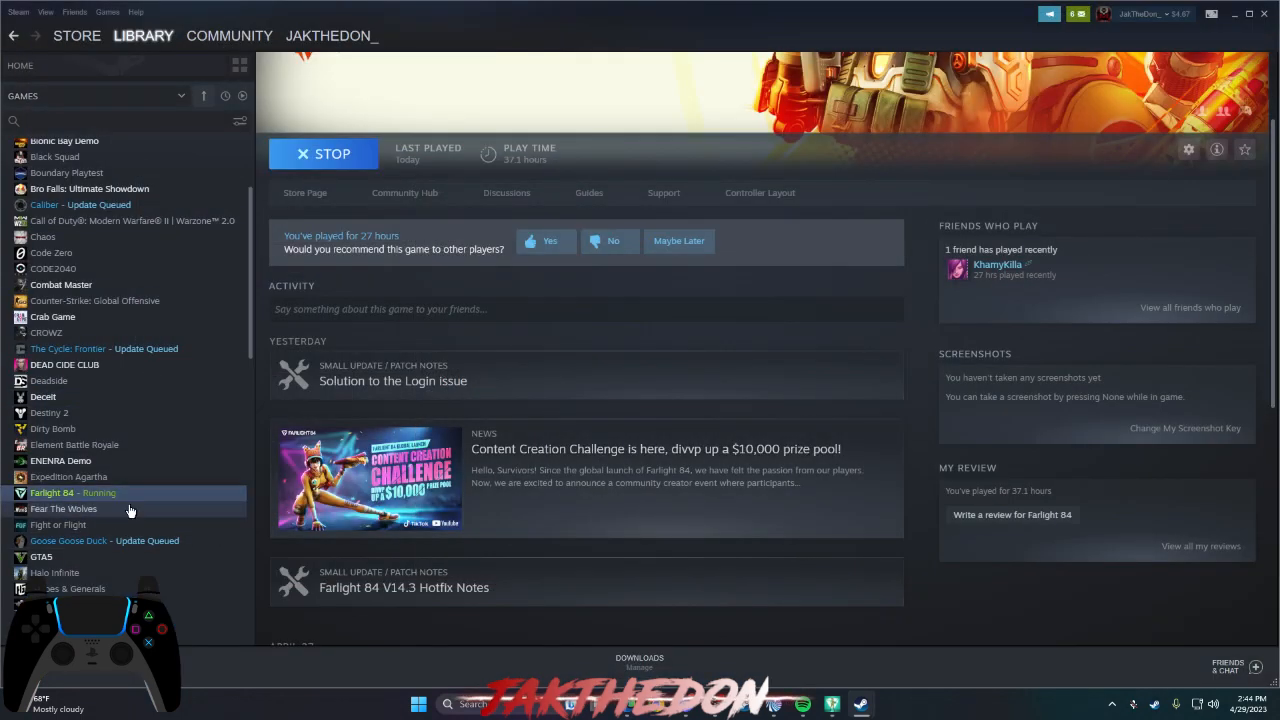
{"action": "right_click", "coordinate": [72, 492]}
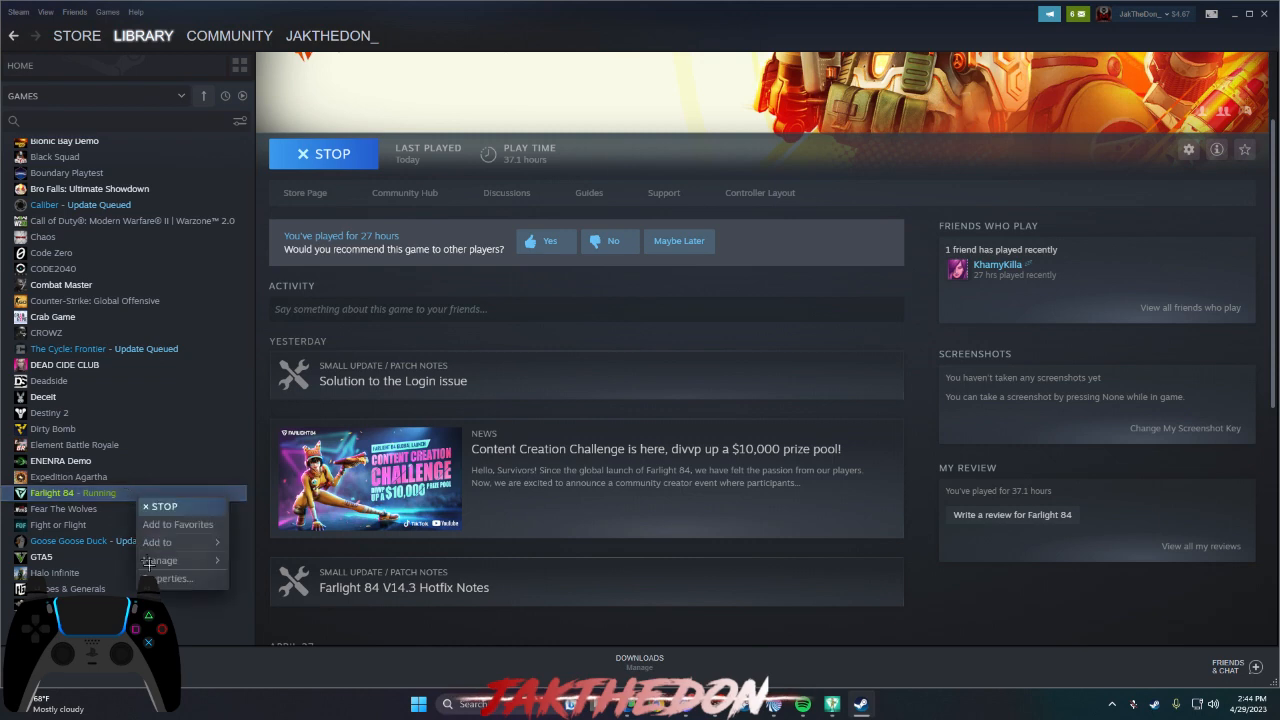
{"action": "left_click", "coordinate": [175, 578]}
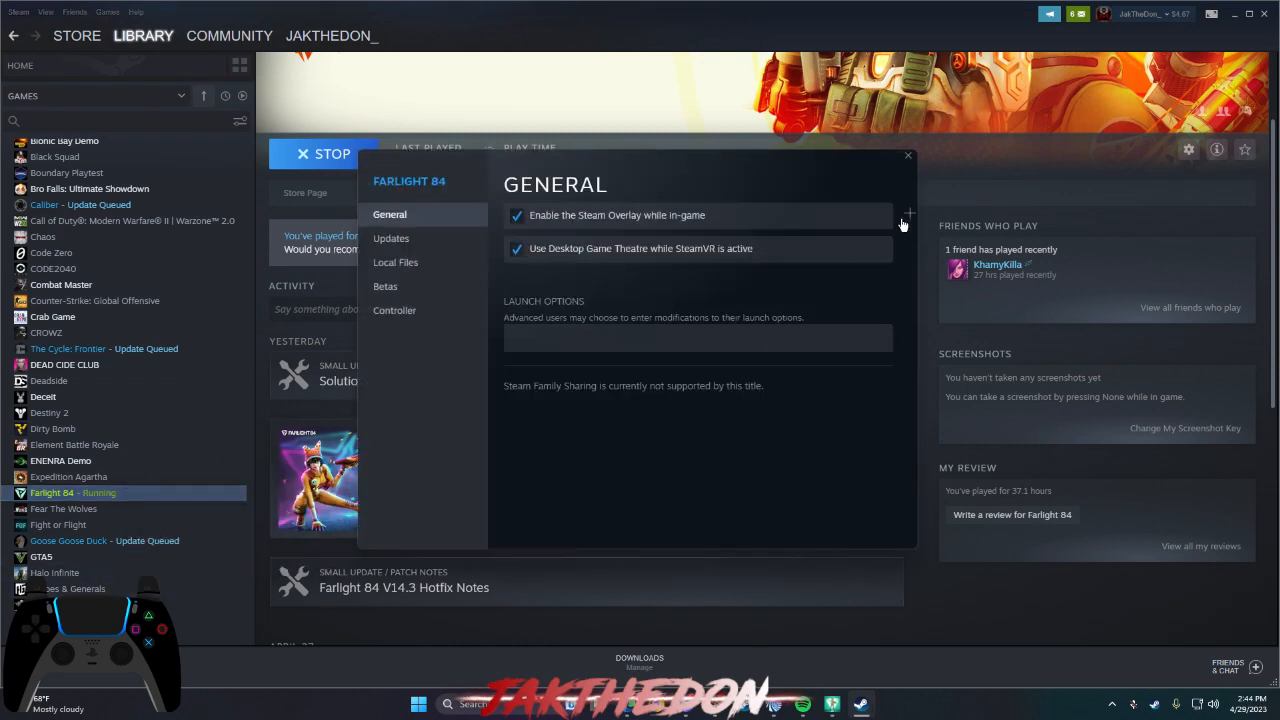
{"action": "left_click", "coordinate": [1189, 149]}
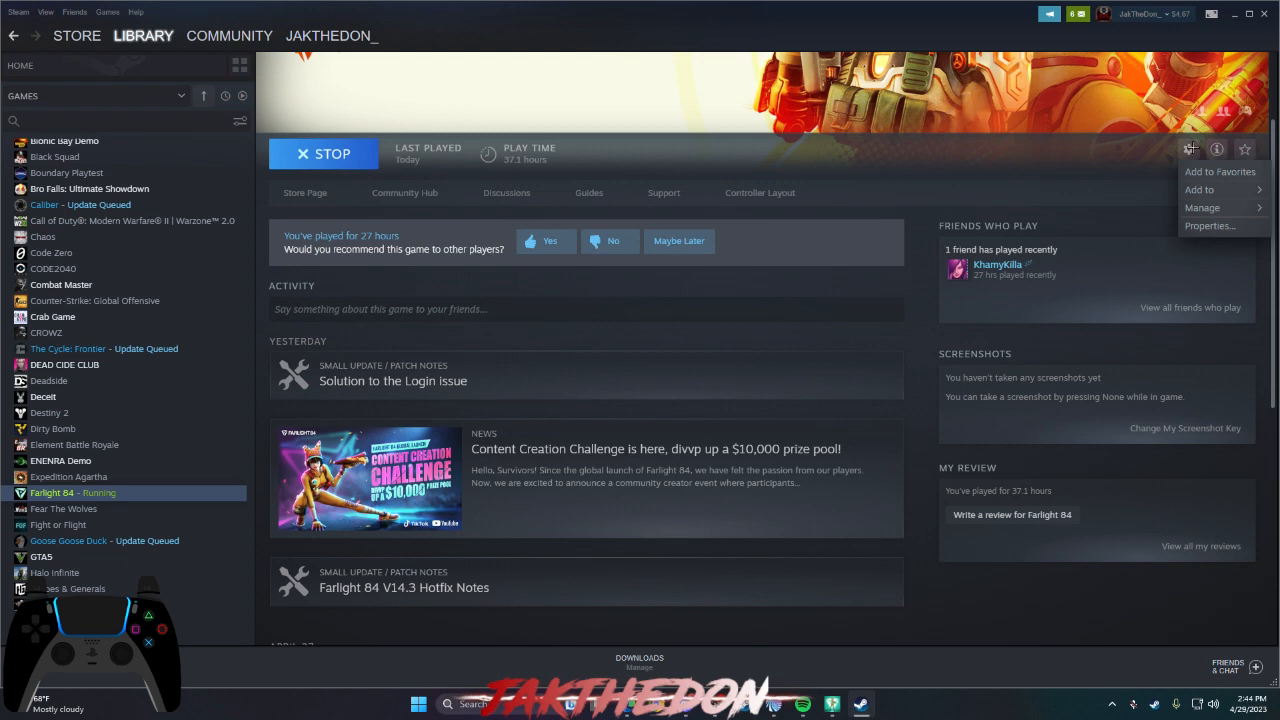
{"action": "left_click", "coordinate": [1209, 225]}
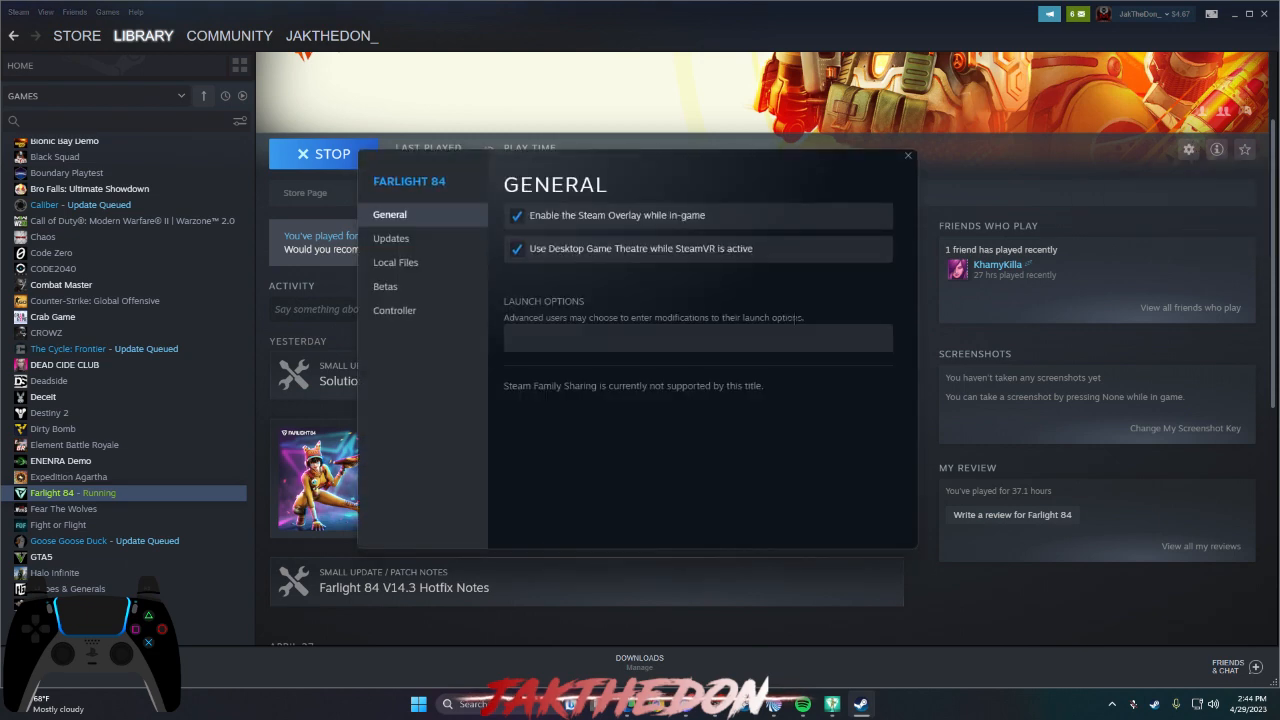
{"action": "mouse_move", "coordinate": [394, 310]}
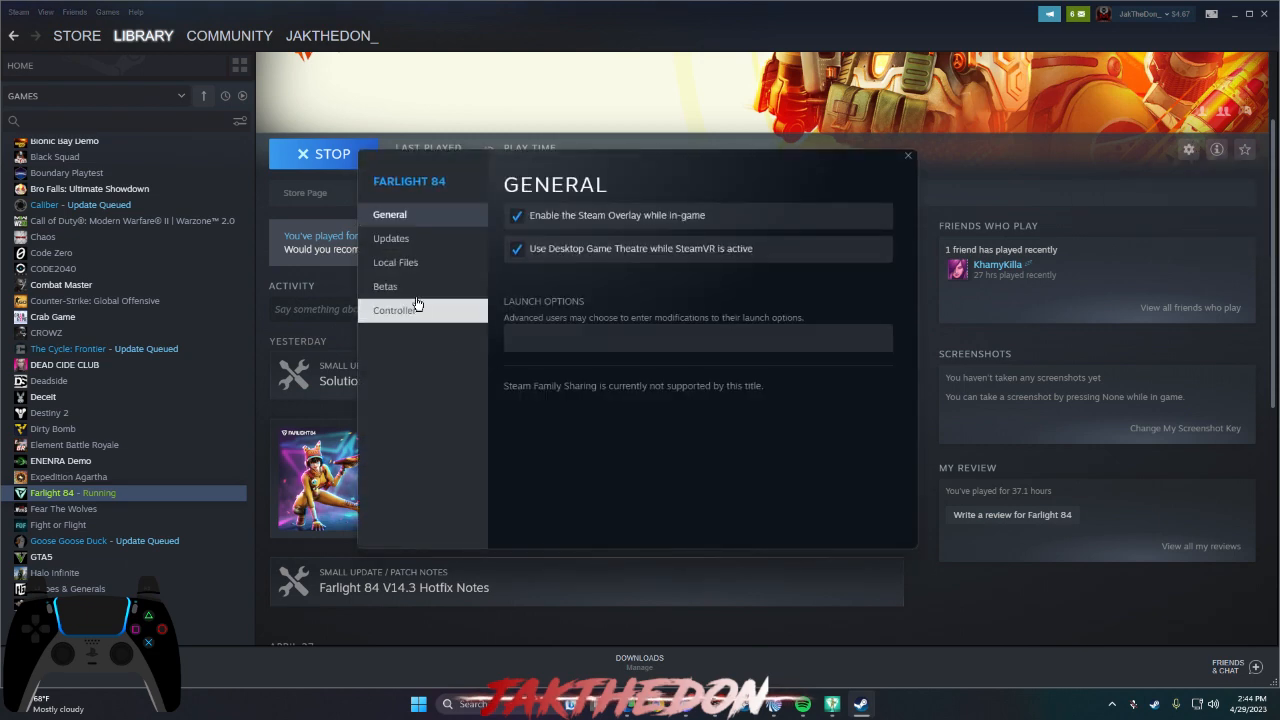
- Set Farlight 84's Steam Input override to use default settings, then close Properties
{"action": "left_click", "coordinate": [393, 310]}
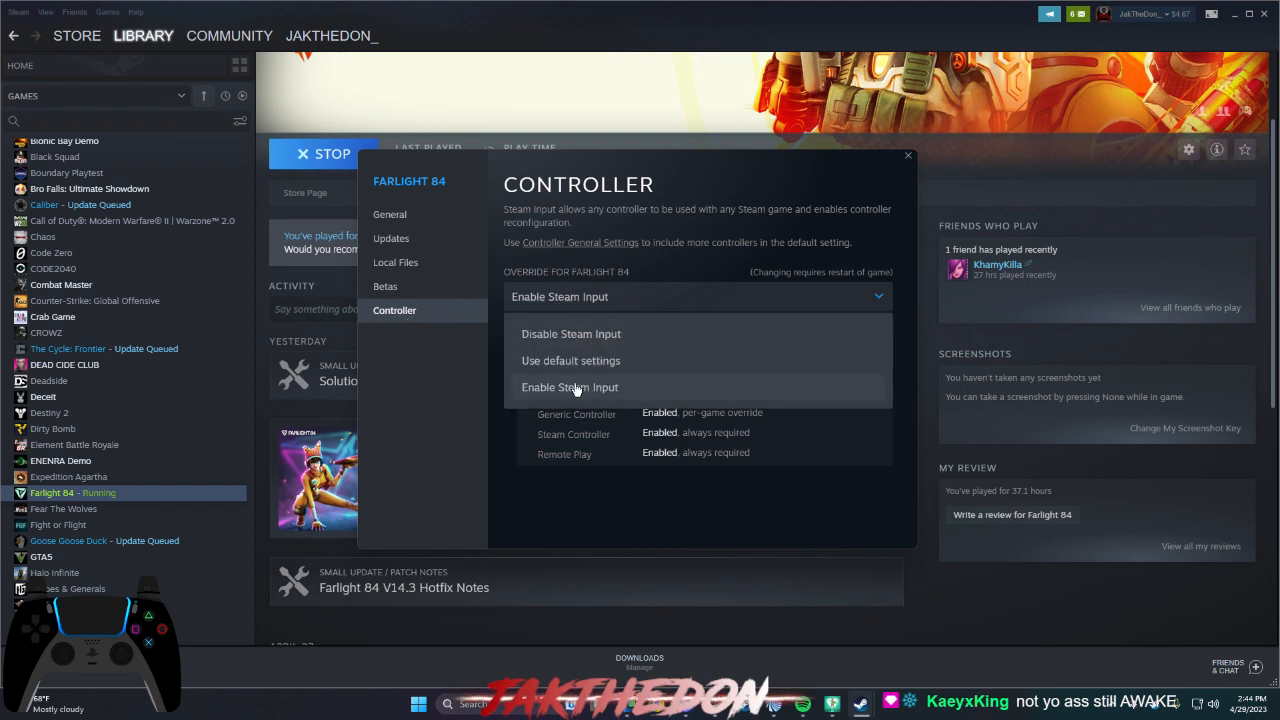
{"action": "left_click", "coordinate": [570, 360]}
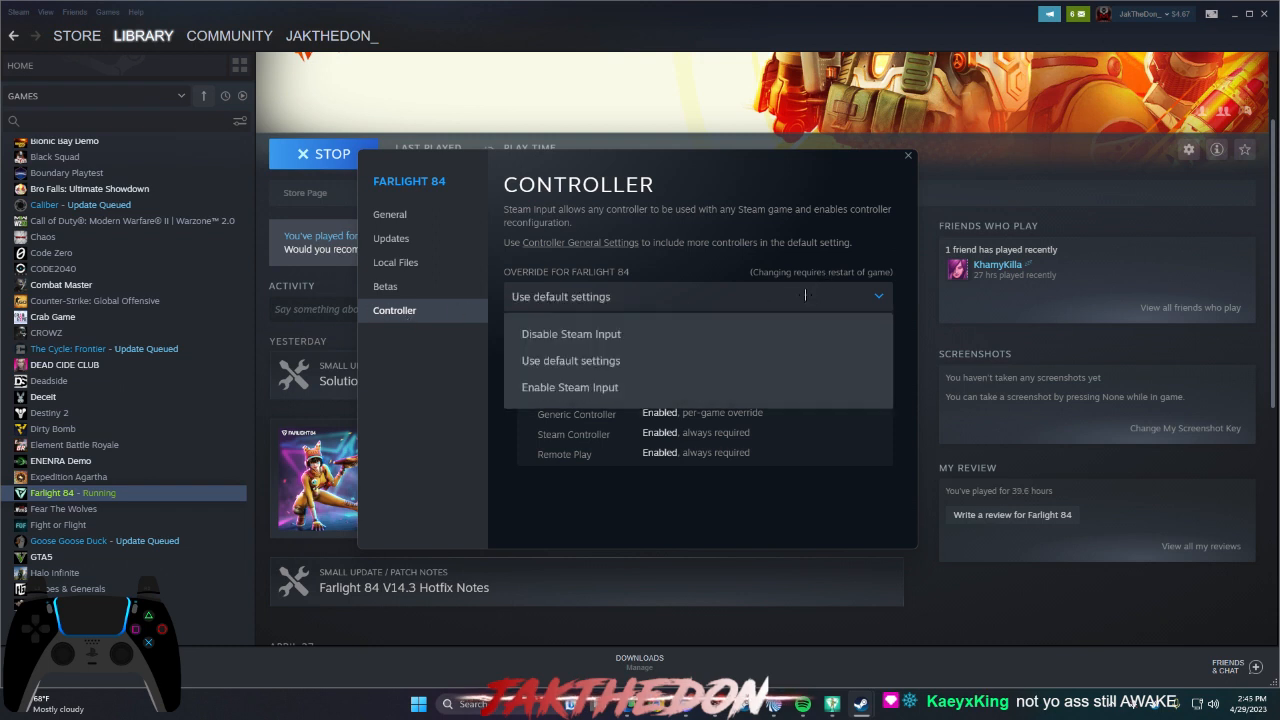
{"action": "left_click", "coordinate": [570, 387]}
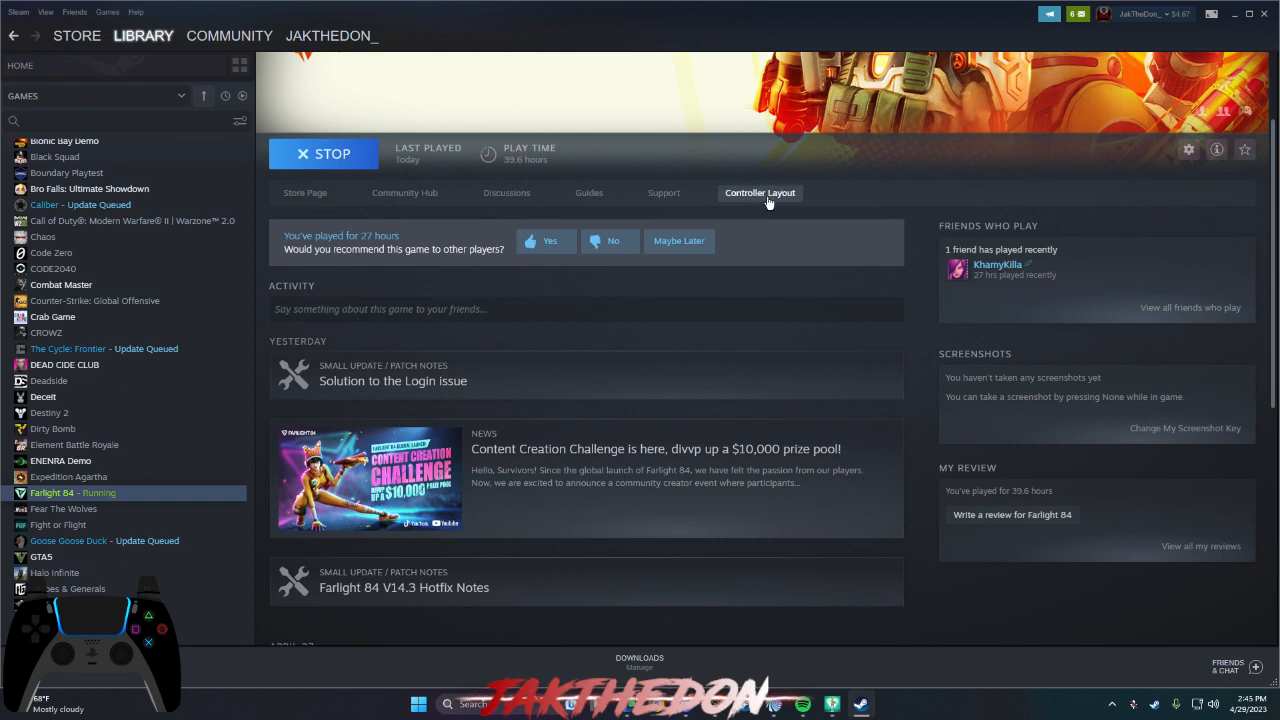
- Open Farlight 84's Controller Layout and its Load new Layout browser showing the saved layout
{"action": "left_click", "coordinate": [759, 193]}
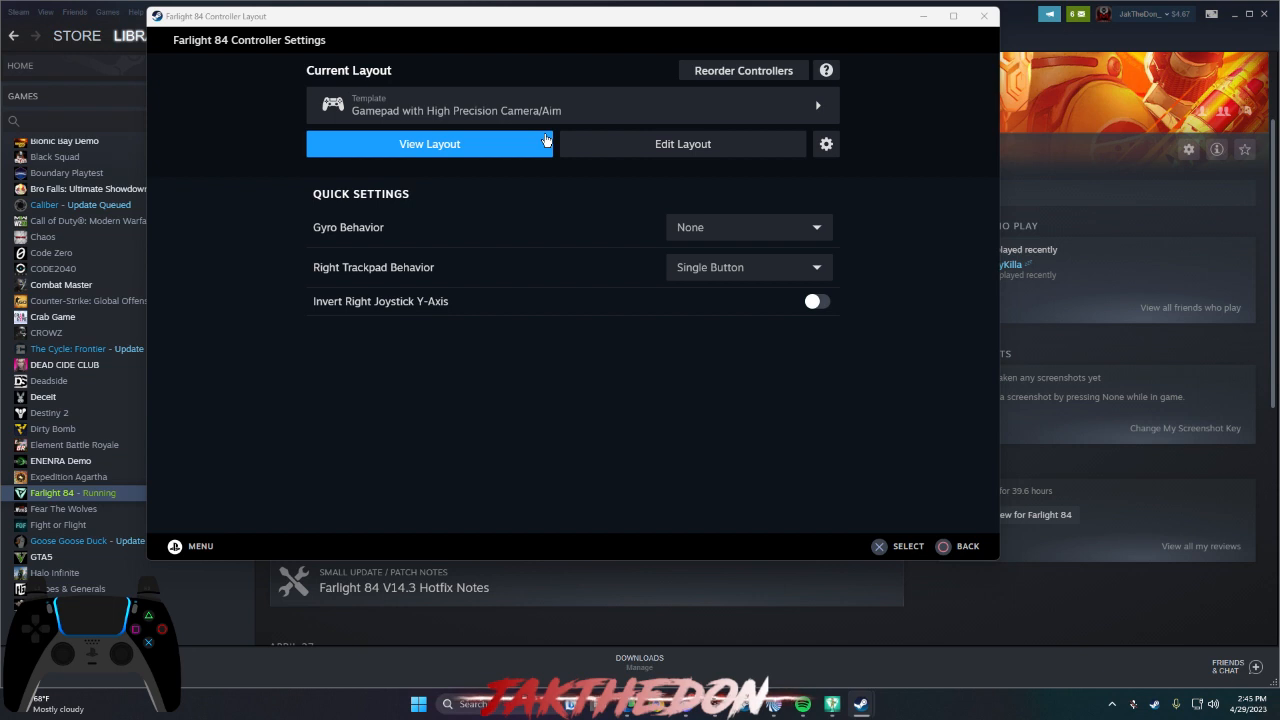
{"action": "mouse_move", "coordinate": [553, 140]}
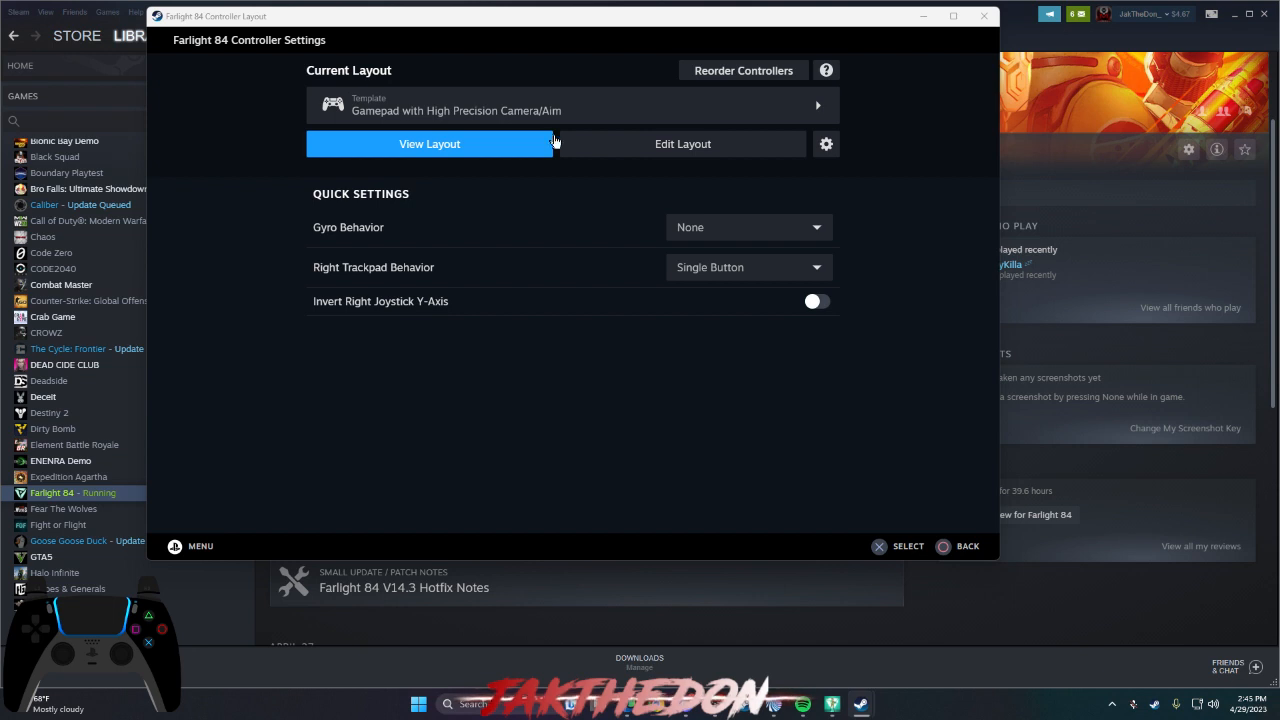
{"action": "mouse_move", "coordinate": [748, 151]}
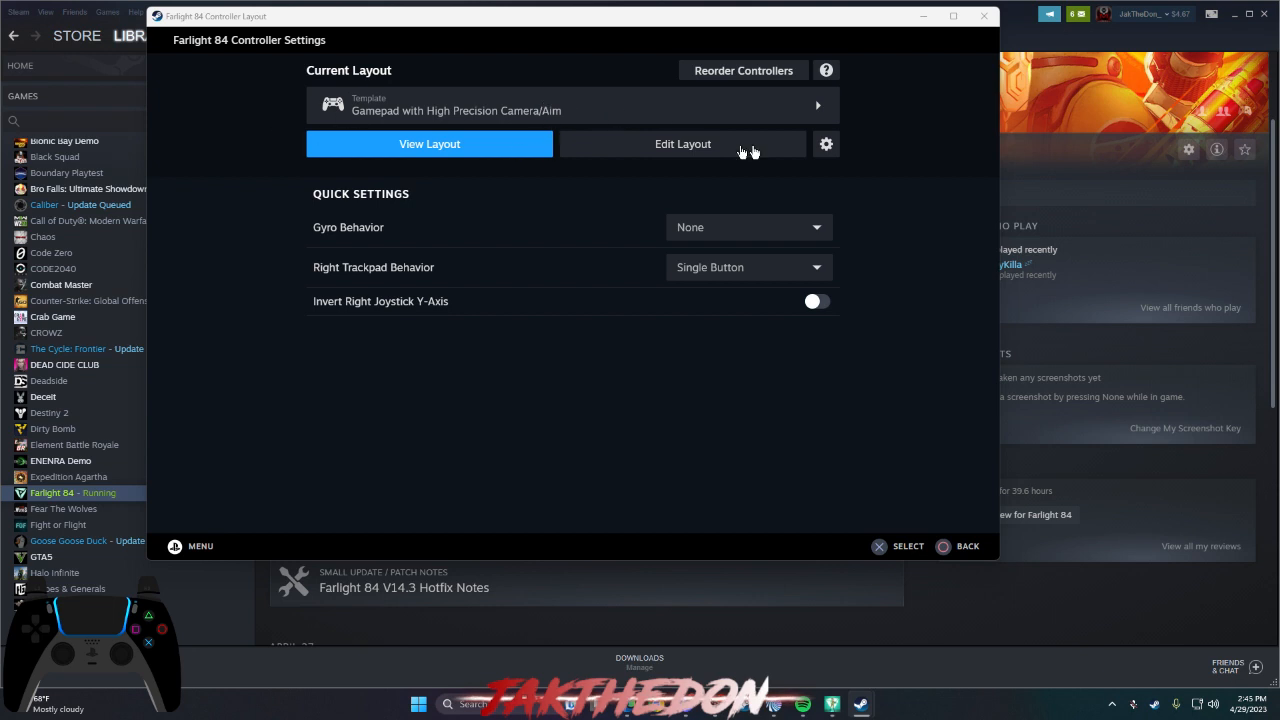
{"action": "mouse_move", "coordinate": [307, 121]}
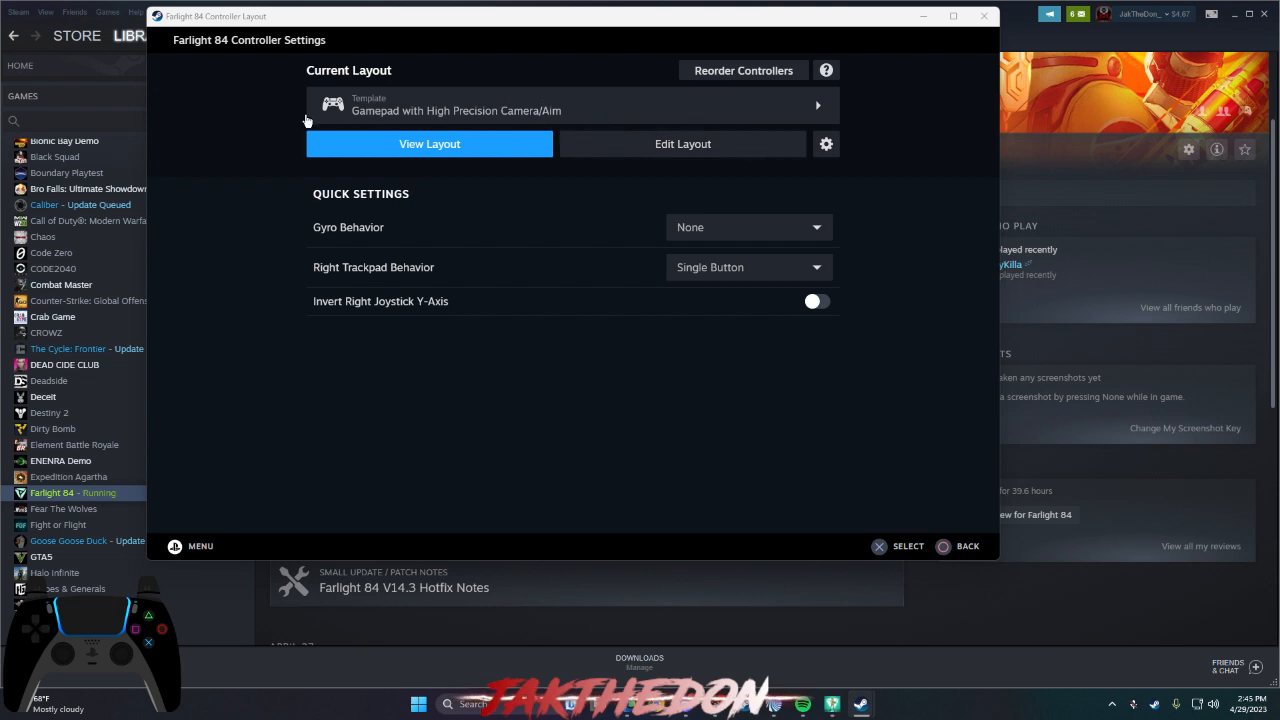
{"action": "mouse_move", "coordinate": [665, 126]}
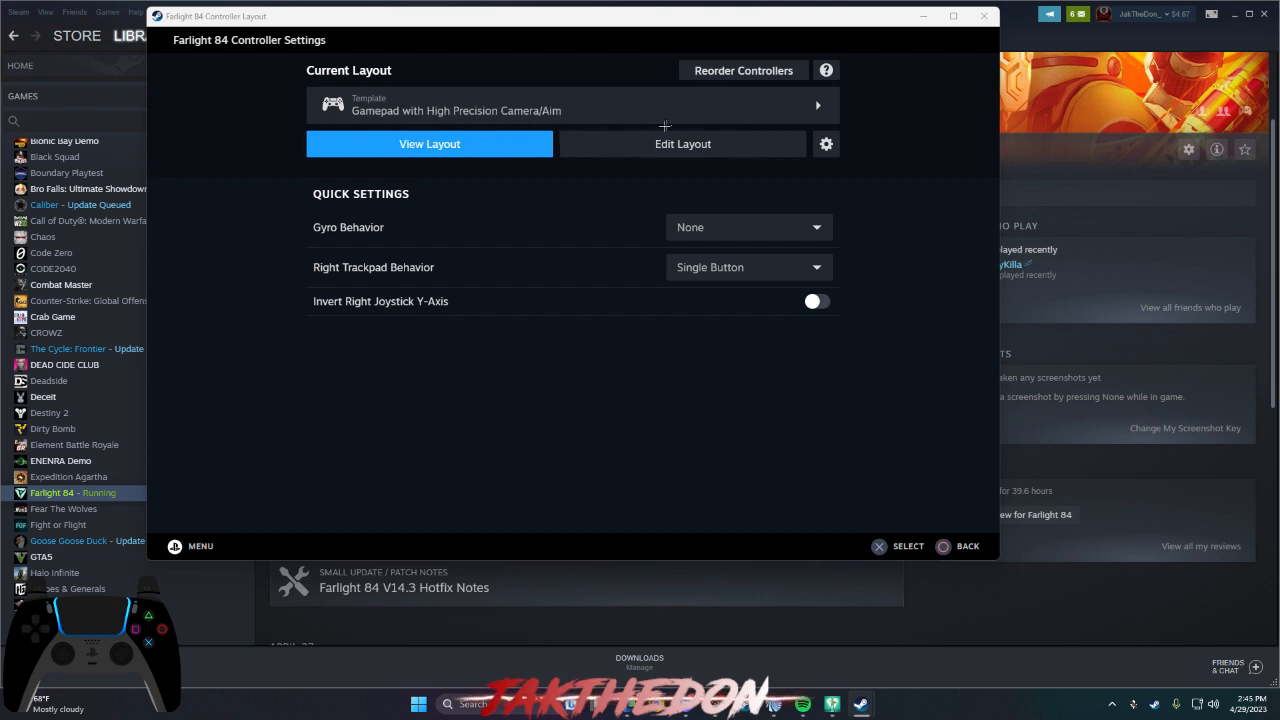
{"action": "mouse_move", "coordinate": [525, 110]}
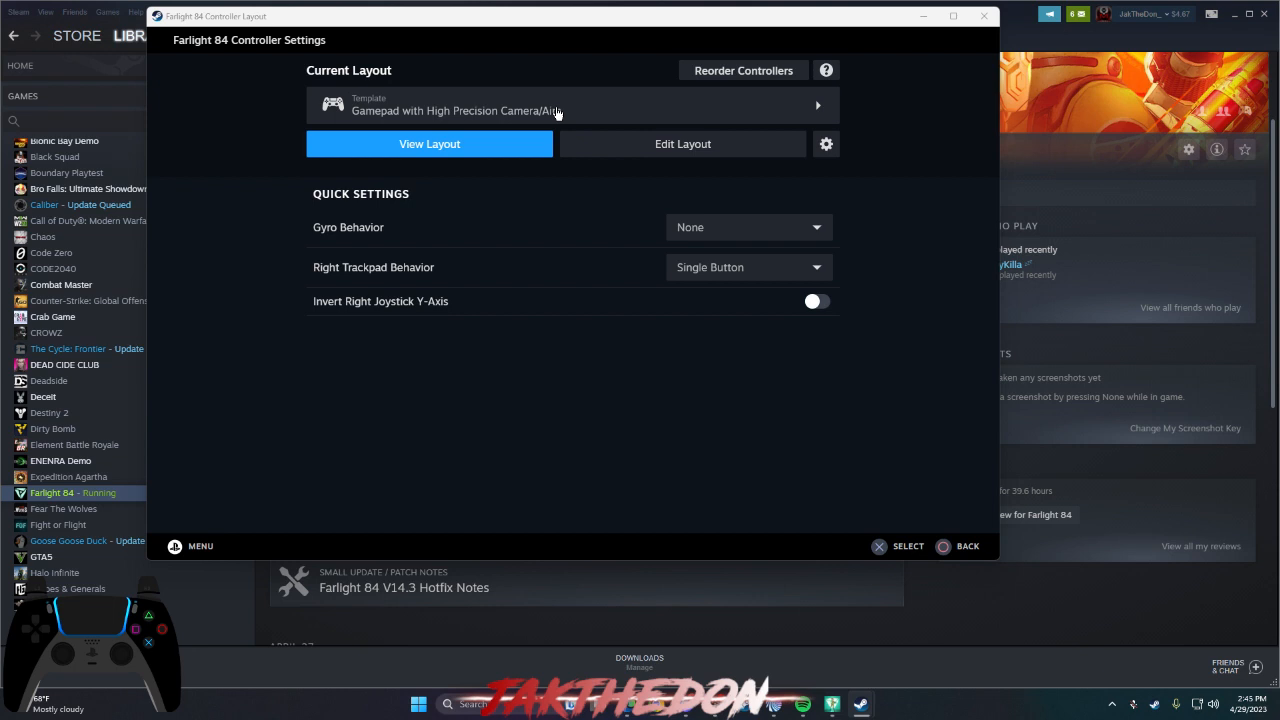
{"action": "left_click", "coordinate": [572, 105]}
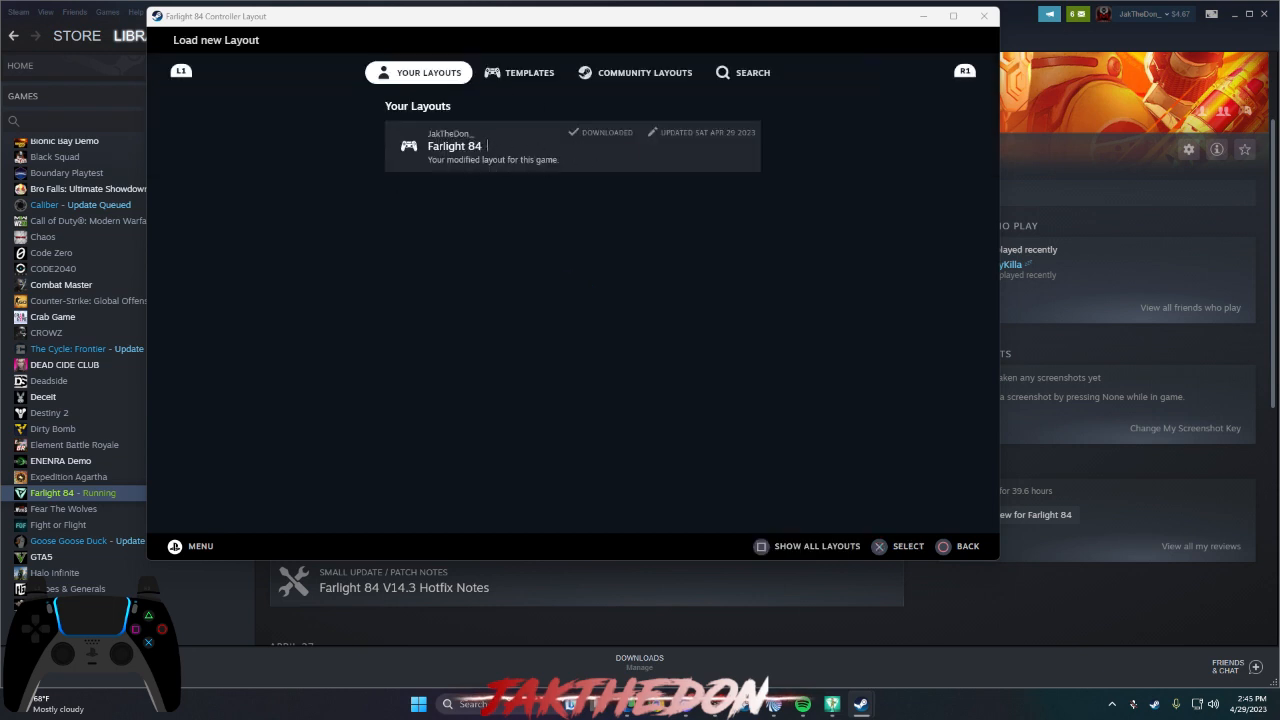
- Apply Valve's Keyboard (WASD) and Mouse template from the Templates list
{"action": "left_click", "coordinate": [519, 72]}
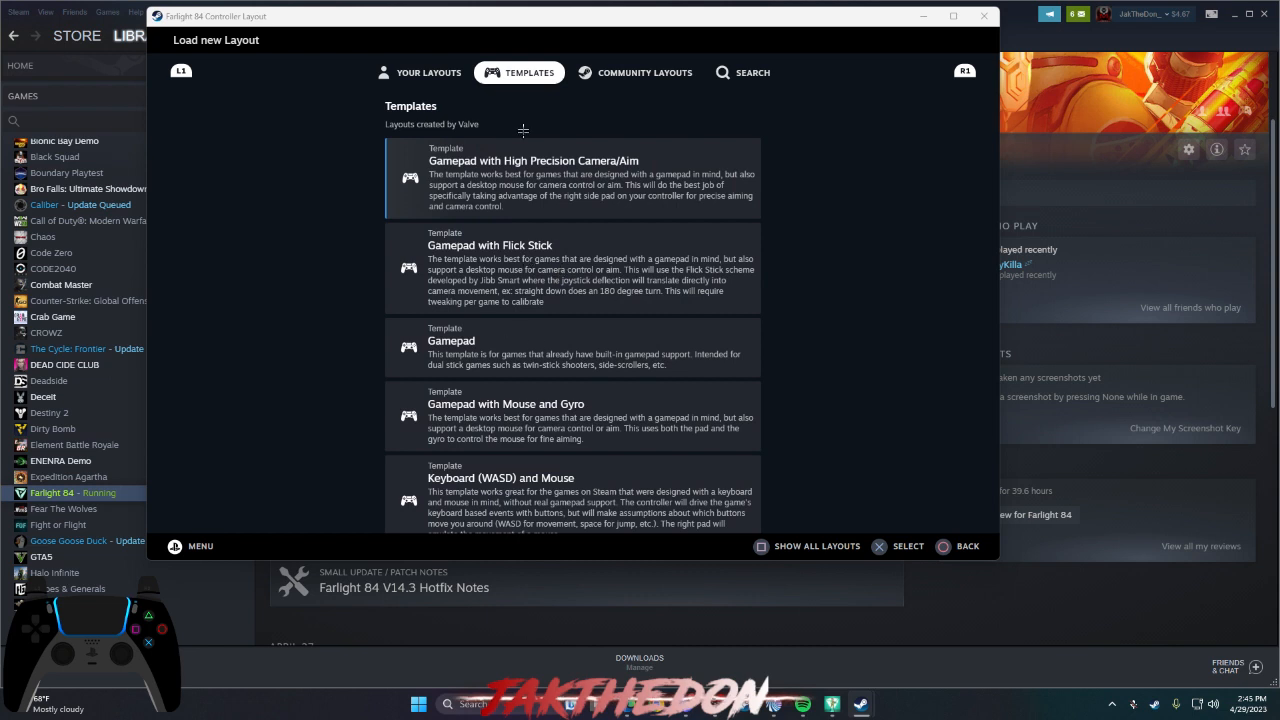
{"action": "scroll", "scroll_direction": "down", "scroll_amount": 3}
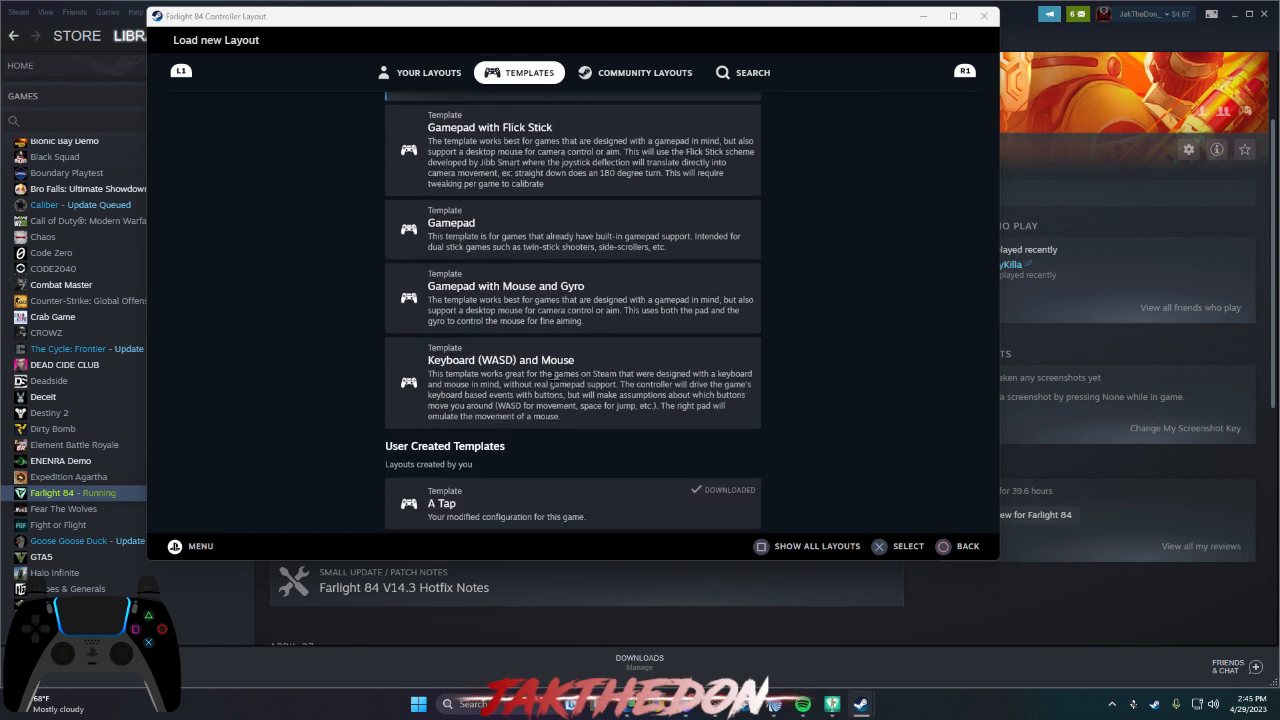
{"action": "left_click", "coordinate": [573, 383]}
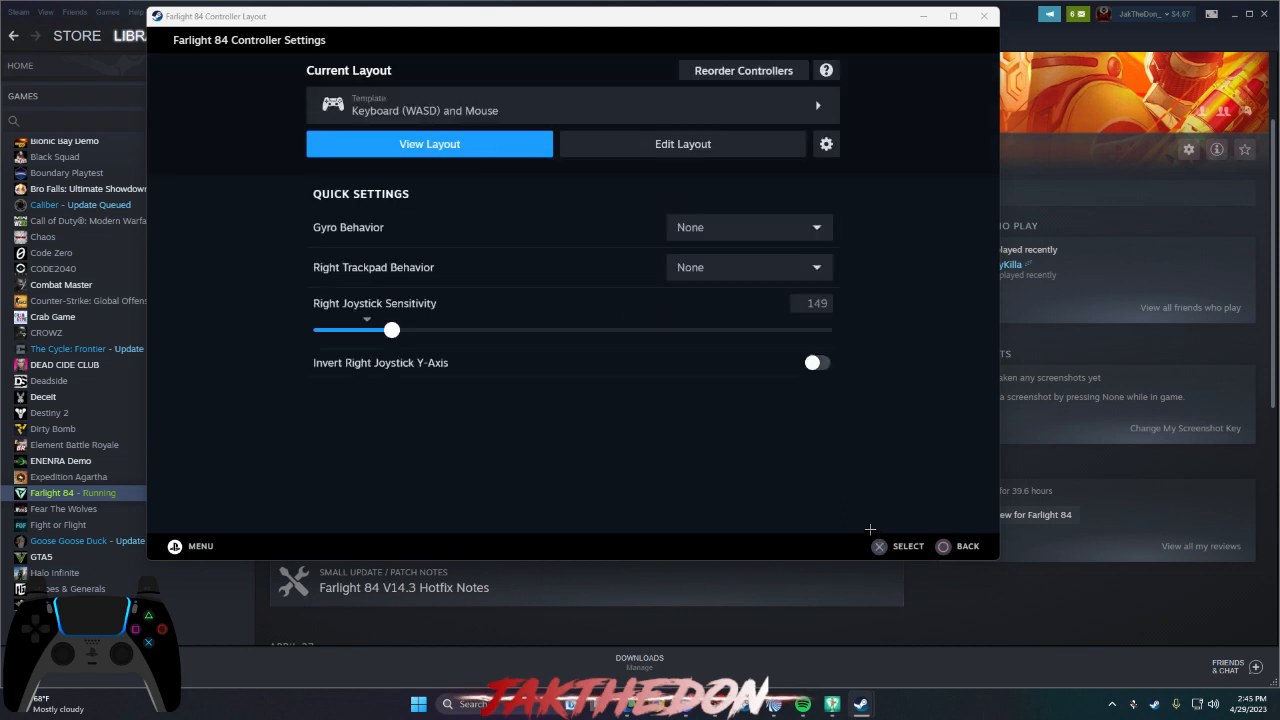
{"action": "mouse_move", "coordinate": [785, 471]}
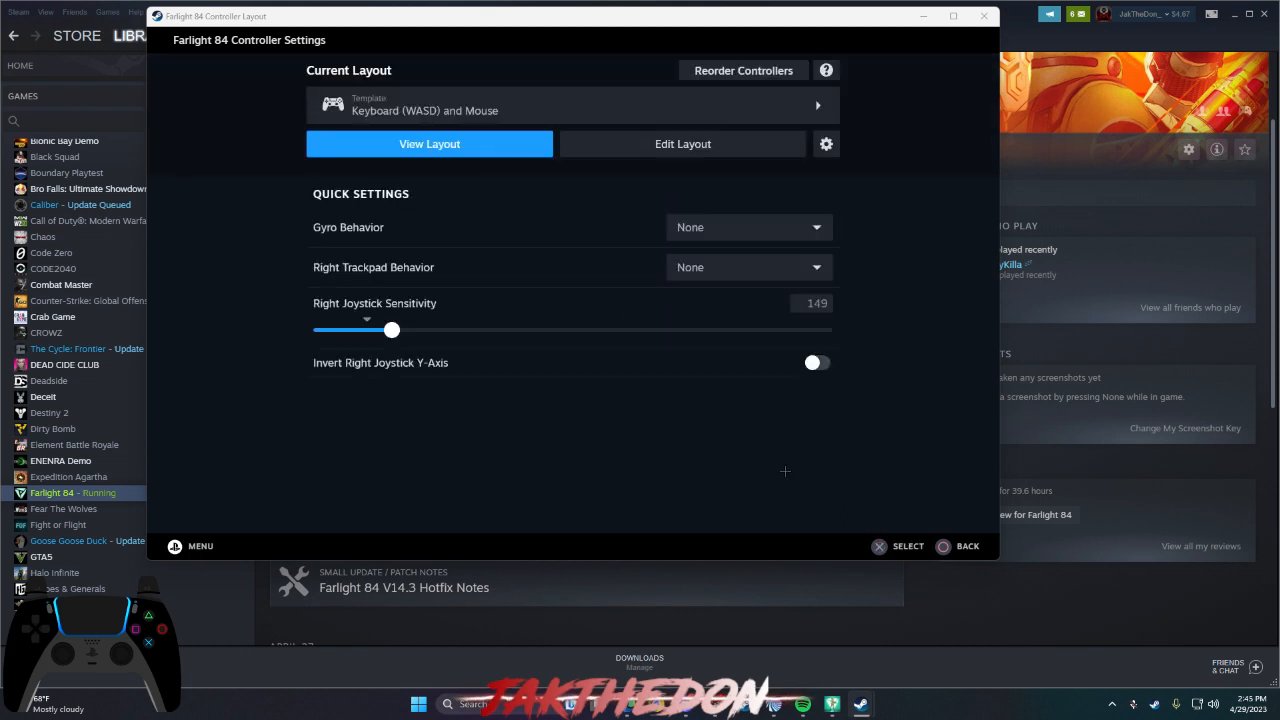
{"action": "mouse_move", "coordinate": [725, 161]}
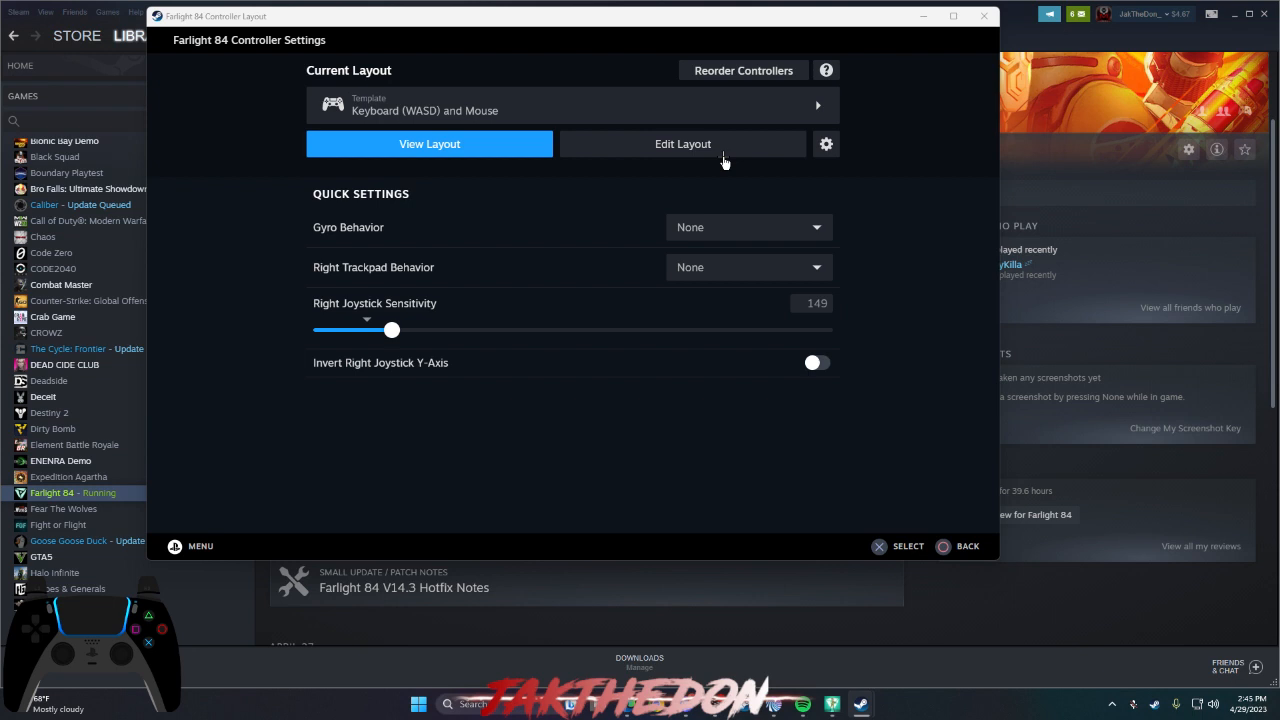
{"action": "left_click", "coordinate": [683, 143]}
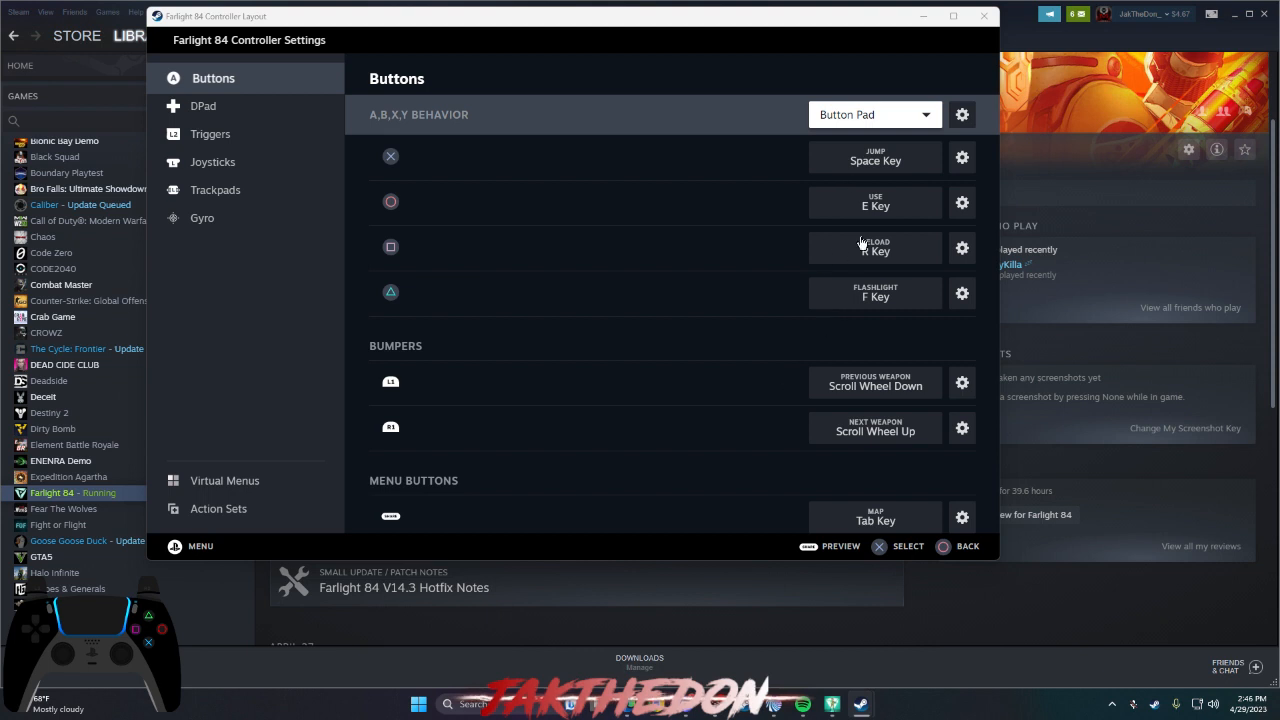
{"action": "mouse_move", "coordinate": [748, 365]}
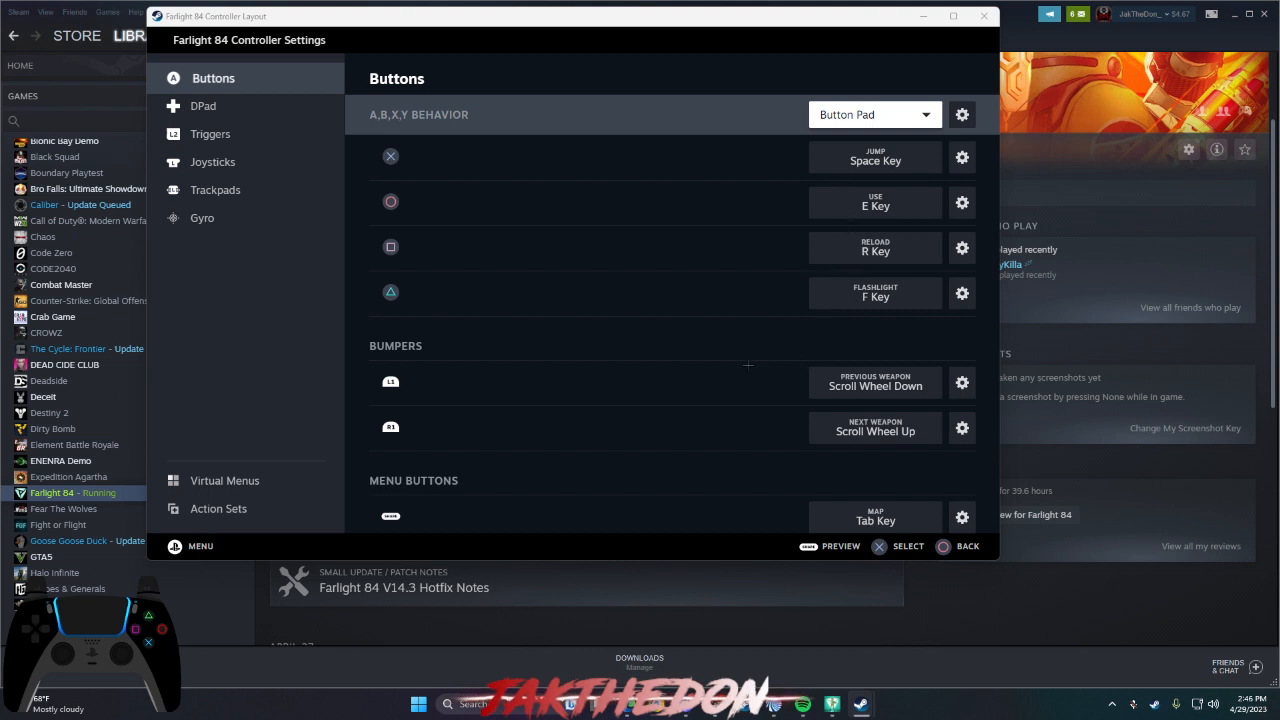
{"action": "mouse_move", "coordinate": [757, 284]}
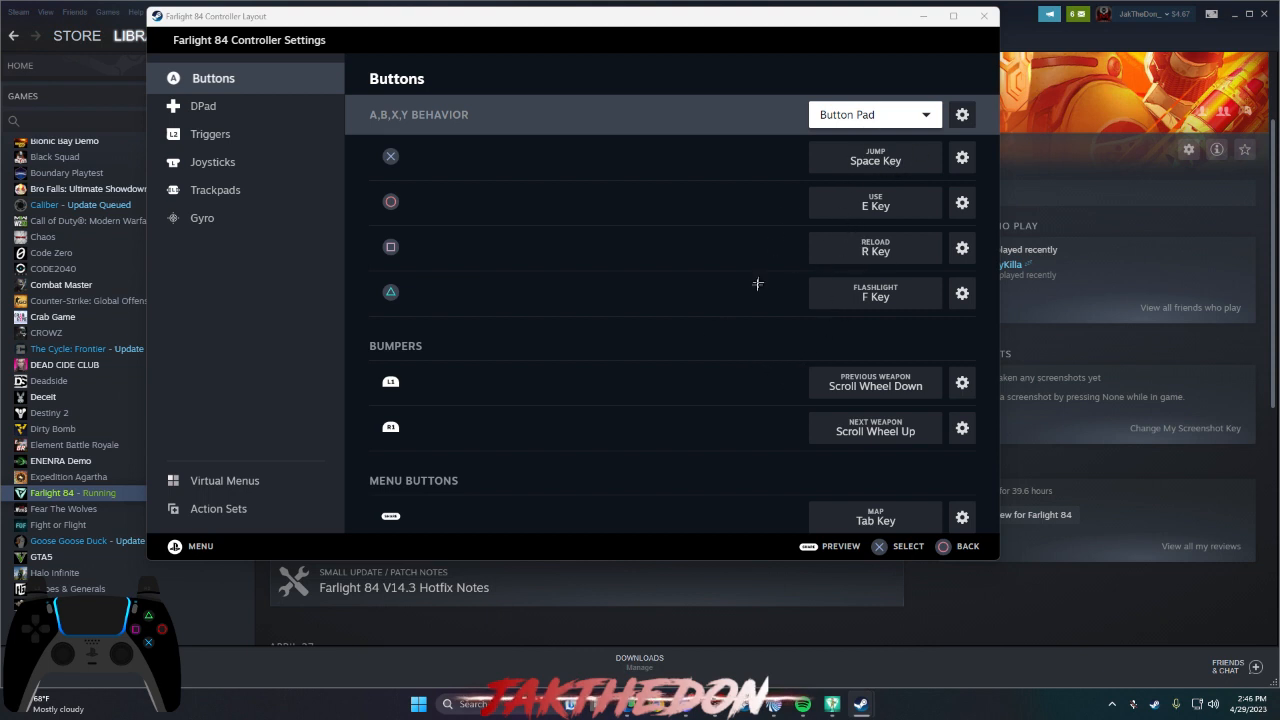
{"action": "mouse_move", "coordinate": [663, 323]}
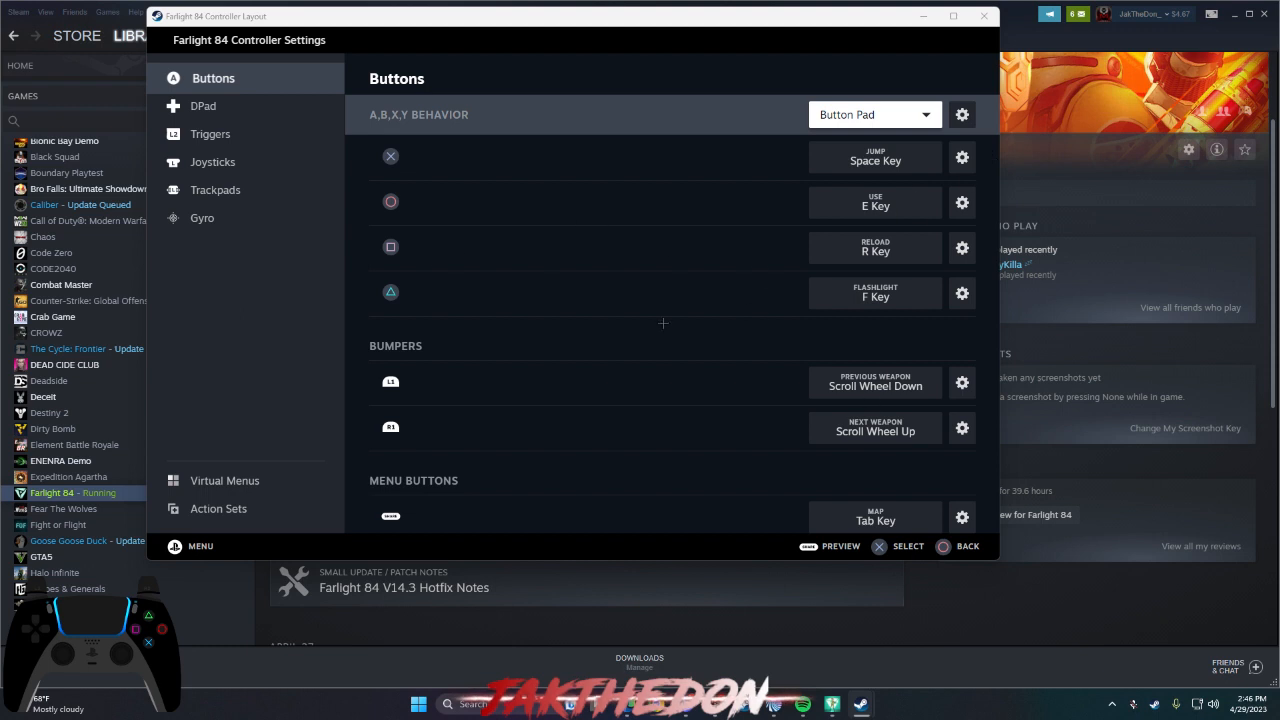
{"action": "mouse_move", "coordinate": [608, 287]}
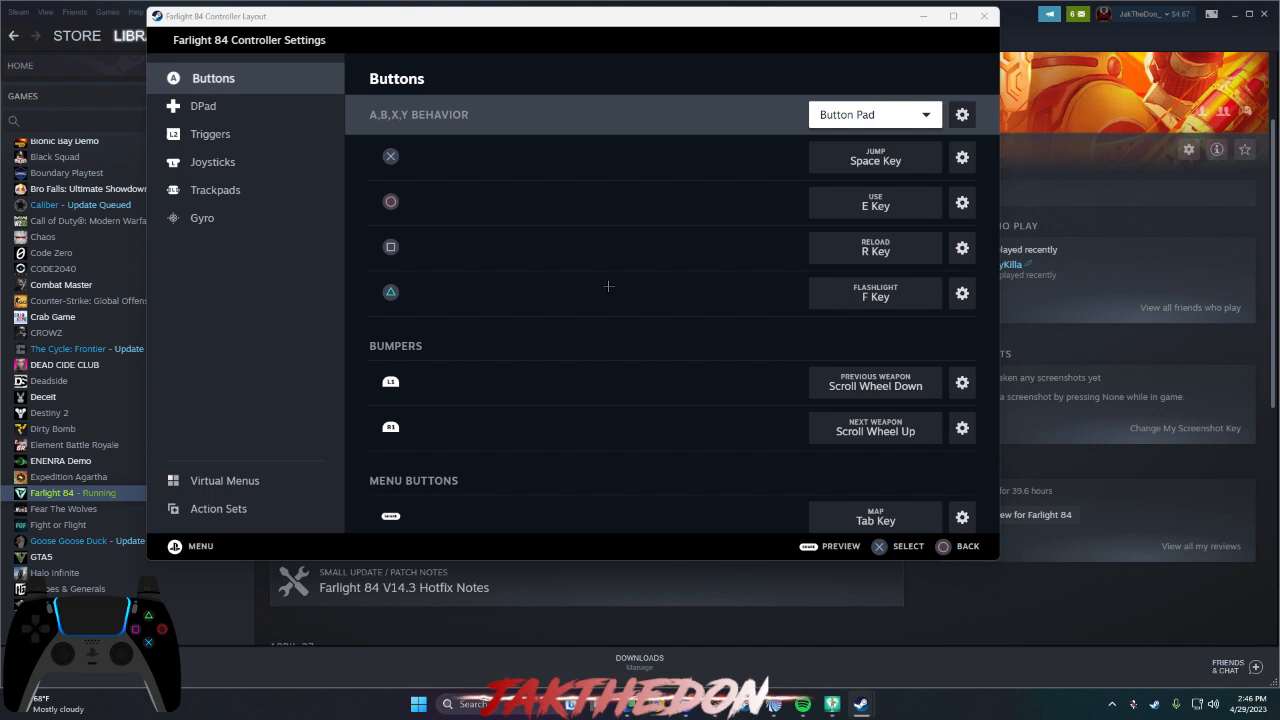
{"action": "mouse_move", "coordinate": [936, 553]}
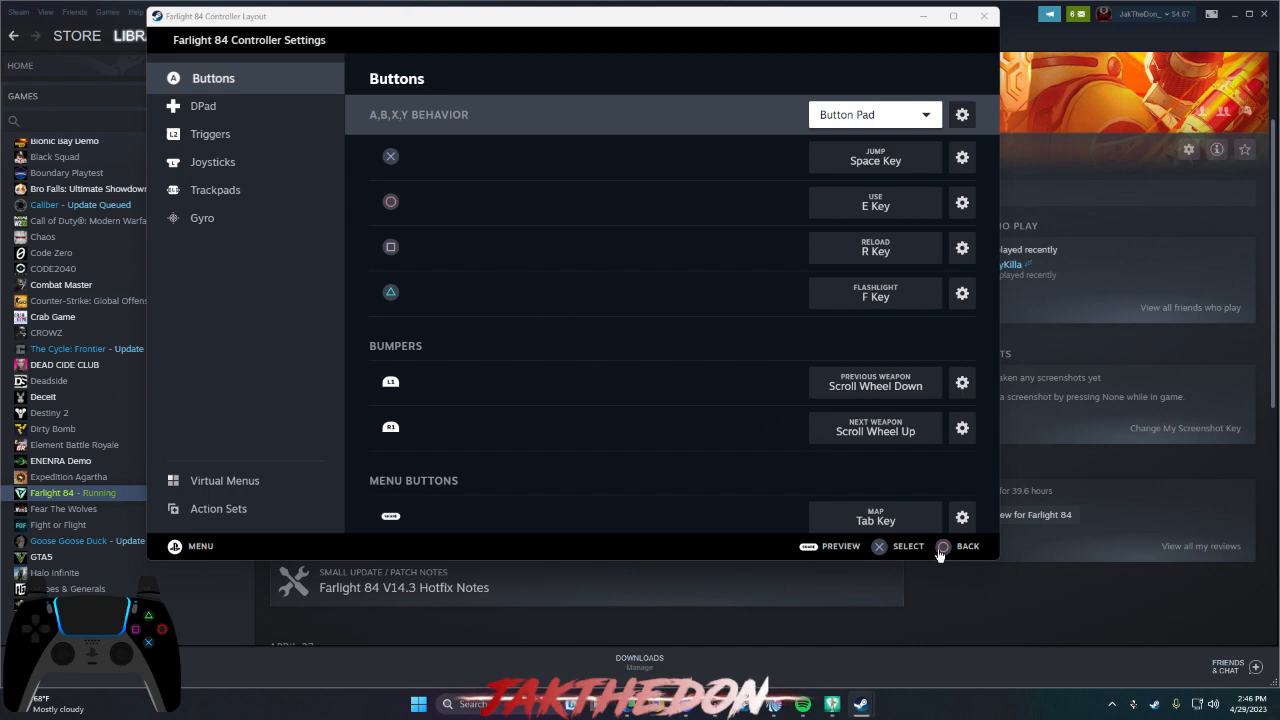
{"action": "mouse_move", "coordinate": [263, 170]}
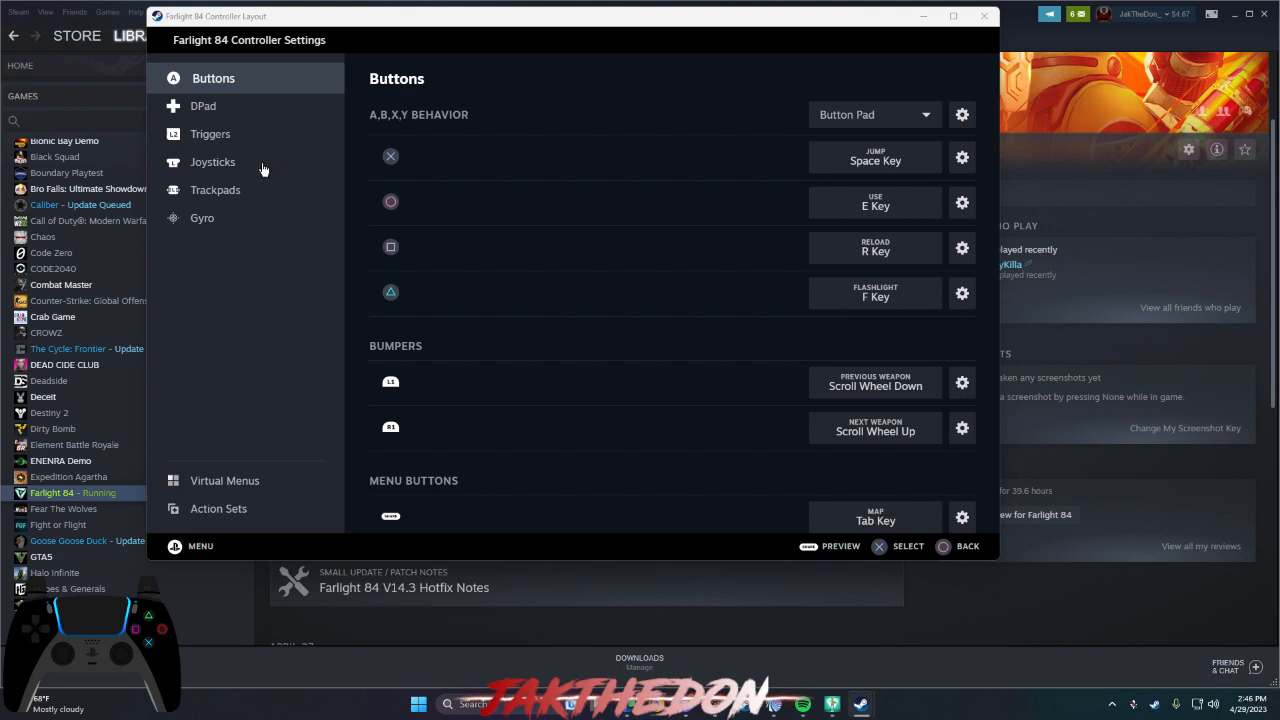
{"action": "mouse_move", "coordinate": [770, 317]}
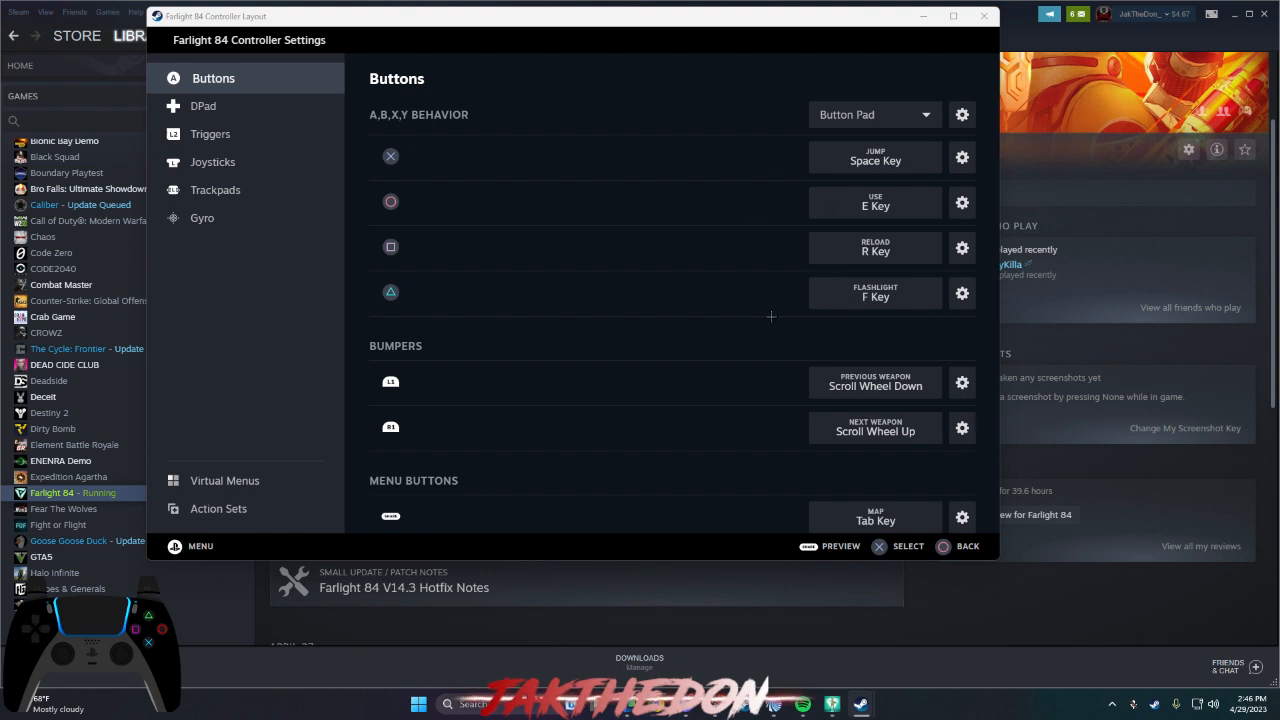
{"action": "mouse_move", "coordinate": [589, 358]}
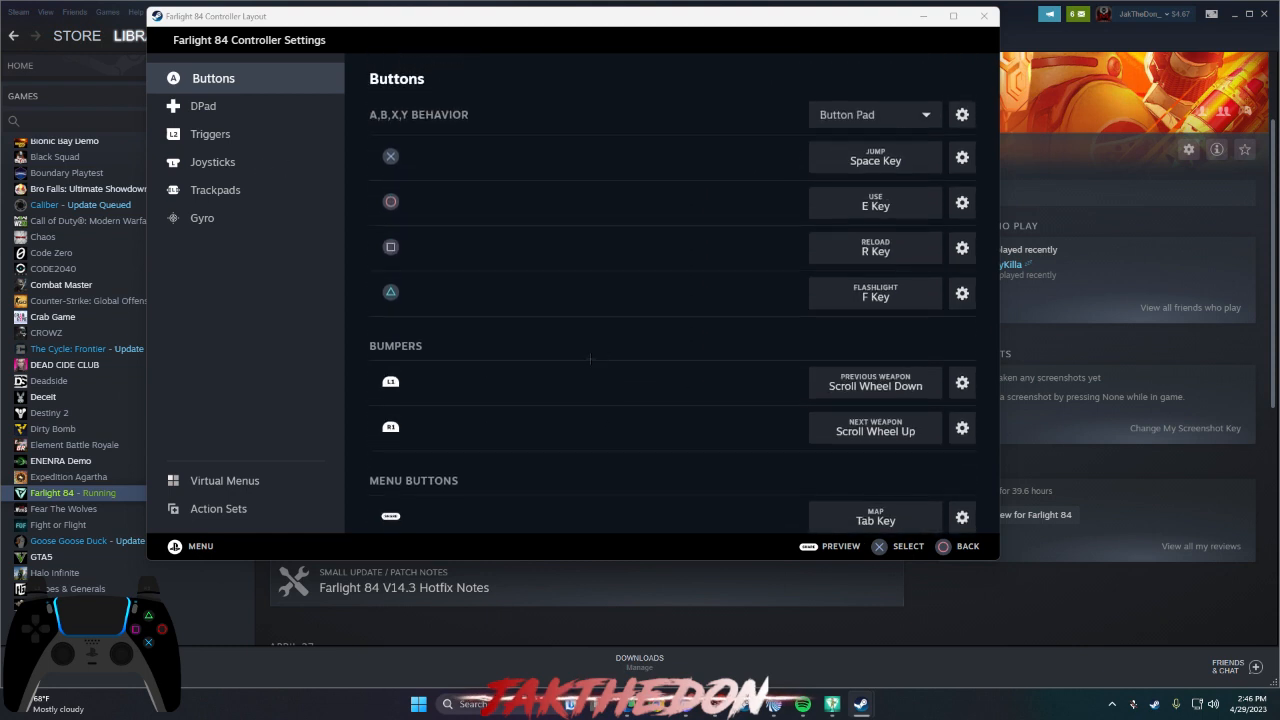
{"action": "mouse_move", "coordinate": [240, 162]}
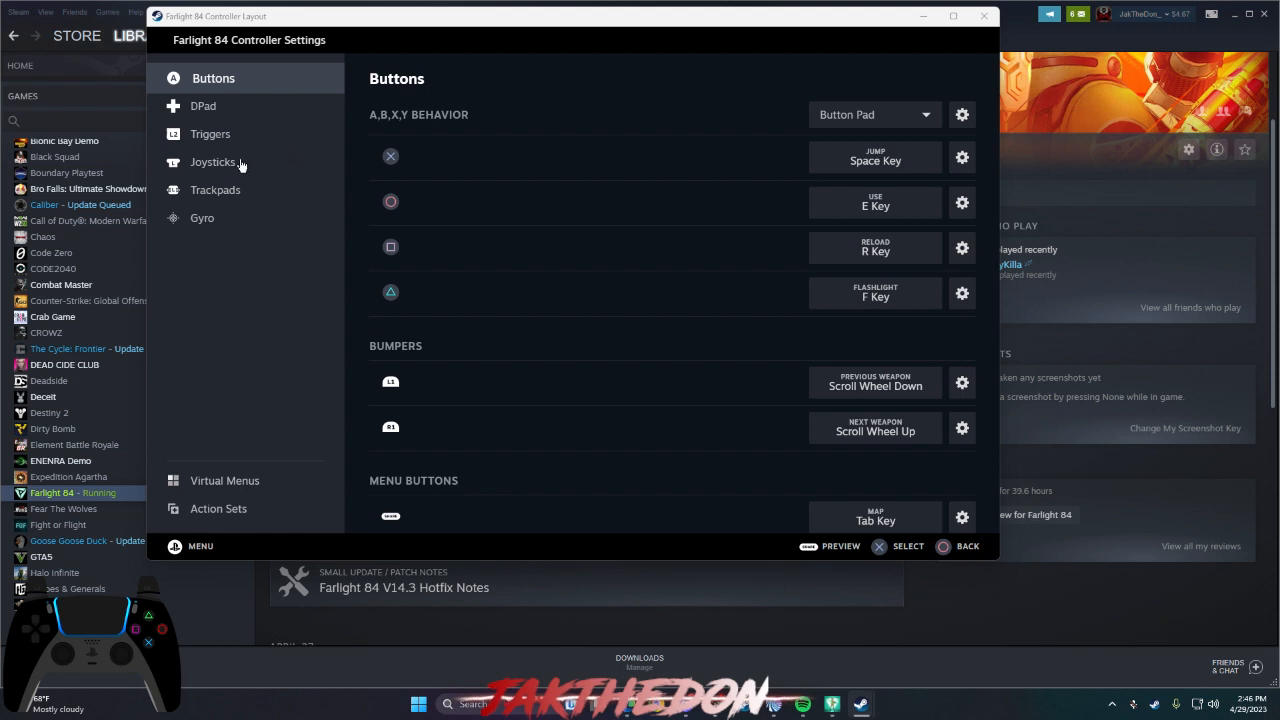
- In Joysticks, change Right Joystick Behavior from Joystick to Joystick Mouse
{"action": "left_click", "coordinate": [216, 162]}
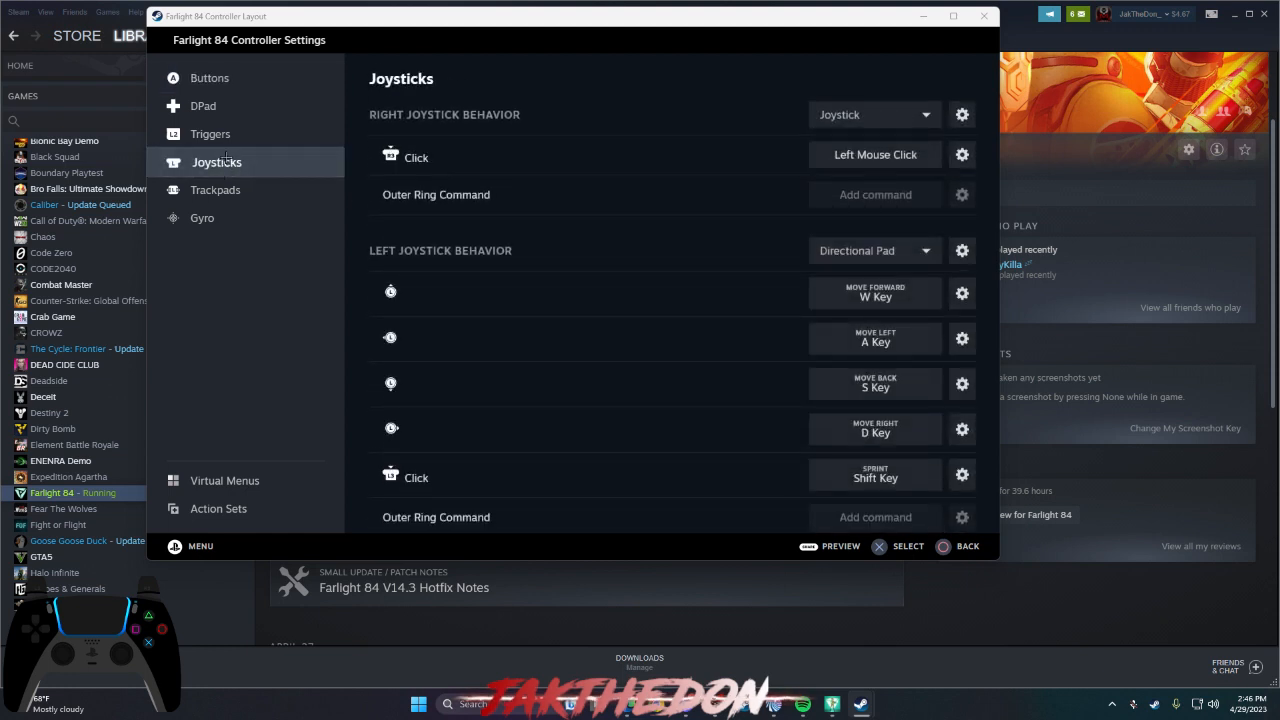
{"action": "mouse_move", "coordinate": [888, 128]}
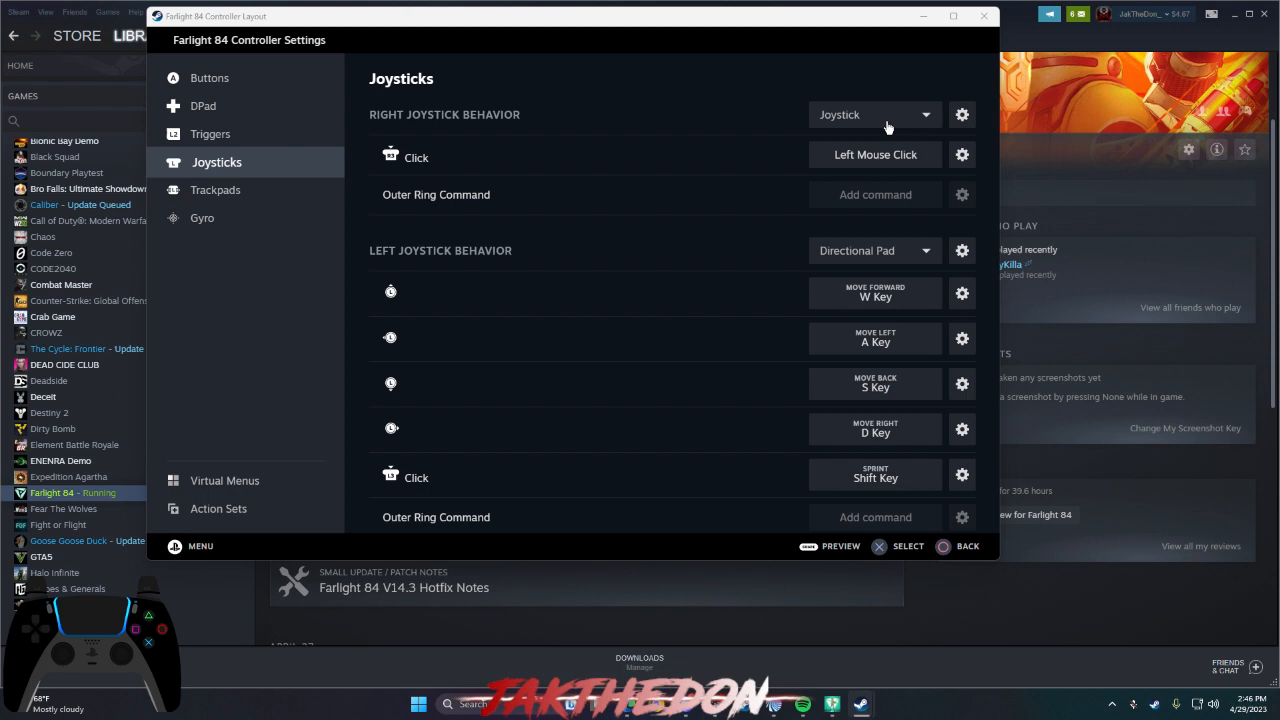
{"action": "left_click", "coordinate": [873, 114]}
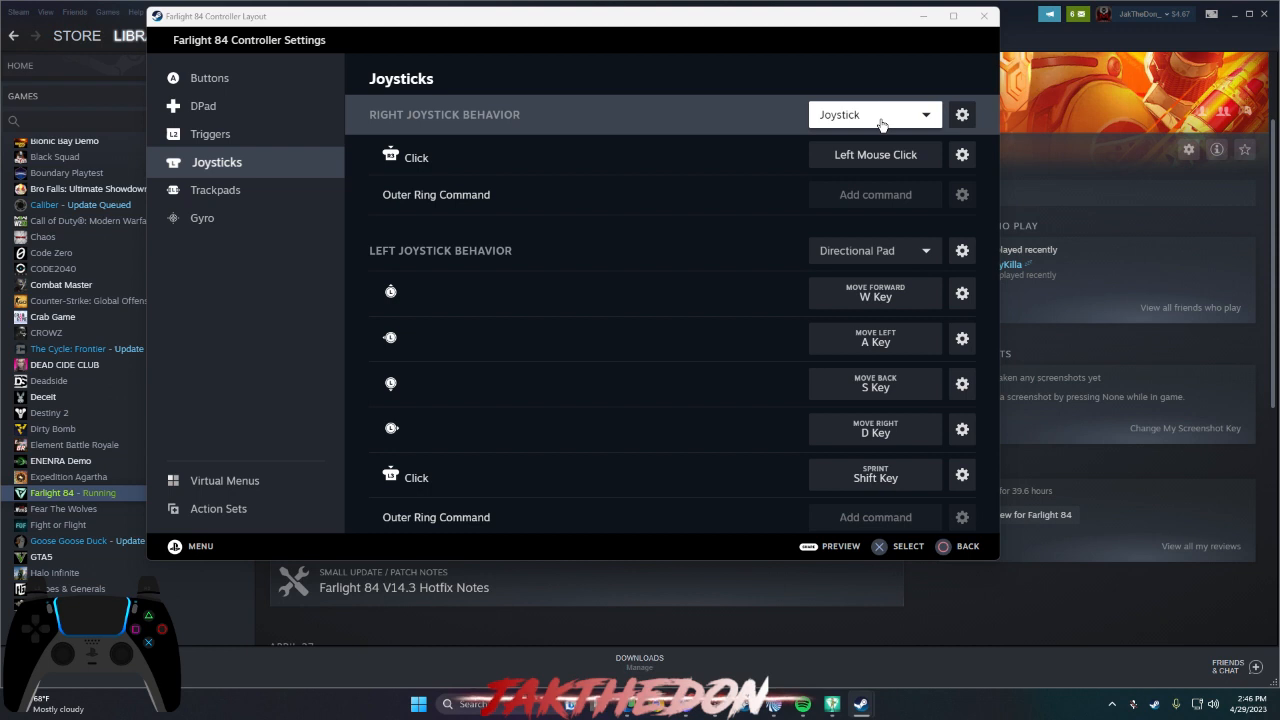
{"action": "left_click", "coordinate": [872, 114]}
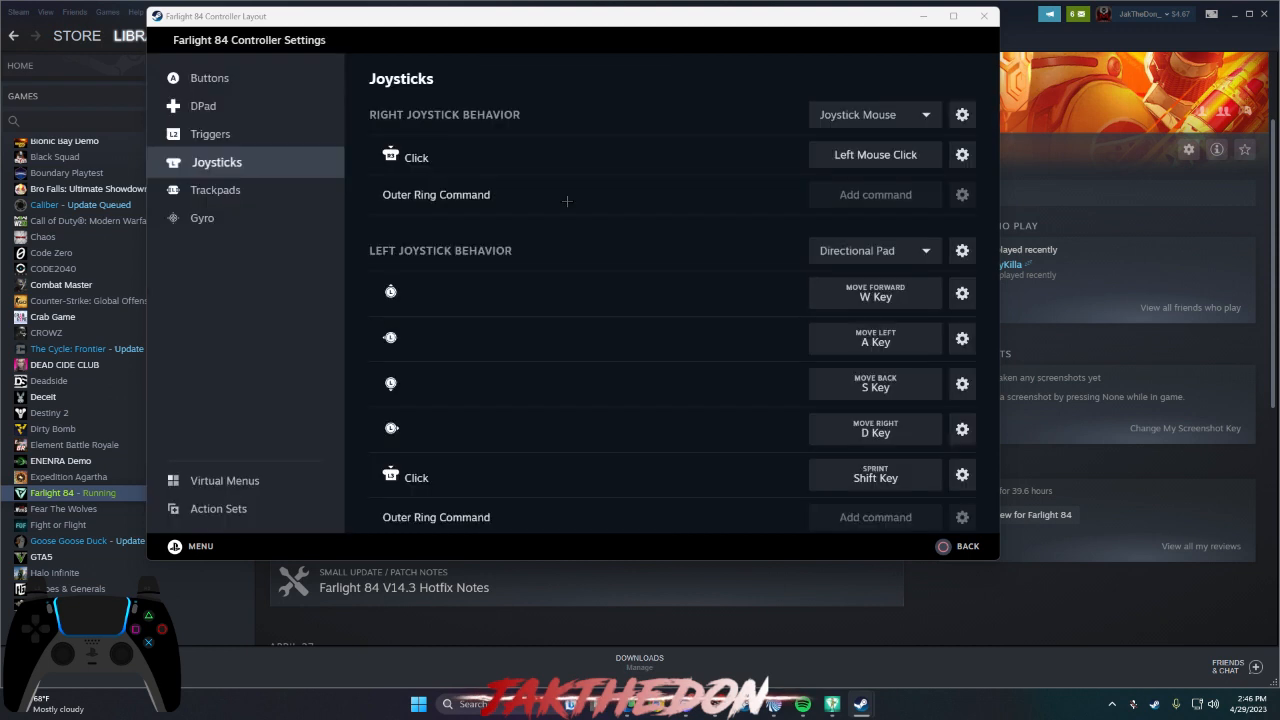
- Review Joystick Mouse tuning (275% sensitivity), then go back to the layout overview
{"action": "left_click", "coordinate": [961, 114]}
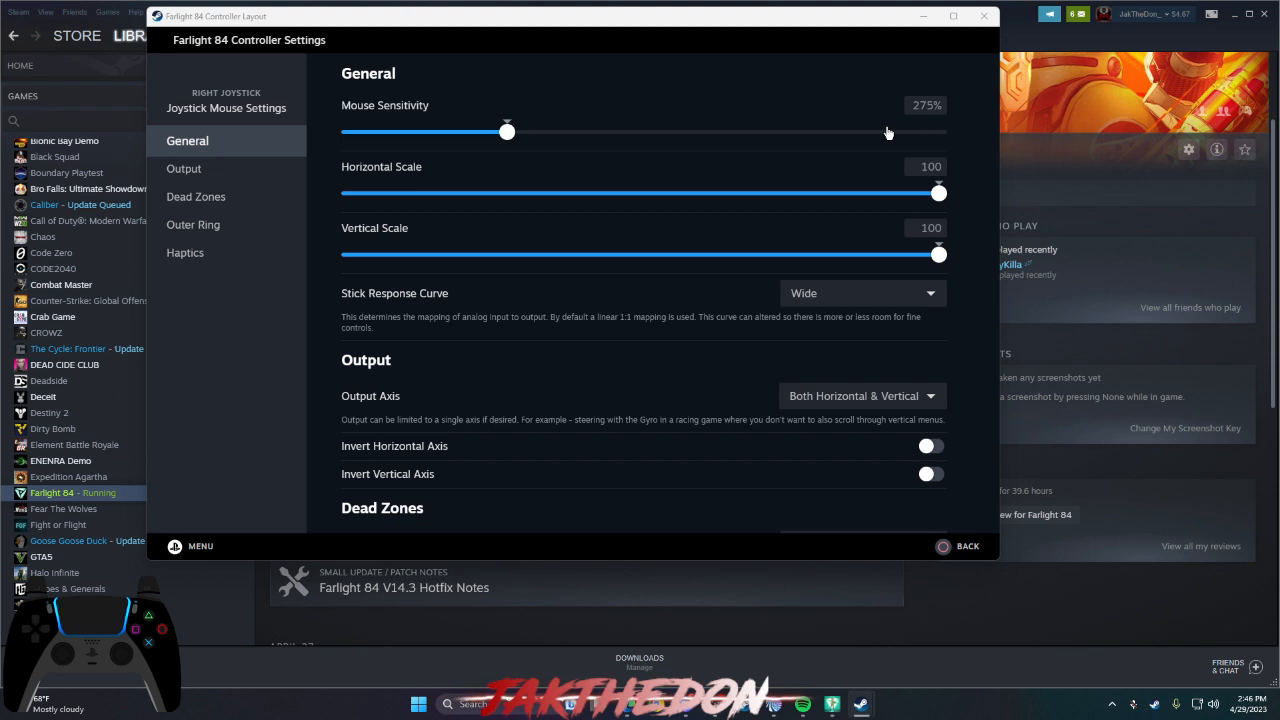
{"action": "mouse_move", "coordinate": [475, 113]}
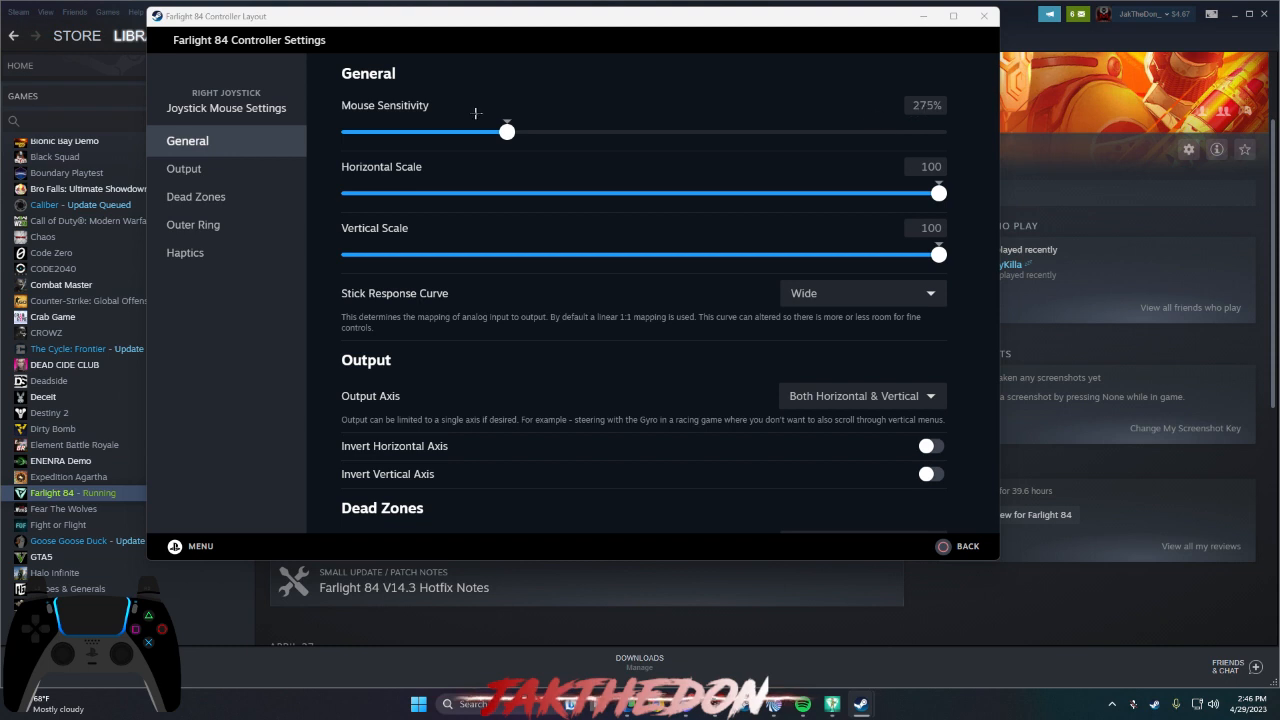
{"action": "mouse_move", "coordinate": [671, 358]}
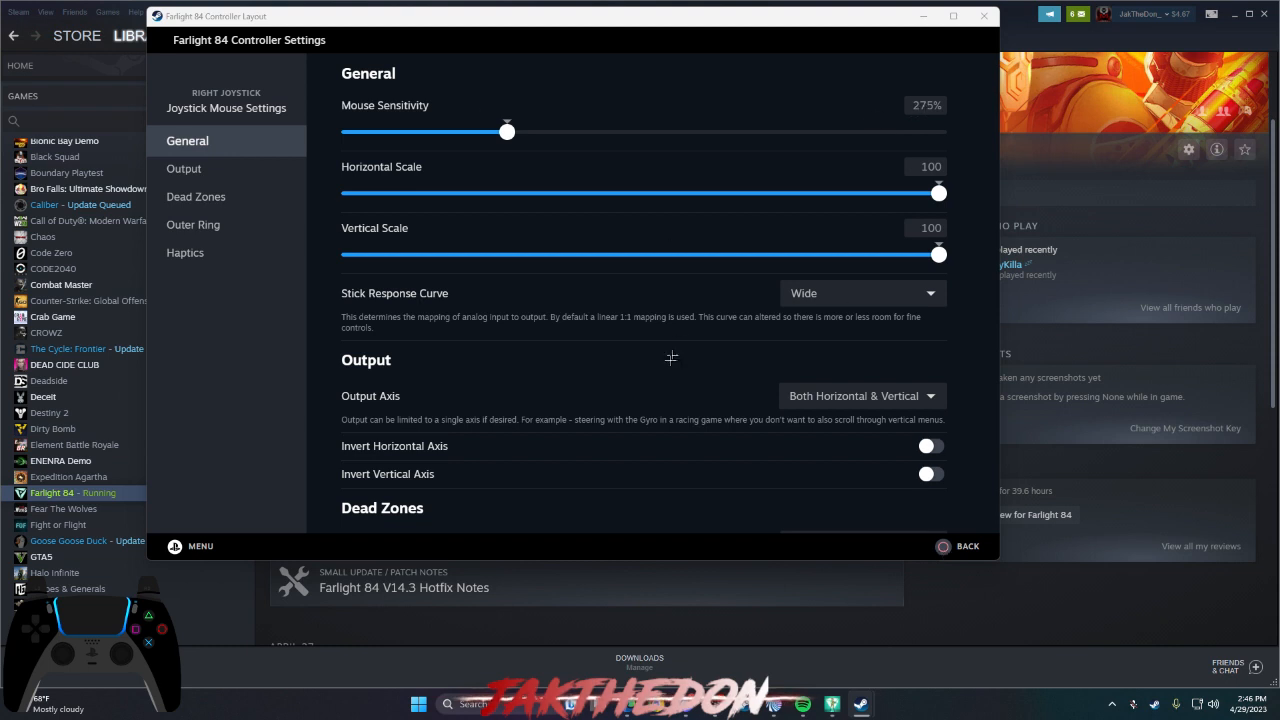
{"action": "scroll", "scroll_direction": "down", "scroll_amount": 3}
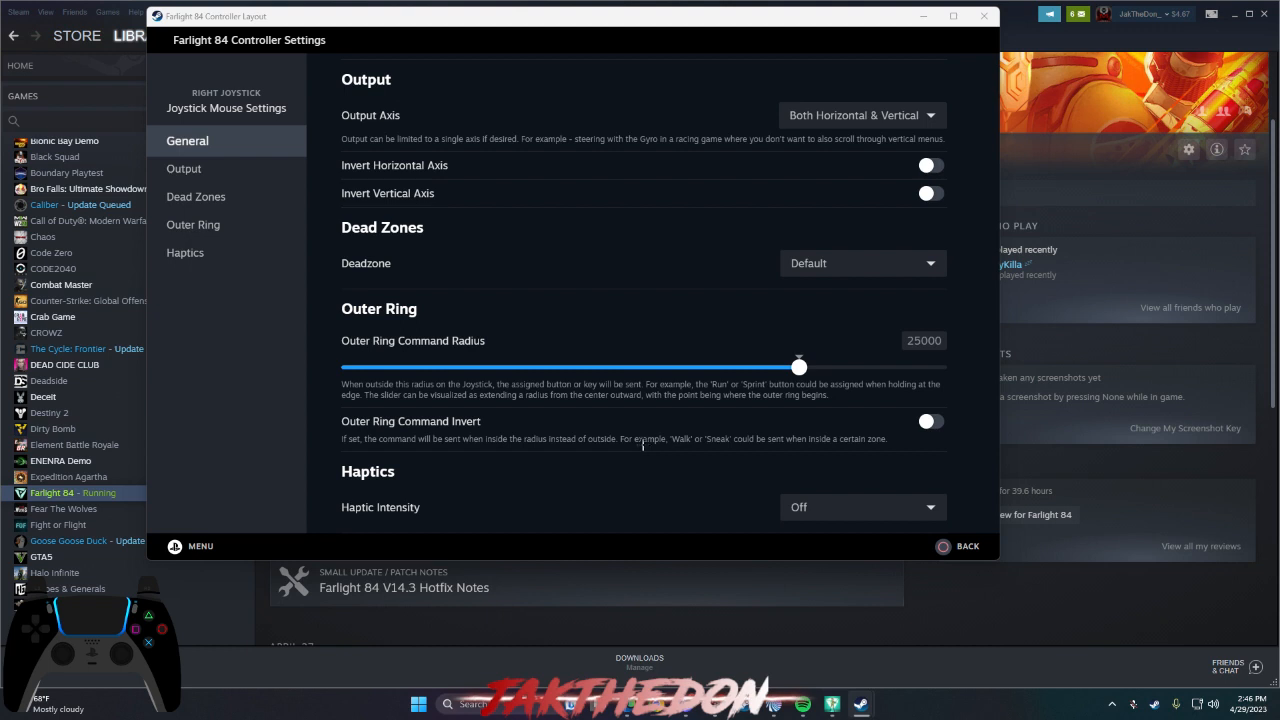
{"action": "scroll", "scroll_direction": "up", "scroll_amount": 3}
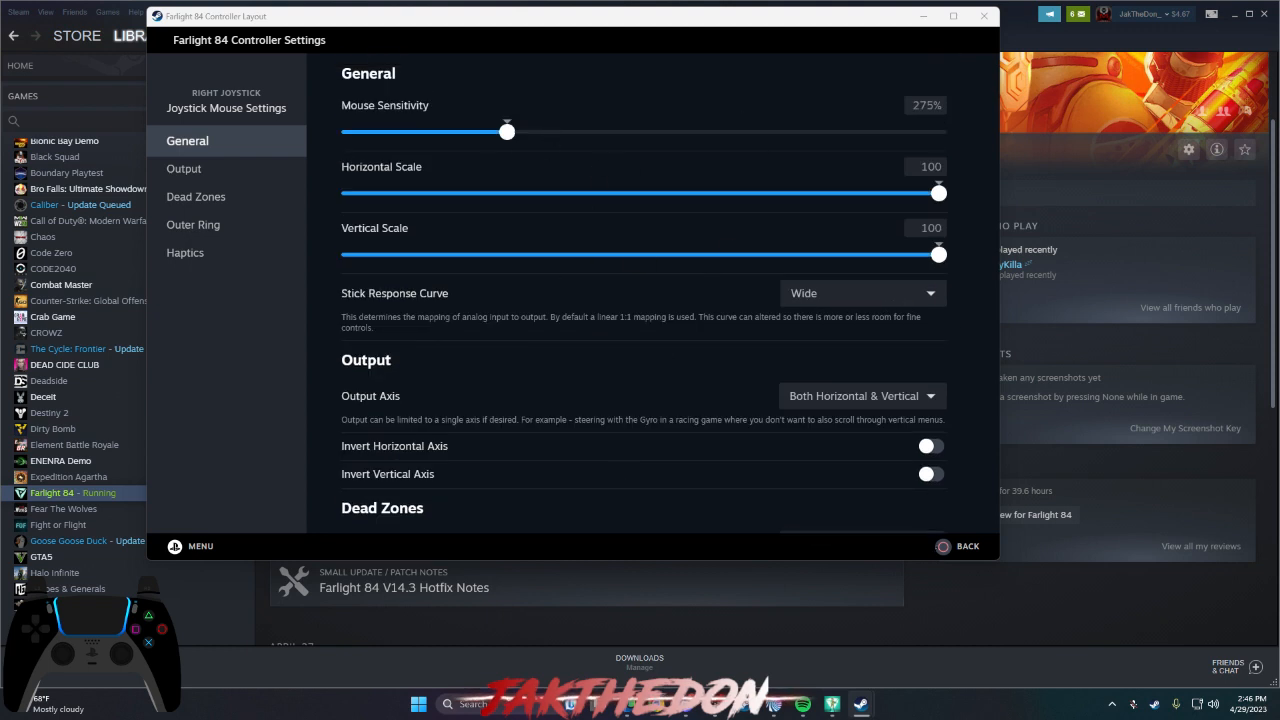
{"action": "mouse_move", "coordinate": [940, 547]}
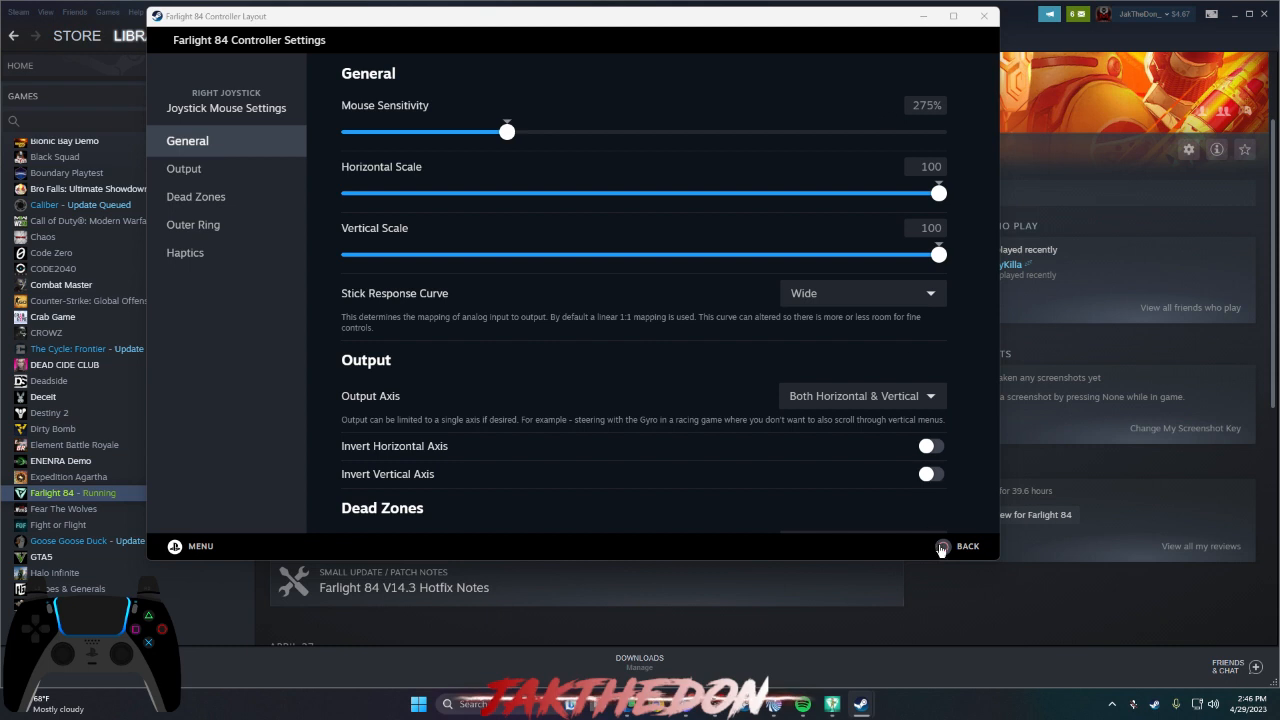
{"action": "left_click", "coordinate": [967, 546]}
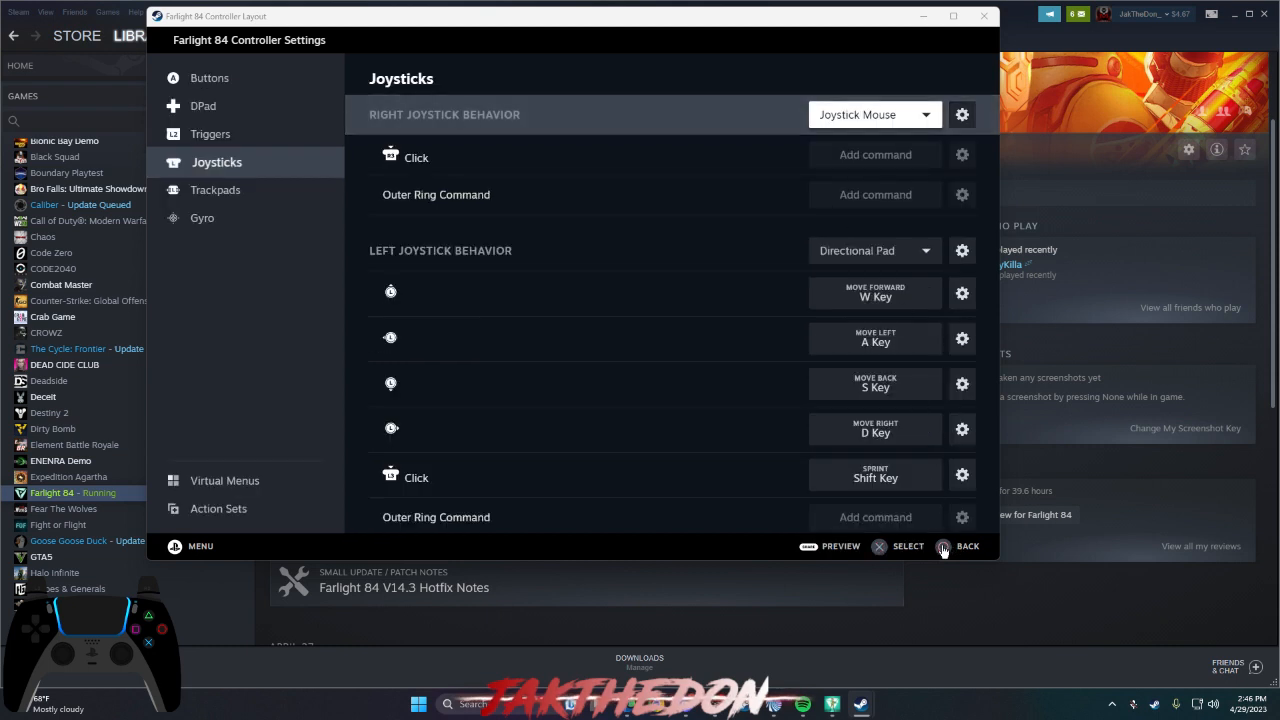
{"action": "left_click", "coordinate": [966, 546]}
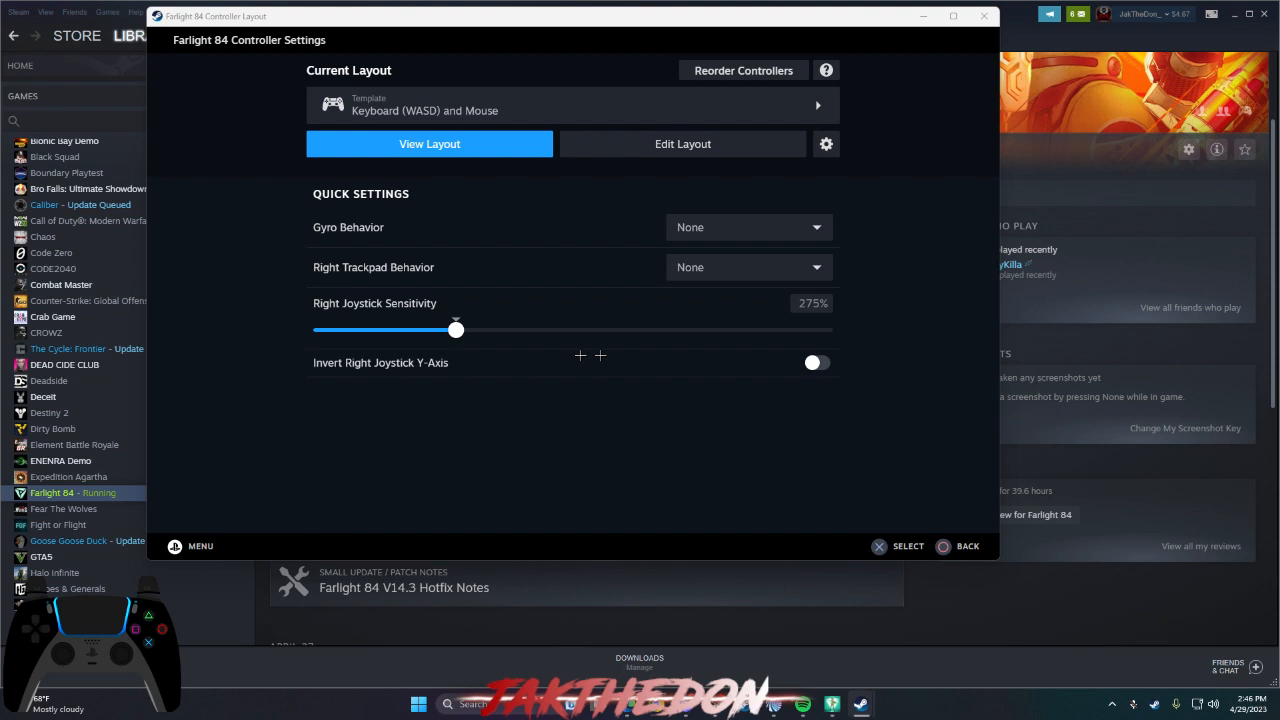
{"action": "mouse_move", "coordinate": [728, 340]}
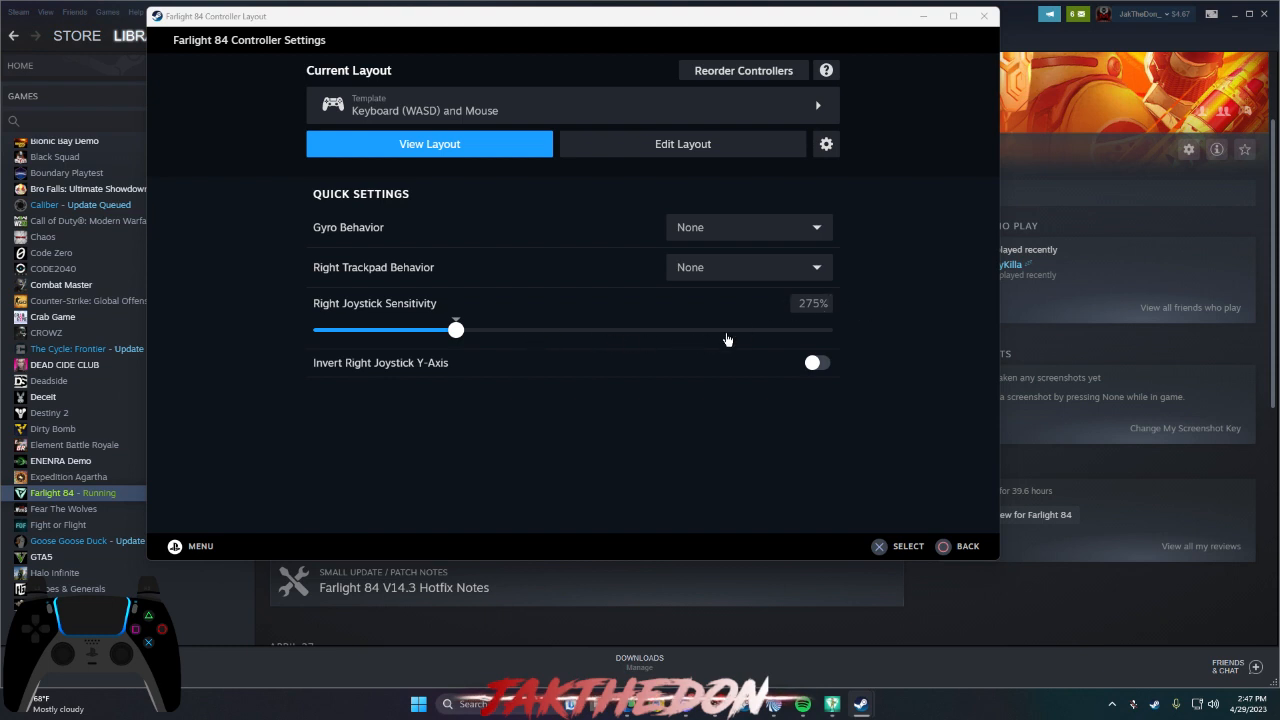
{"action": "mouse_move", "coordinate": [747, 126]}
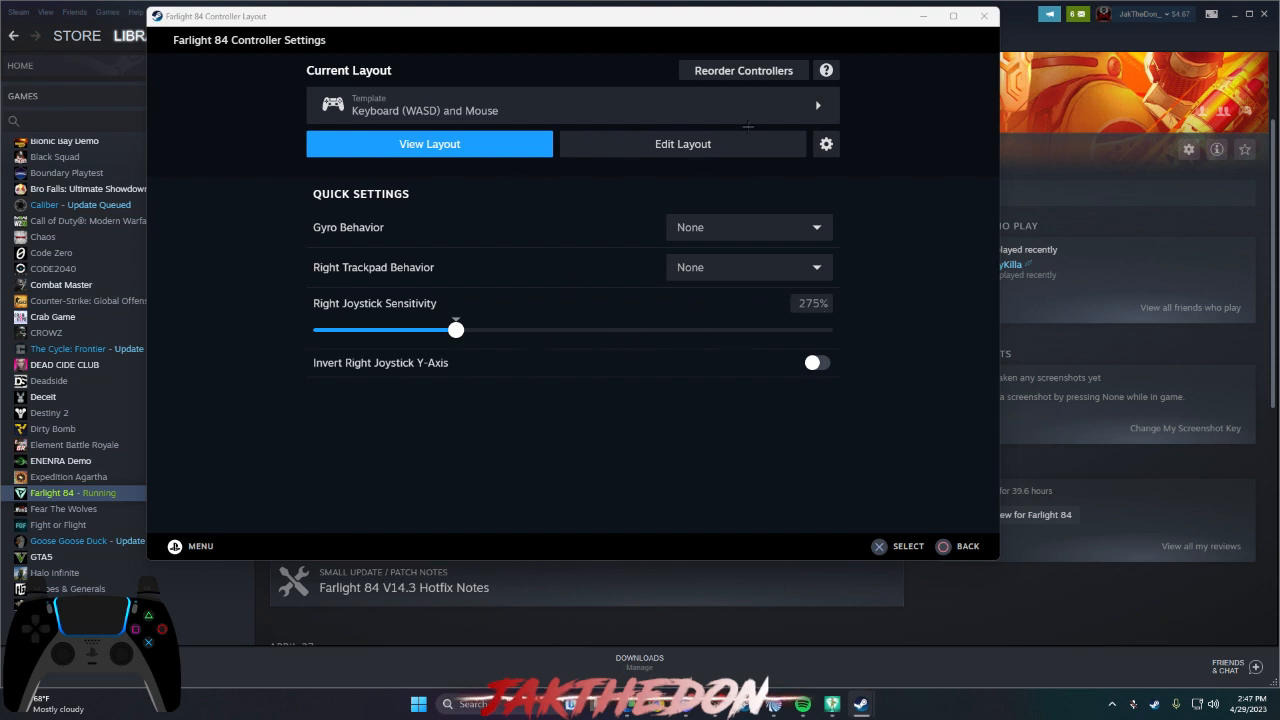
{"action": "left_click", "coordinate": [571, 105]}
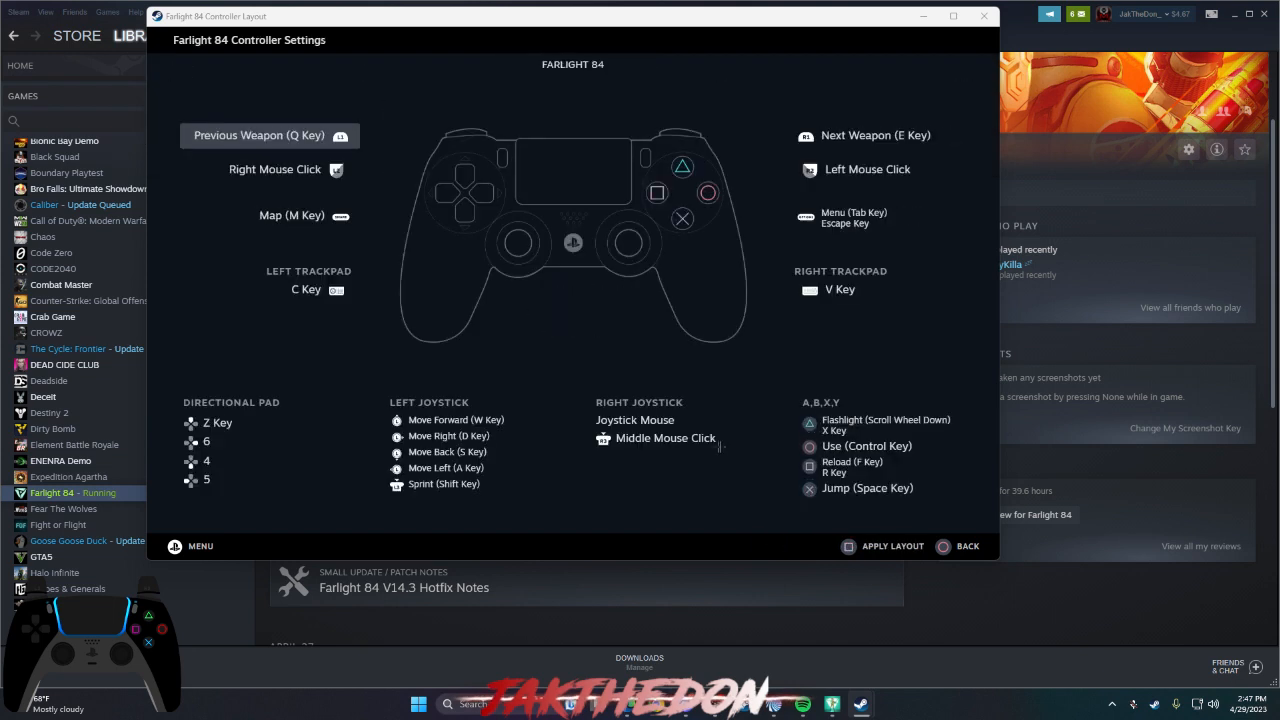
{"action": "mouse_move", "coordinate": [757, 168]}
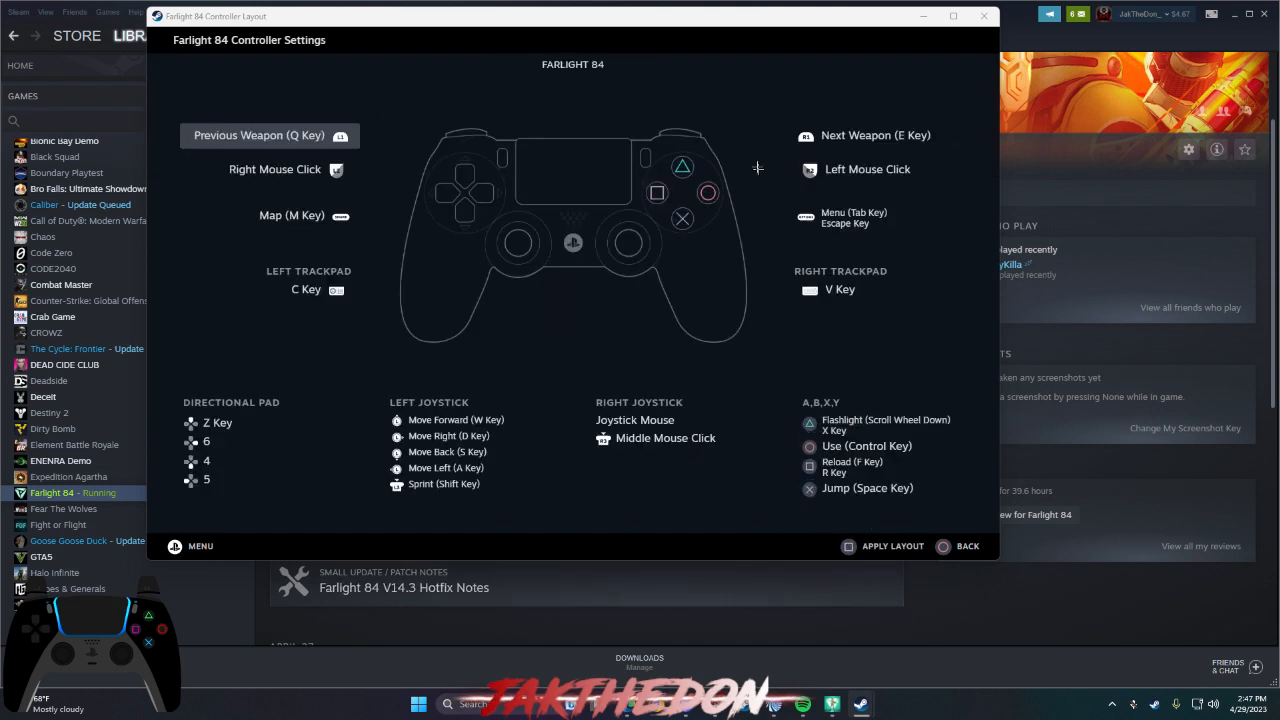
{"action": "mouse_move", "coordinate": [1137, 583]}
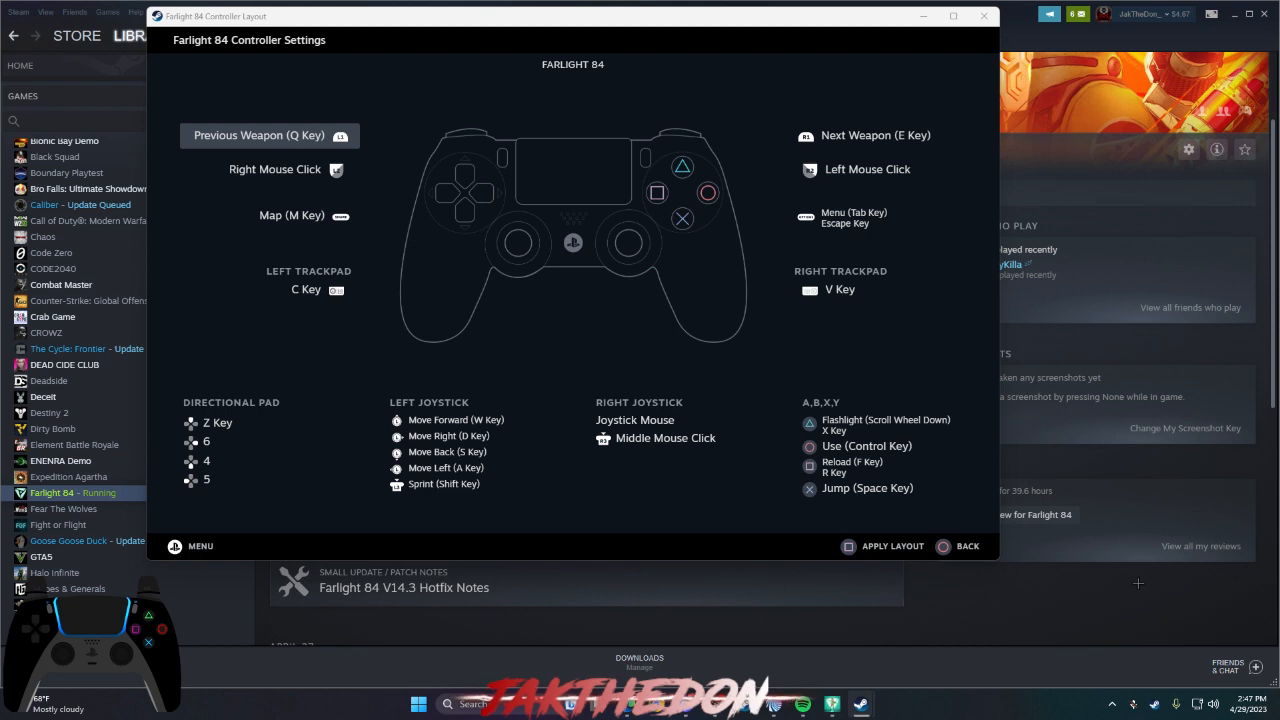
{"action": "mouse_move", "coordinate": [322, 159]}
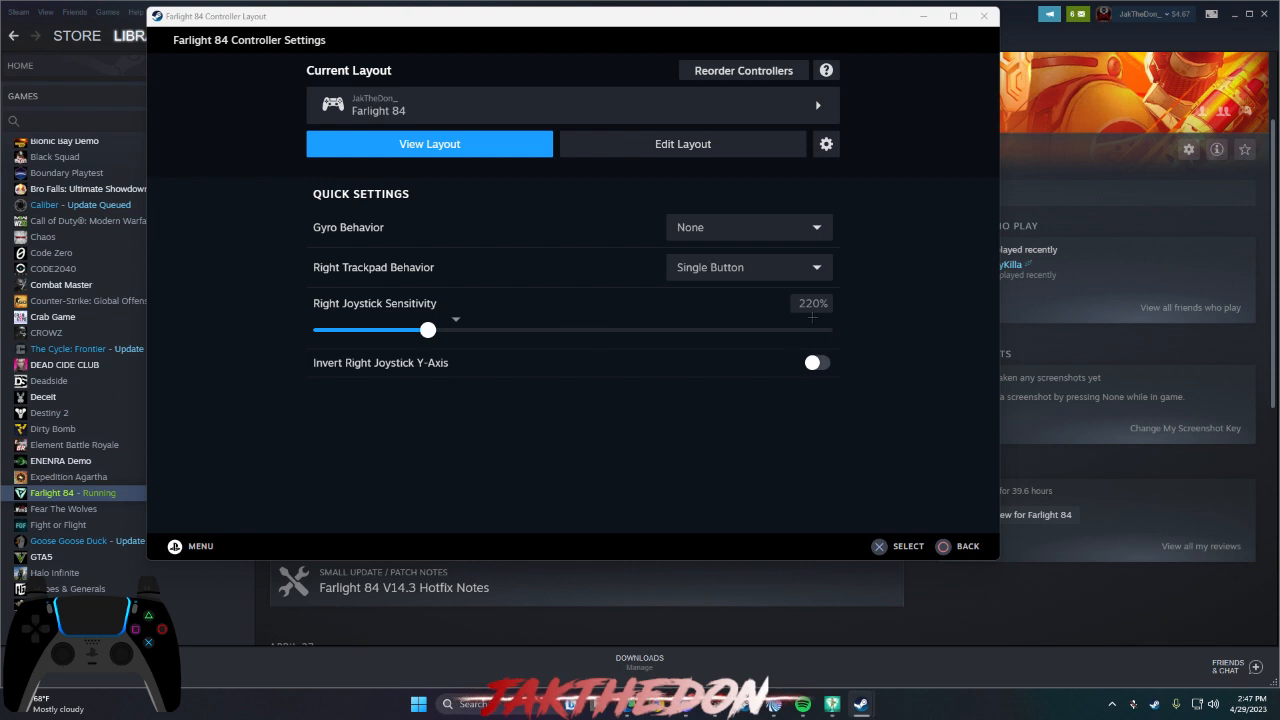
{"action": "mouse_move", "coordinate": [646, 438]}
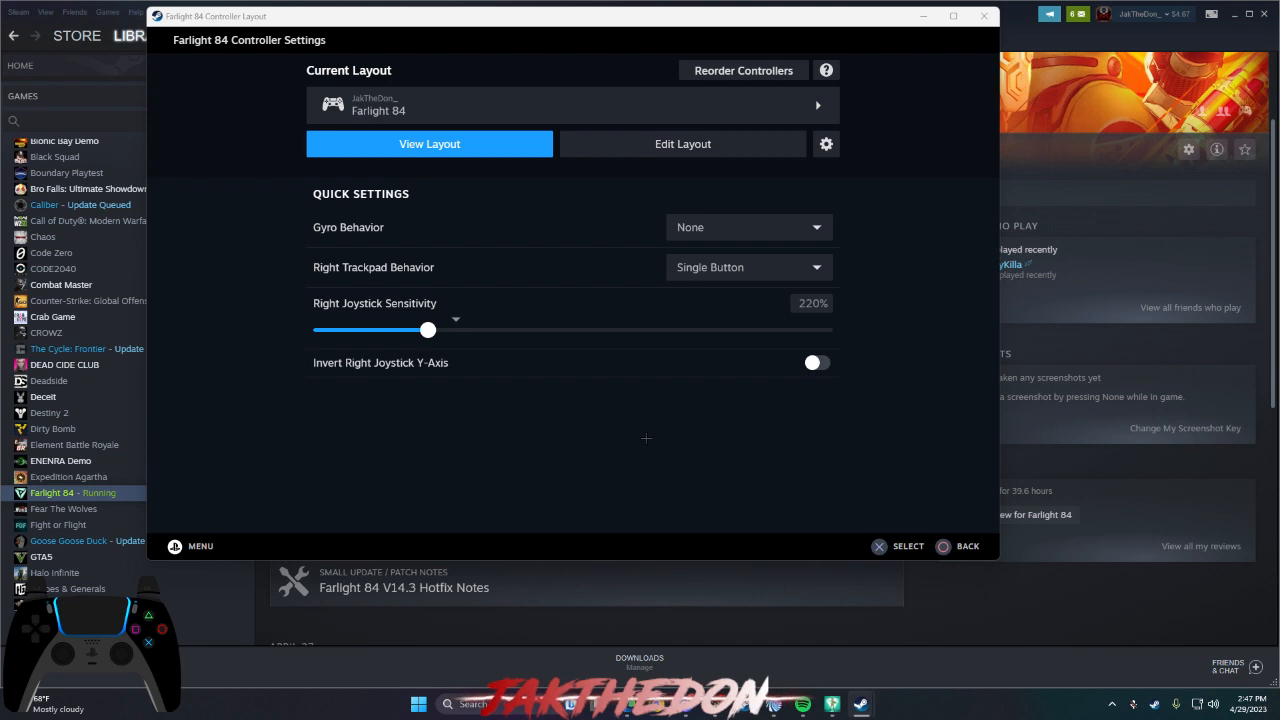
{"action": "left_click", "coordinate": [682, 143]}
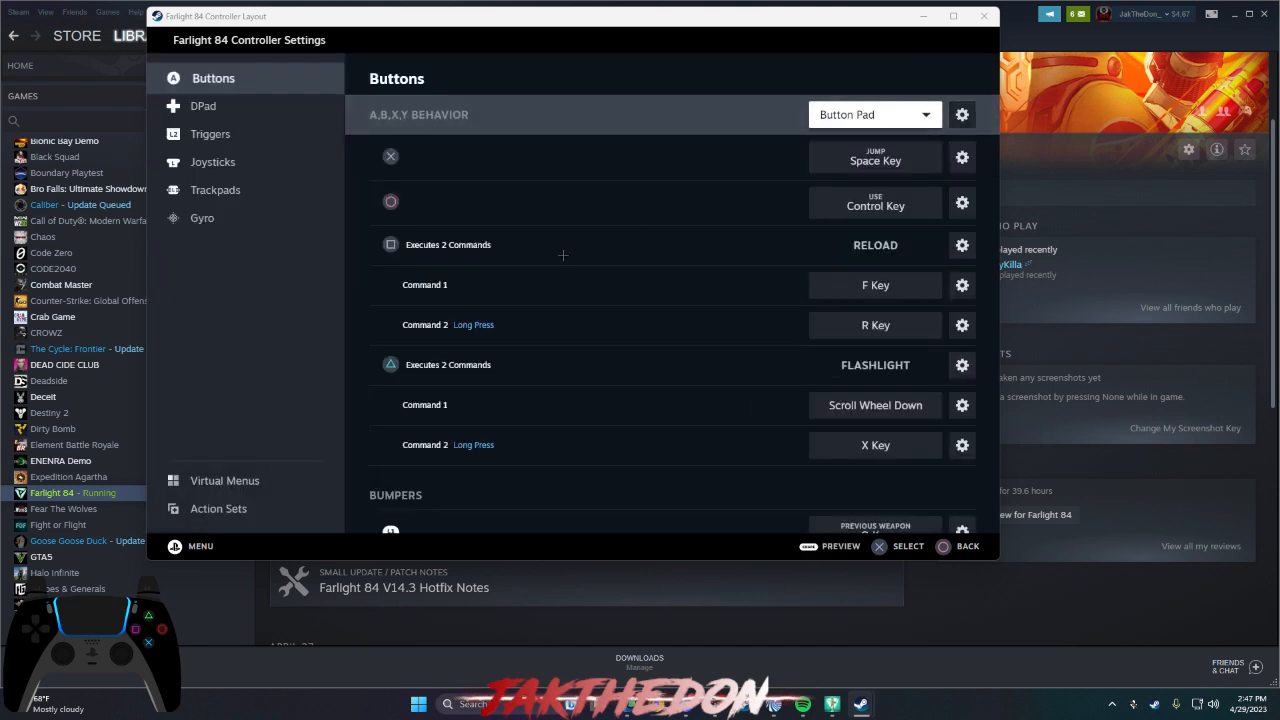
{"action": "mouse_move", "coordinate": [700, 157]}
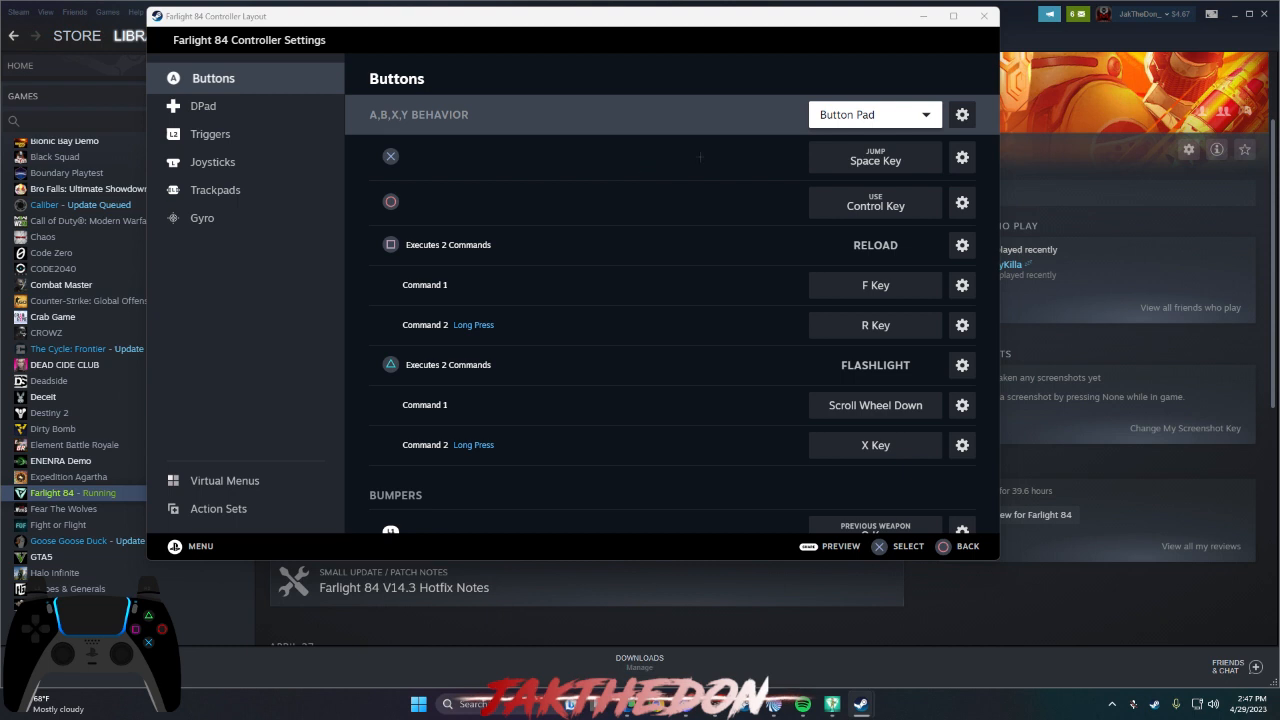
{"action": "mouse_move", "coordinate": [899, 173]}
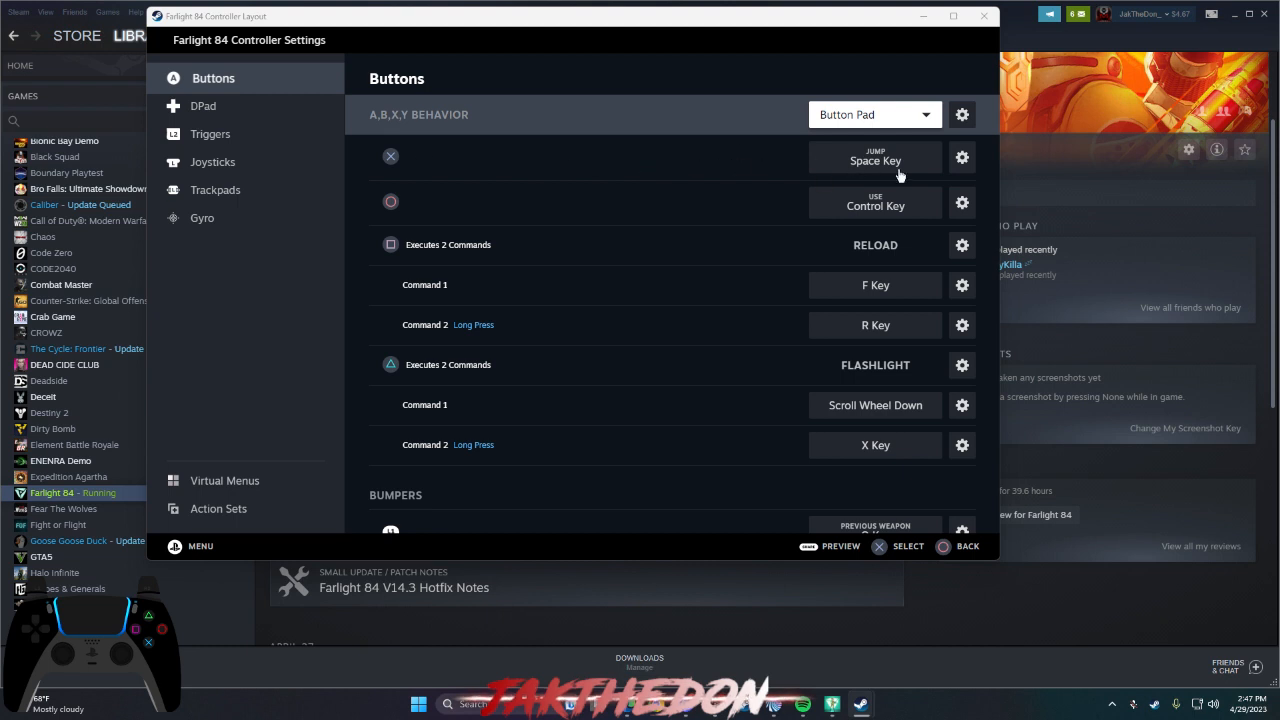
{"action": "mouse_move", "coordinate": [851, 207]}
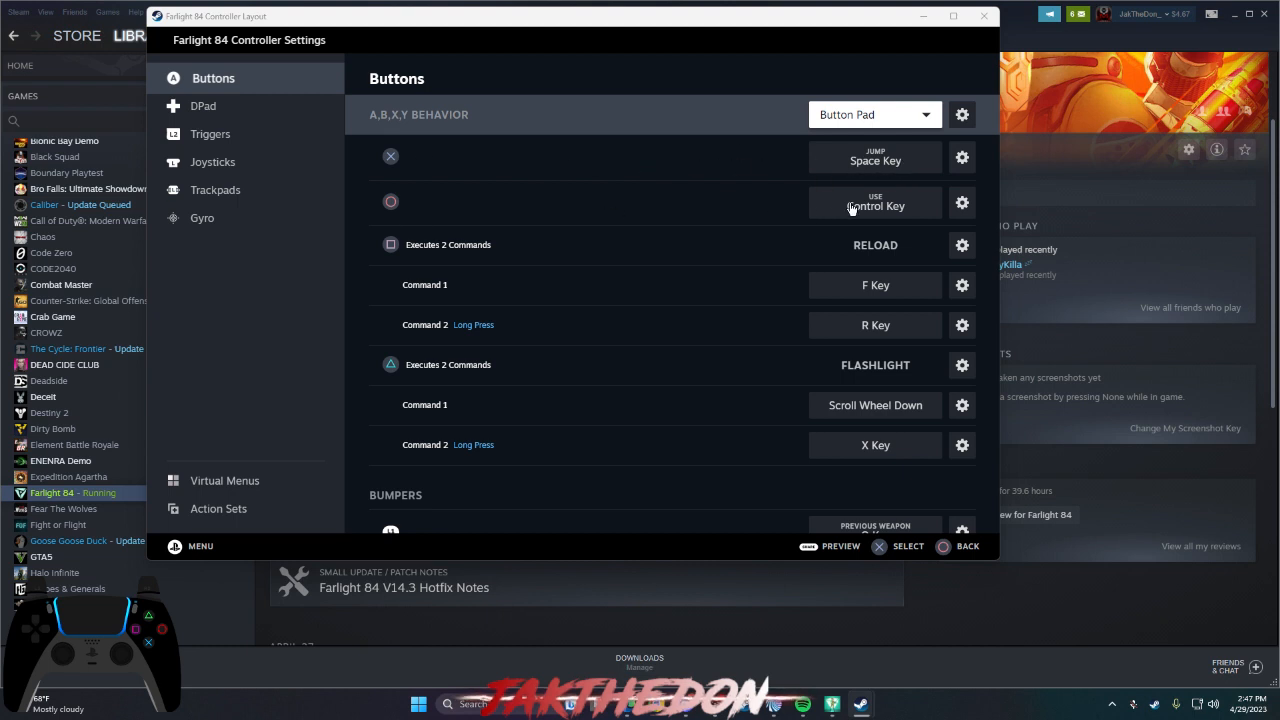
{"action": "mouse_move", "coordinate": [894, 268]}
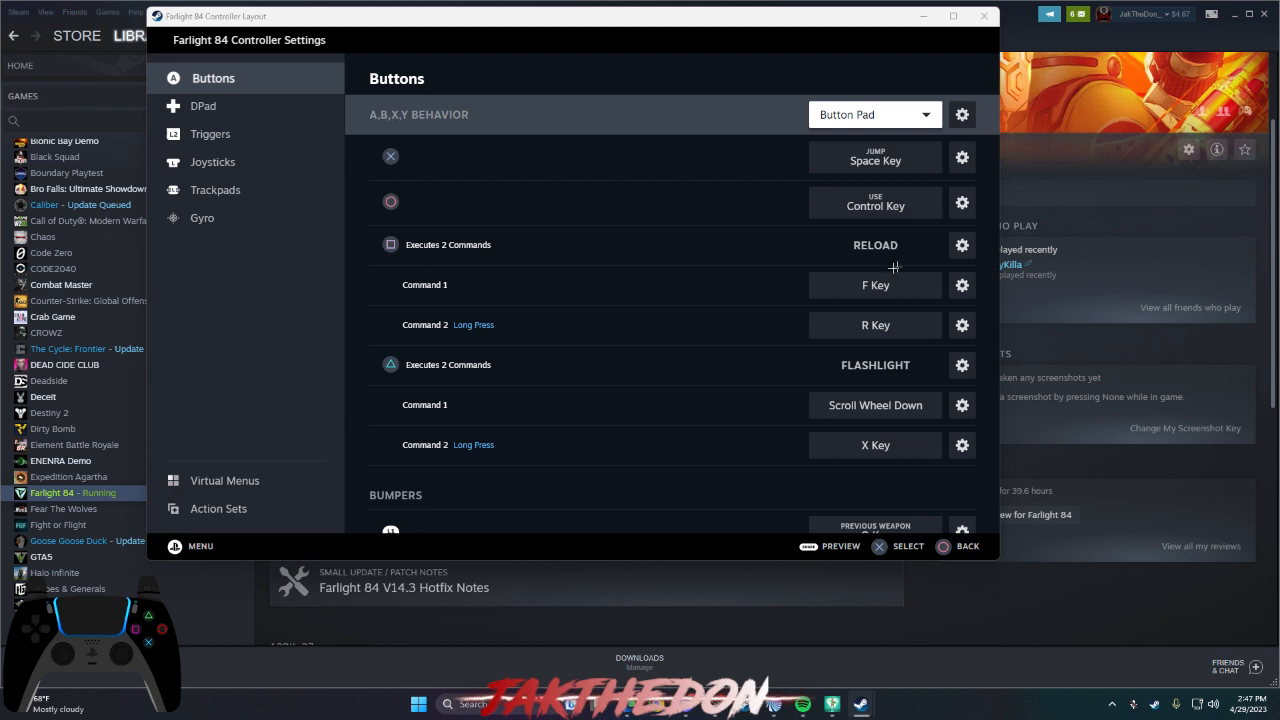
{"action": "mouse_move", "coordinate": [721, 337]}
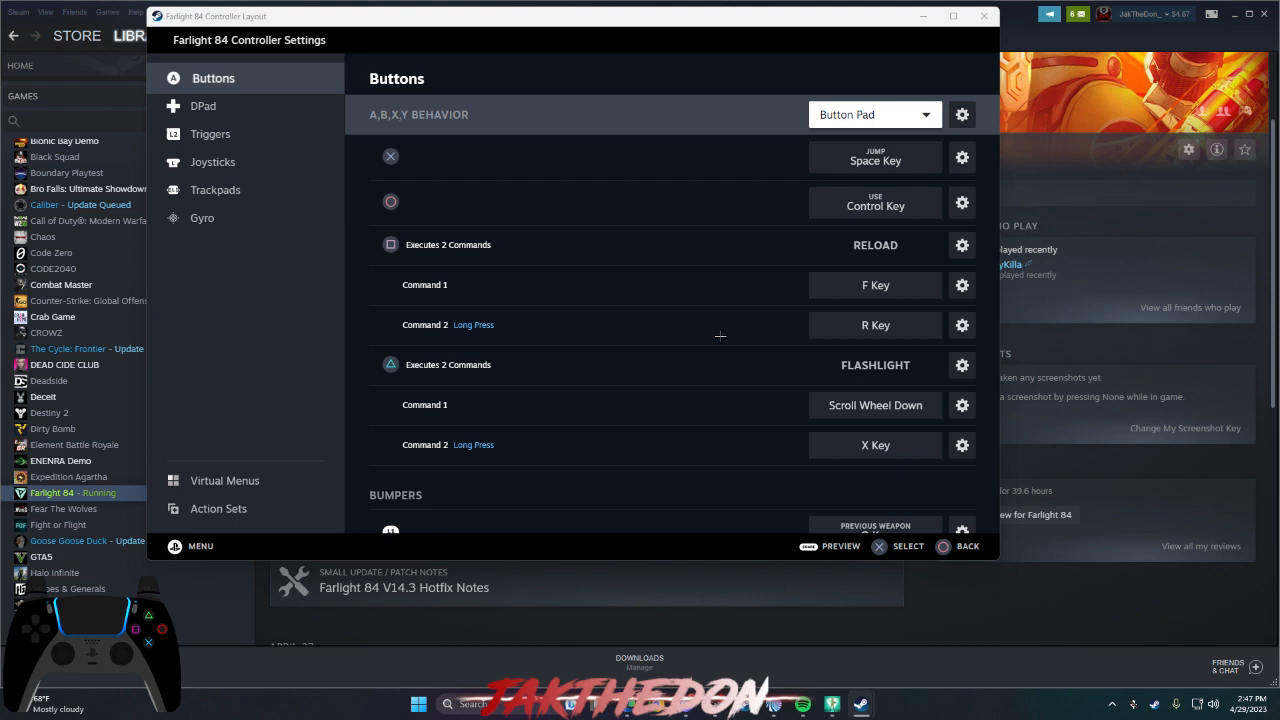
{"action": "mouse_move", "coordinate": [517, 159]}
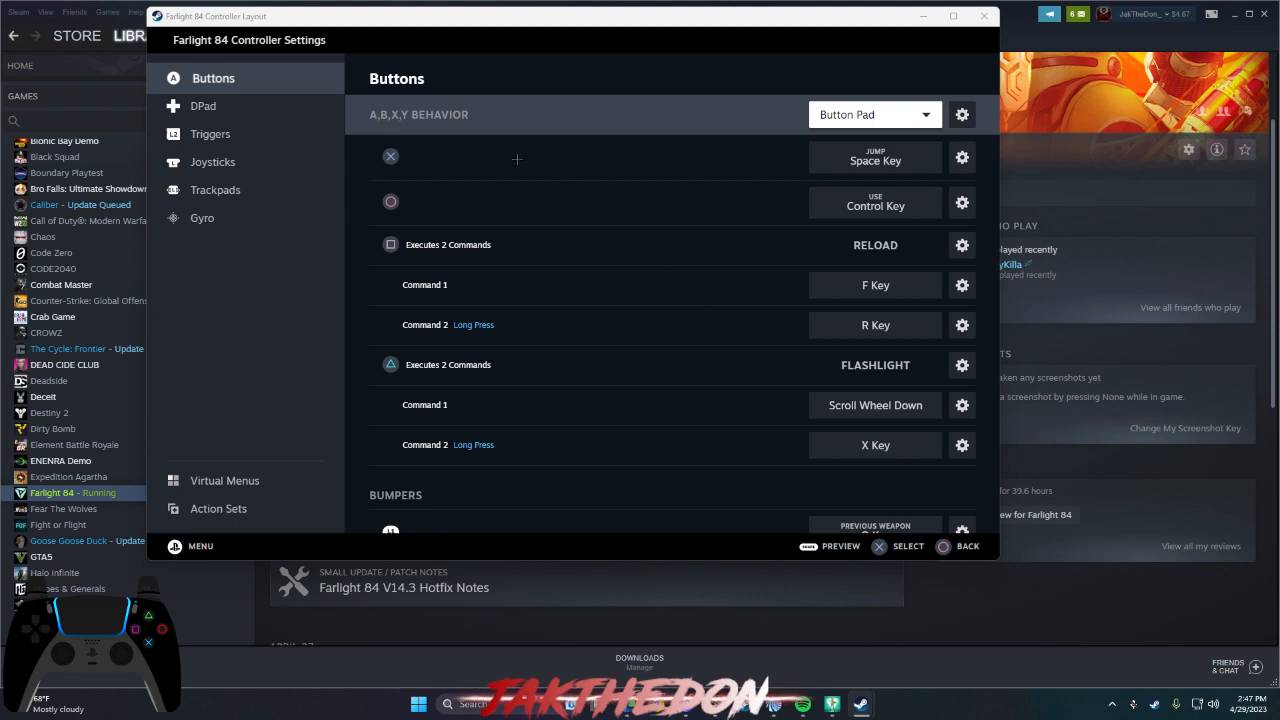
{"action": "mouse_move", "coordinate": [646, 166]}
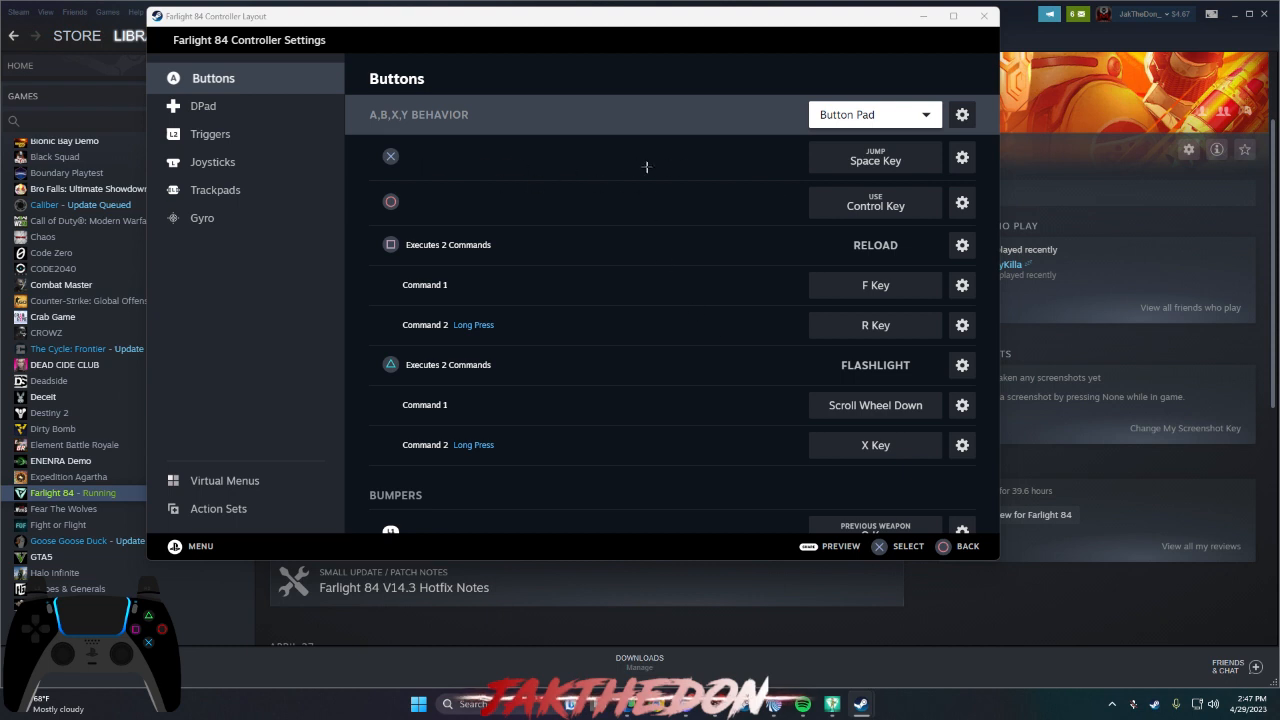
{"action": "mouse_move", "coordinate": [456, 210]}
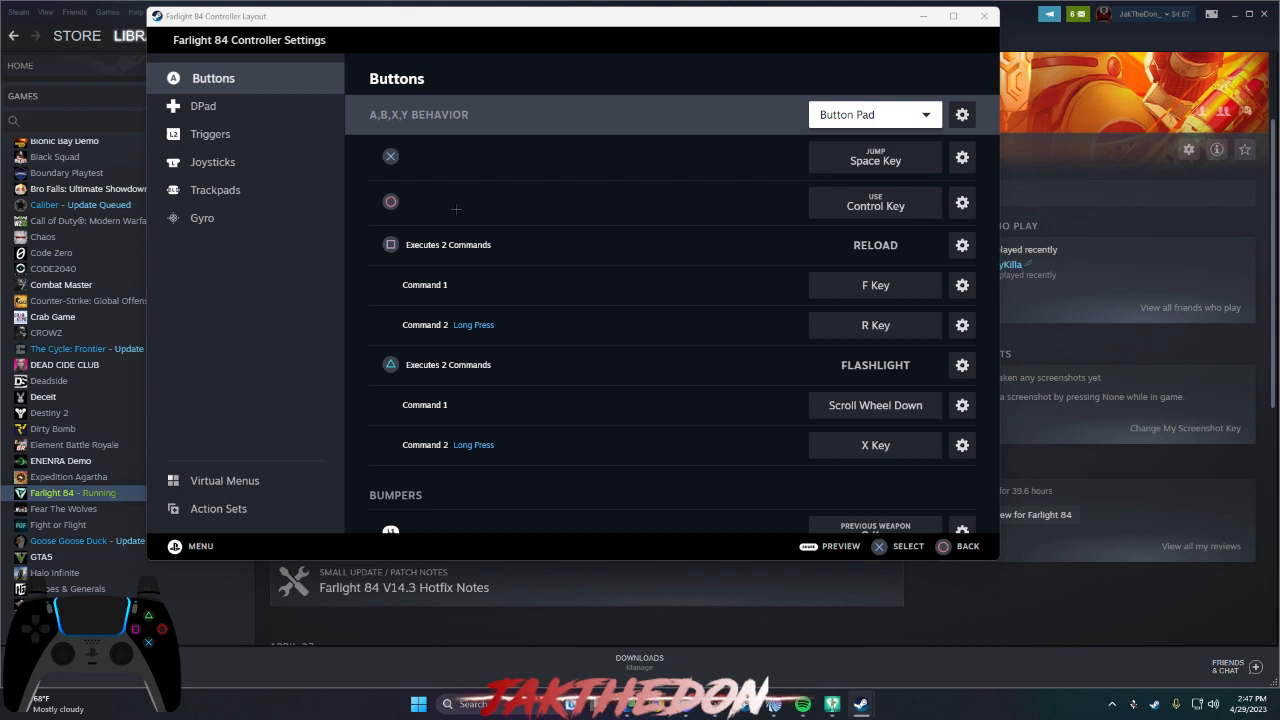
{"action": "mouse_move", "coordinate": [714, 256]}
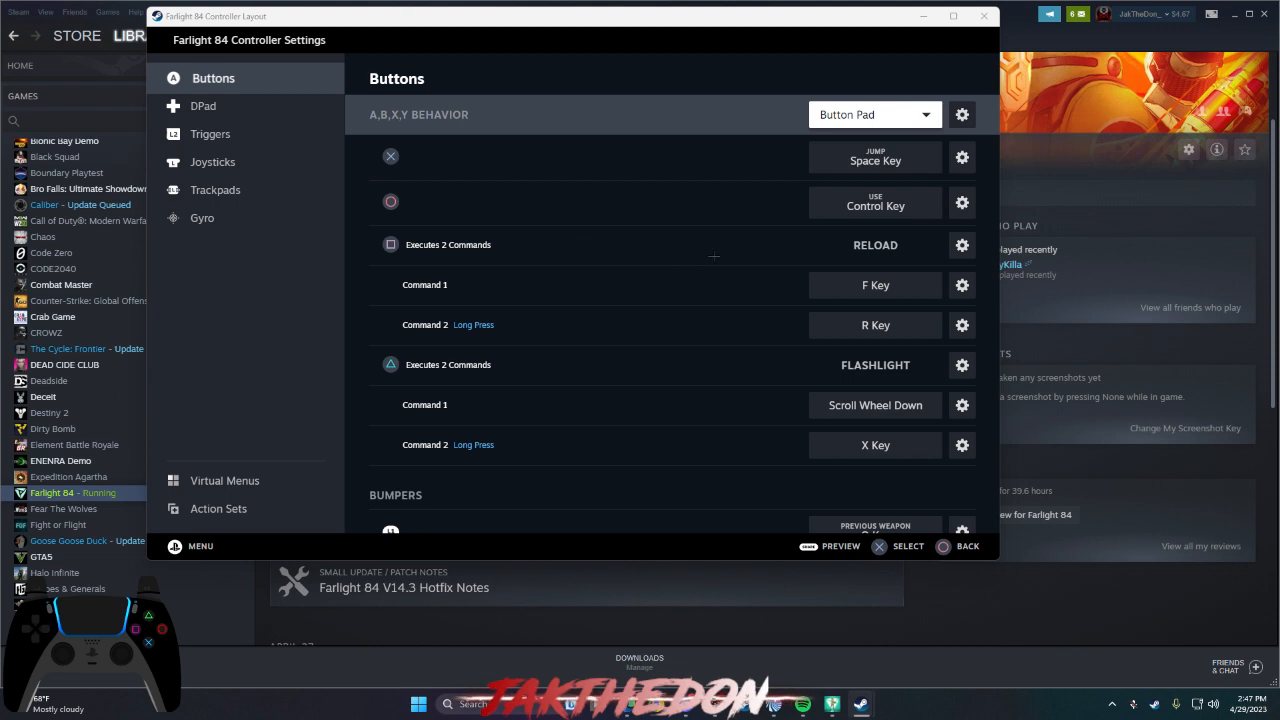
{"action": "mouse_move", "coordinate": [557, 294]}
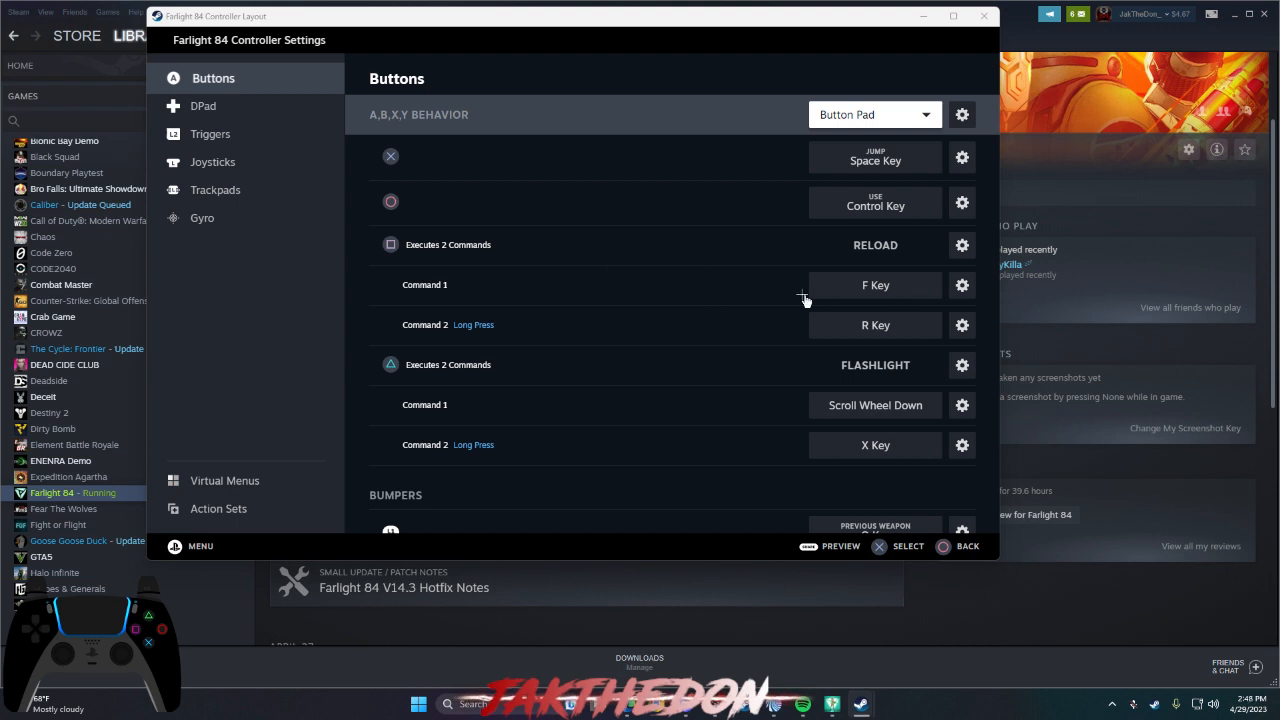
{"action": "mouse_move", "coordinate": [879, 297]}
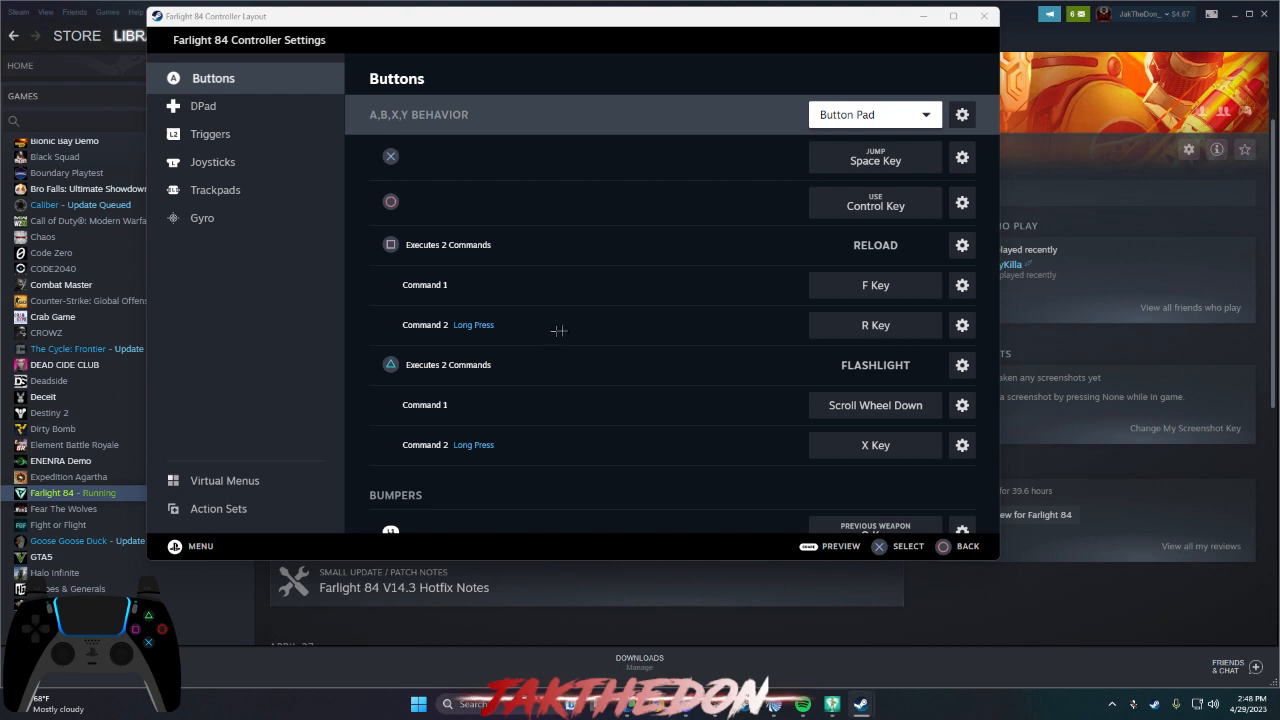
{"action": "mouse_move", "coordinate": [883, 335]}
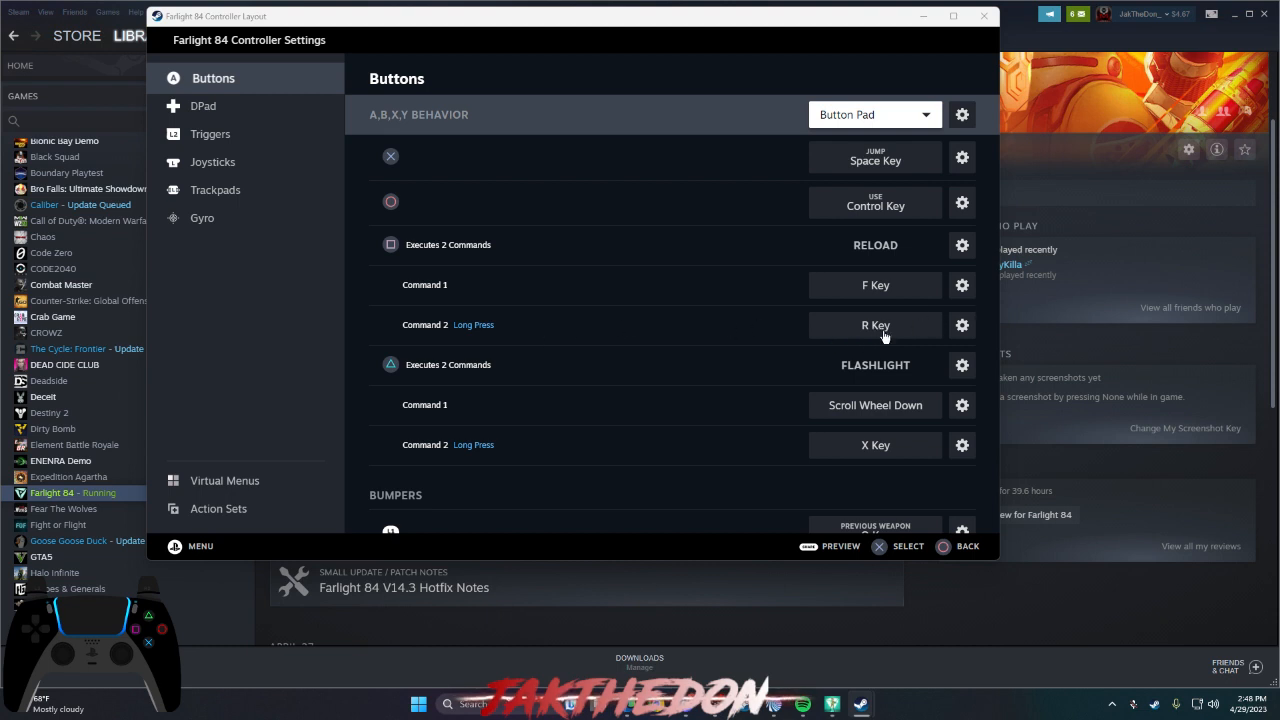
{"action": "left_click", "coordinate": [961, 325]}
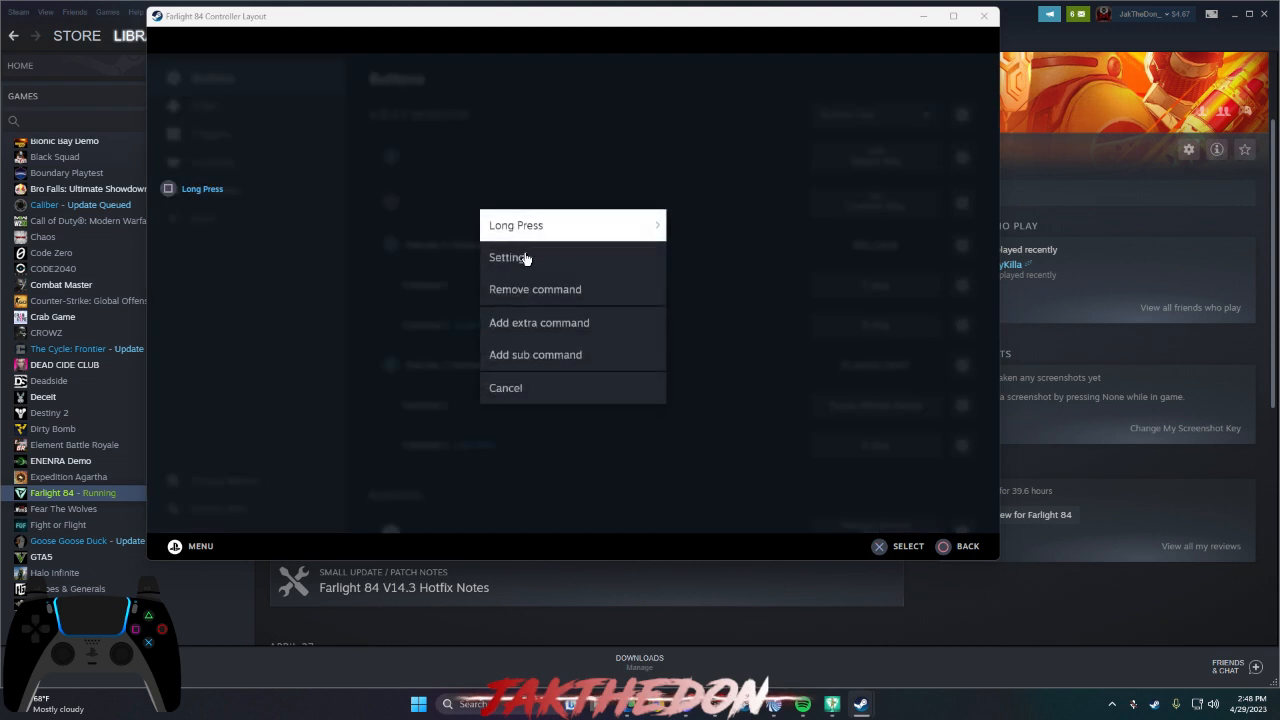
{"action": "left_click", "coordinate": [508, 257]}
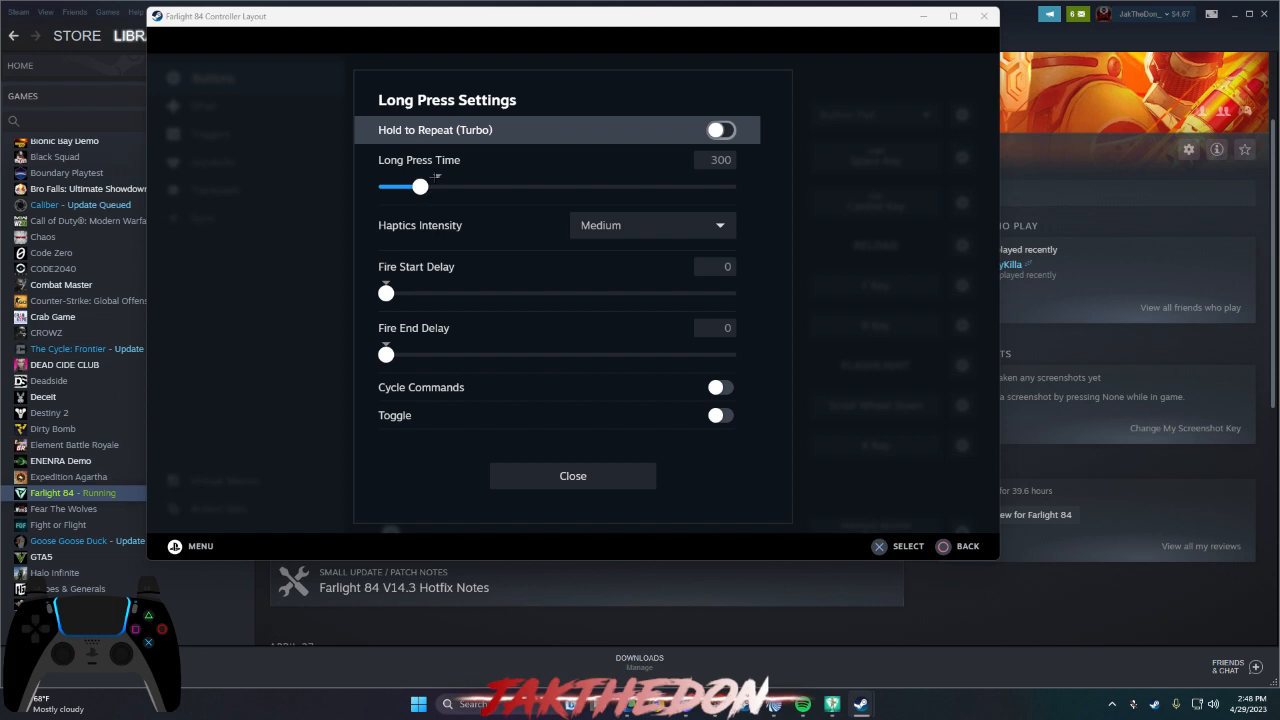
{"action": "mouse_move", "coordinate": [598, 489]}
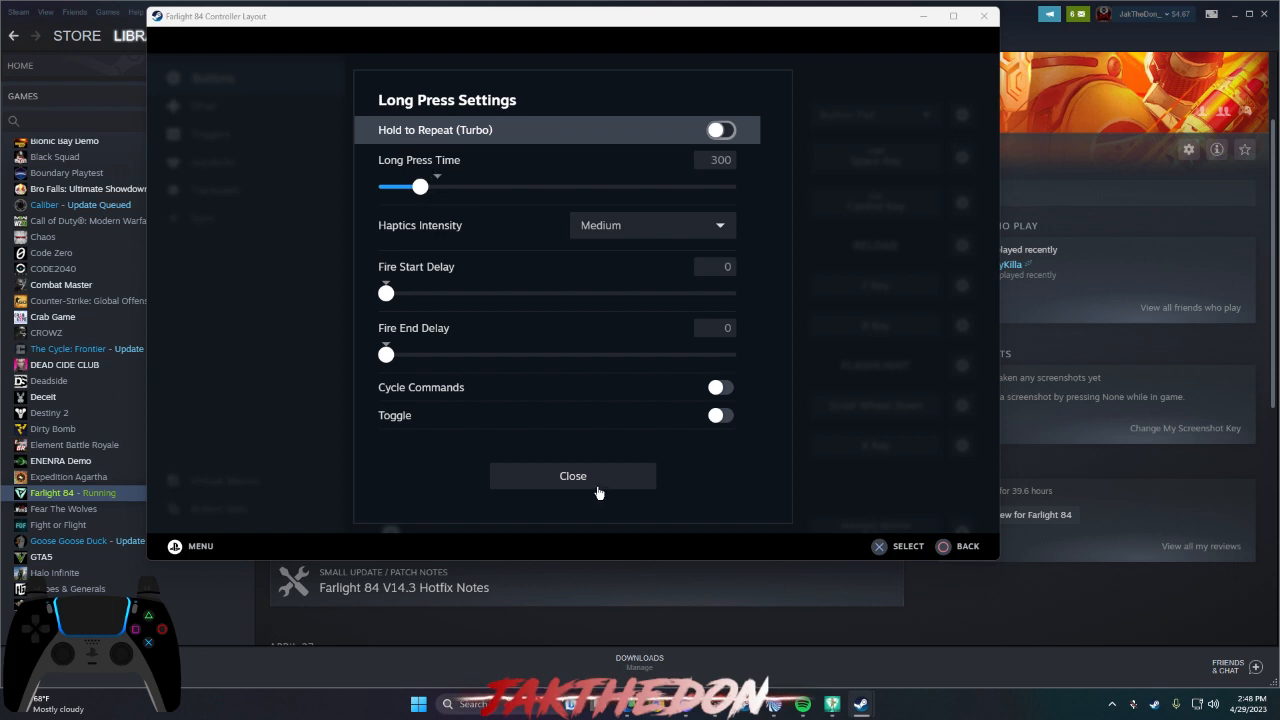
{"action": "mouse_move", "coordinate": [714, 238]}
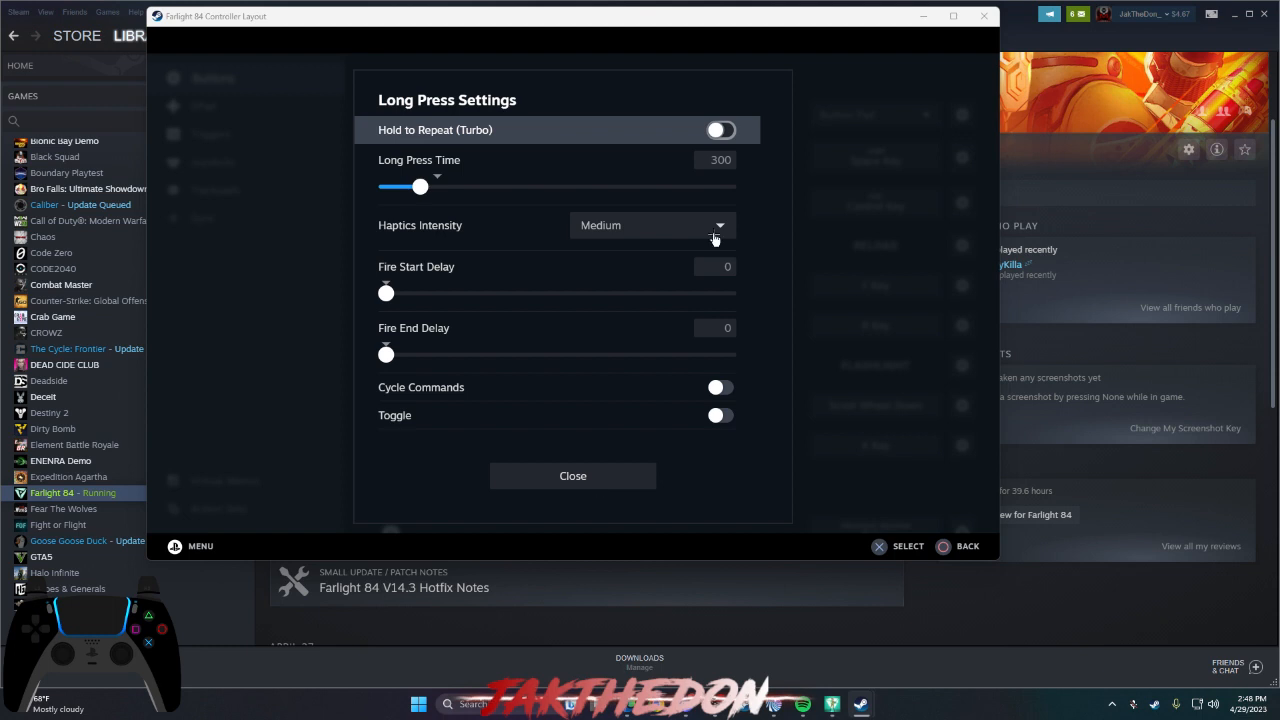
{"action": "left_click", "coordinate": [572, 475]}
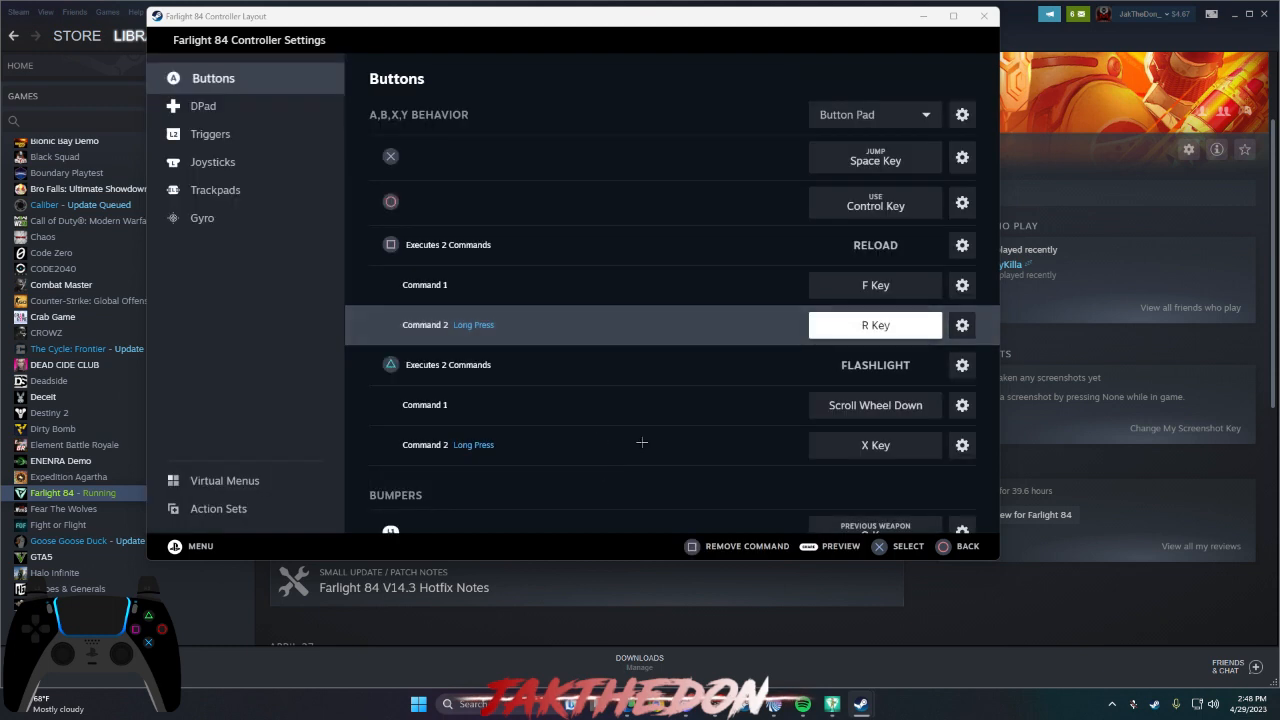
{"action": "mouse_move", "coordinate": [688, 349]}
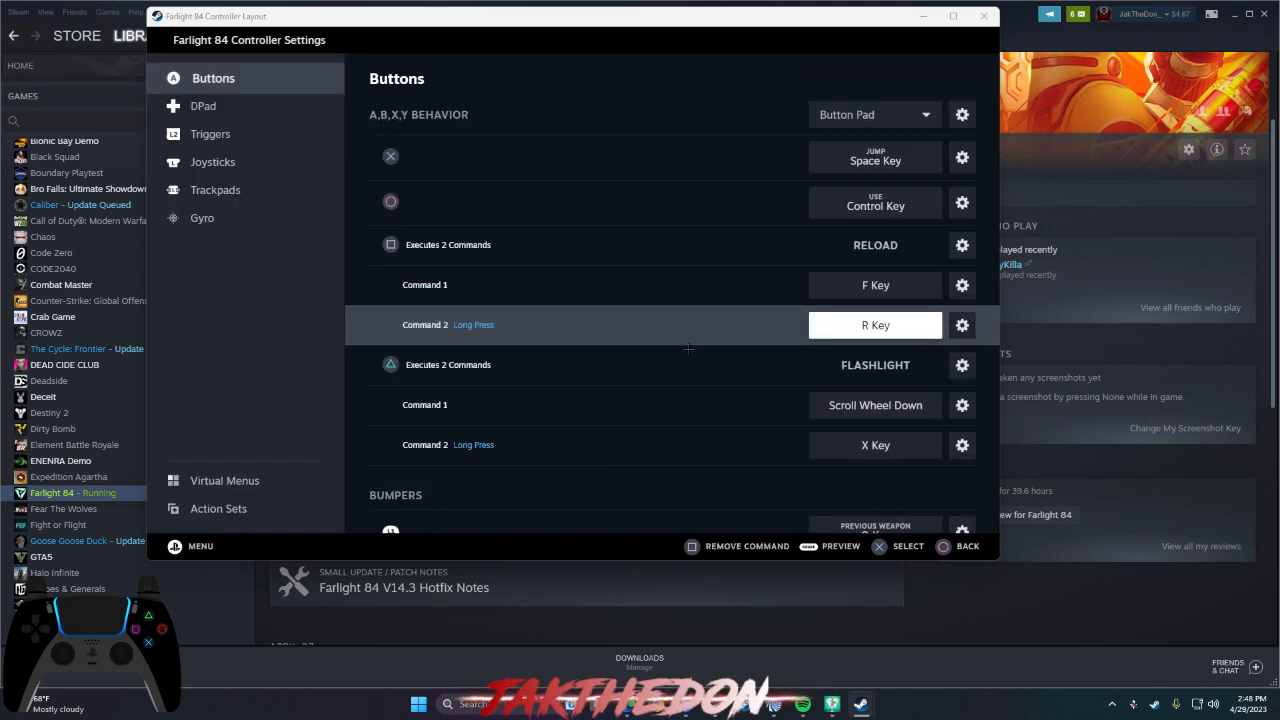
{"action": "mouse_move", "coordinate": [890, 300]}
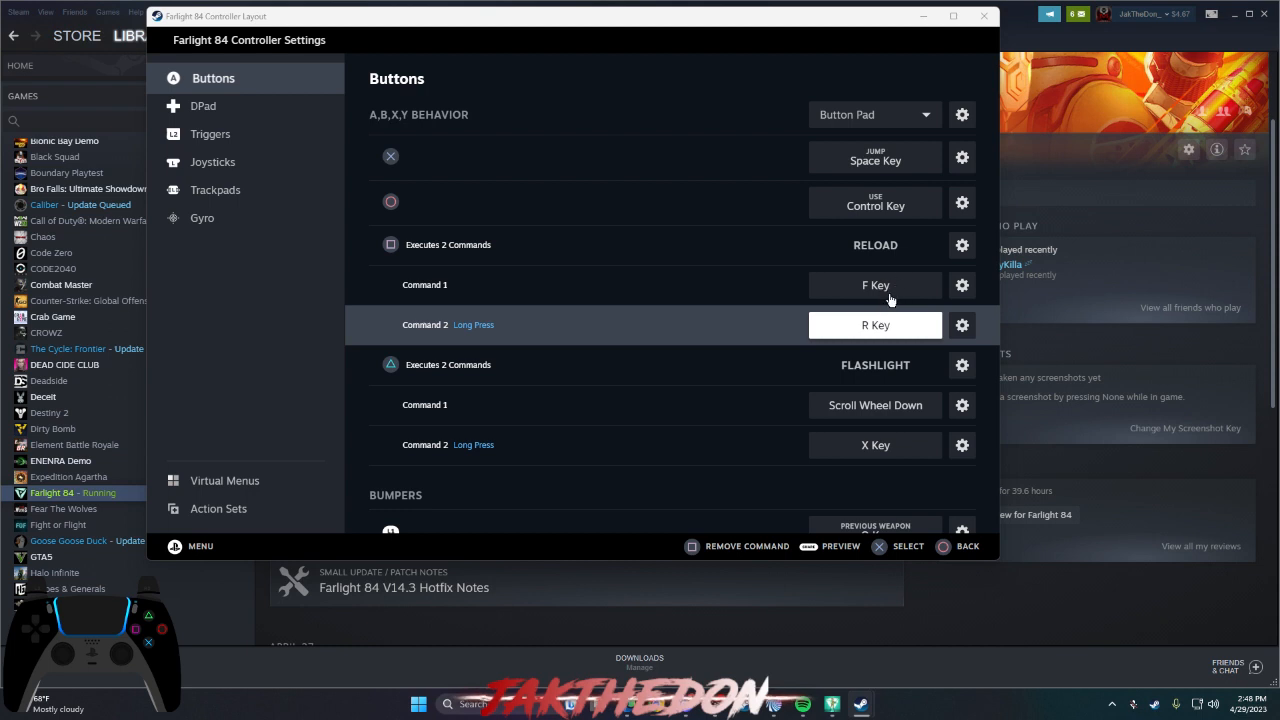
{"action": "mouse_move", "coordinate": [853, 300]}
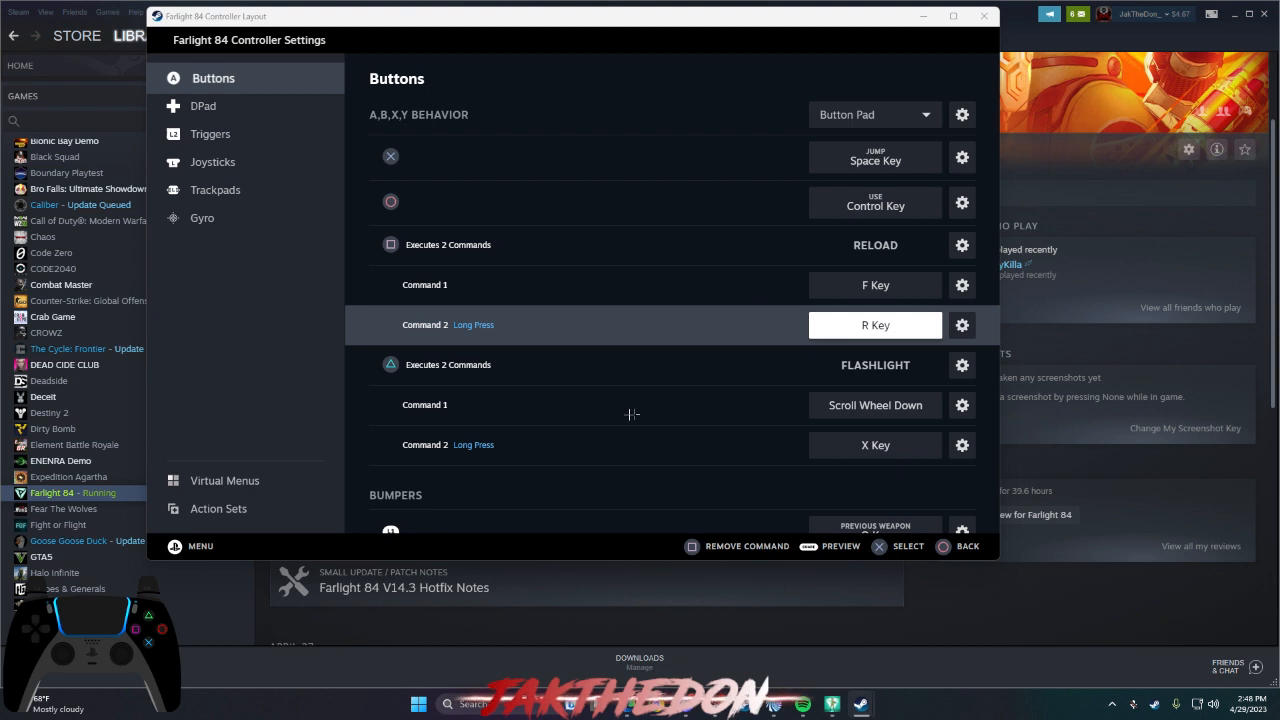
{"action": "mouse_move", "coordinate": [880, 368]}
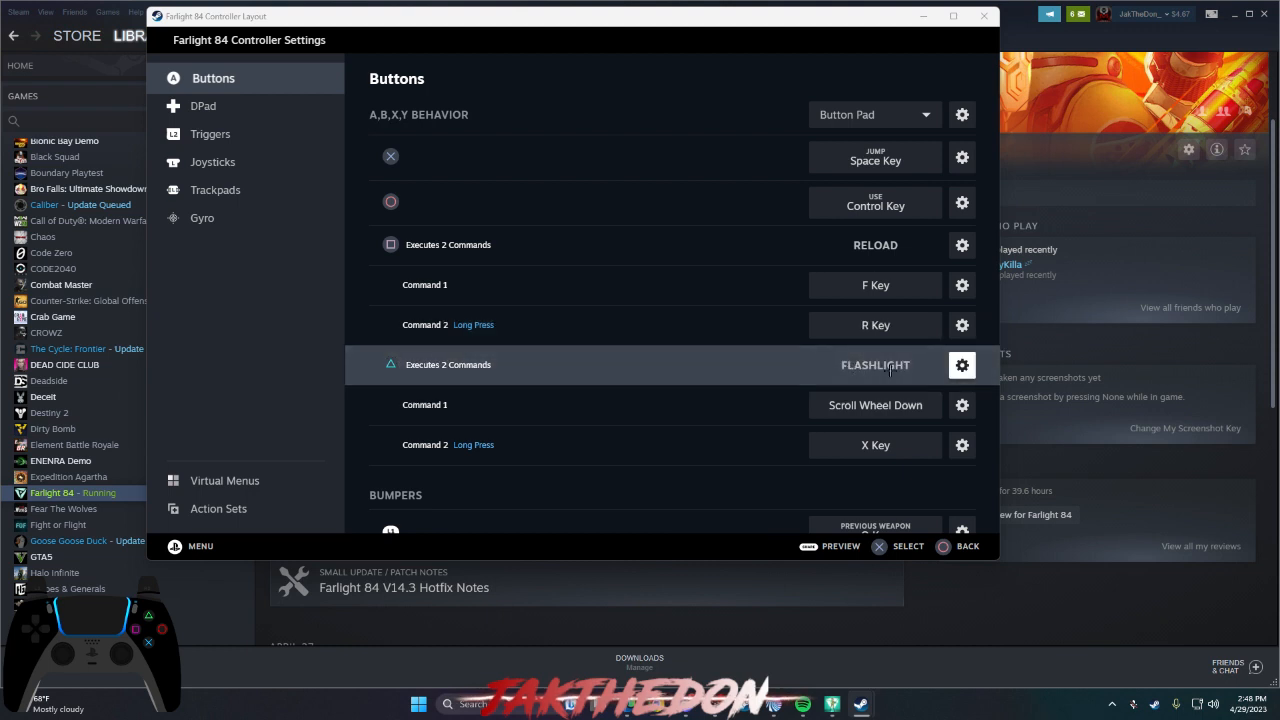
- Rename the Triangle button's Flashlight command group to 'WeaponSwap/Reload'
{"action": "left_click", "coordinate": [961, 365]}
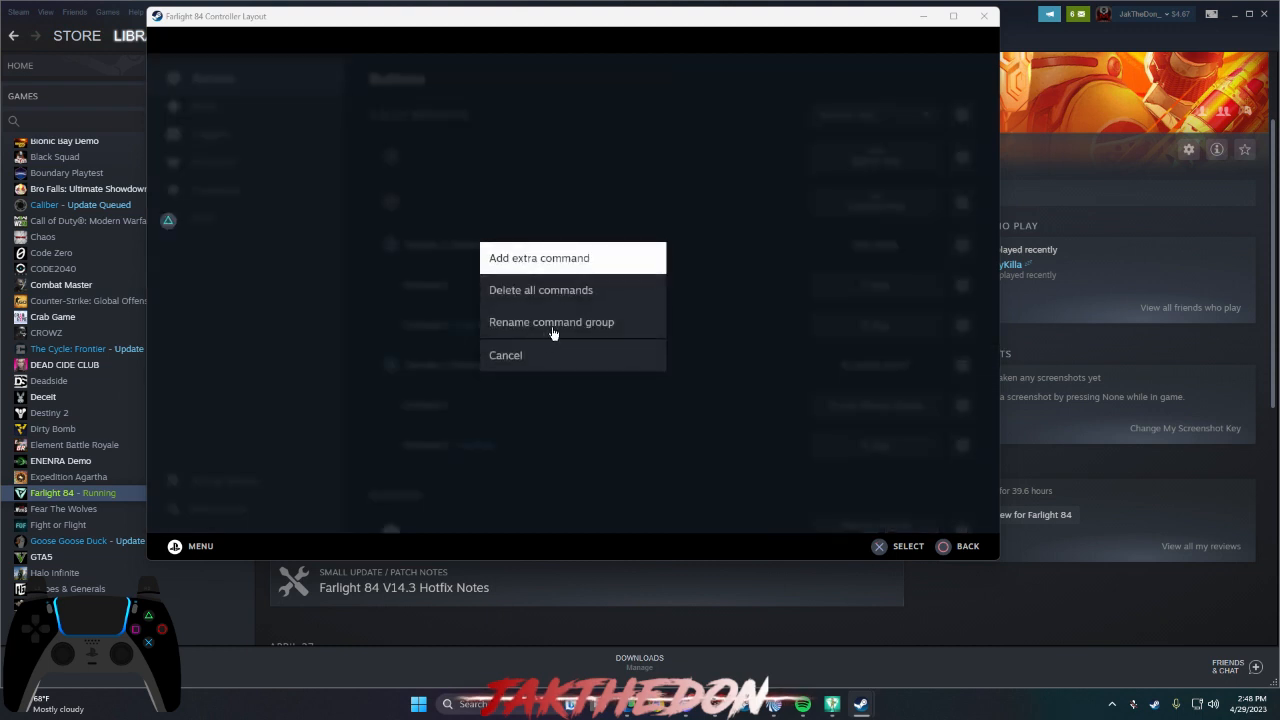
{"action": "left_click", "coordinate": [551, 322]}
{"action": "type", "text": "S"}
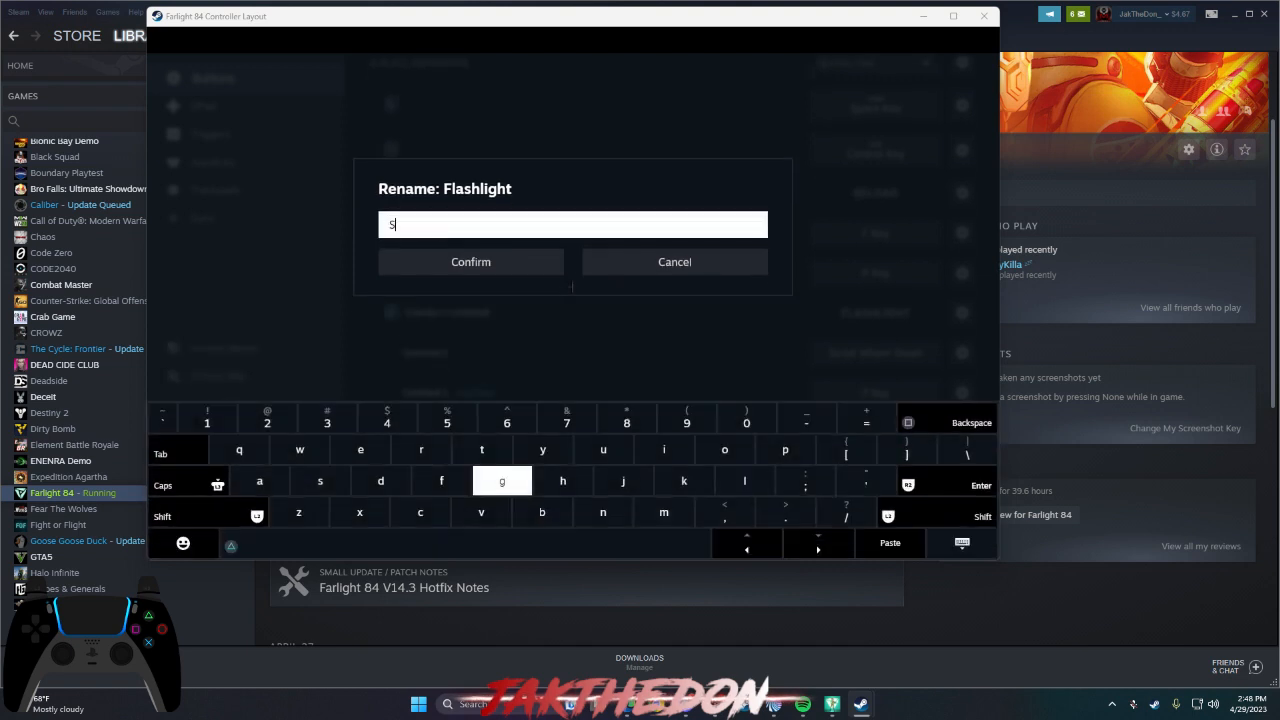
{"action": "type", "text": "witc"}
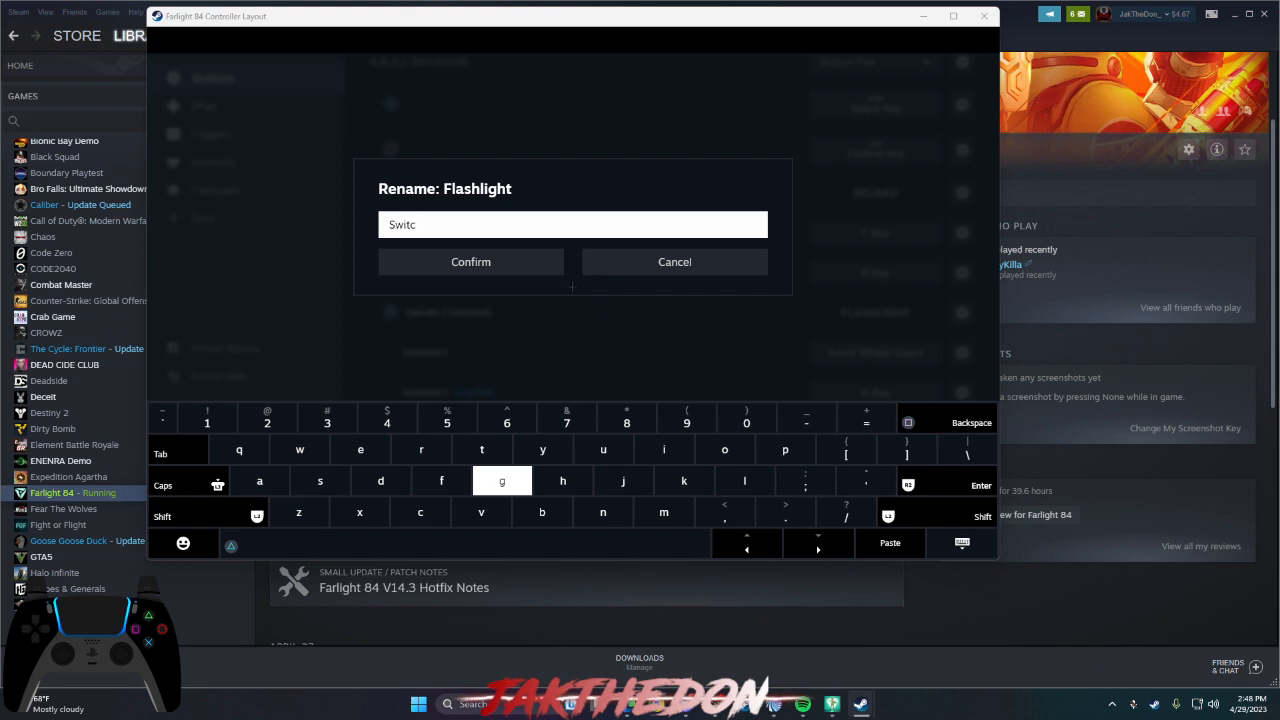
{"action": "type", "text": "WeaponSWa"}
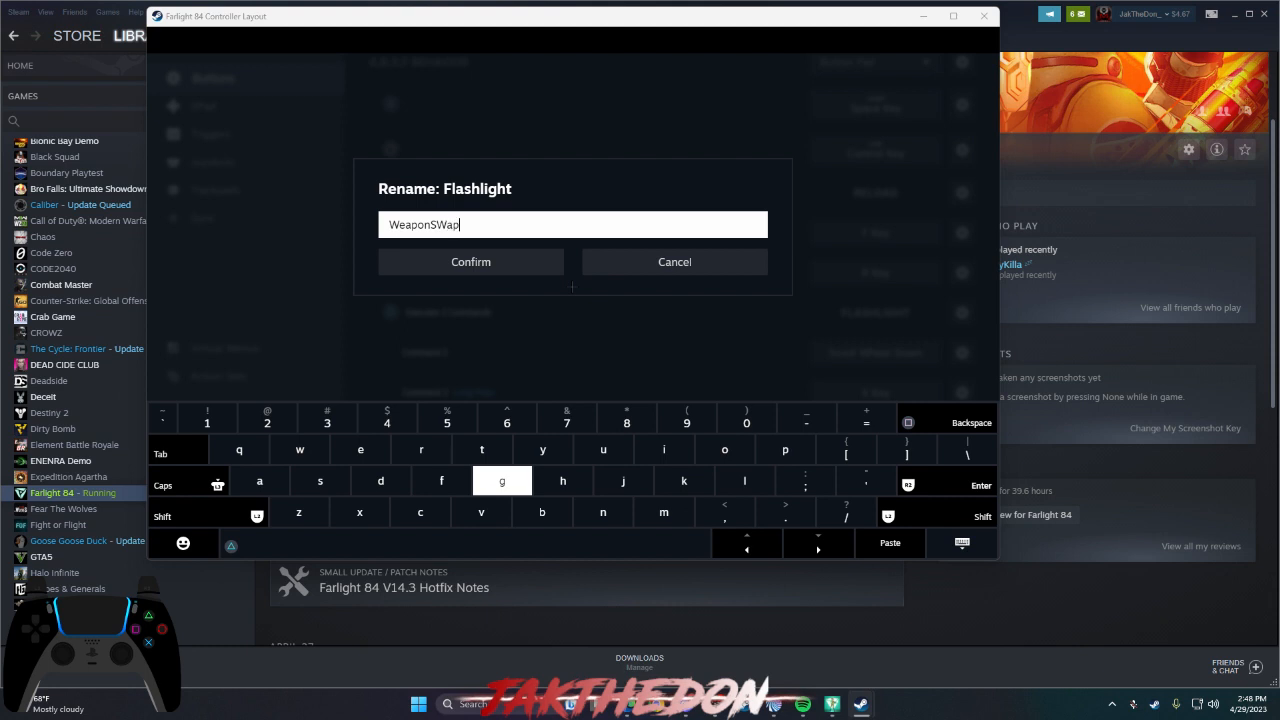
{"action": "type", "text": "p/Reloa"}
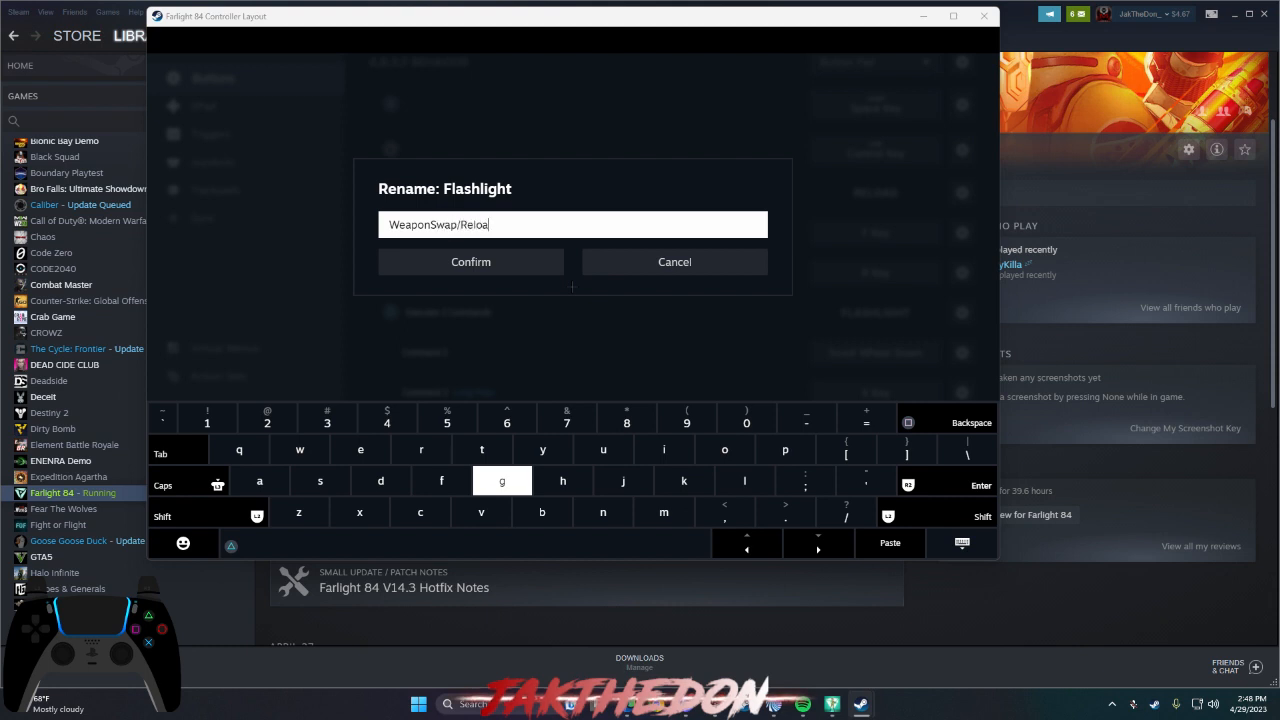
{"action": "left_click", "coordinate": [470, 261]}
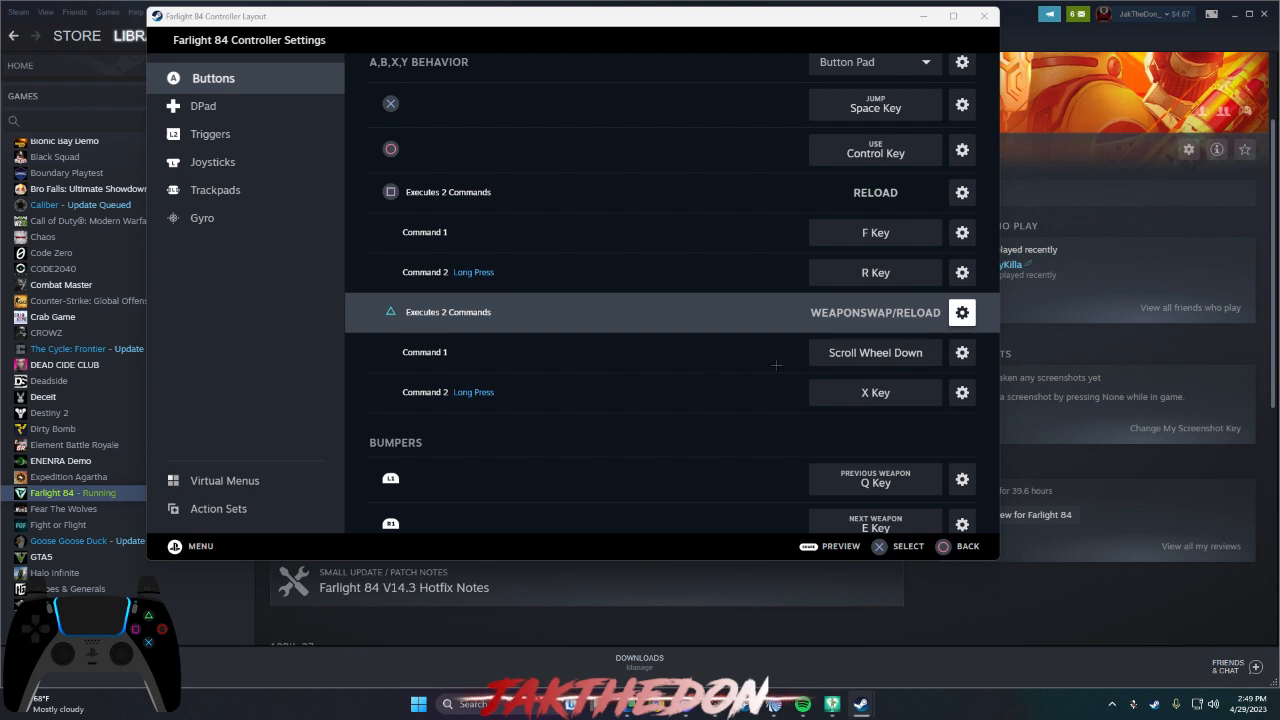
{"action": "mouse_move", "coordinate": [880, 362]}
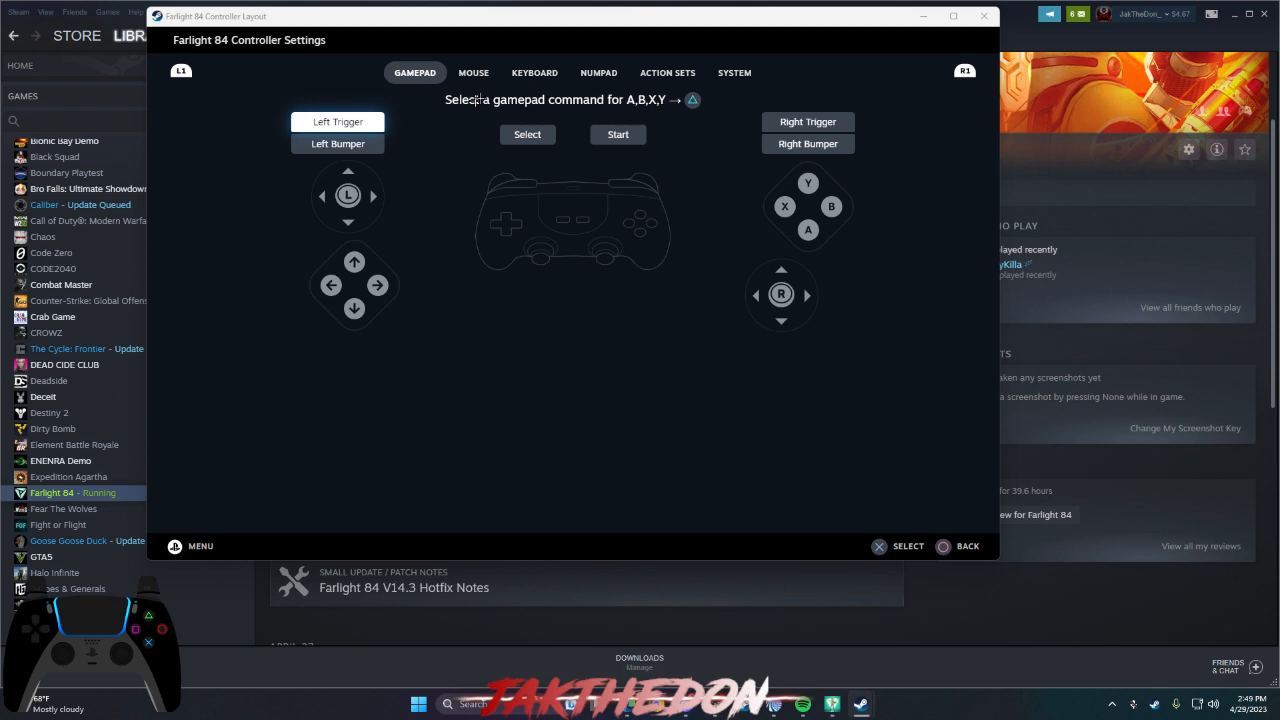
{"action": "left_click", "coordinate": [473, 72]}
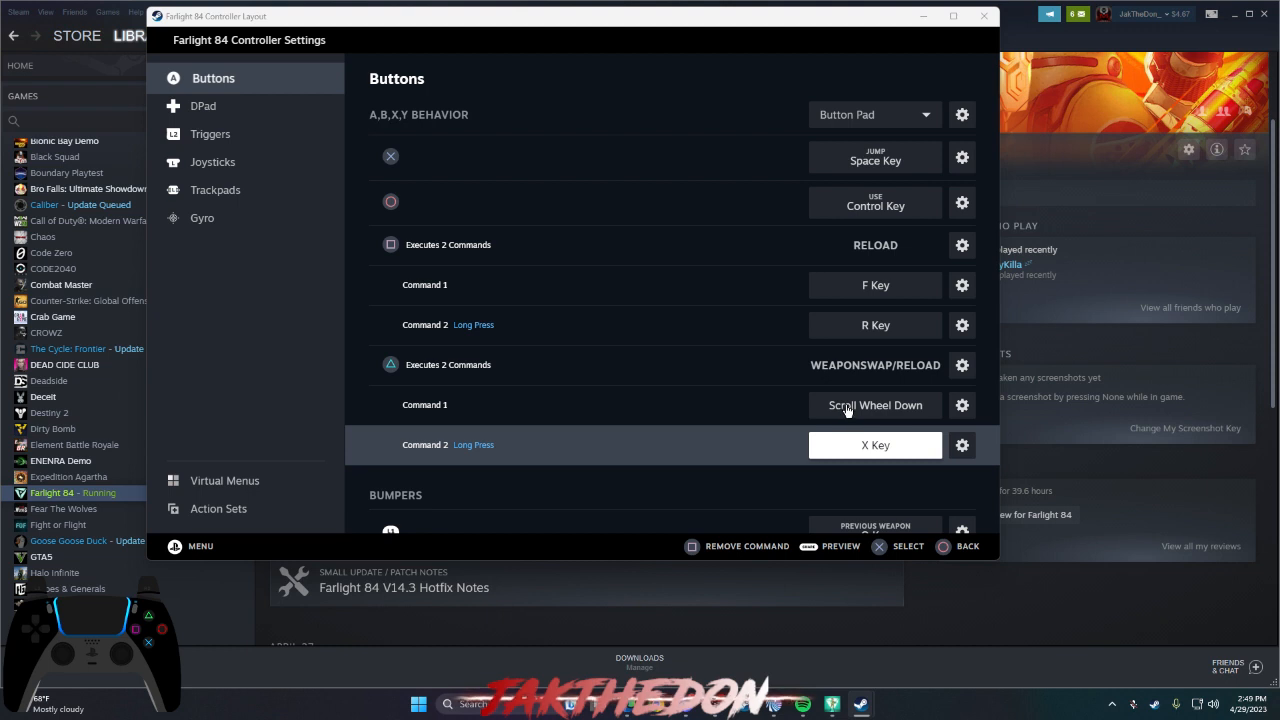
{"action": "mouse_move", "coordinate": [940, 408]}
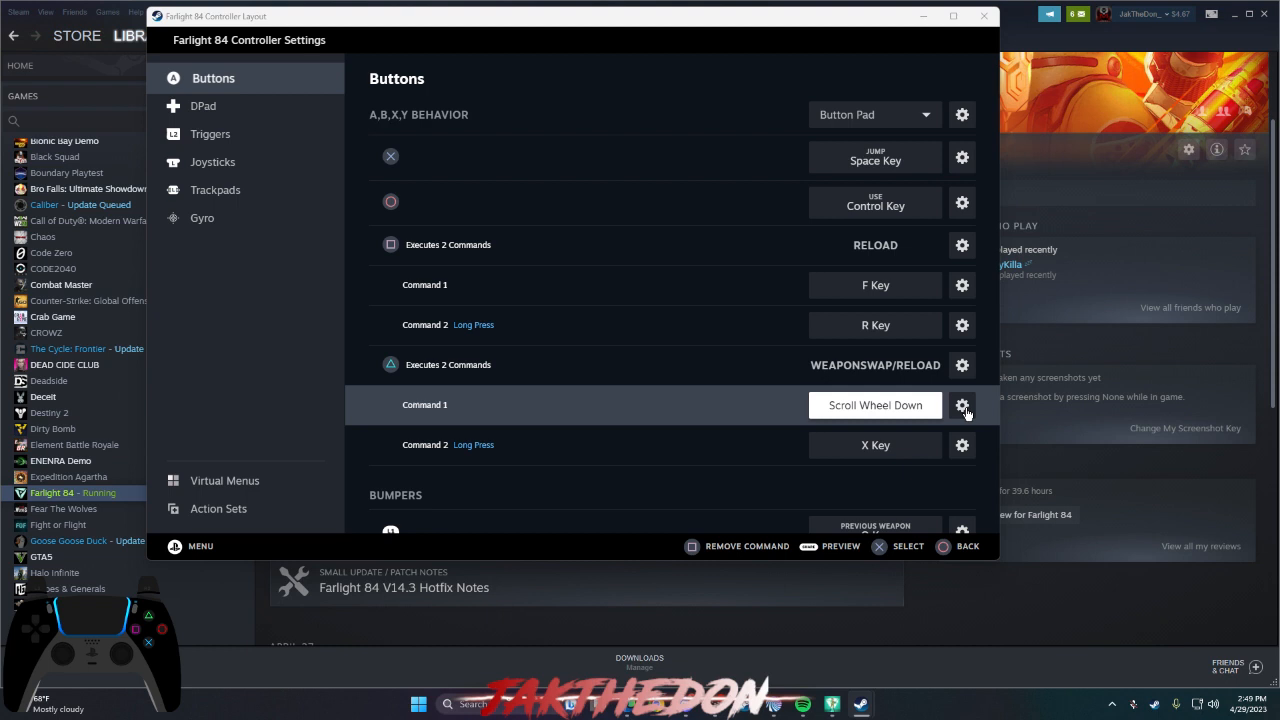
{"action": "left_click", "coordinate": [962, 405]}
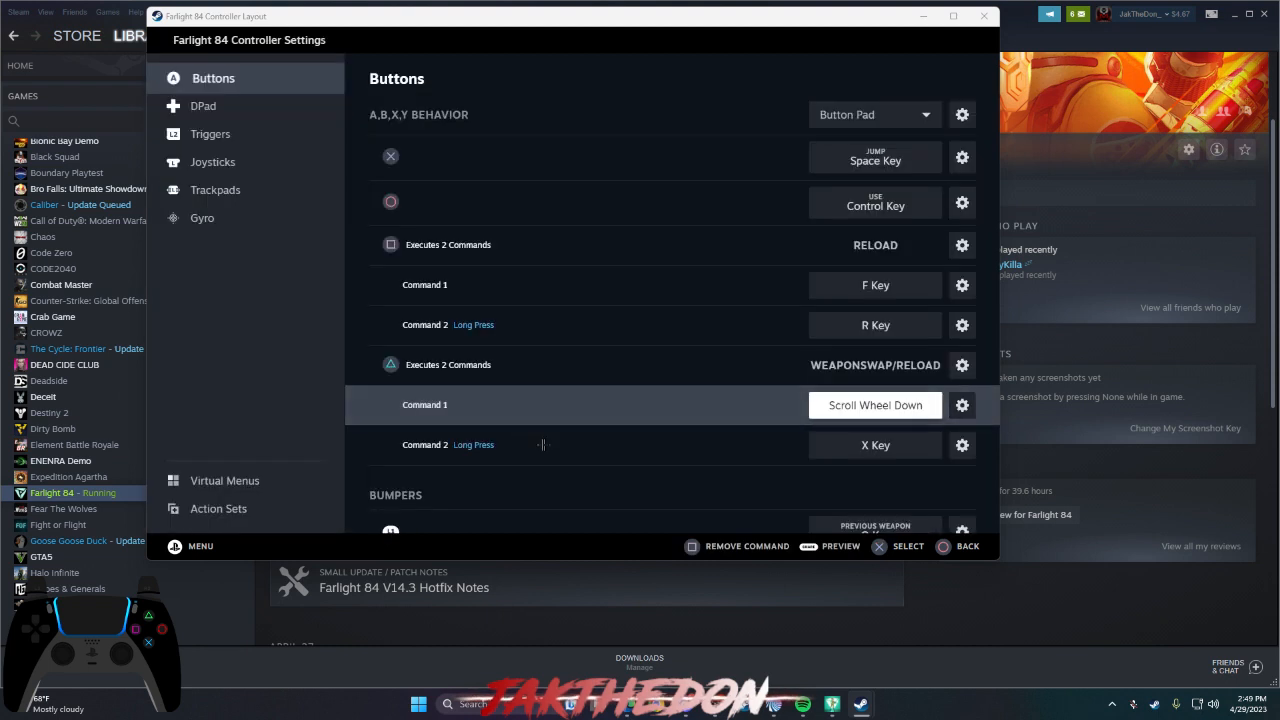
{"action": "left_click", "coordinate": [874, 405]}
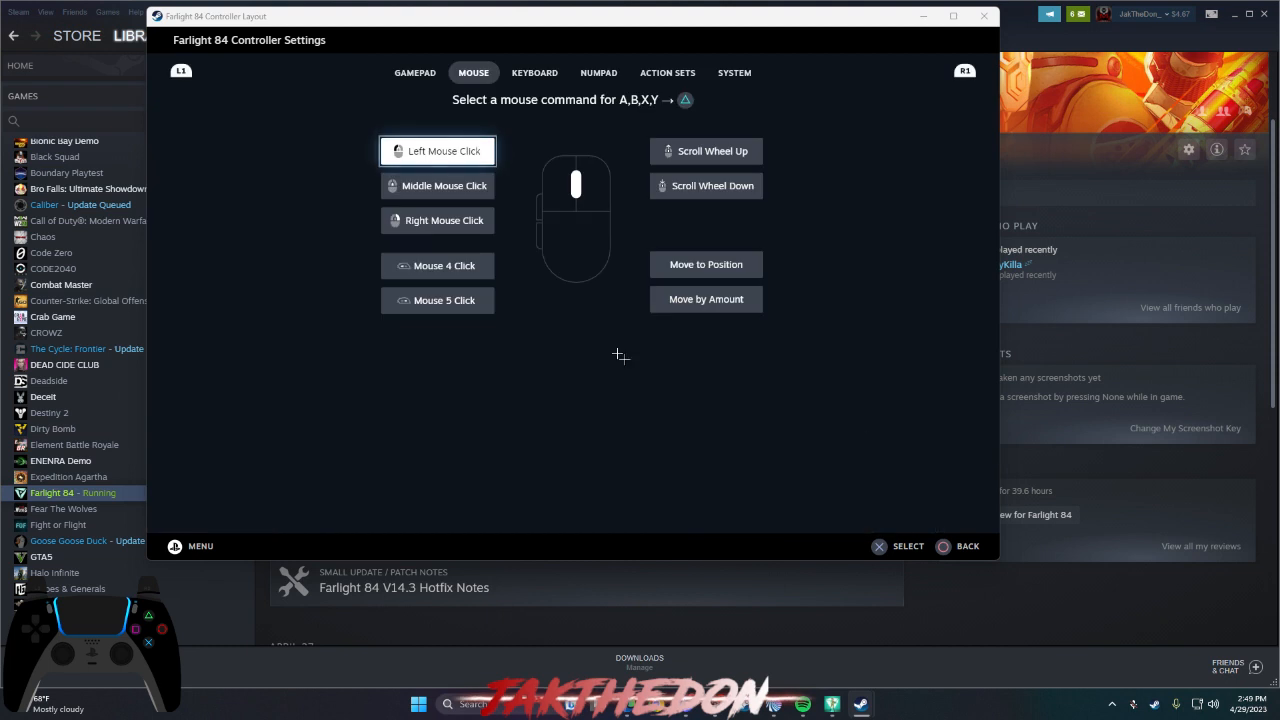
{"action": "left_click", "coordinate": [534, 72]}
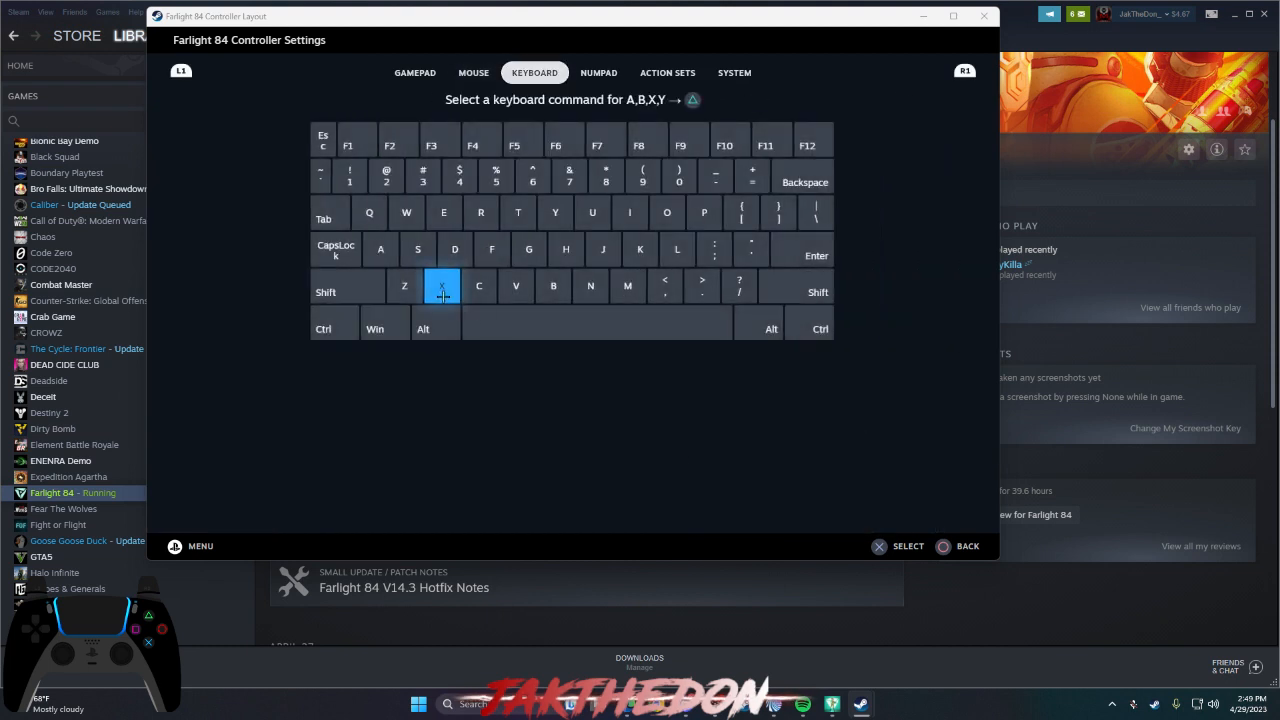
{"action": "left_click", "coordinate": [443, 286]}
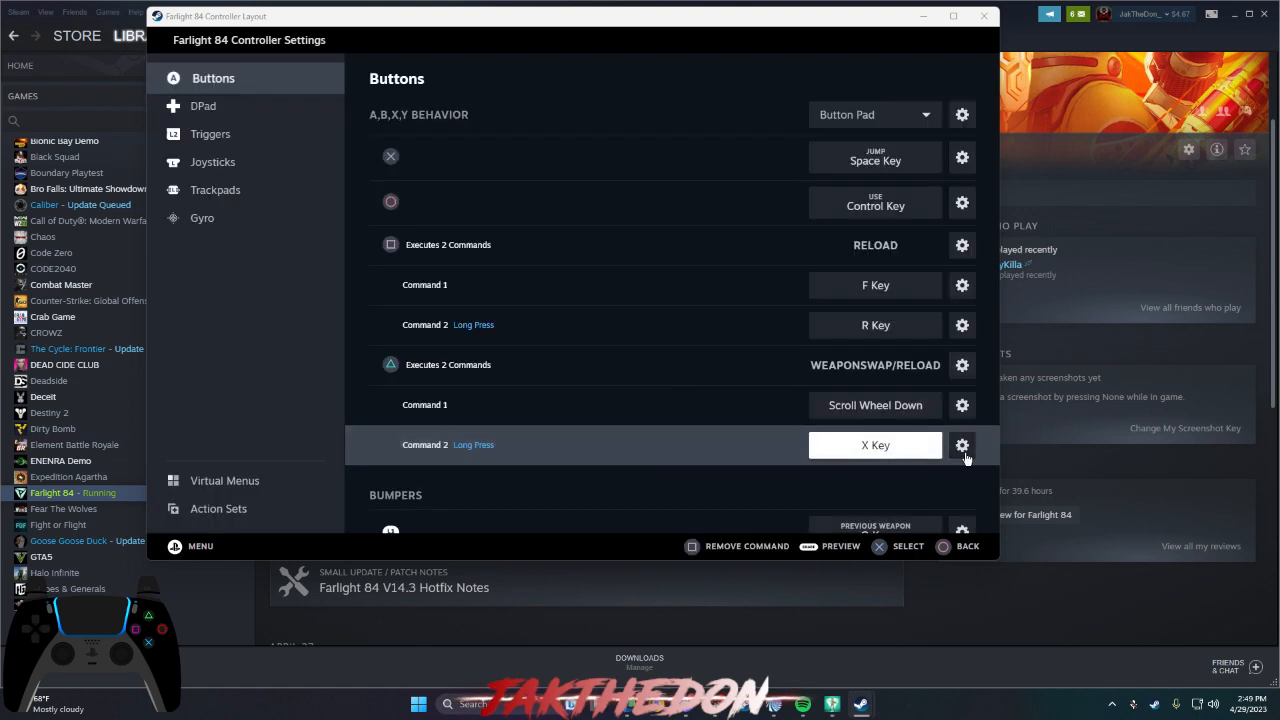
- Close the X Key Long Press Settings and scroll down the Buttons list
{"action": "left_click", "coordinate": [961, 445]}
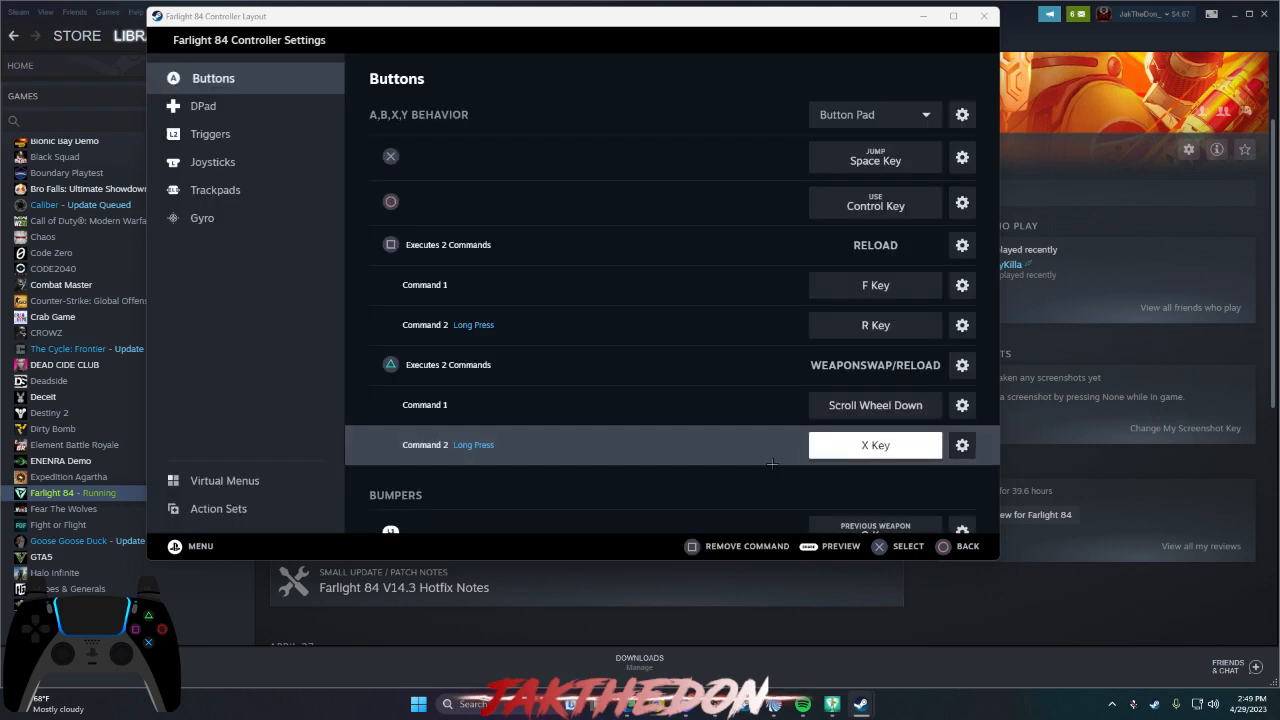
{"action": "scroll", "scroll_direction": "down", "scroll_amount": 3}
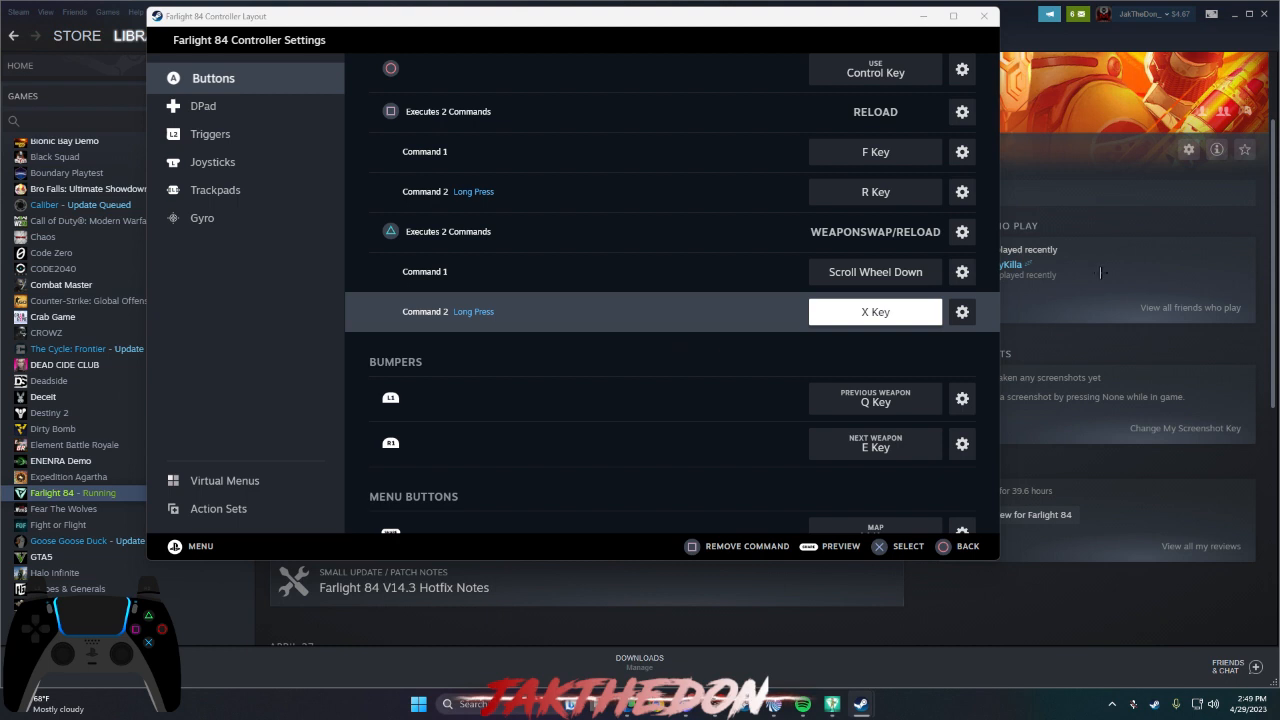
{"action": "left_click", "coordinate": [961, 311]}
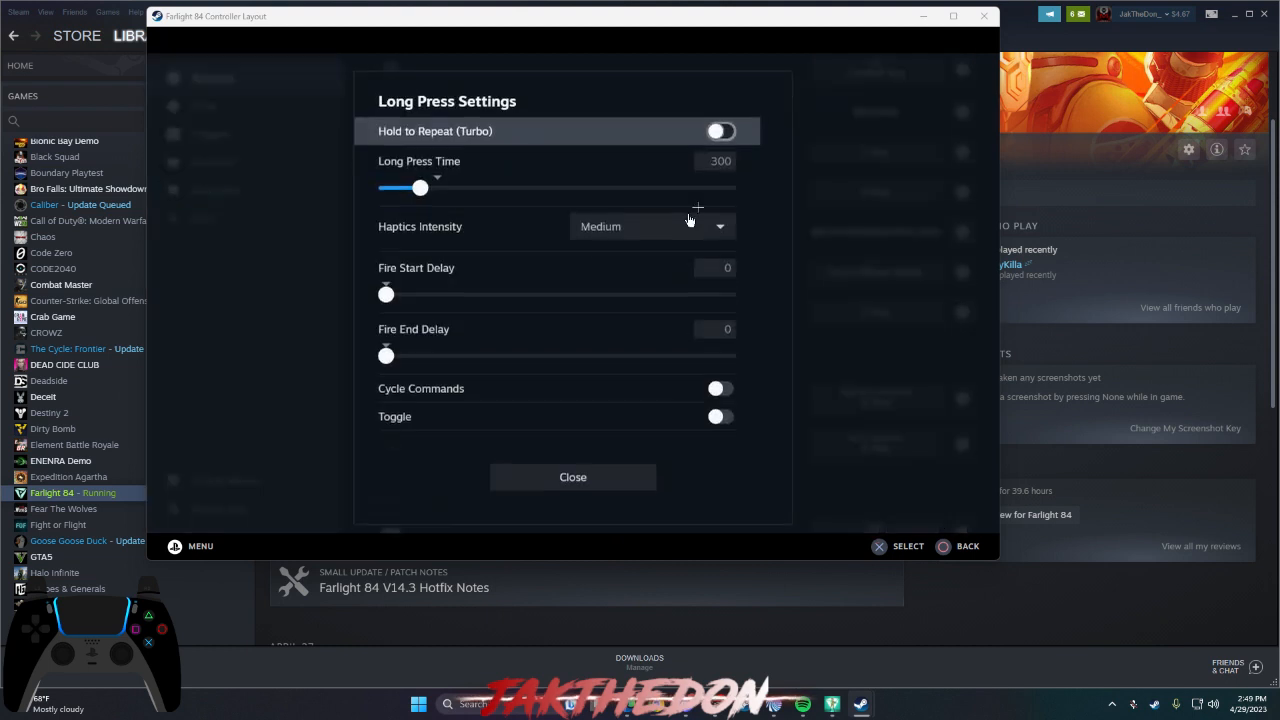
{"action": "left_click", "coordinate": [573, 477]}
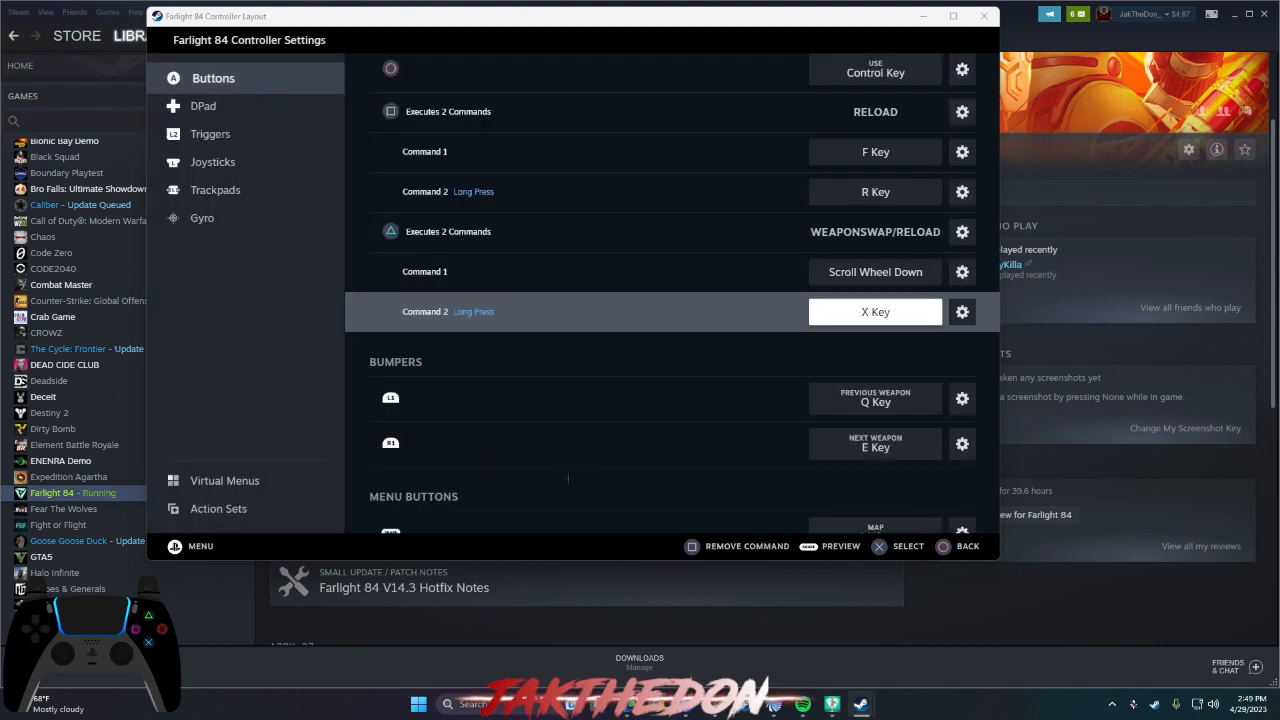
{"action": "scroll", "scroll_direction": "down", "scroll_amount": 3}
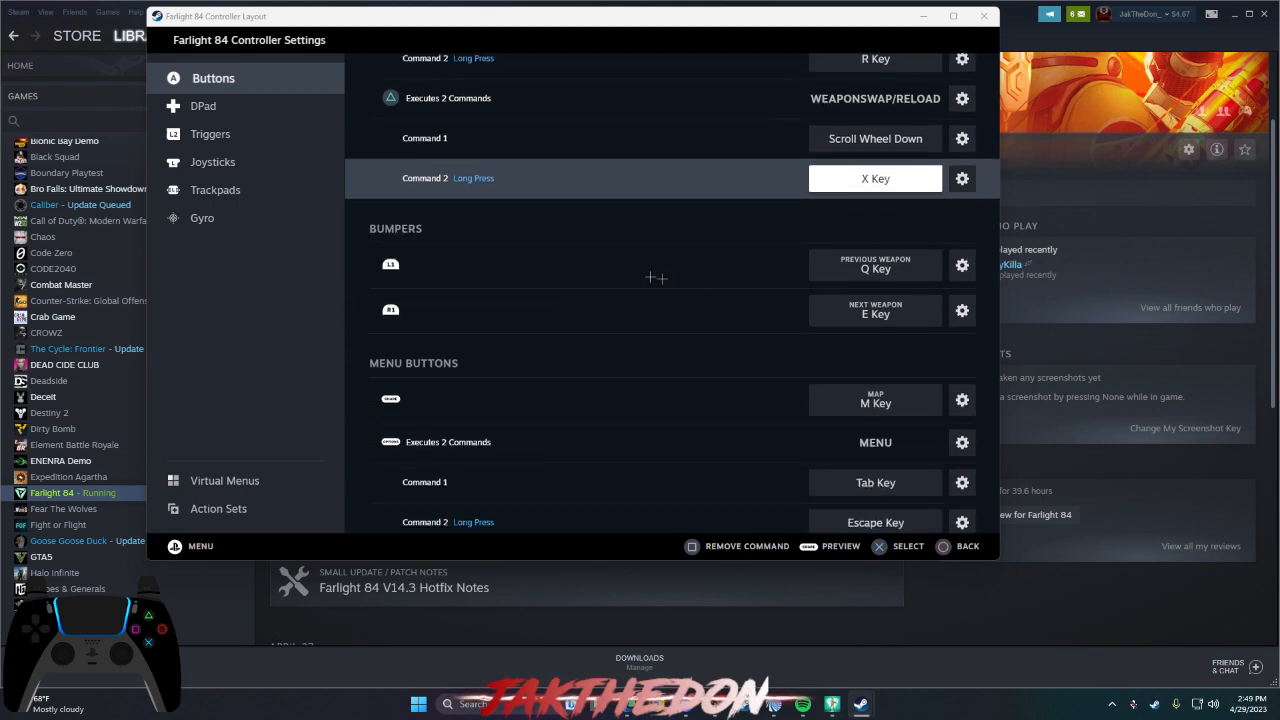
{"action": "mouse_move", "coordinate": [705, 330]}
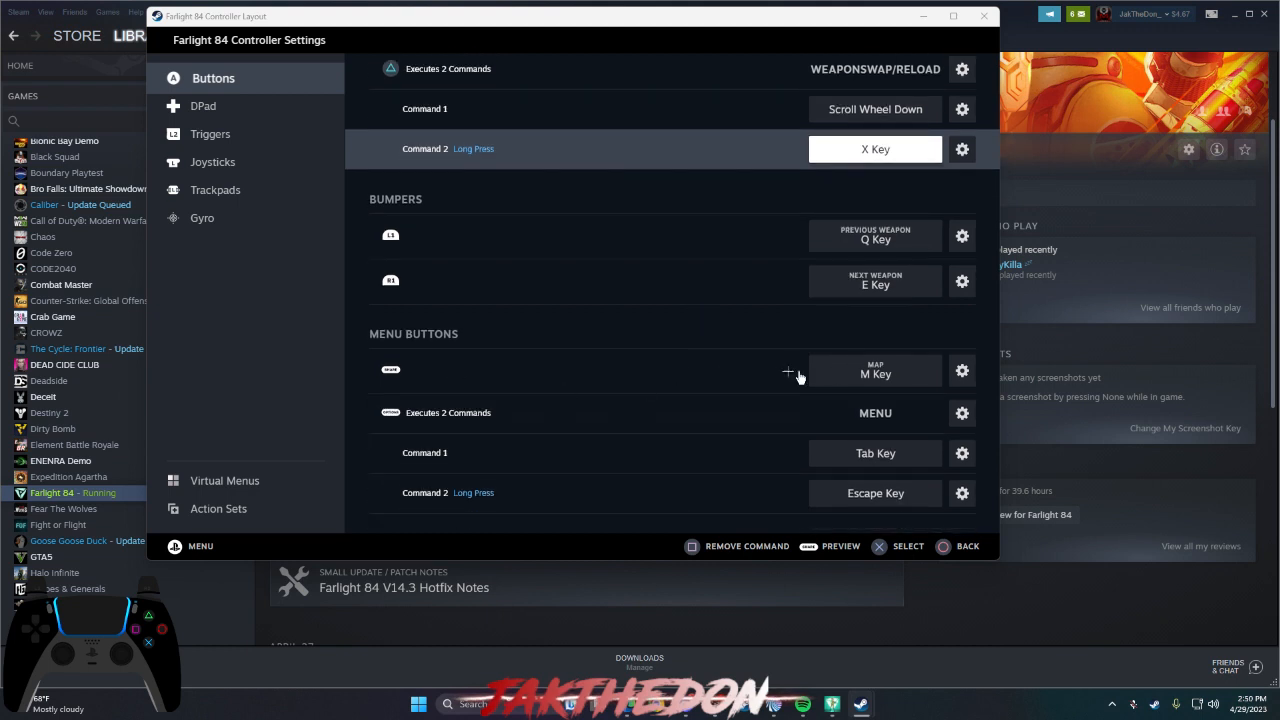
{"action": "mouse_move", "coordinate": [737, 371]}
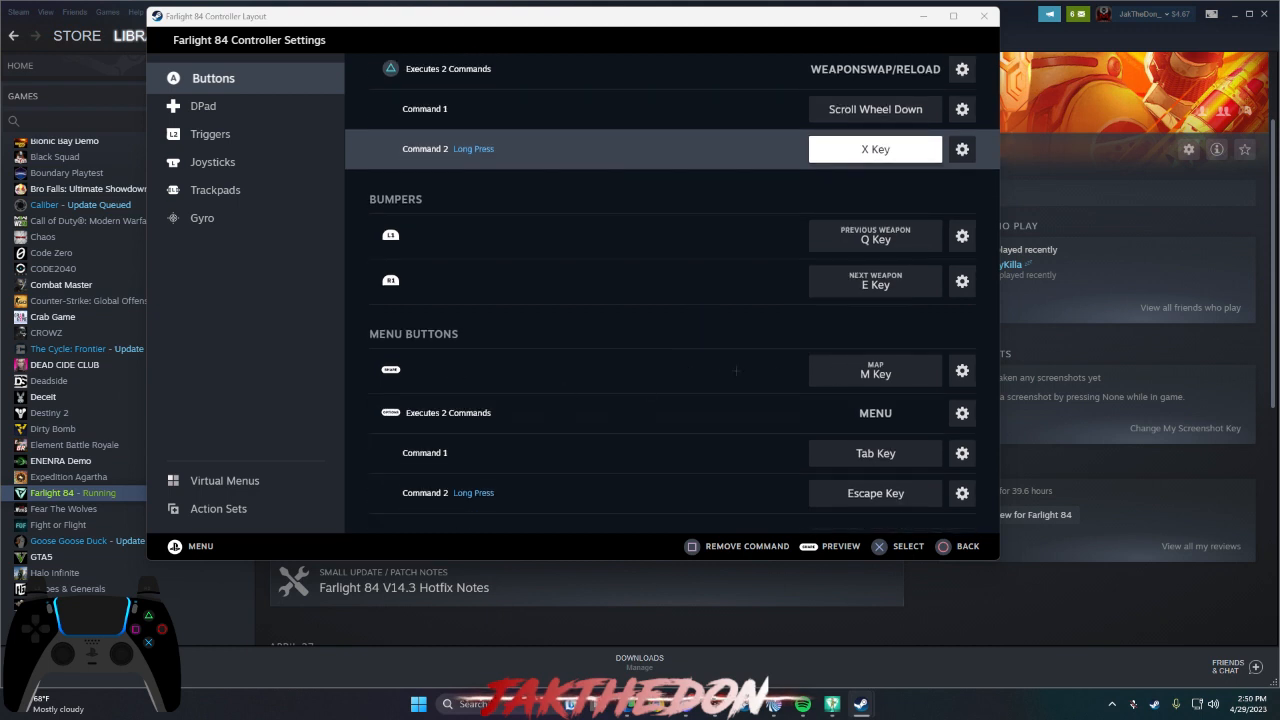
{"action": "mouse_move", "coordinate": [742, 446]}
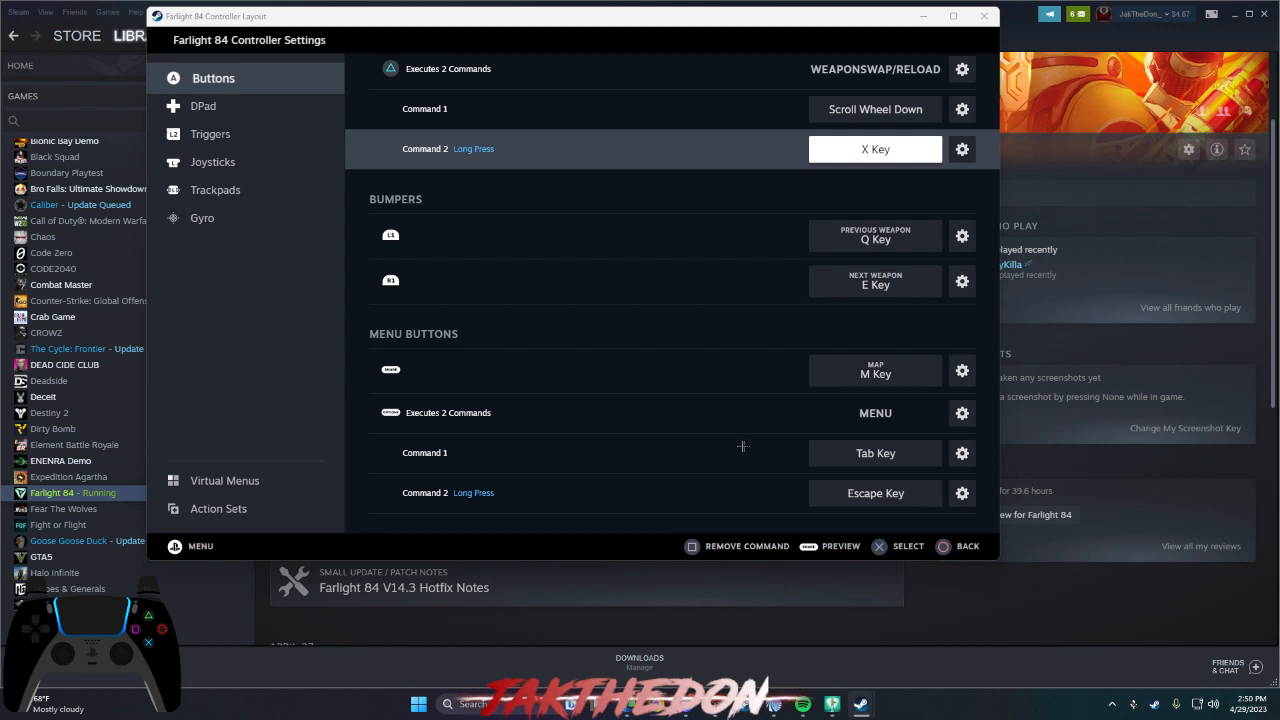
{"action": "mouse_move", "coordinate": [828, 459]}
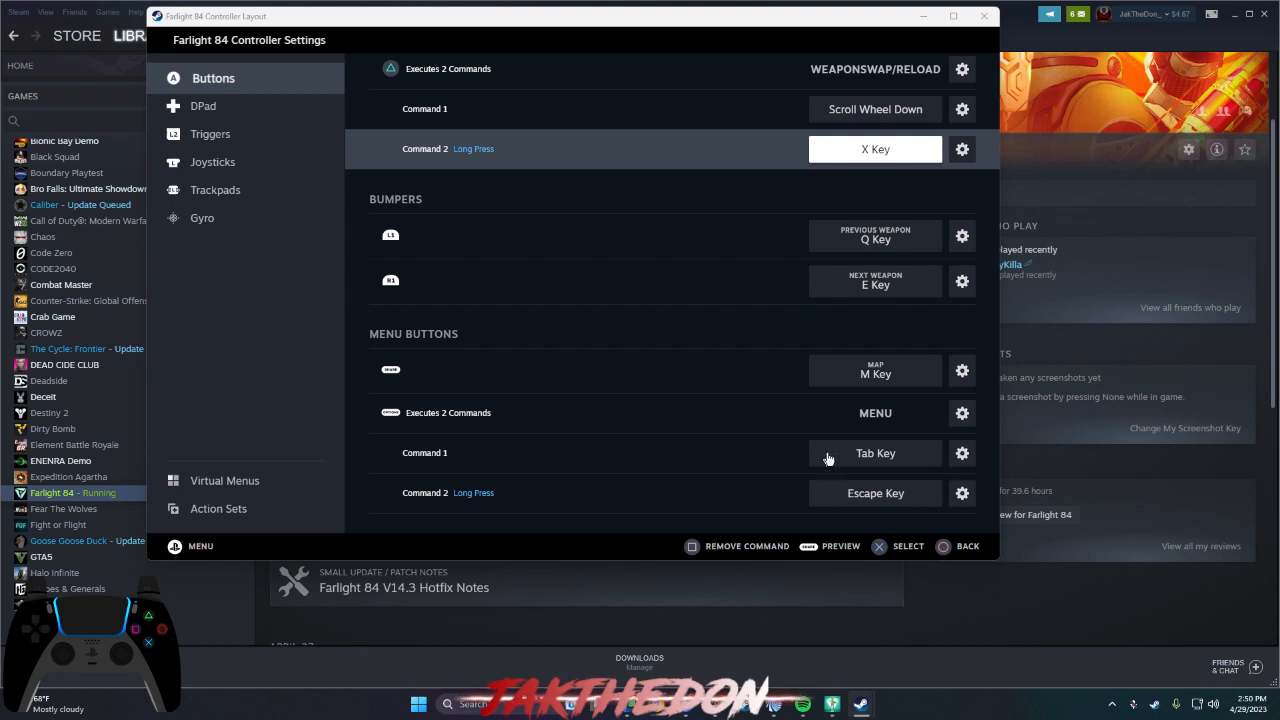
{"action": "mouse_move", "coordinate": [889, 498]}
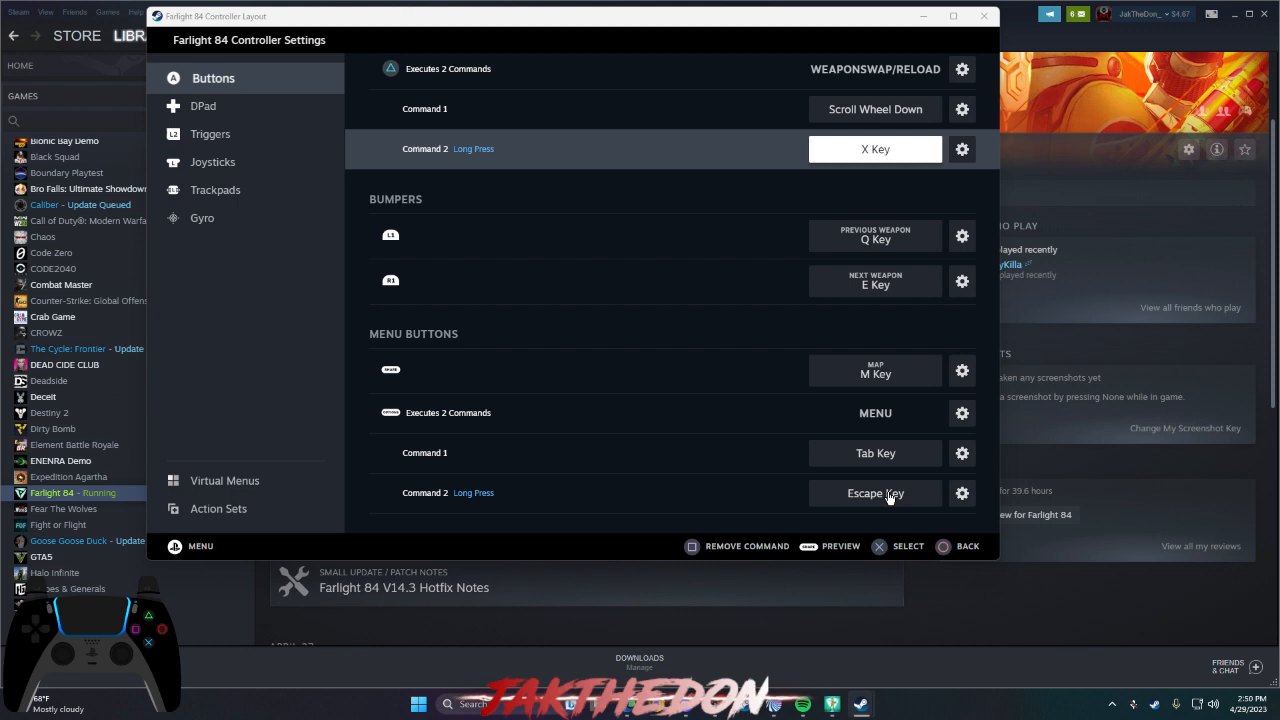
{"action": "mouse_move", "coordinate": [837, 456]}
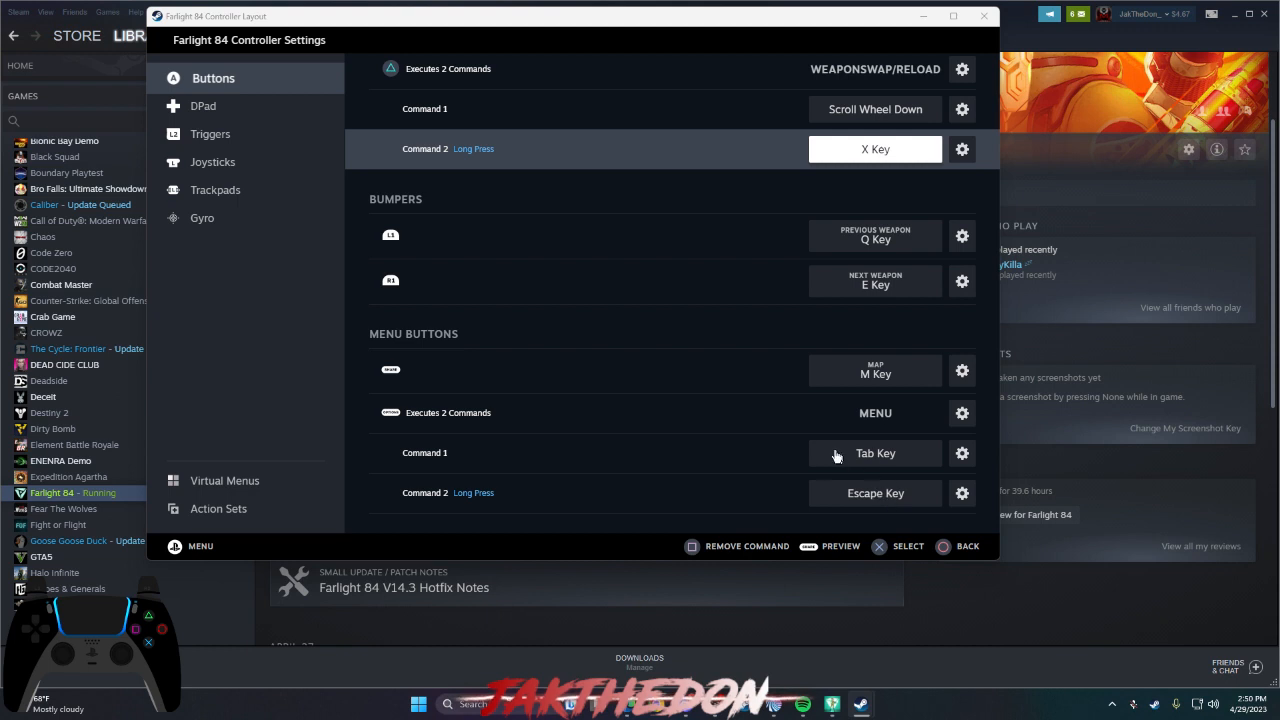
{"action": "mouse_move", "coordinate": [763, 388]}
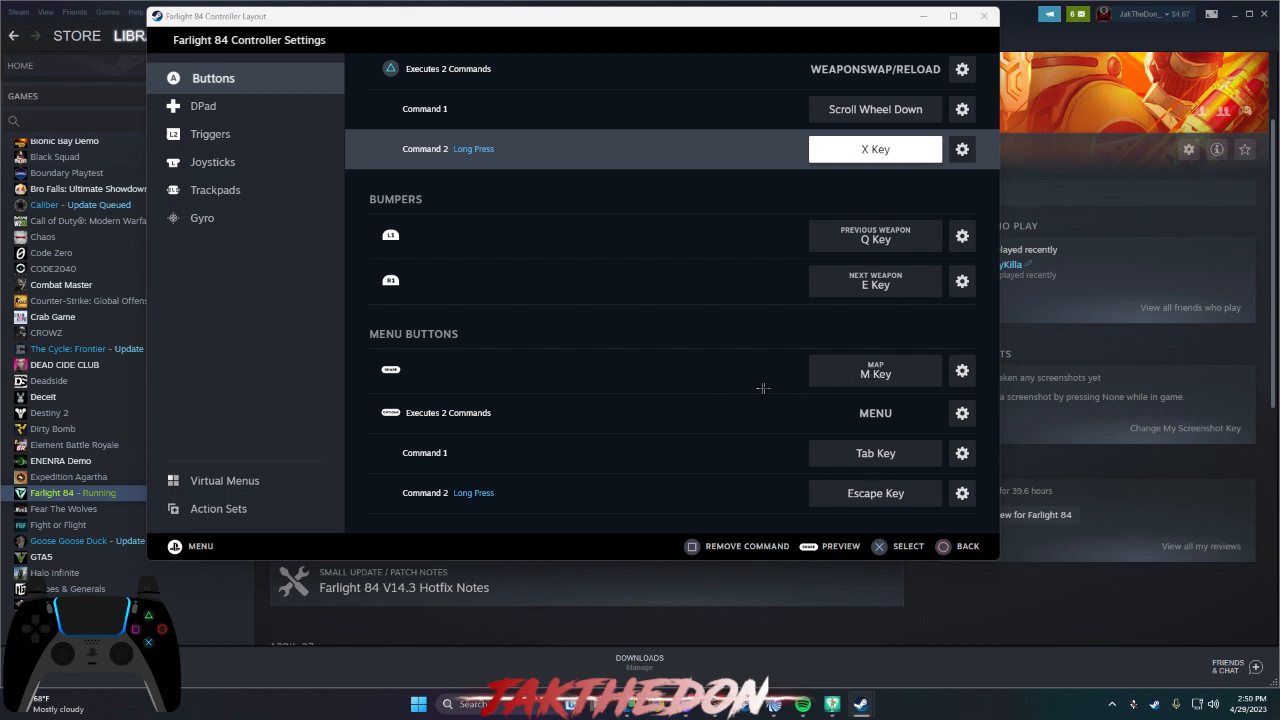
{"action": "mouse_move", "coordinate": [757, 382]}
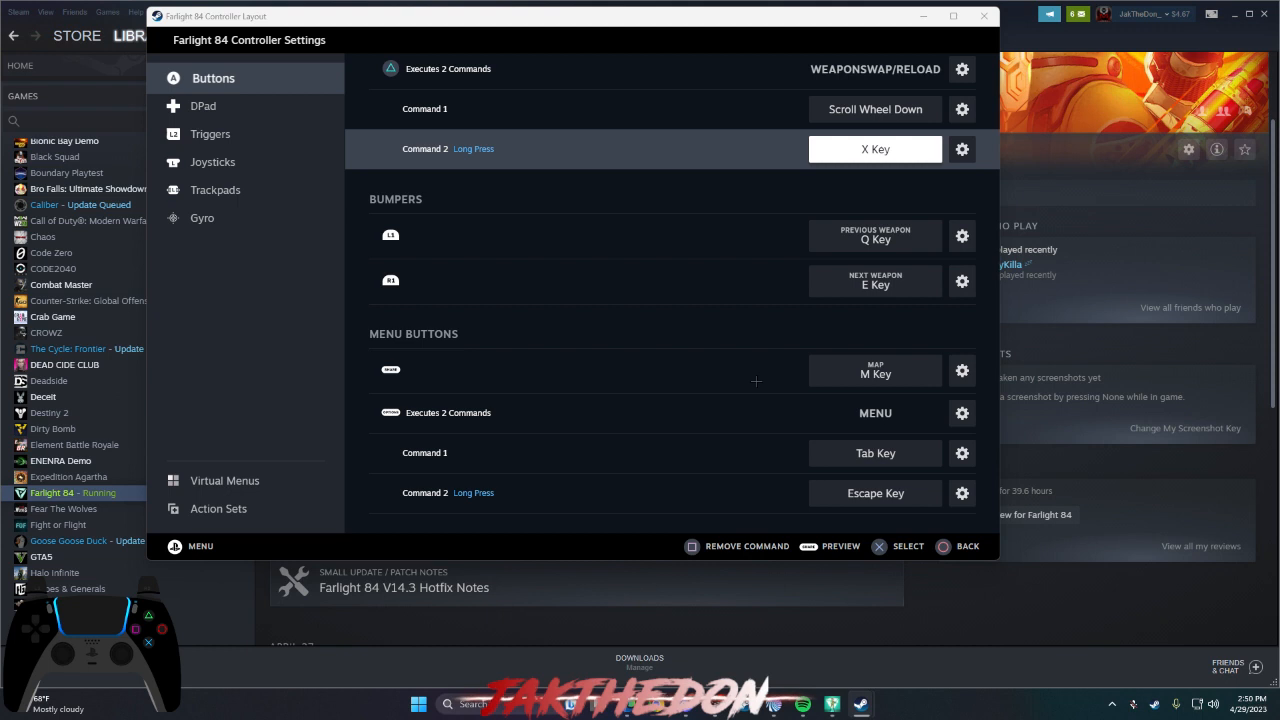
{"action": "mouse_move", "coordinate": [379, 324]}
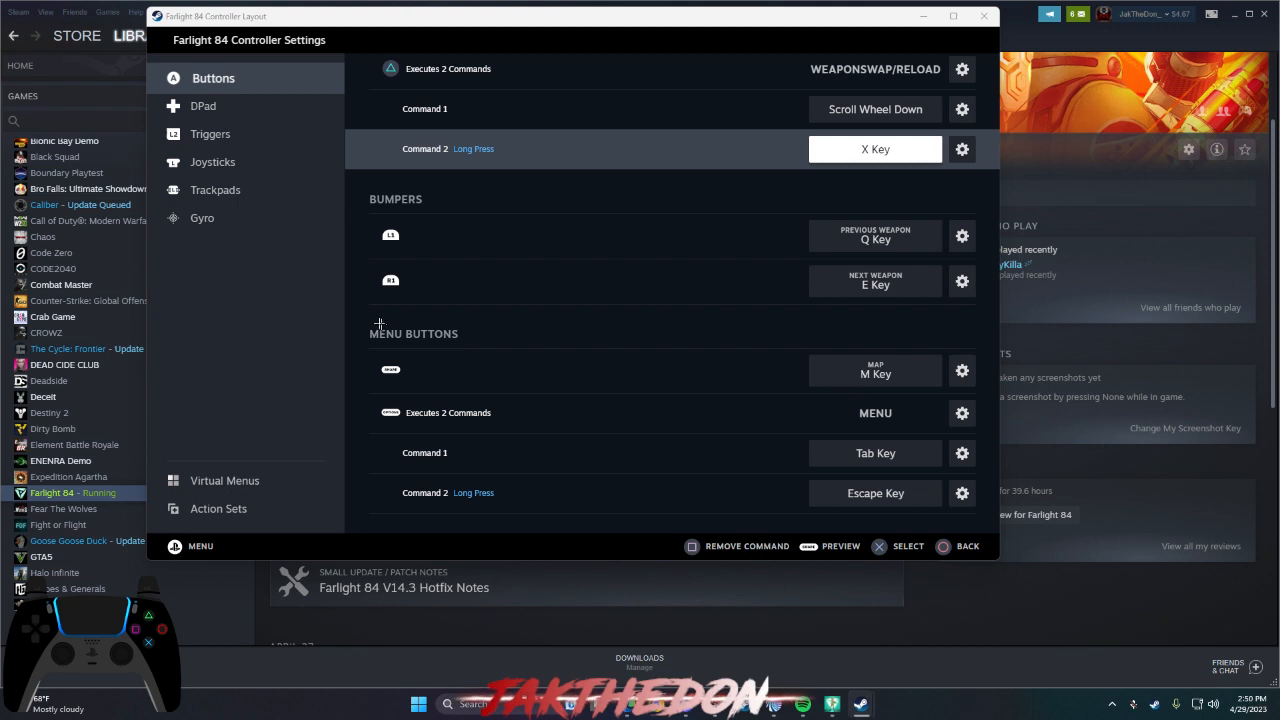
- Show the DPad page with directions mapped to Z, 5, 4 and 6
{"action": "left_click", "coordinate": [206, 106]}
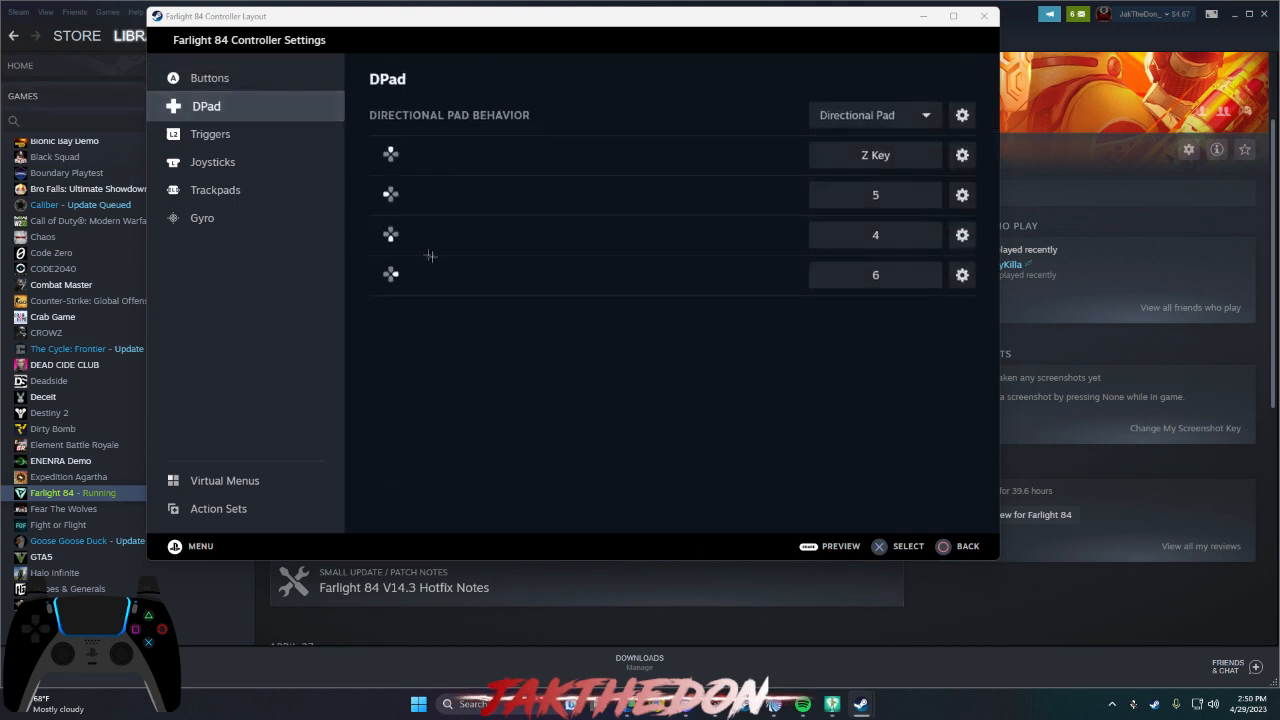
{"action": "mouse_move", "coordinate": [527, 382]}
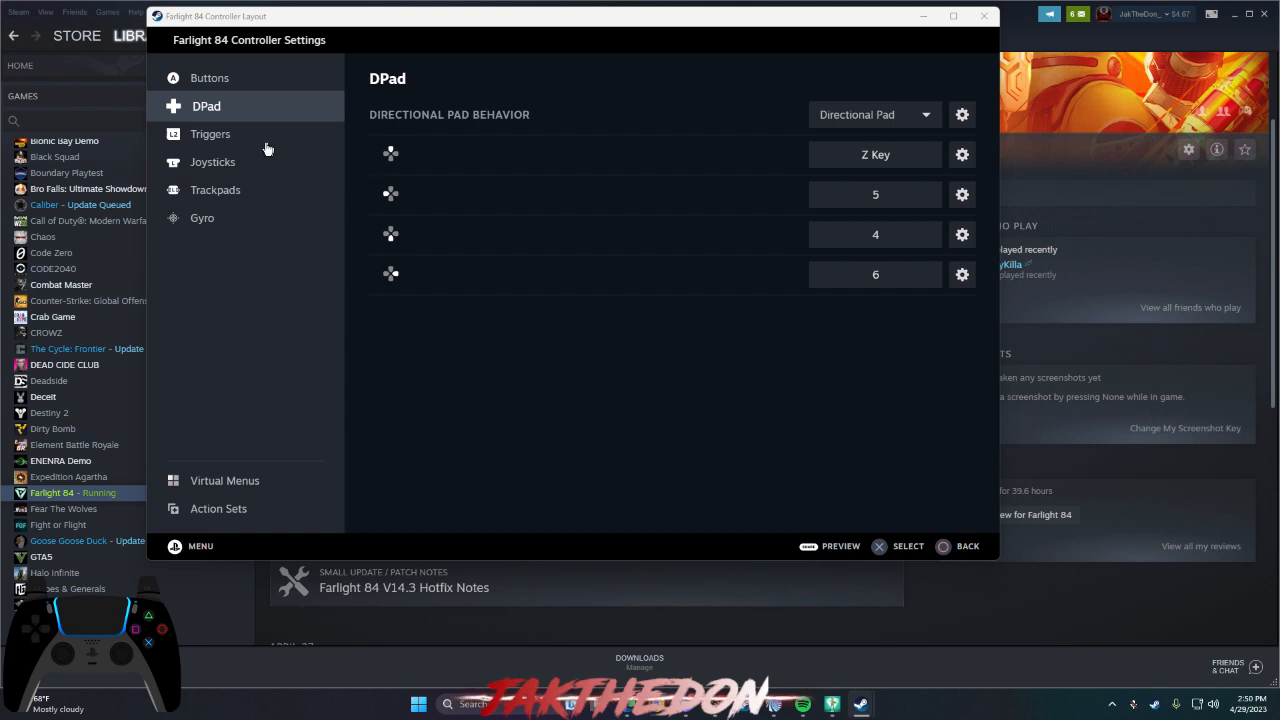
- Show the Triggers page, where soft pulls send left and right mouse clicks
{"action": "left_click", "coordinate": [214, 134]}
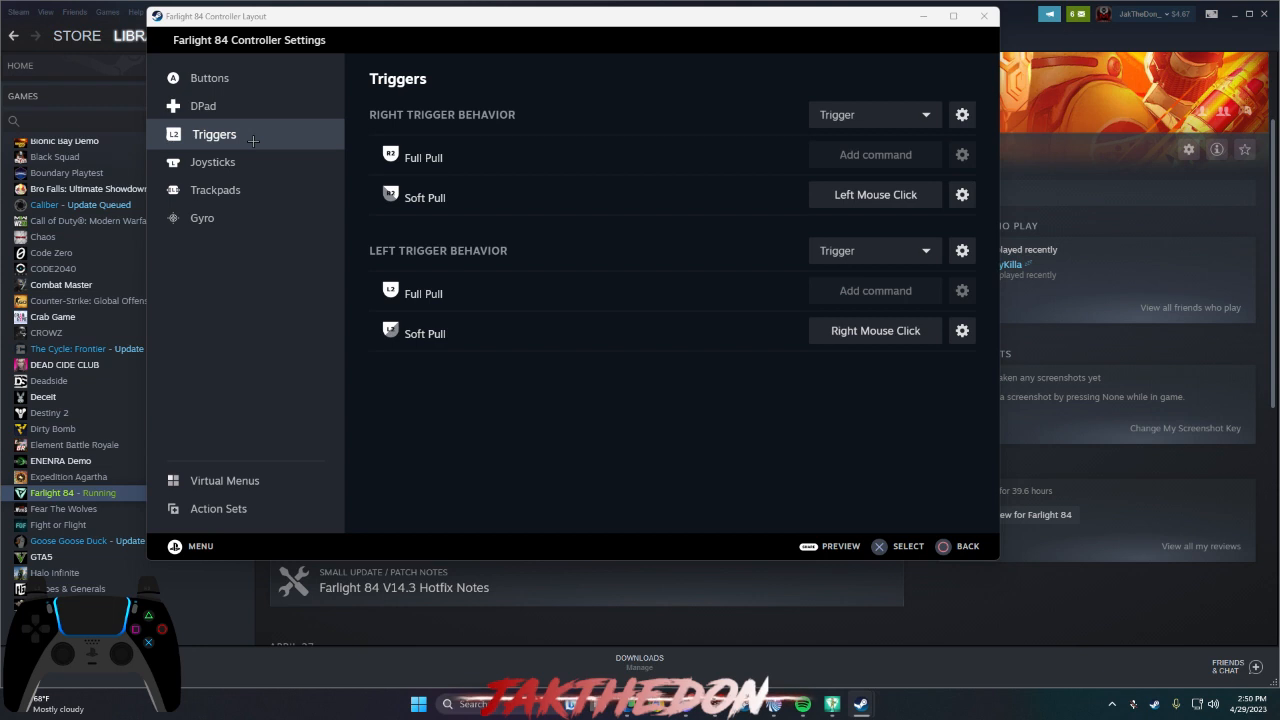
{"action": "mouse_move", "coordinate": [810, 156]}
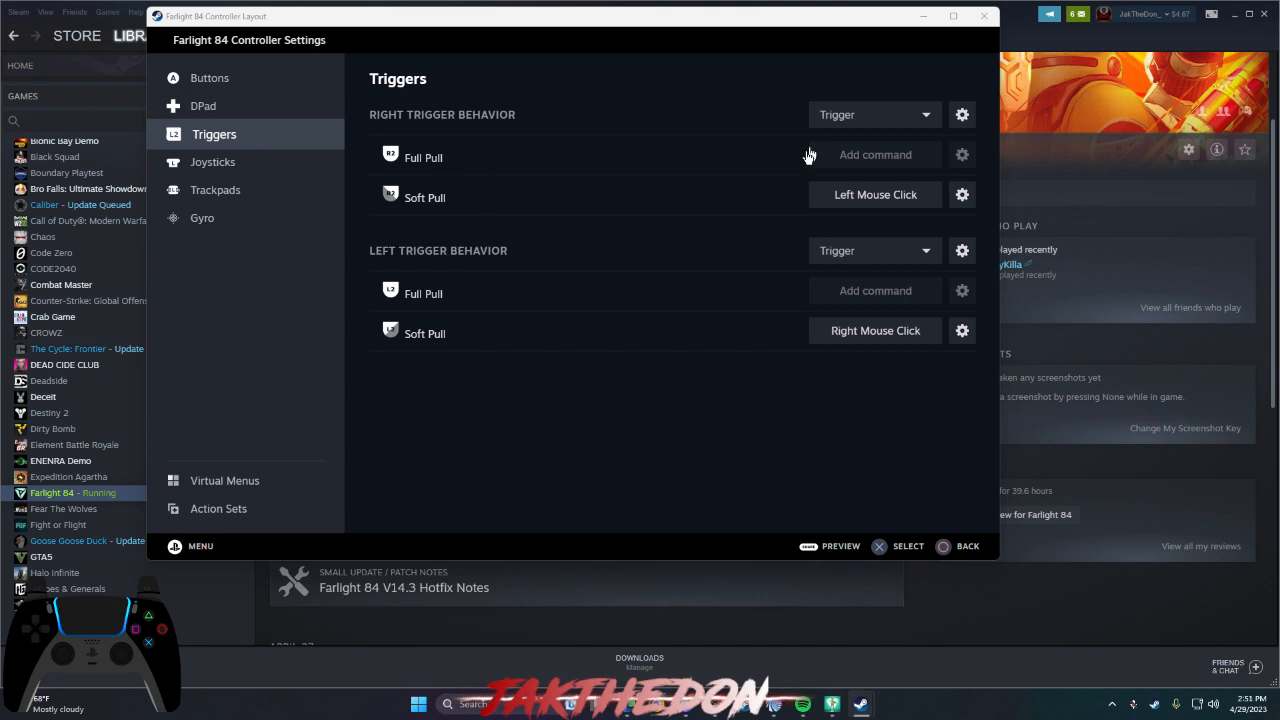
{"action": "mouse_move", "coordinate": [788, 199]}
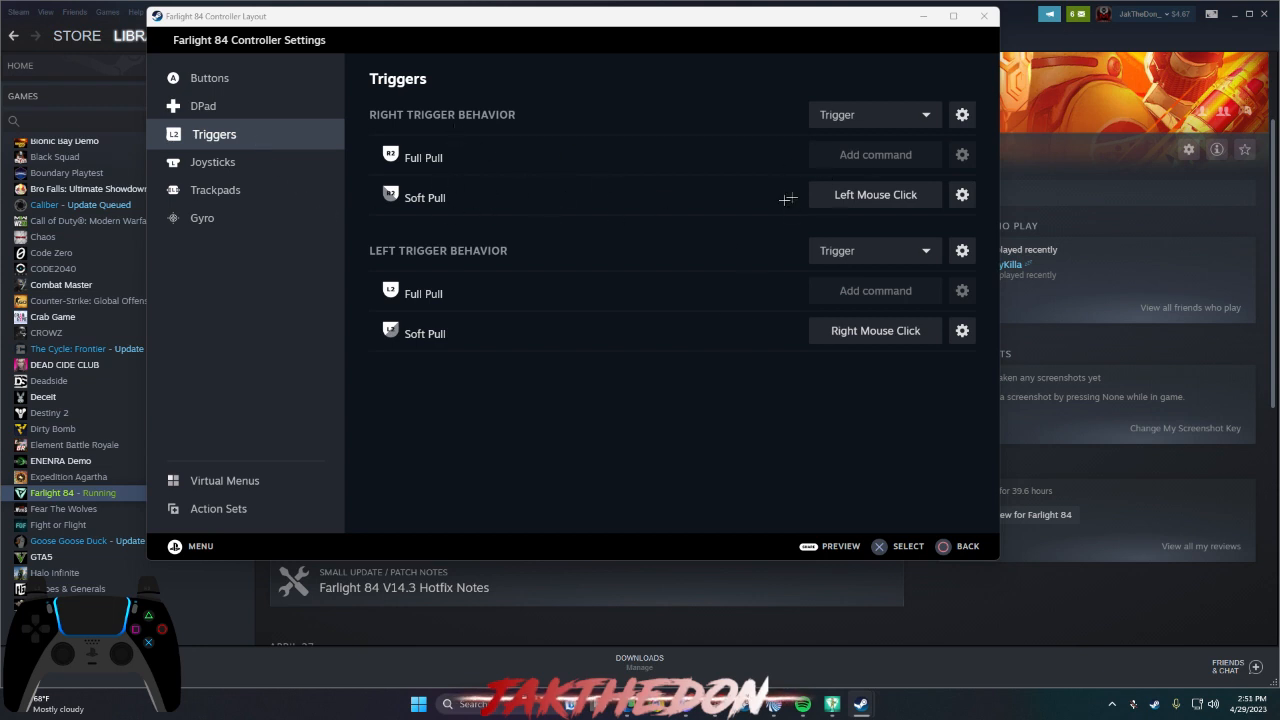
{"action": "mouse_move", "coordinate": [857, 177]}
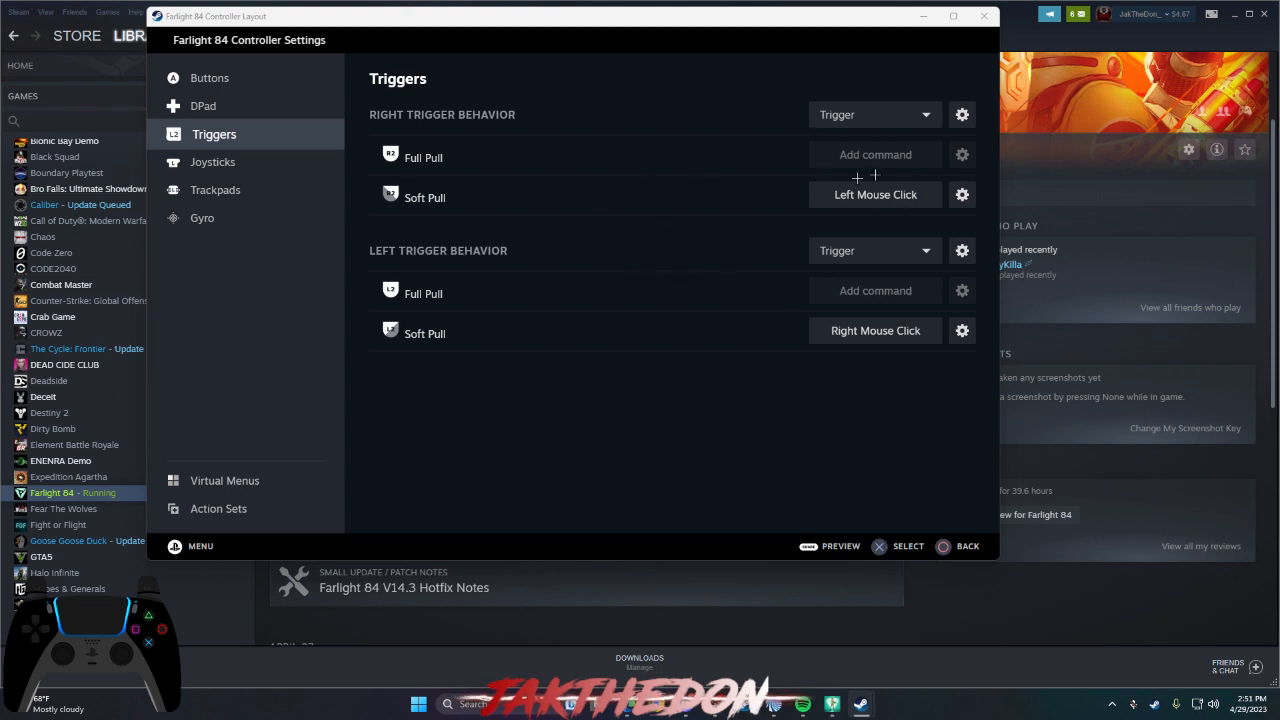
{"action": "mouse_move", "coordinate": [603, 207]}
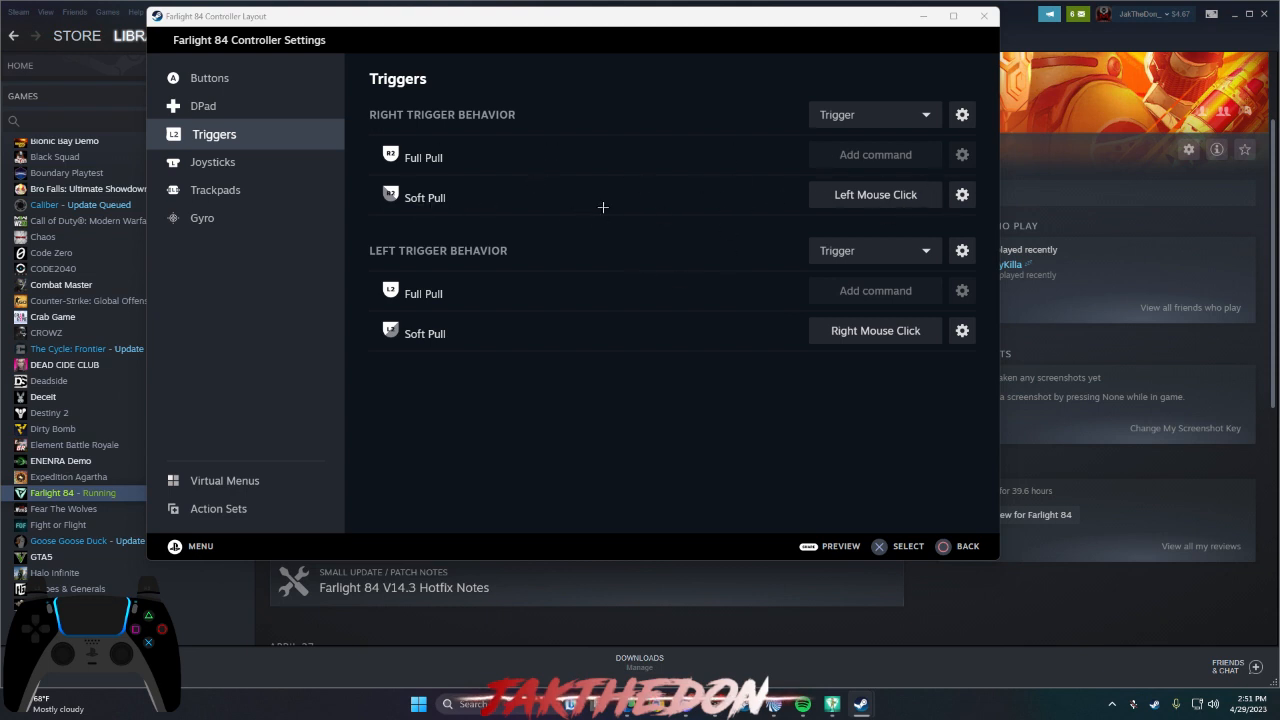
{"action": "mouse_move", "coordinate": [494, 231]}
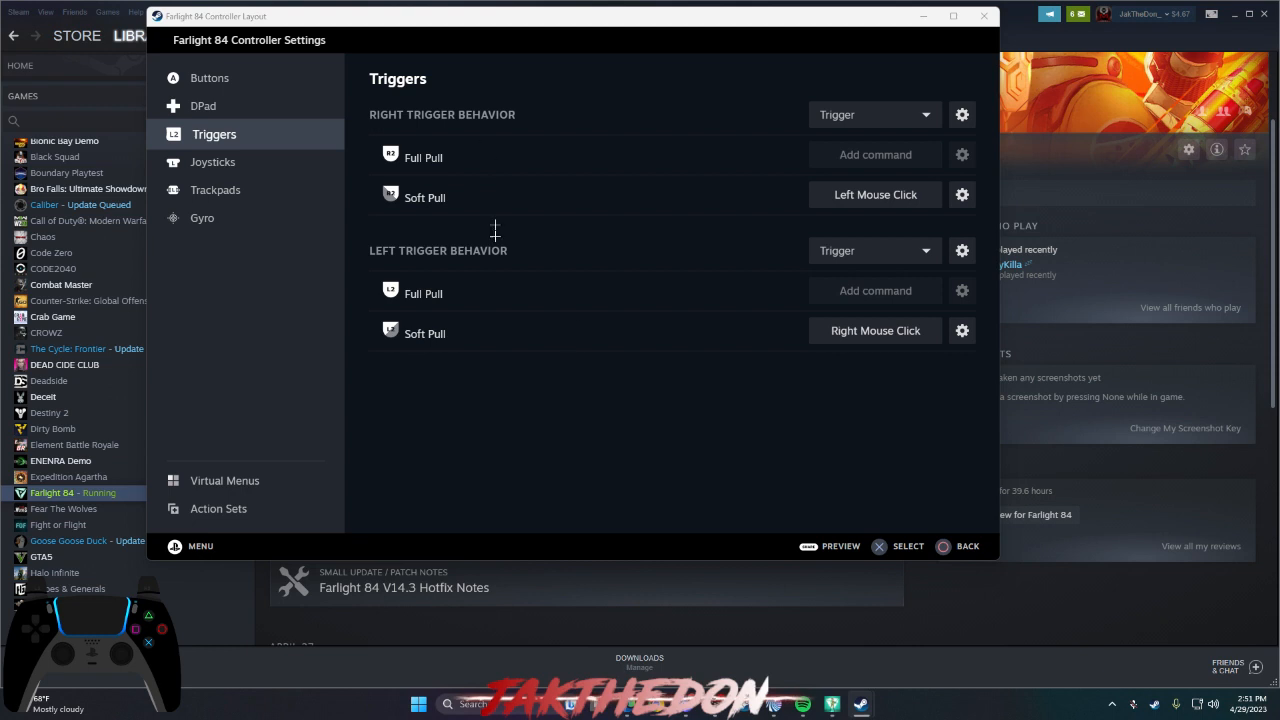
{"action": "mouse_move", "coordinate": [528, 204]}
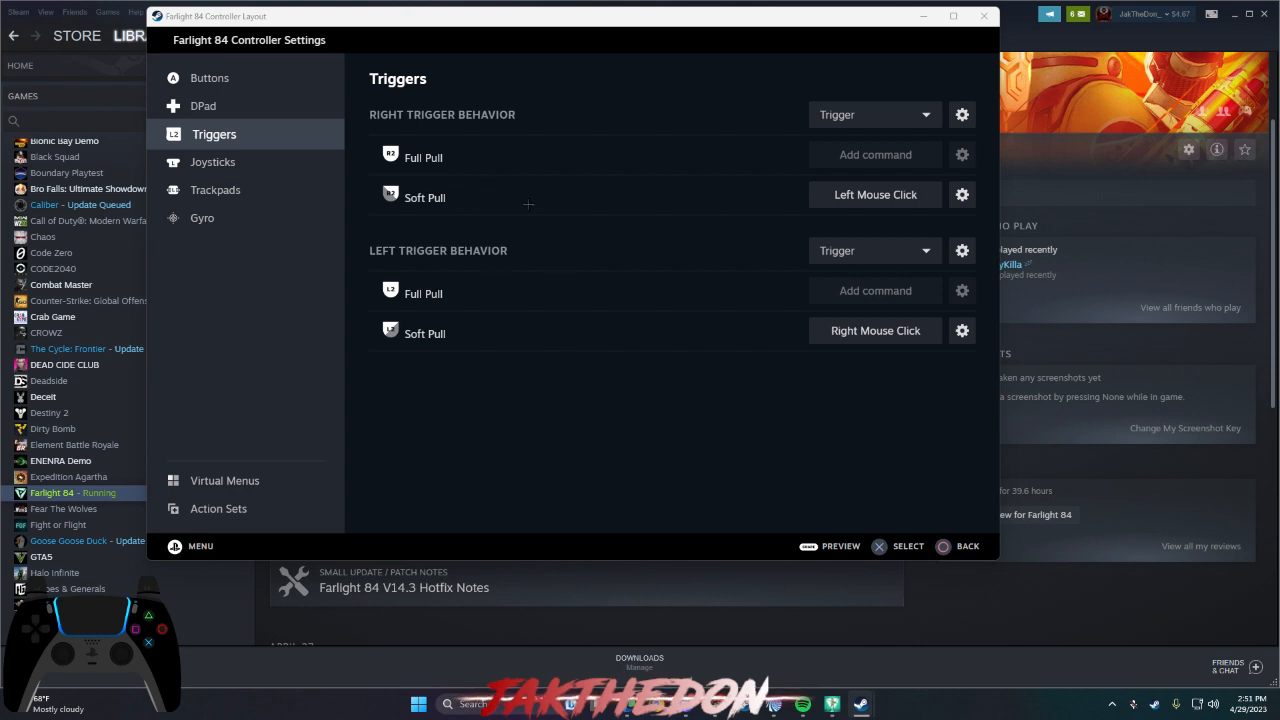
{"action": "mouse_move", "coordinate": [212, 162]}
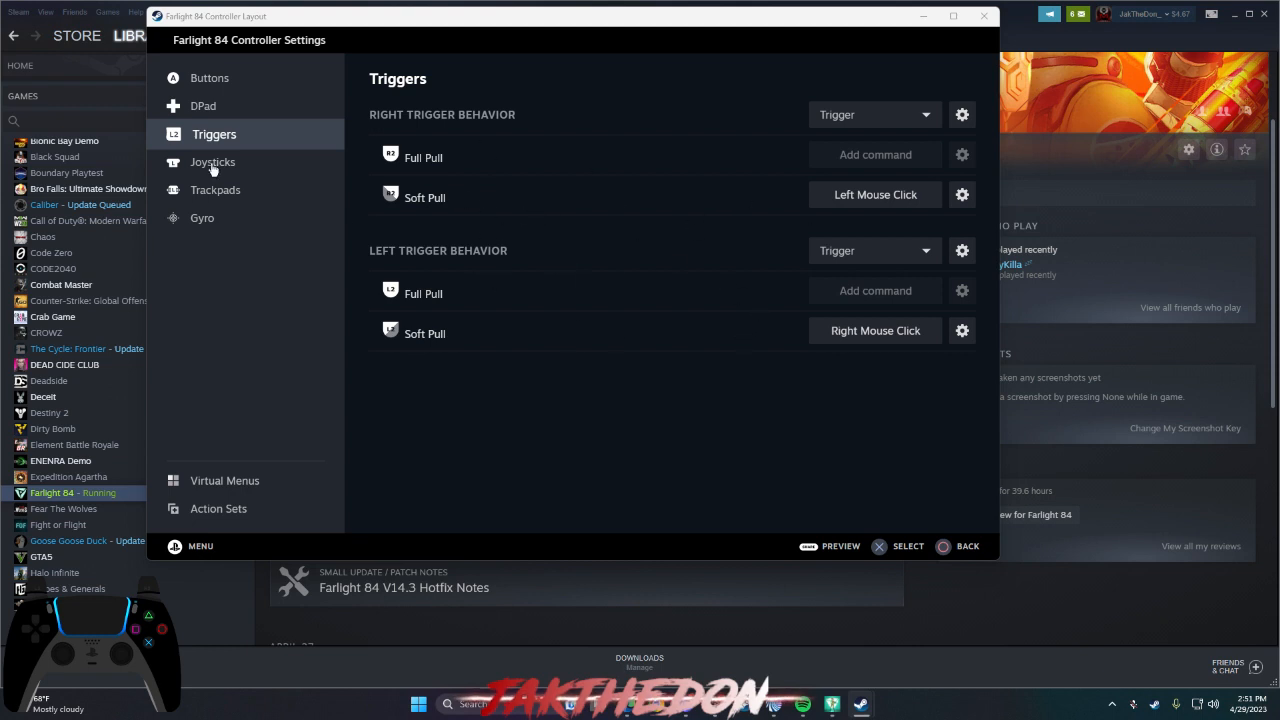
- Set the right joystick to Joystick Mouse at 220% sensitivity, with click sending Middle Mouse Click
{"action": "left_click", "coordinate": [212, 162]}
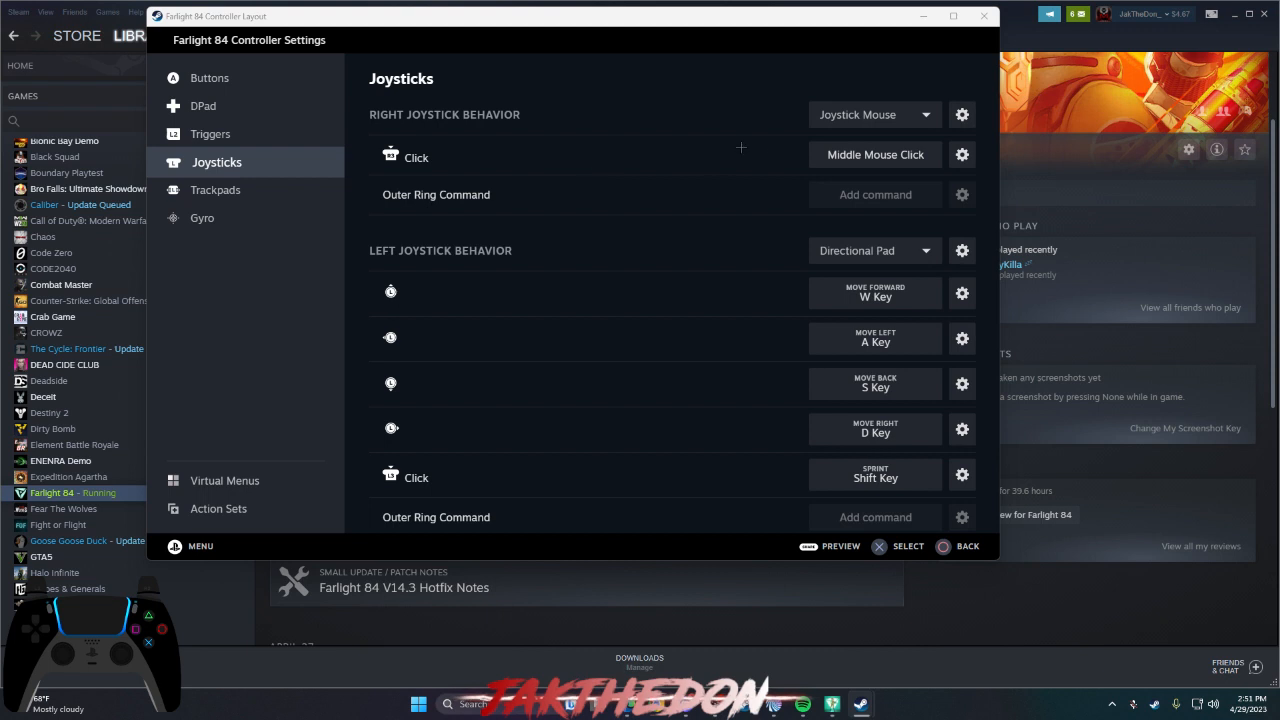
{"action": "mouse_move", "coordinate": [853, 121]}
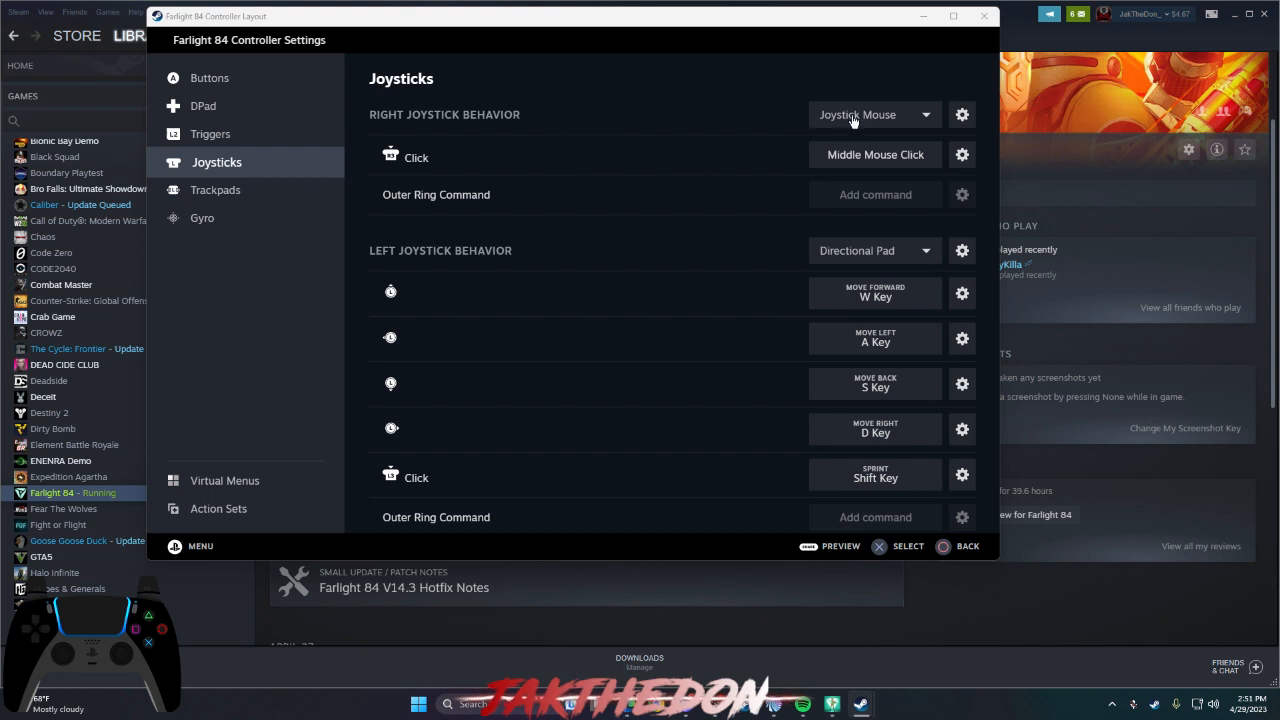
{"action": "left_click", "coordinate": [872, 114]}
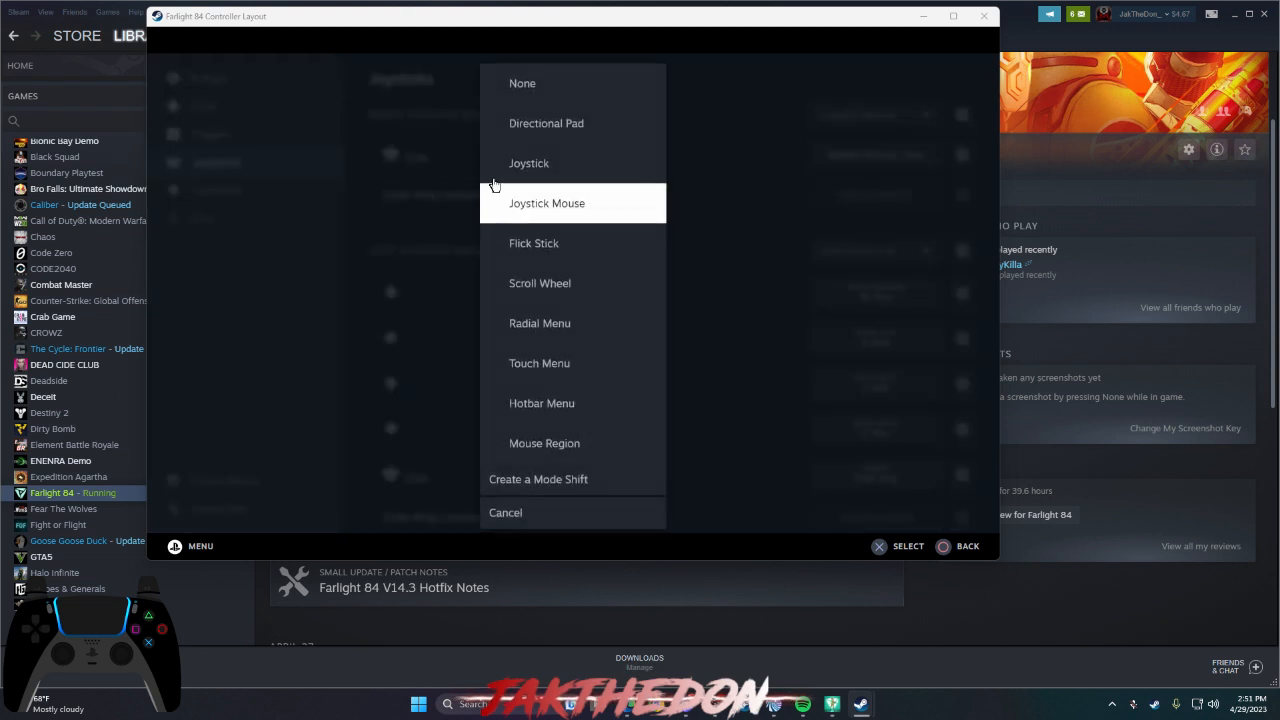
{"action": "left_click", "coordinate": [546, 203]}
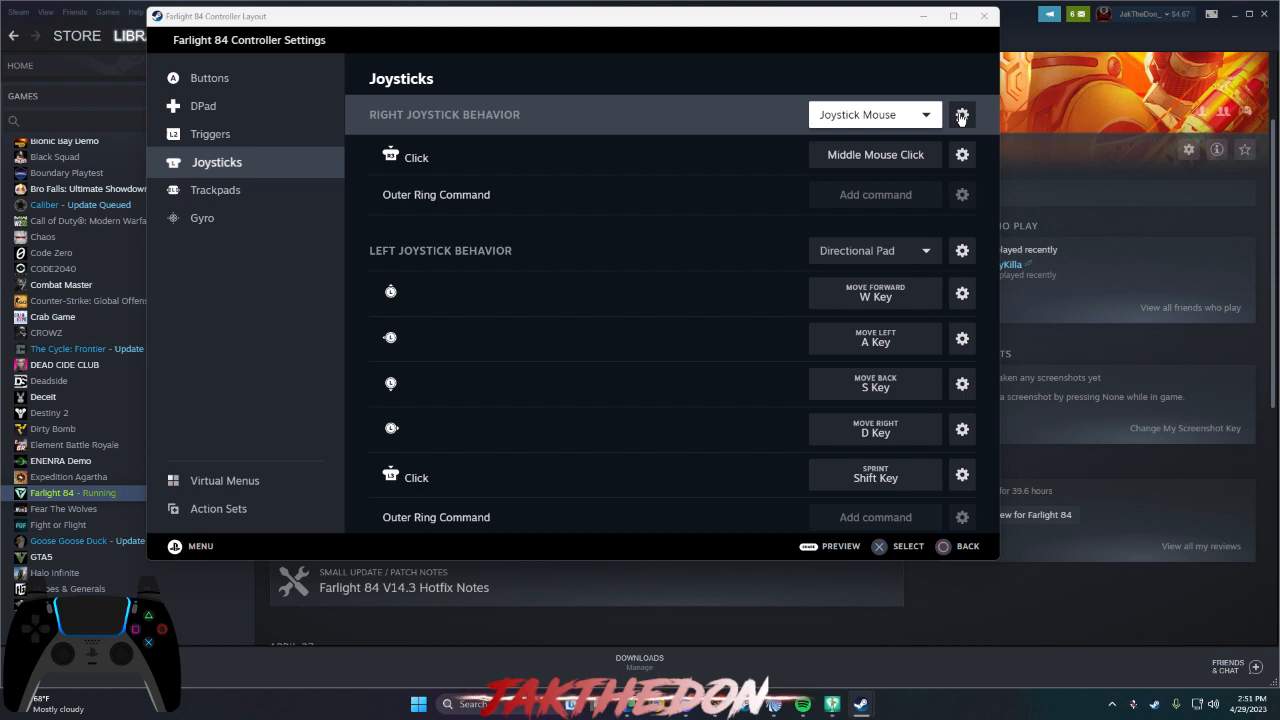
{"action": "left_click", "coordinate": [961, 114]}
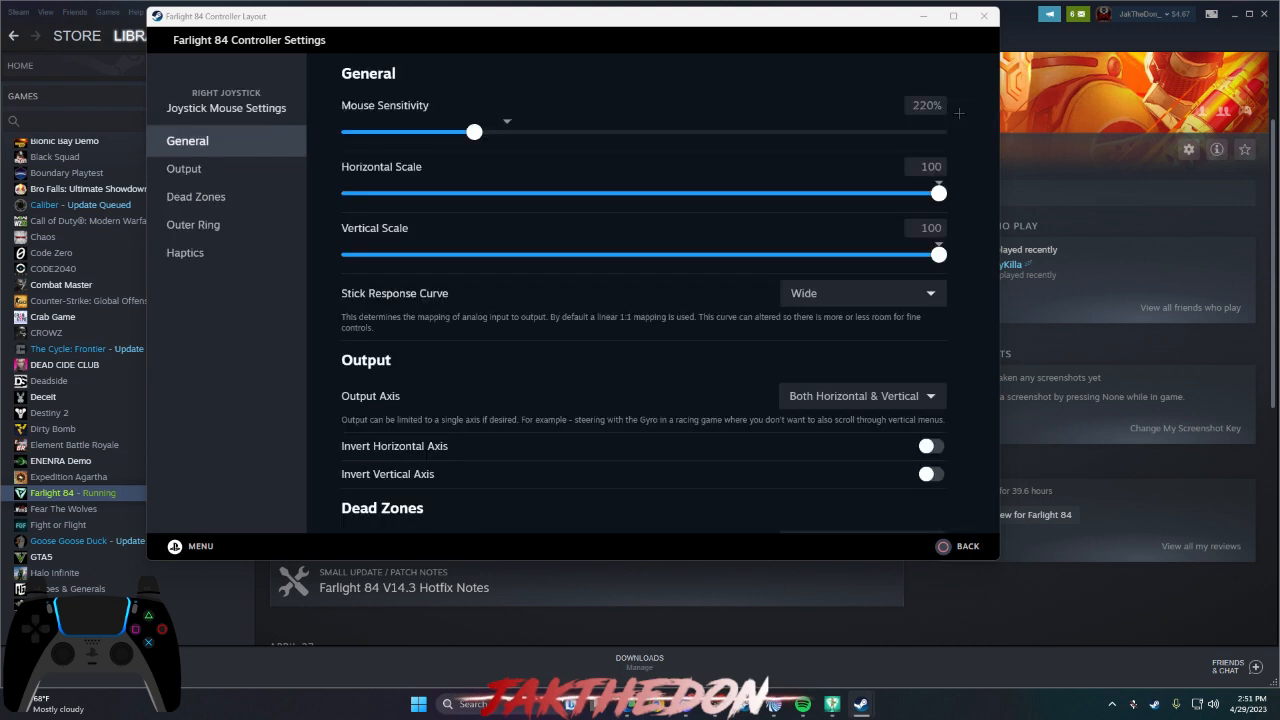
{"action": "mouse_move", "coordinate": [938, 536]}
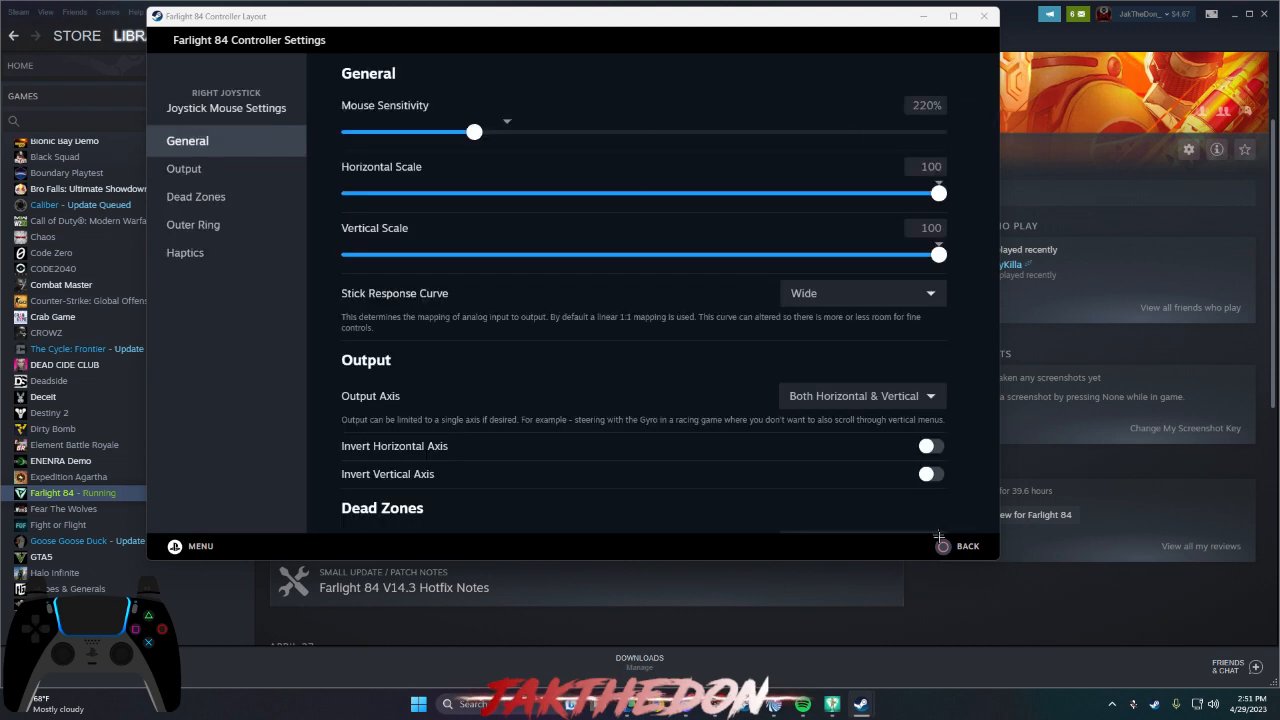
{"action": "left_click", "coordinate": [967, 546]}
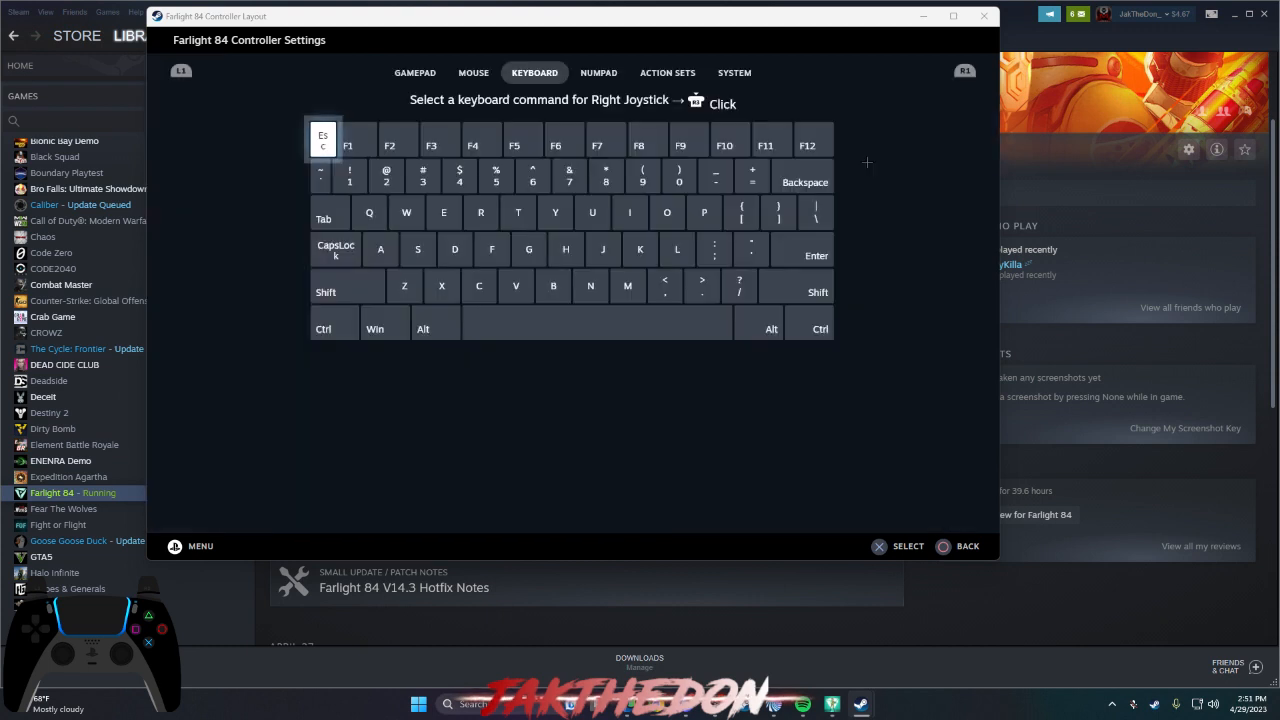
{"action": "left_click", "coordinate": [473, 72]}
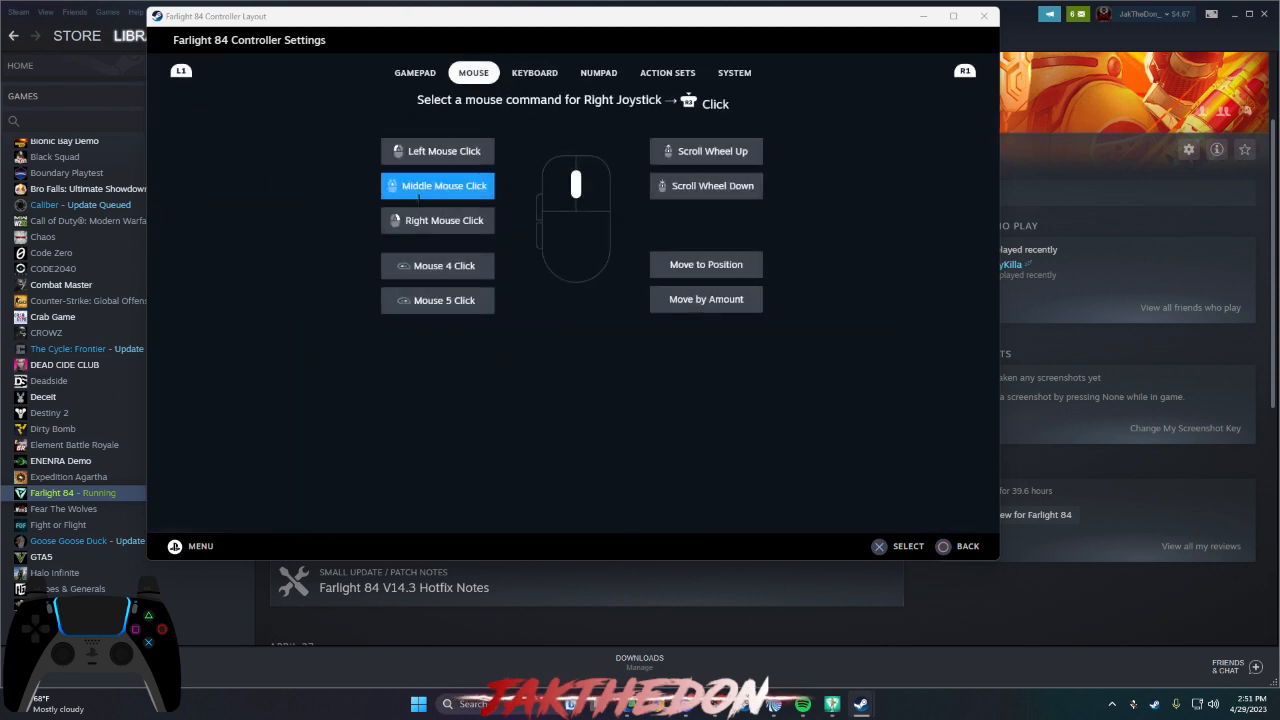
{"action": "left_click", "coordinate": [437, 185]}
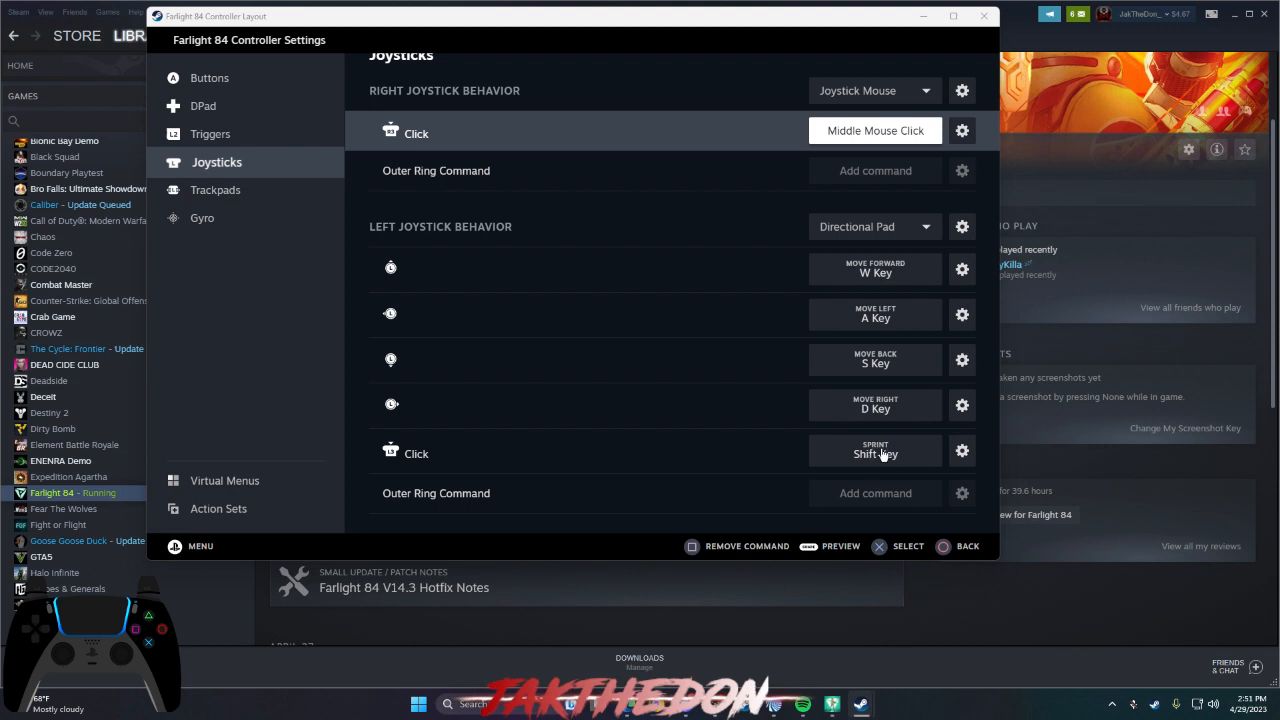
{"action": "mouse_move", "coordinate": [873, 462]}
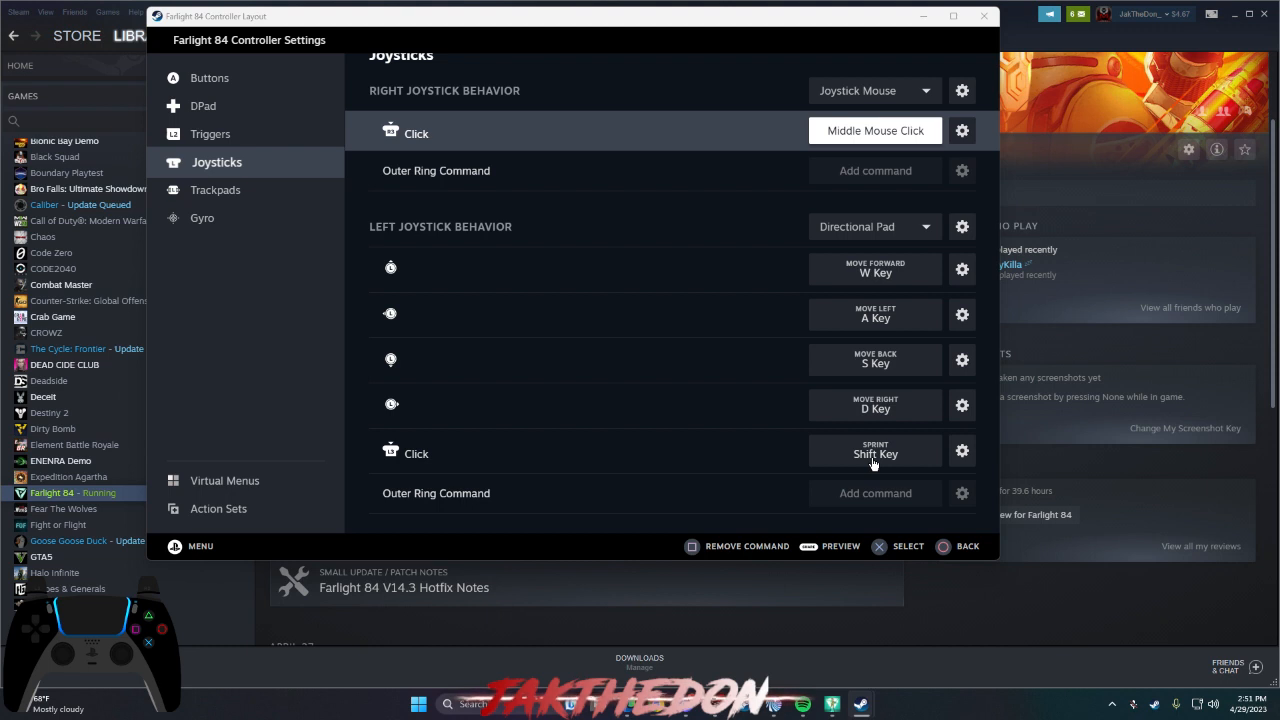
{"action": "mouse_move", "coordinate": [906, 450]}
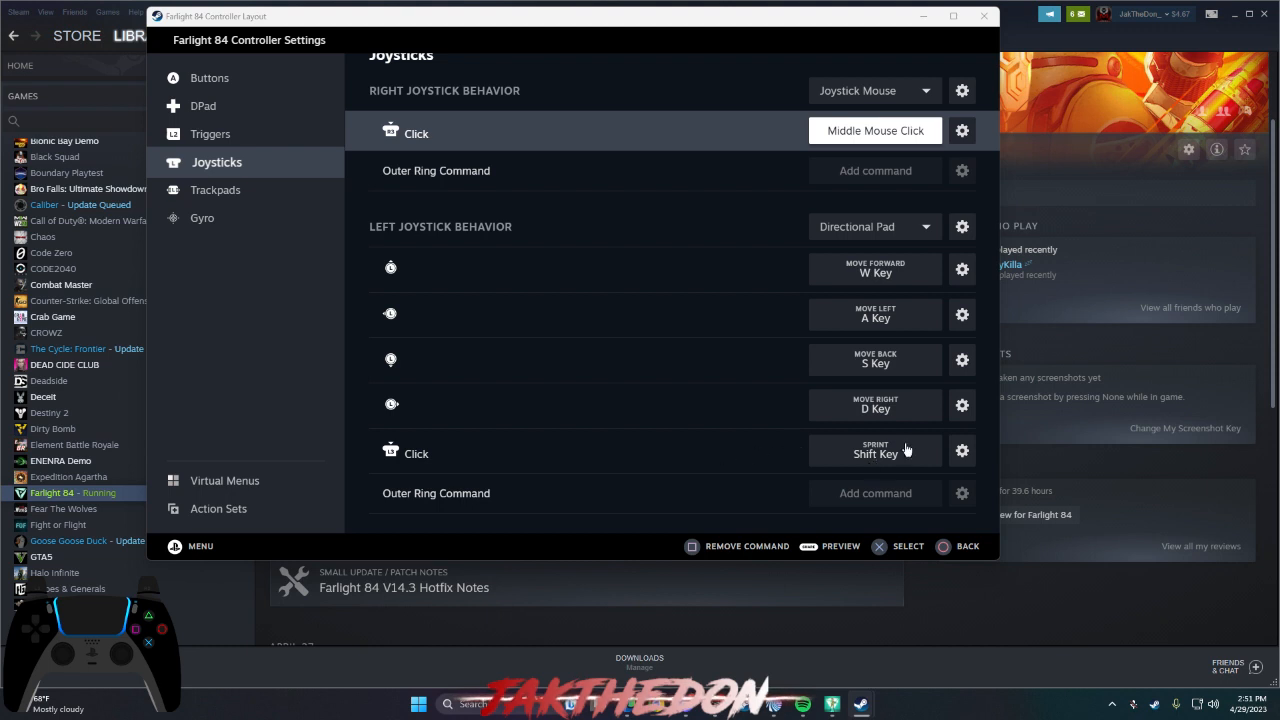
{"action": "mouse_move", "coordinate": [868, 453]}
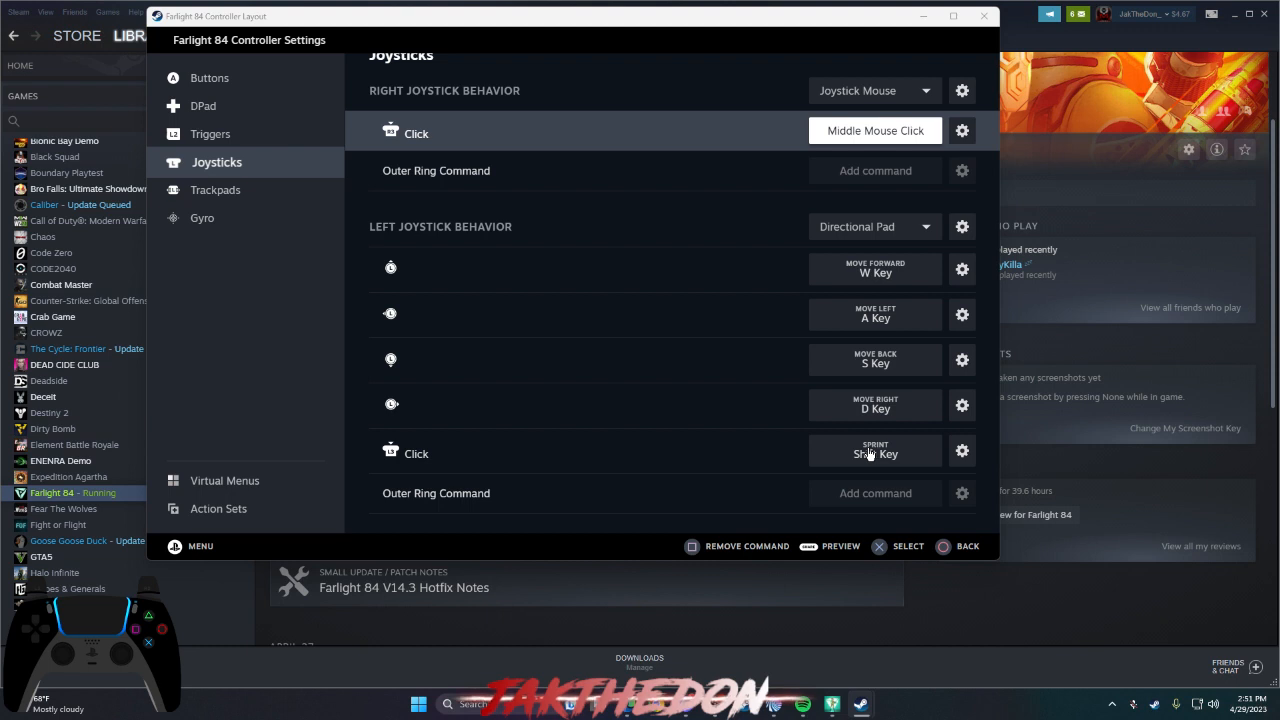
{"action": "mouse_move", "coordinate": [820, 467]}
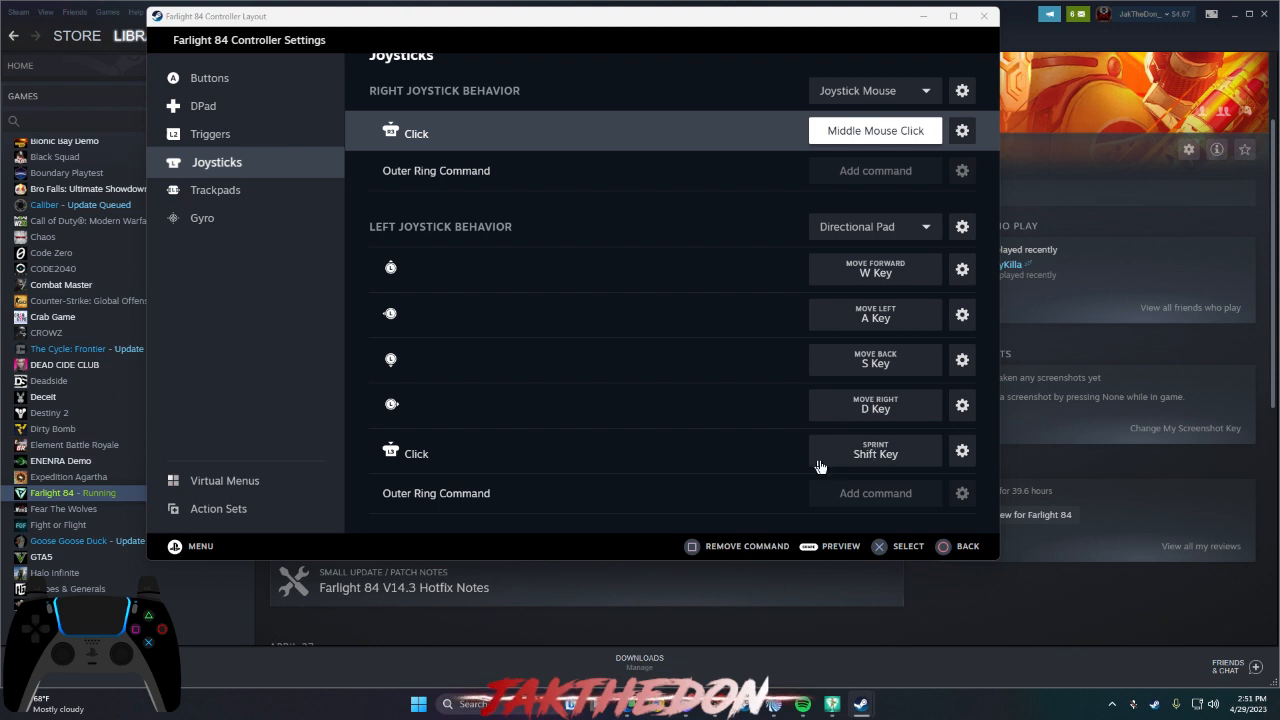
{"action": "mouse_move", "coordinate": [848, 463]}
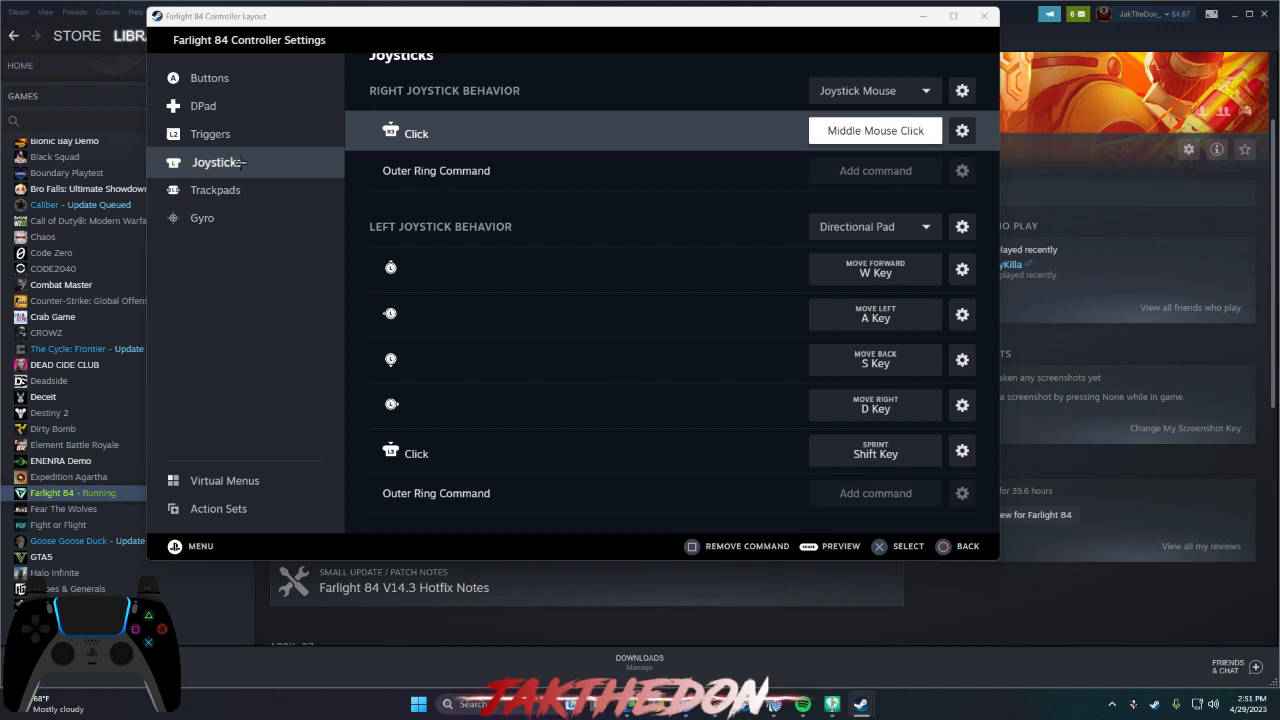
{"action": "mouse_move", "coordinate": [217, 198]}
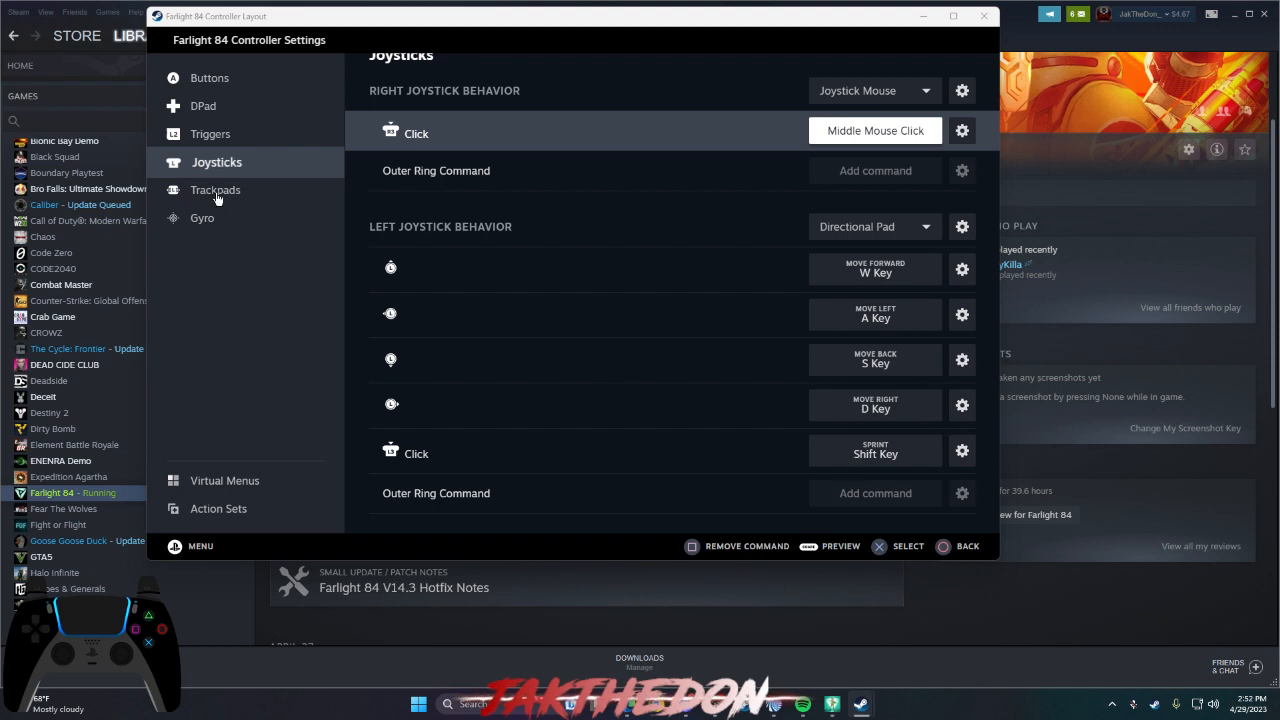
- Show the Trackpads page: right pad click on V, left pad click on C
{"action": "left_click", "coordinate": [215, 190]}
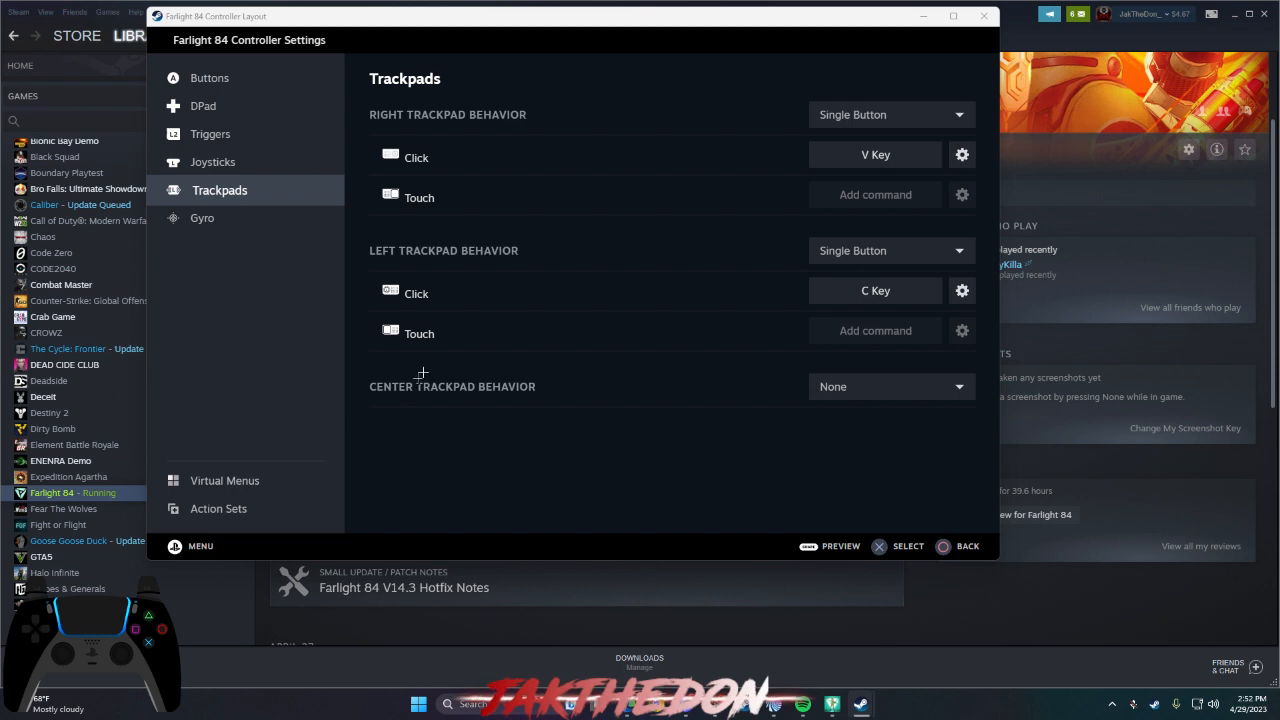
{"action": "mouse_move", "coordinate": [645, 399]}
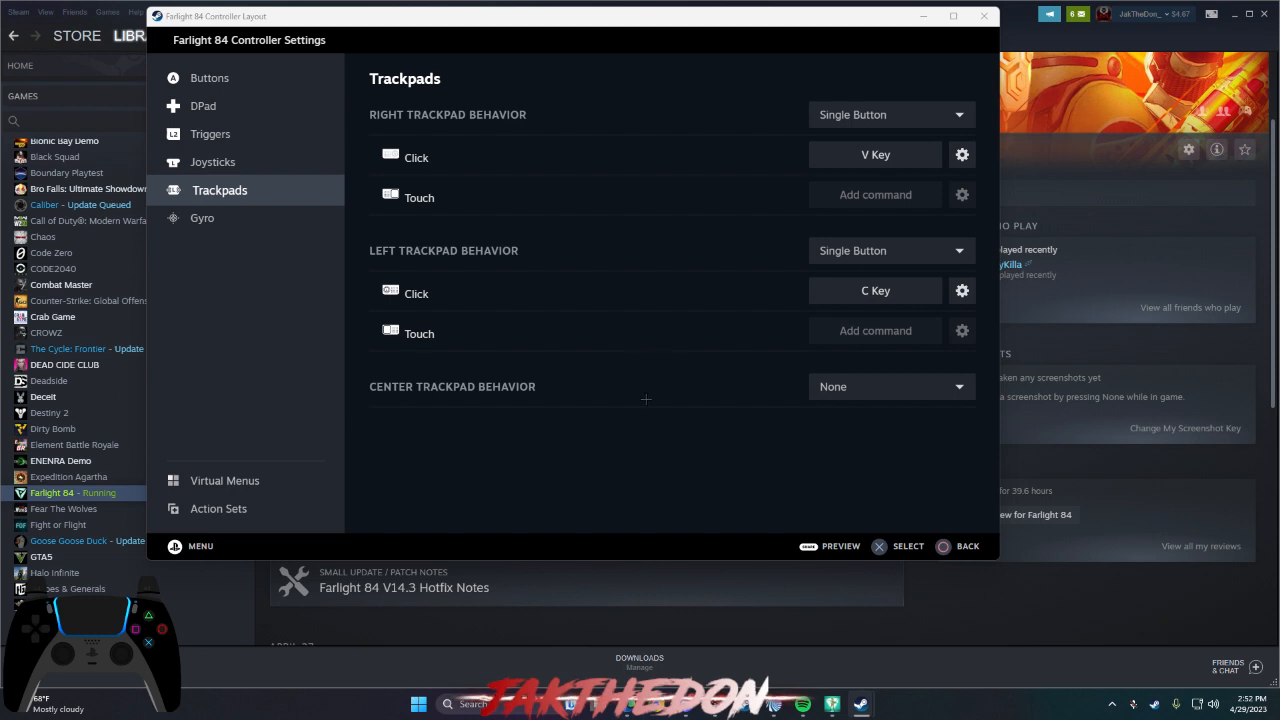
{"action": "mouse_move", "coordinate": [915, 138]}
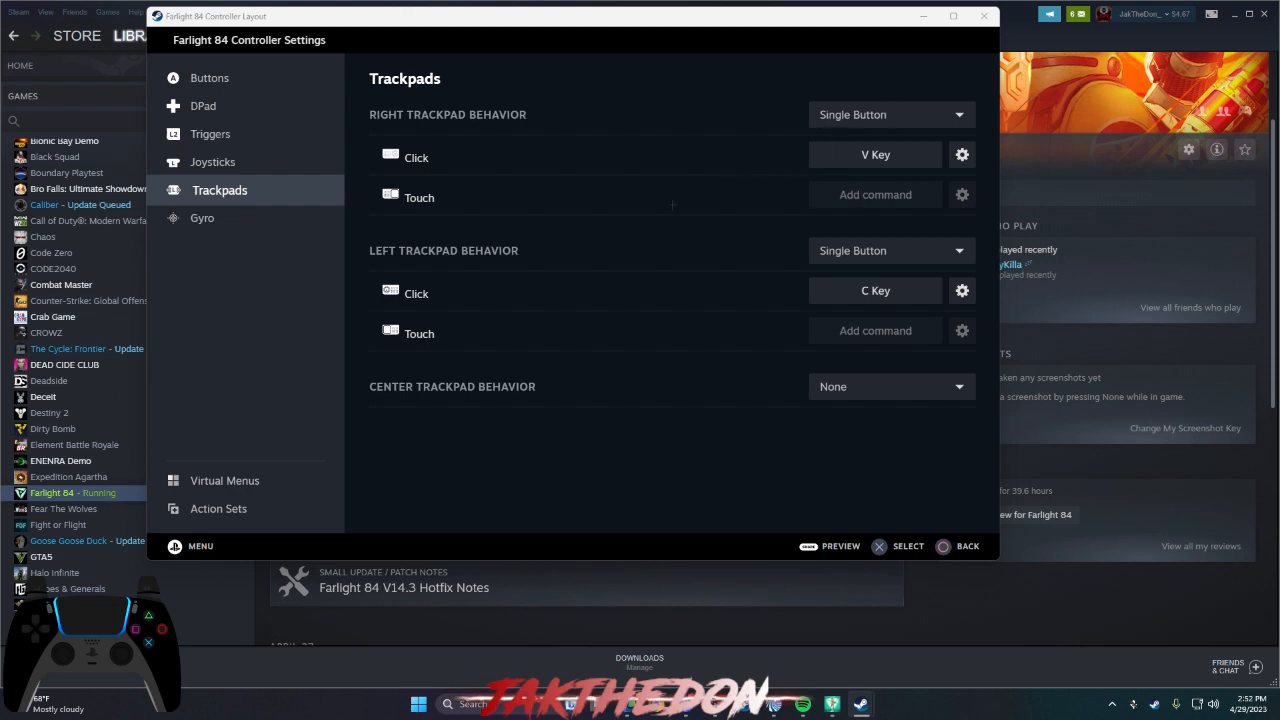
{"action": "mouse_move", "coordinate": [748, 204]}
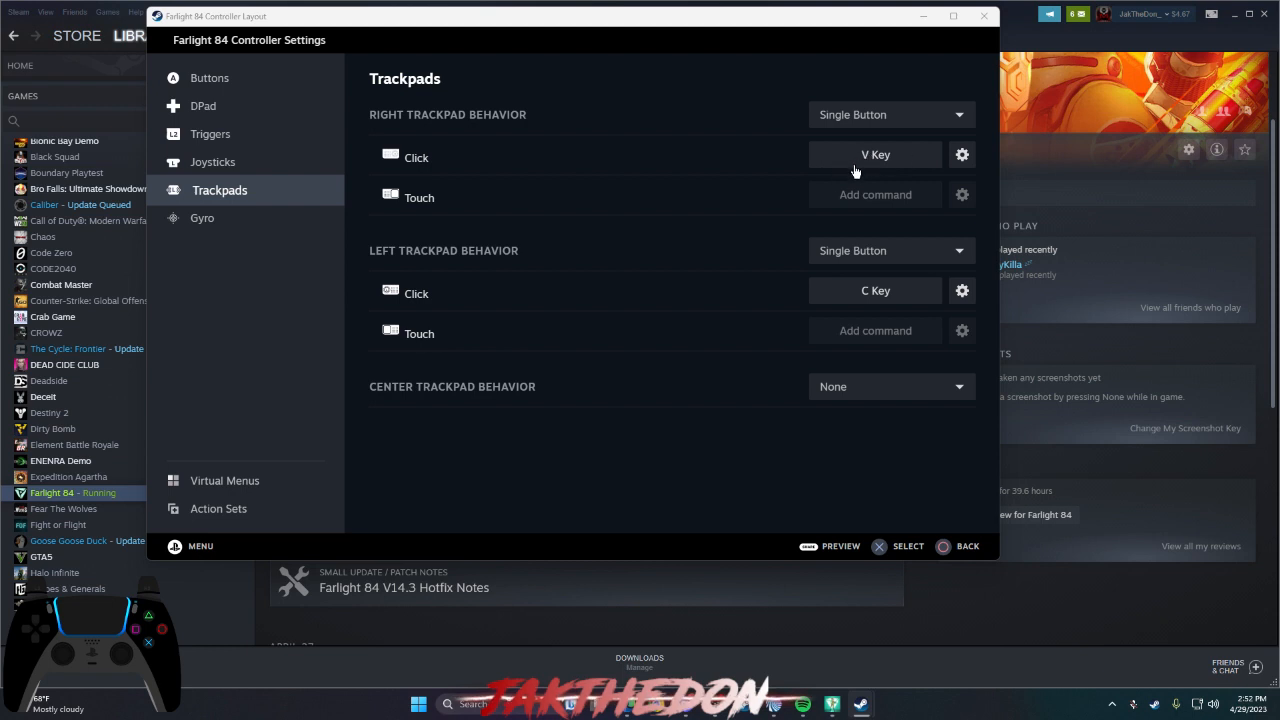
{"action": "mouse_move", "coordinate": [805, 150]}
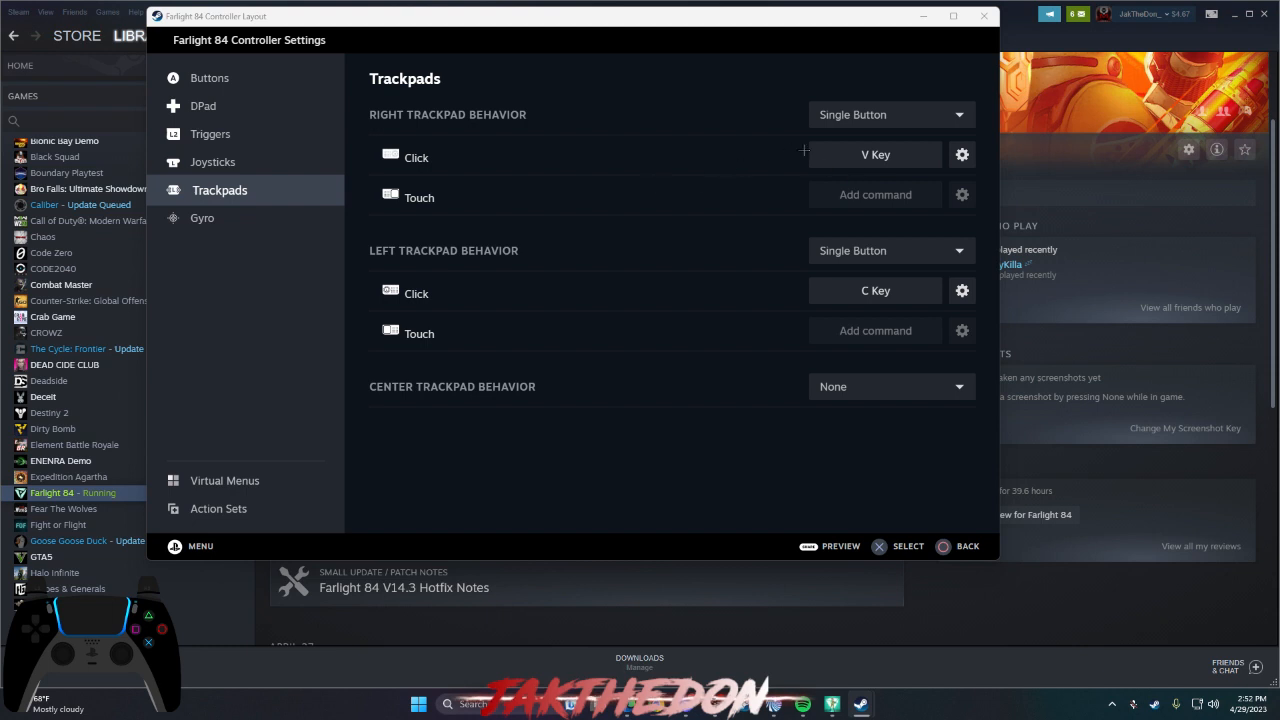
{"action": "mouse_move", "coordinate": [833, 164]}
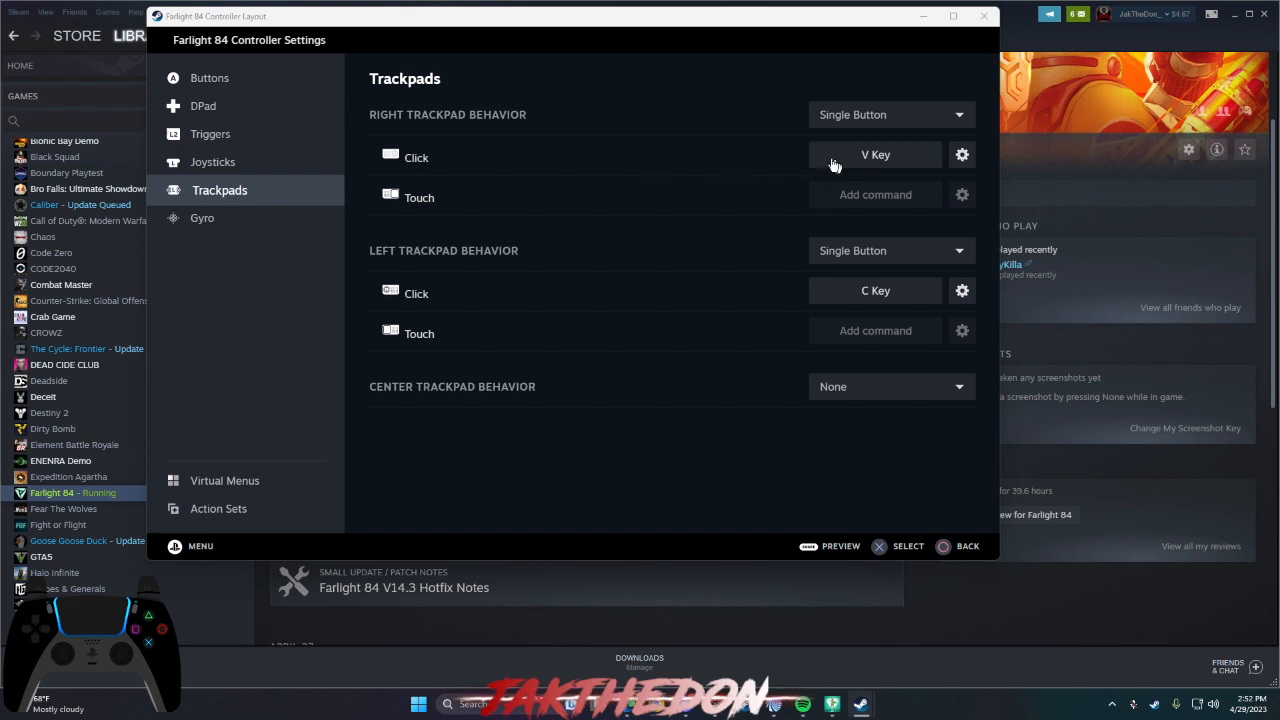
{"action": "mouse_move", "coordinate": [853, 170]}
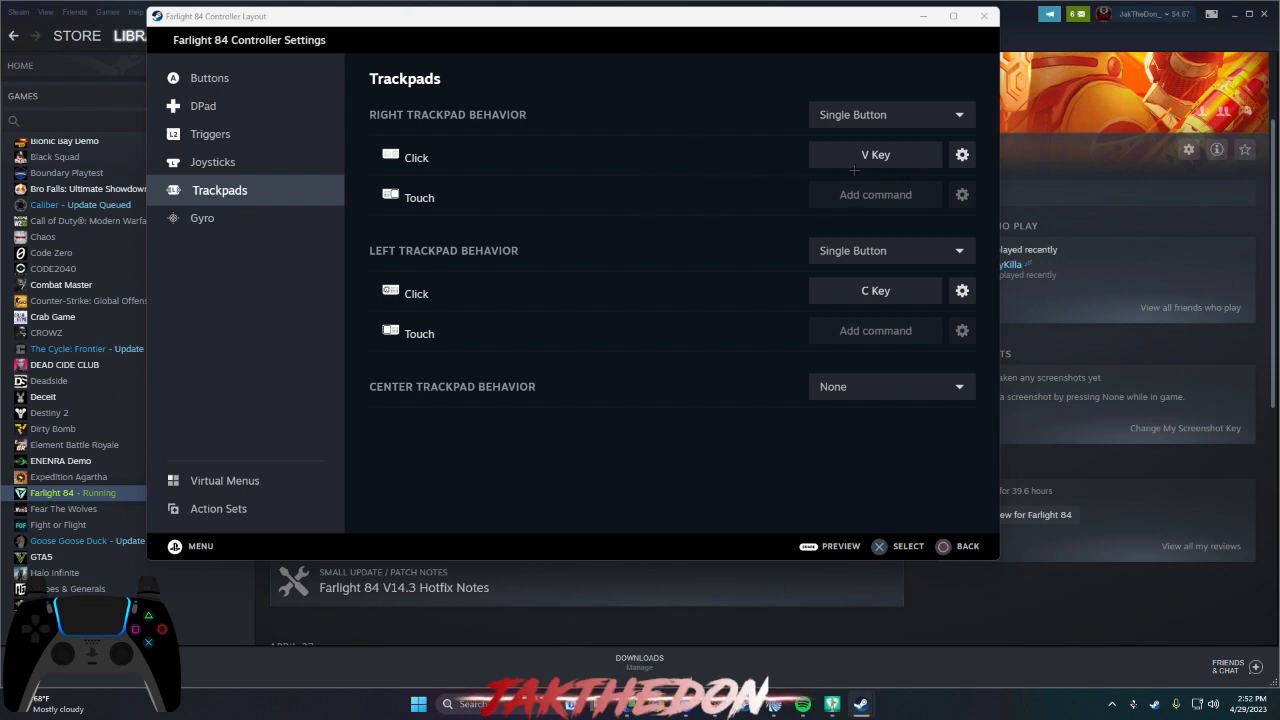
{"action": "mouse_move", "coordinate": [768, 194]}
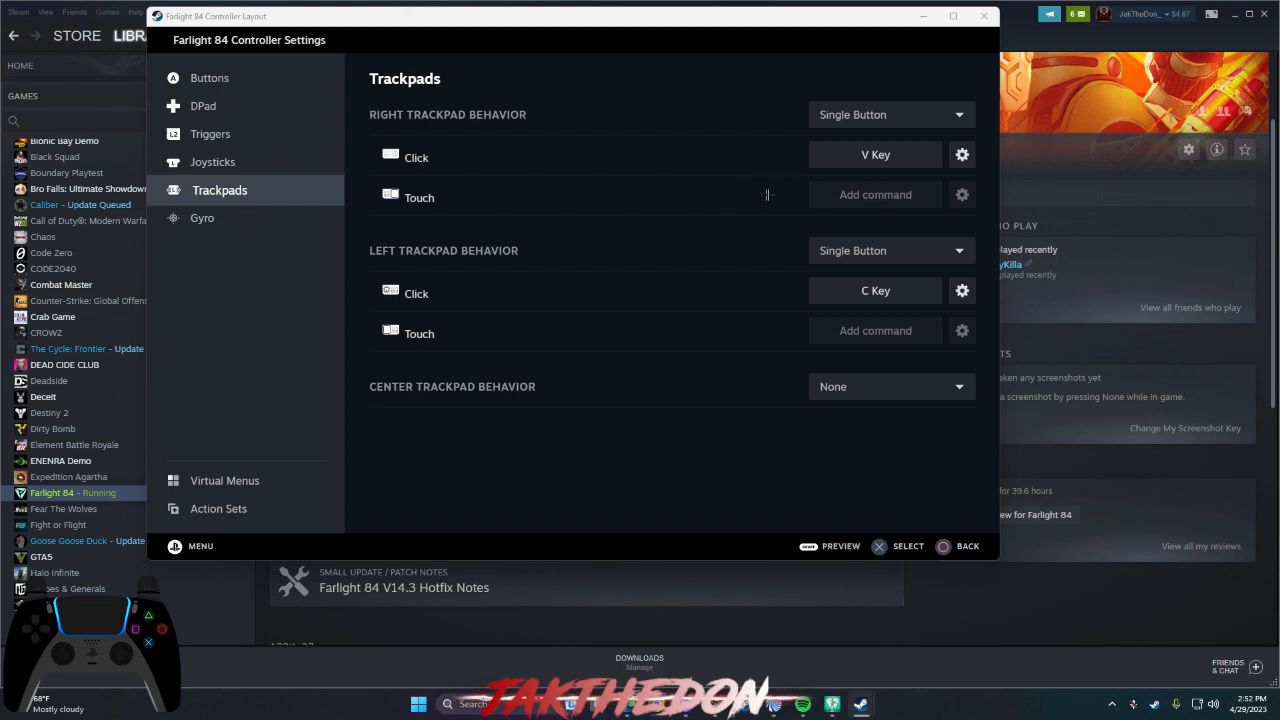
{"action": "mouse_move", "coordinate": [765, 261]}
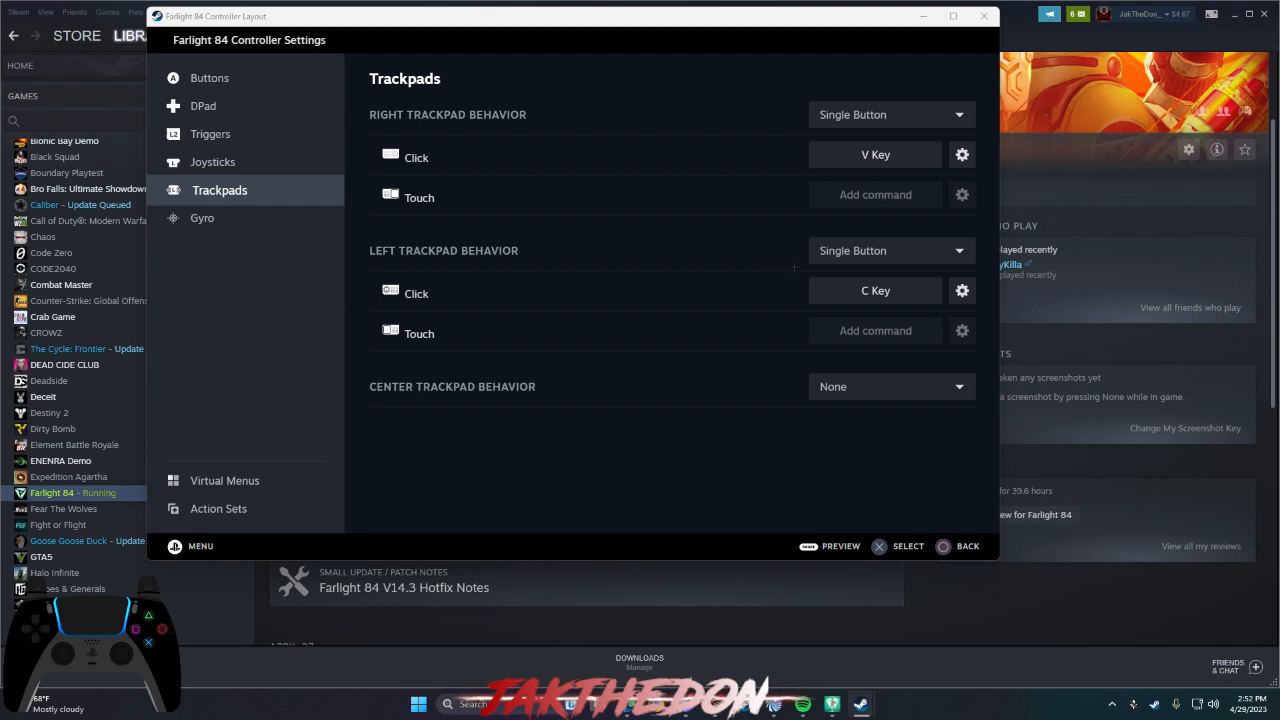
{"action": "mouse_move", "coordinate": [818, 305]}
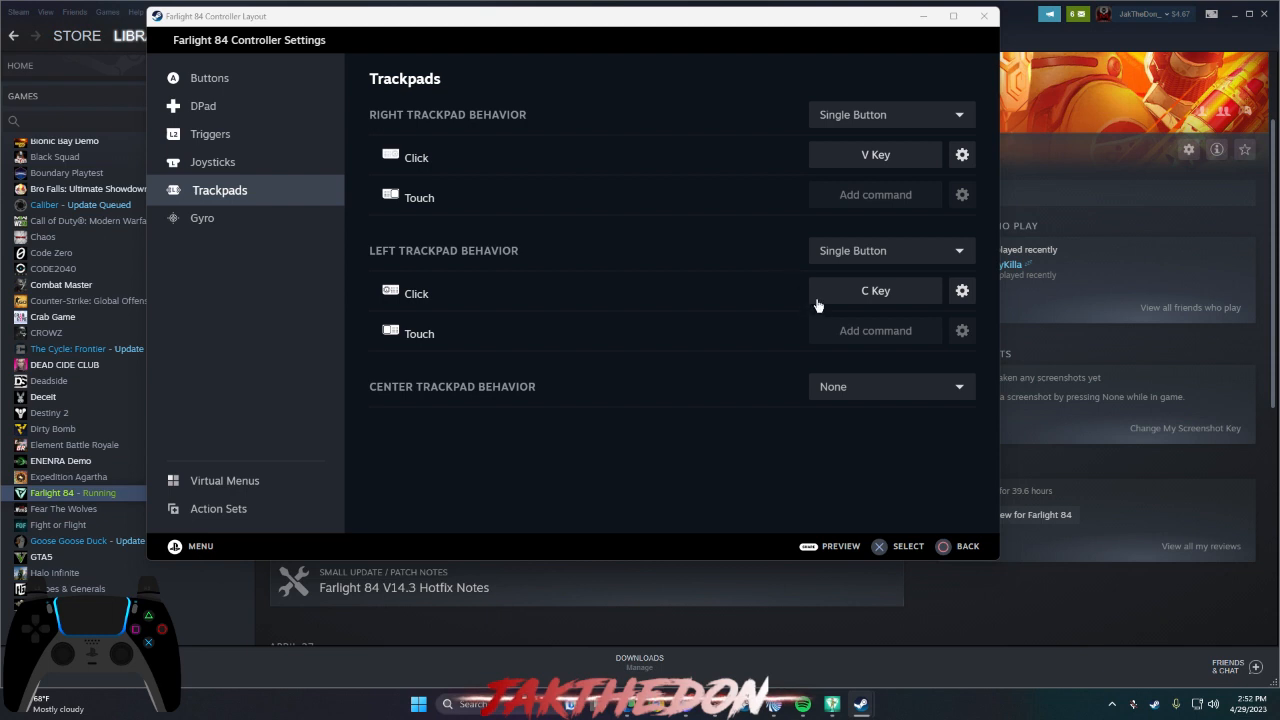
{"action": "mouse_move", "coordinate": [722, 310]}
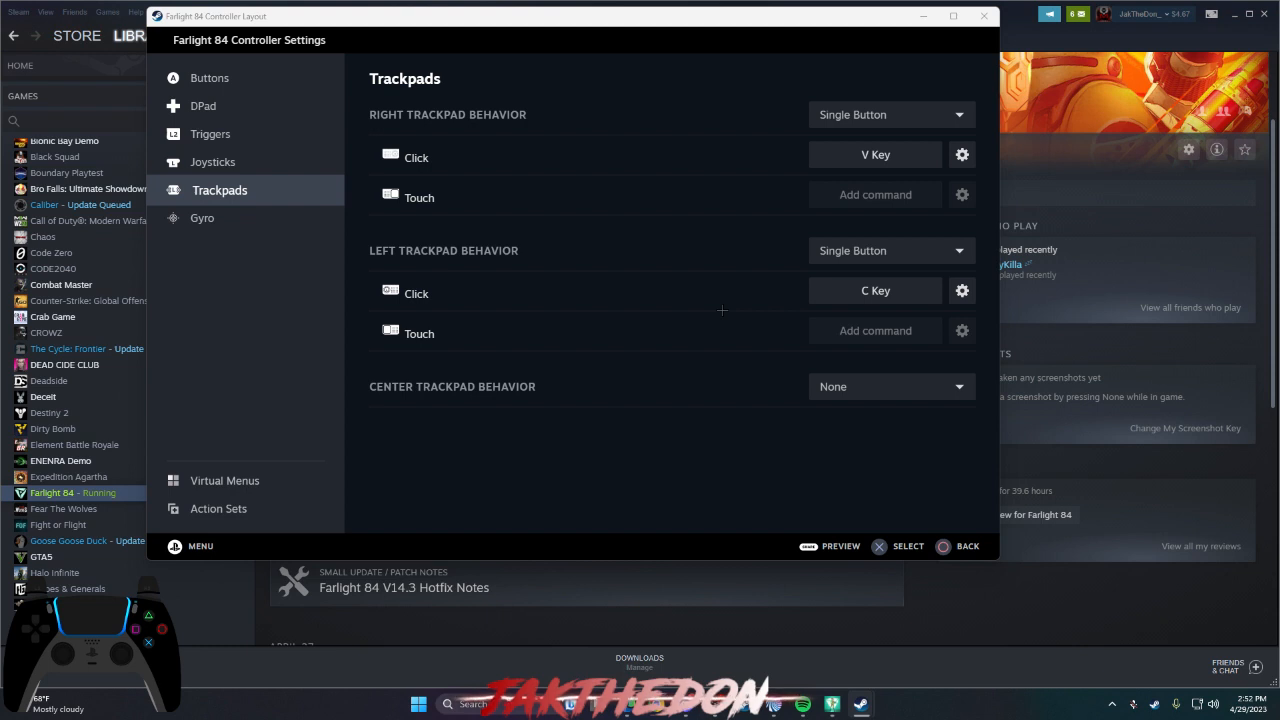
{"action": "mouse_move", "coordinate": [287, 155]}
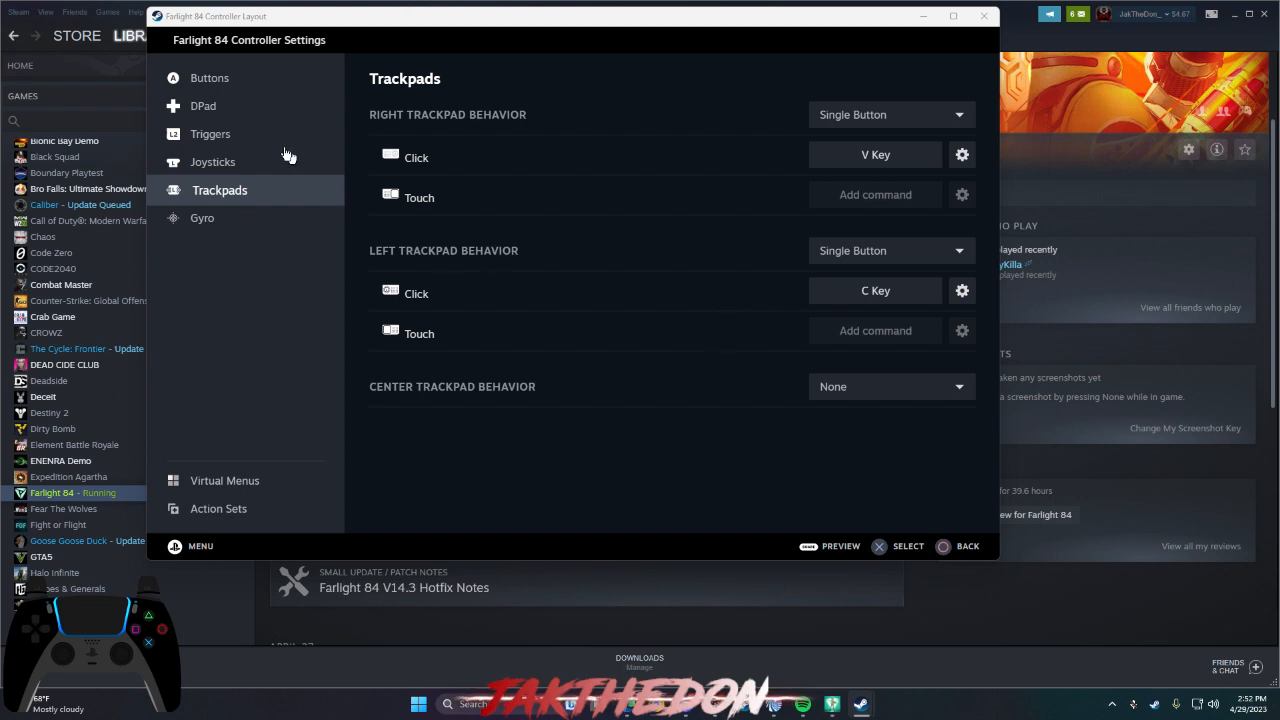
{"action": "mouse_move", "coordinate": [245, 110]}
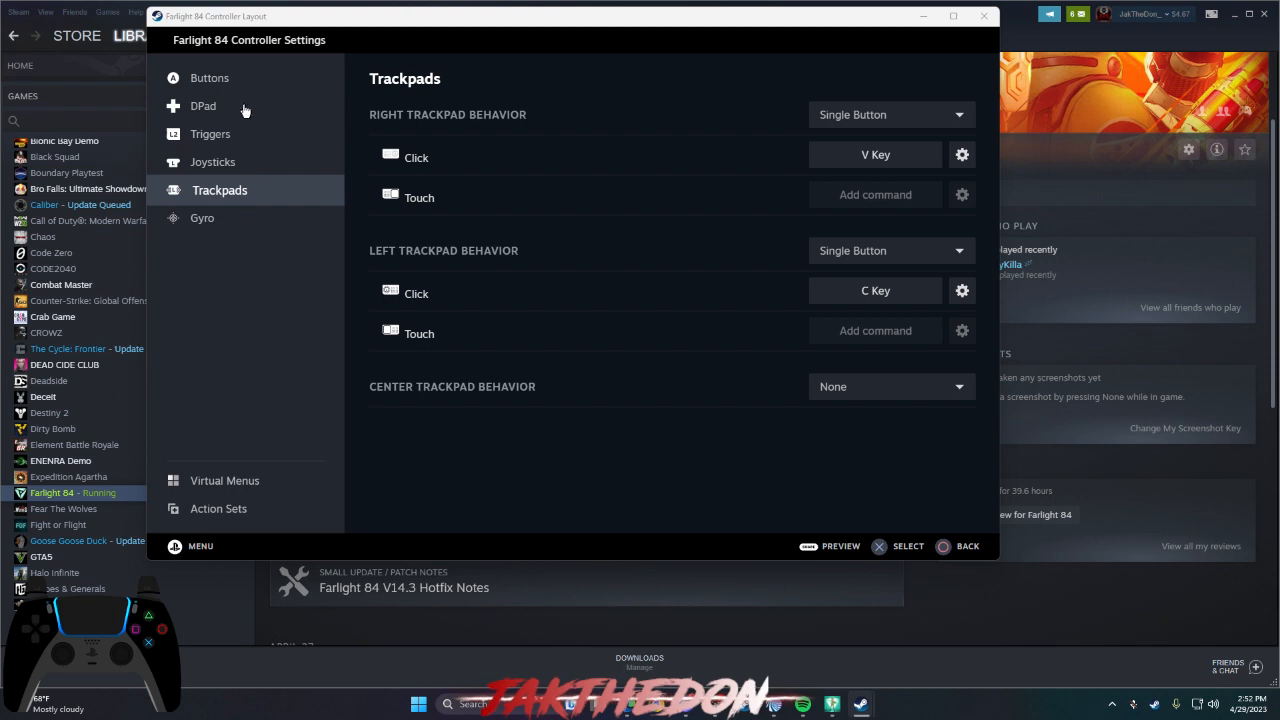
- Review the bumper and menu button bindings, then go back to the Joysticks page
{"action": "left_click", "coordinate": [209, 78]}
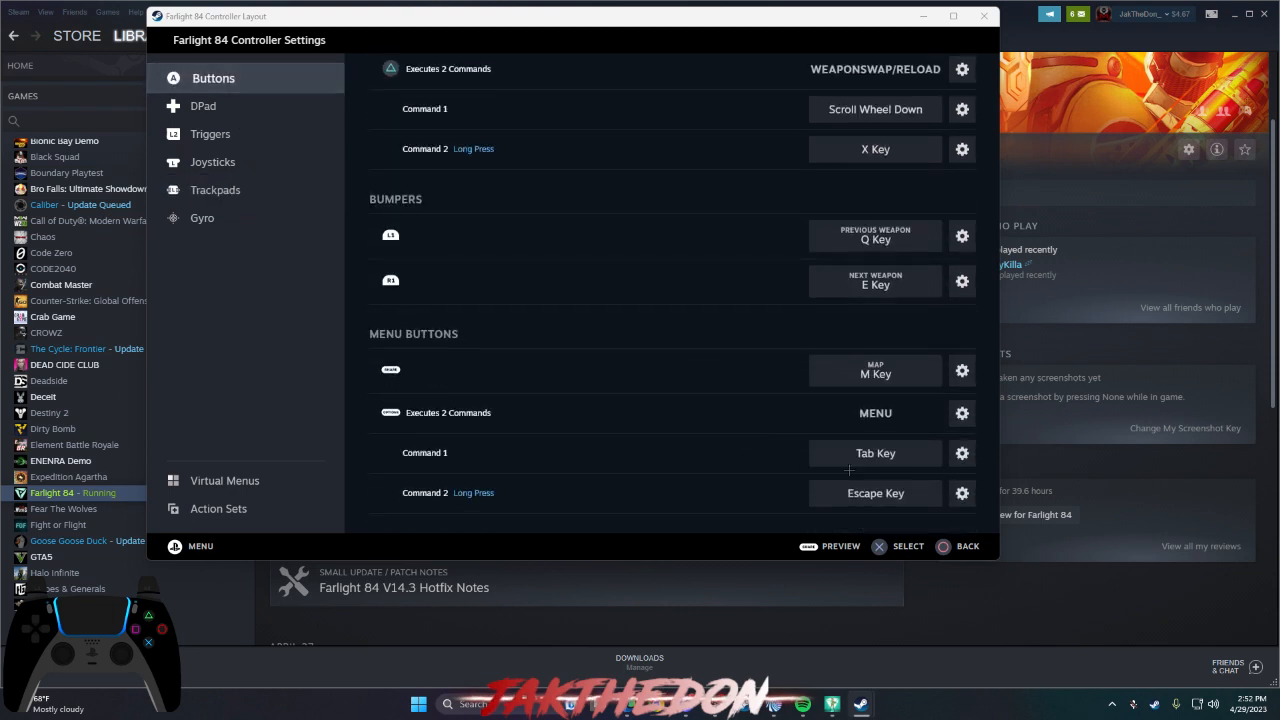
{"action": "mouse_move", "coordinate": [848, 303]}
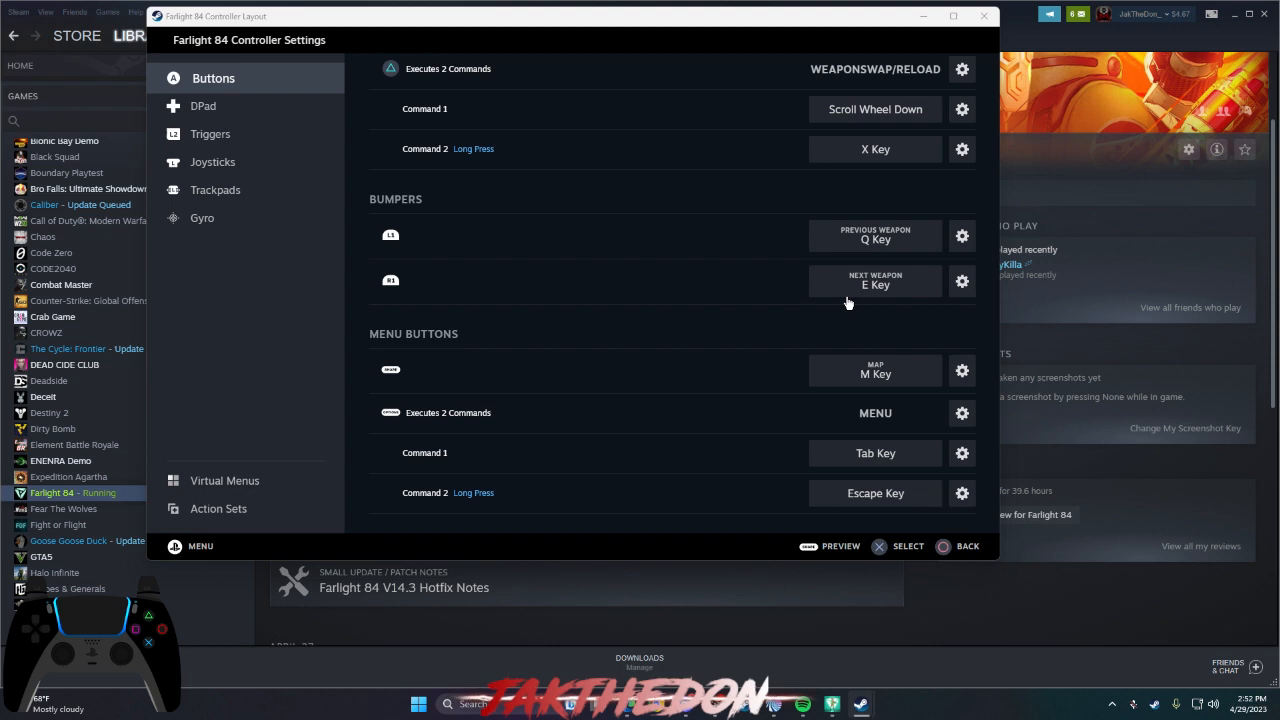
{"action": "mouse_move", "coordinate": [867, 330]}
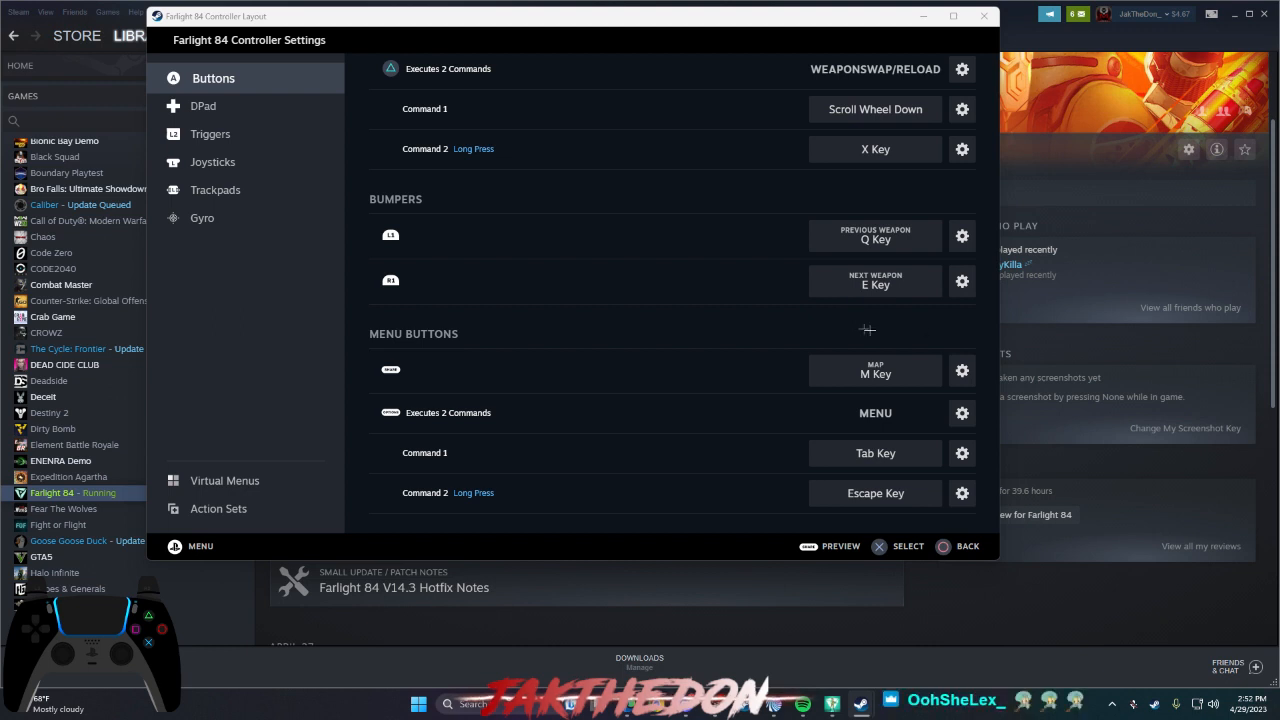
{"action": "mouse_move", "coordinate": [810, 316]}
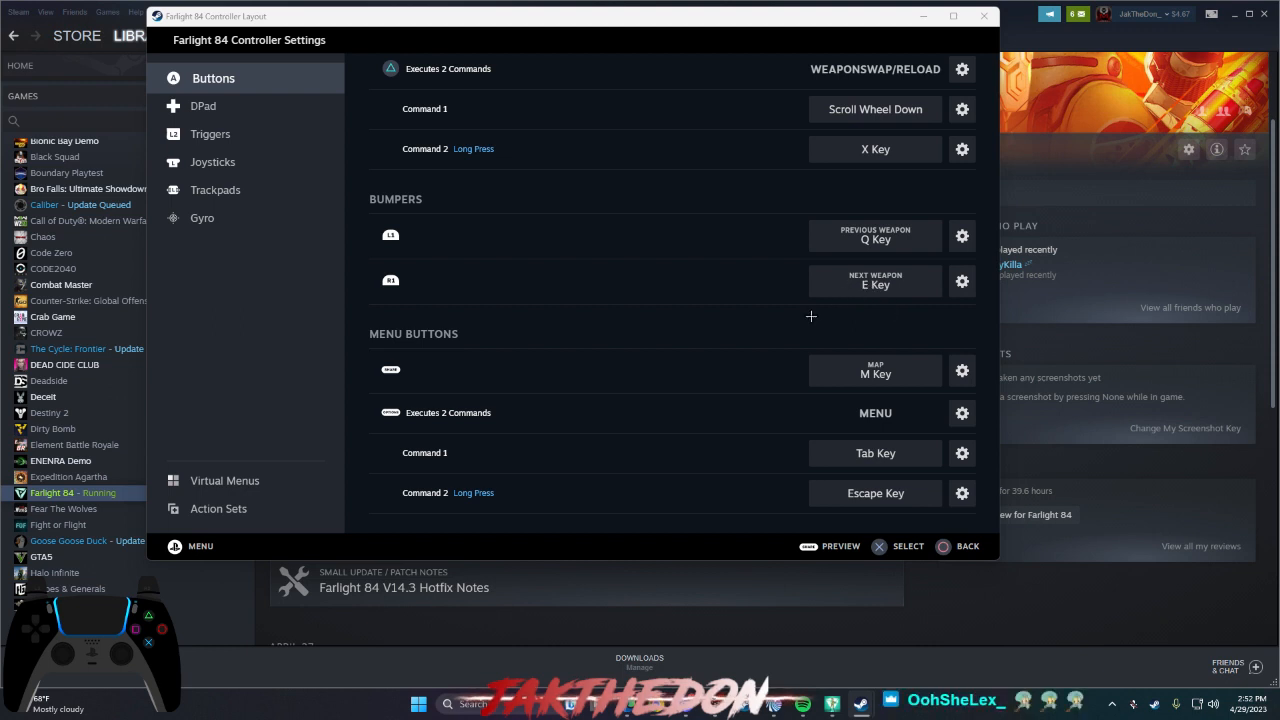
{"action": "mouse_move", "coordinate": [247, 165]}
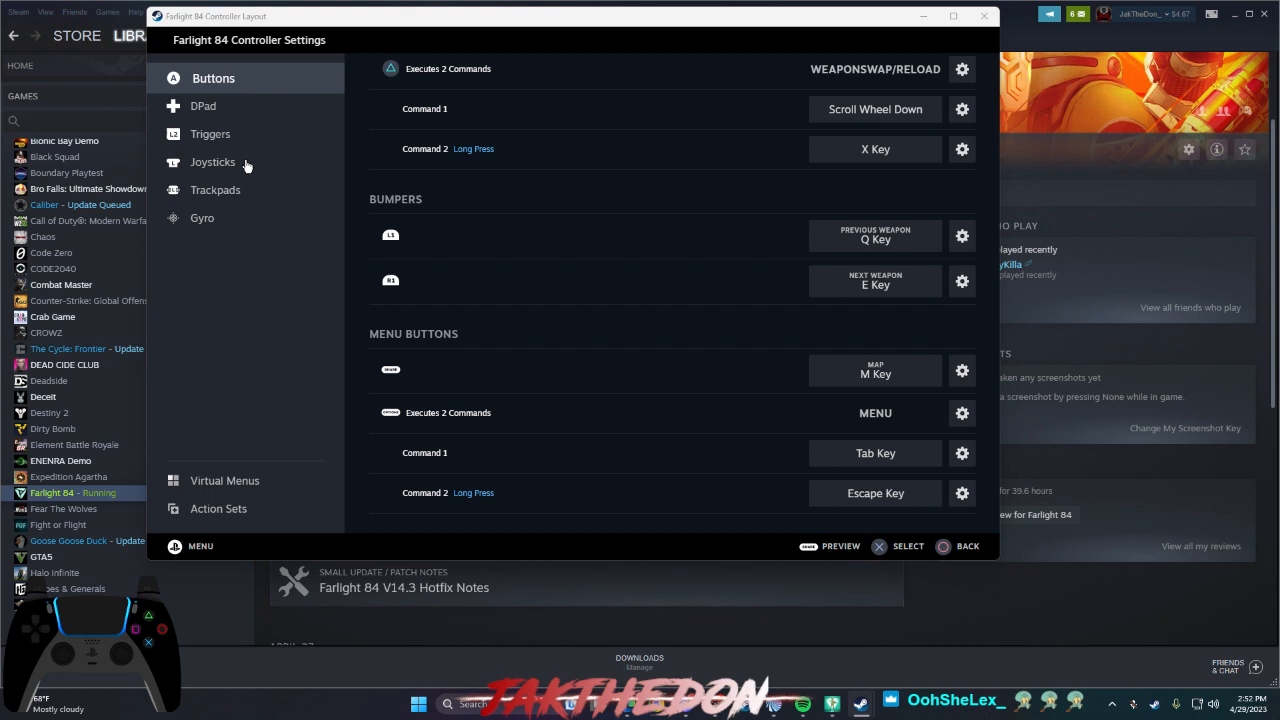
{"action": "left_click", "coordinate": [212, 162]}
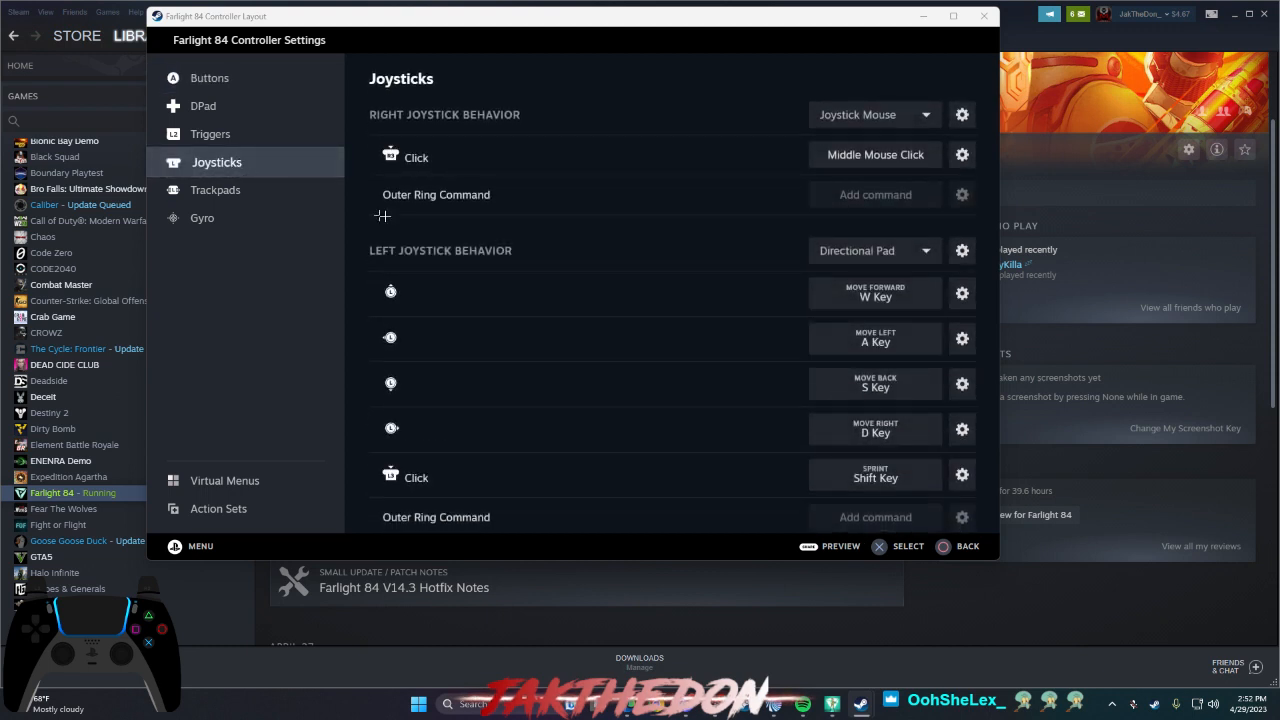
{"action": "left_click", "coordinate": [219, 190]}
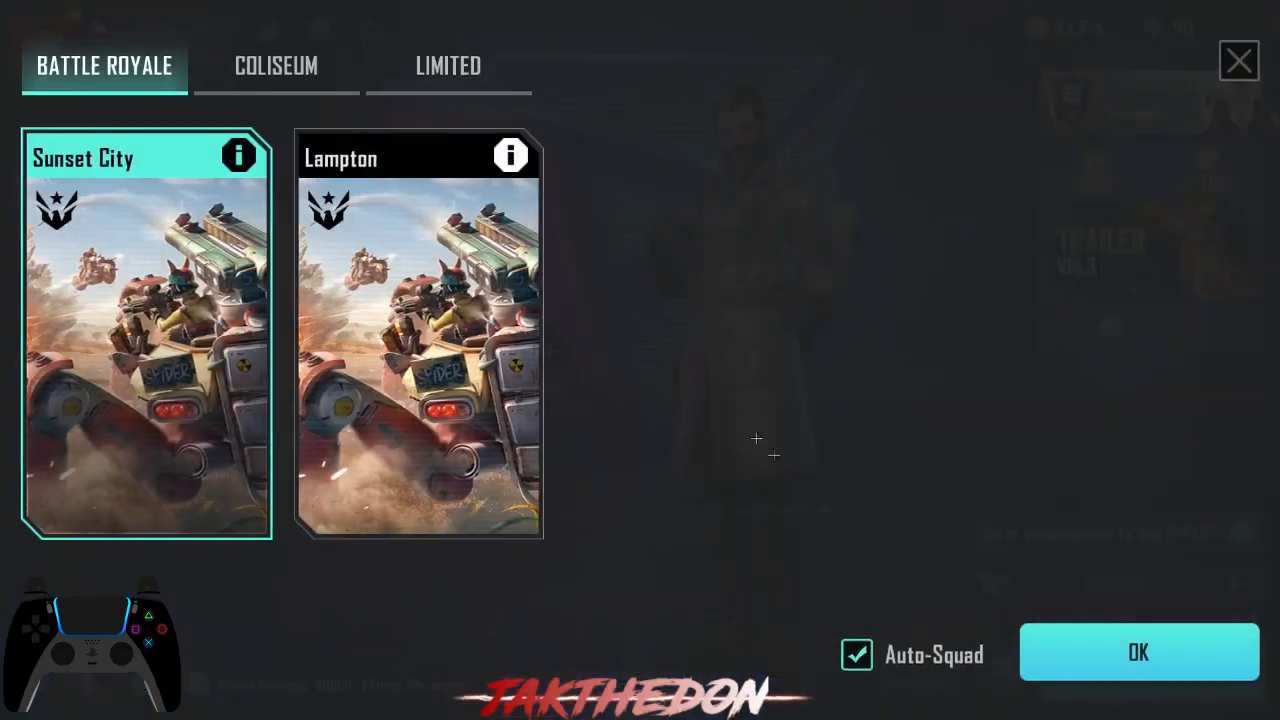
- Select Training Grounds under the COLISEUM modes and confirm to load it
{"action": "left_click", "coordinate": [276, 66]}
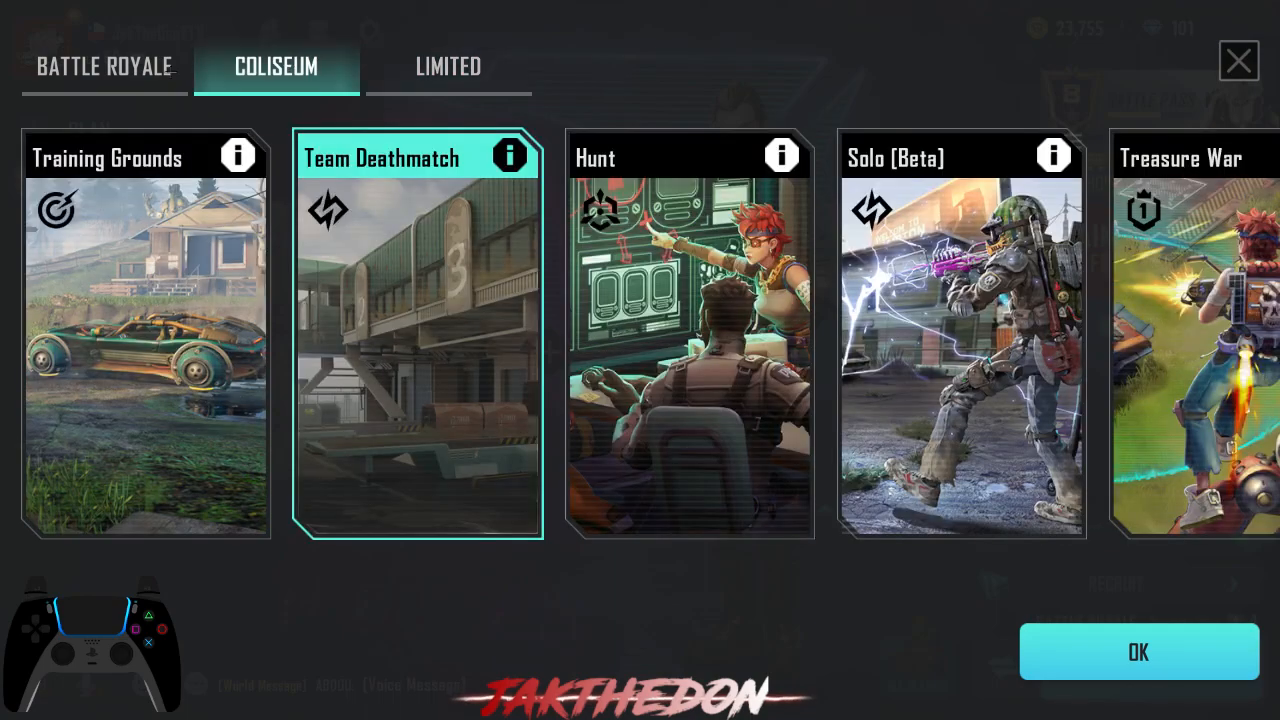
{"action": "left_click", "coordinate": [144, 330]}
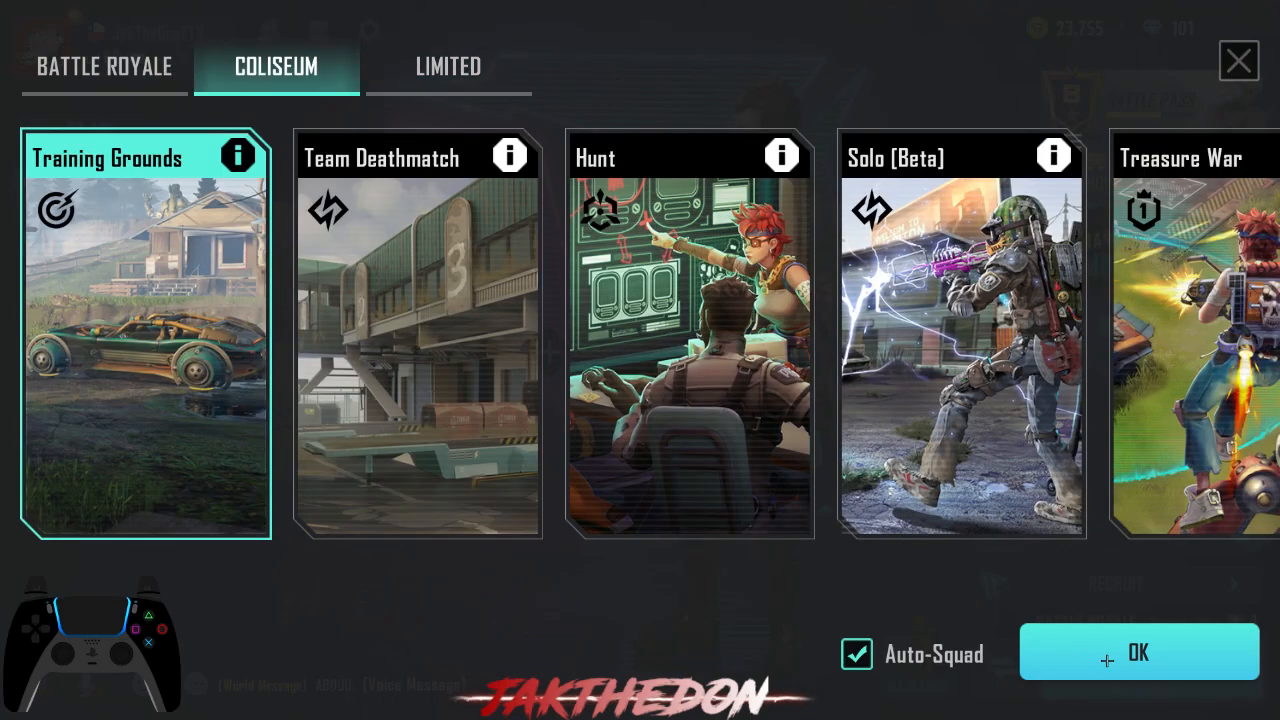
{"action": "left_click", "coordinate": [1137, 652]}
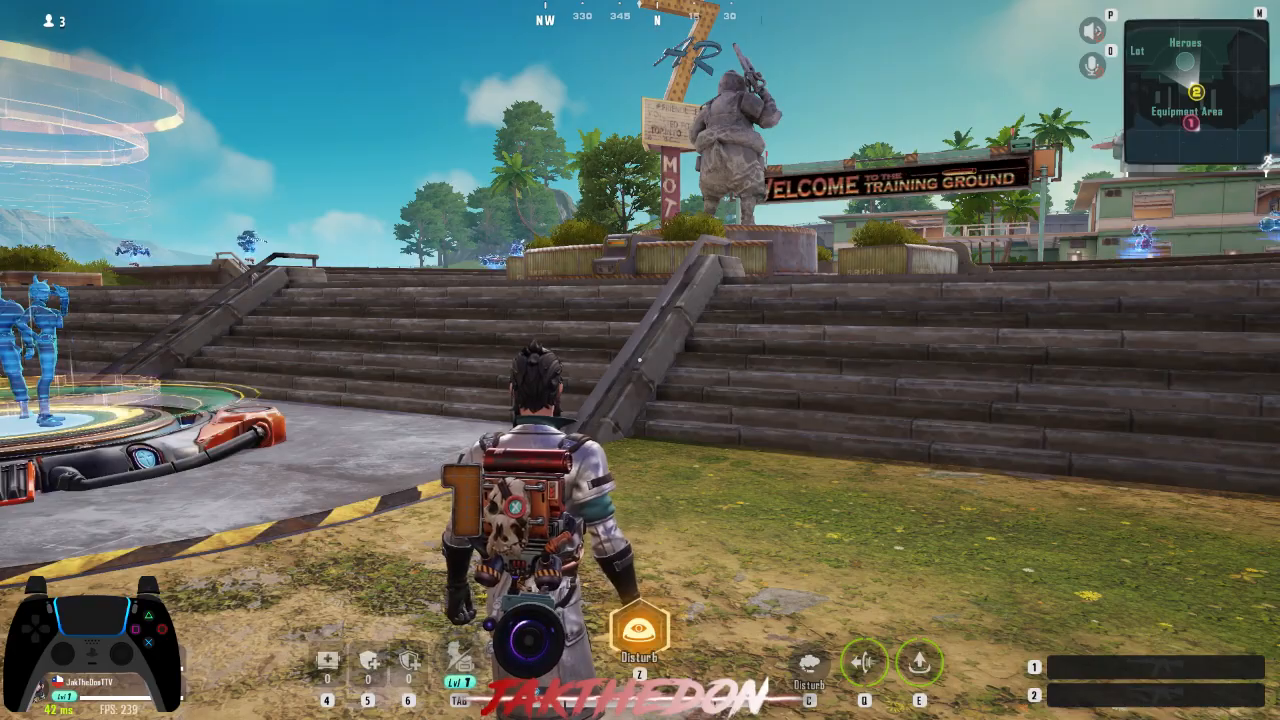
{"action": "mouse_move", "coordinate": [640, 360]}
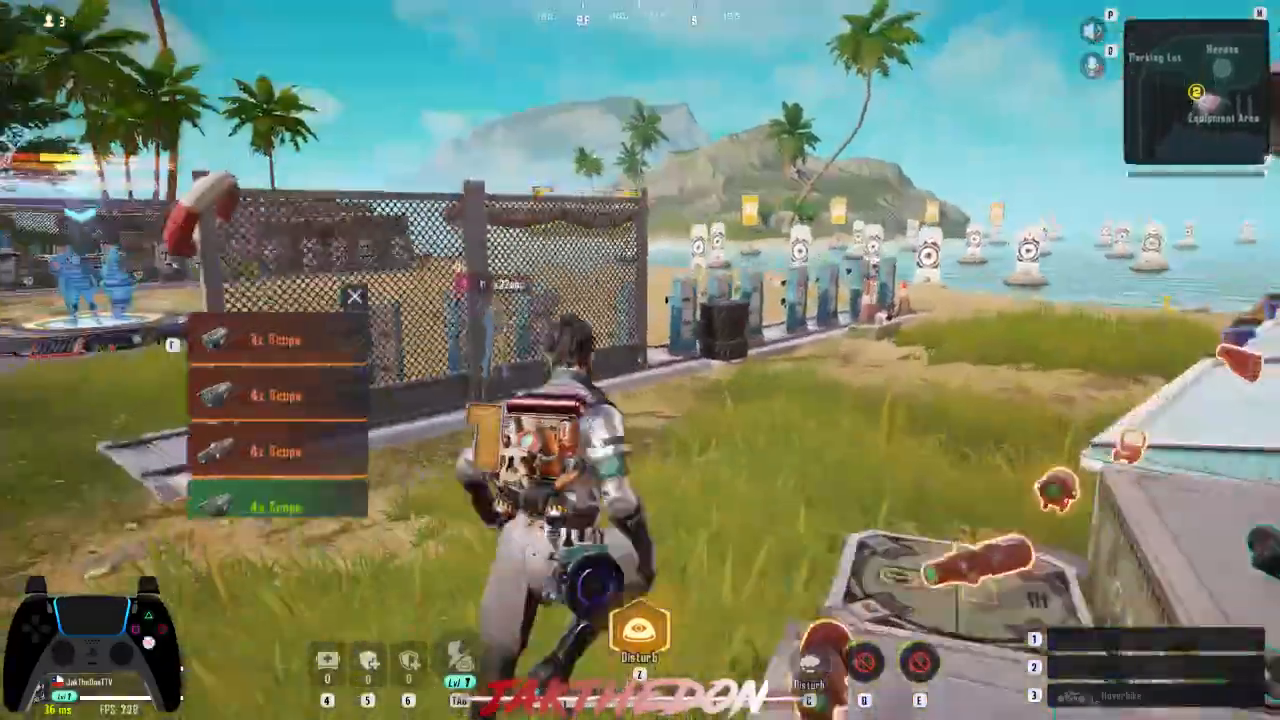
{"action": "mouse_move", "coordinate": [640, 360]}
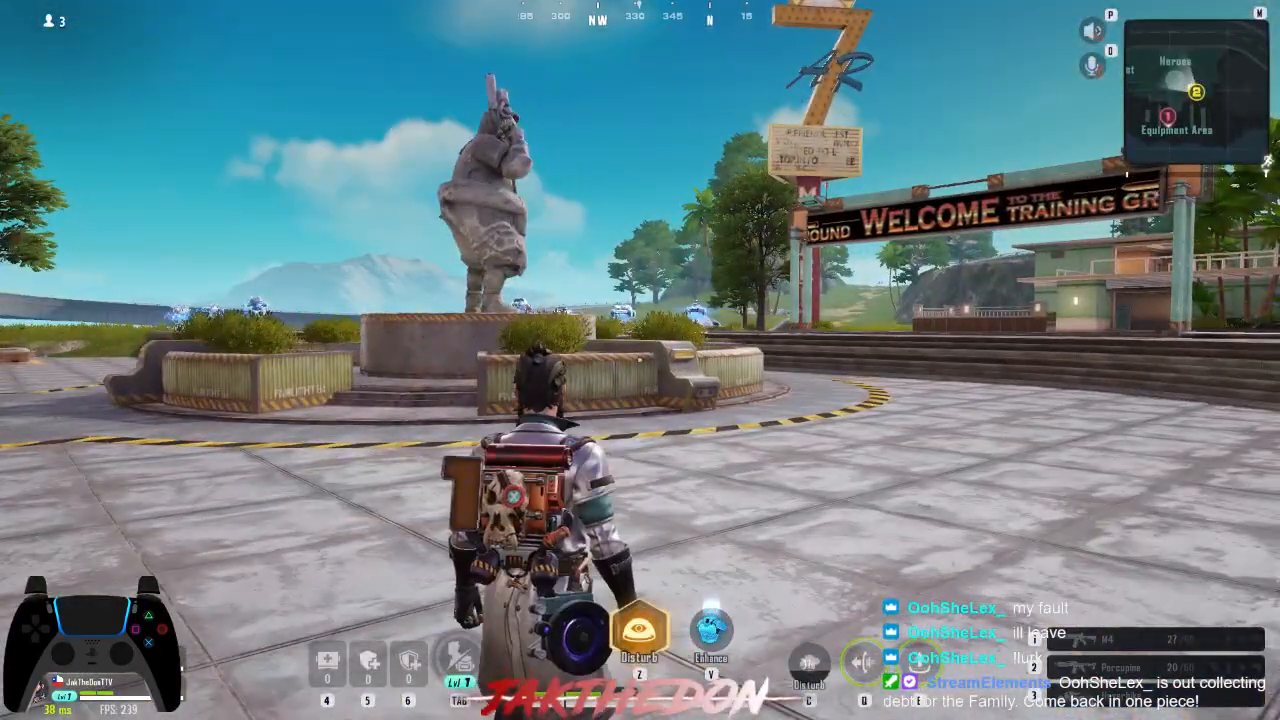
{"action": "mouse_move", "coordinate": [640, 360]}
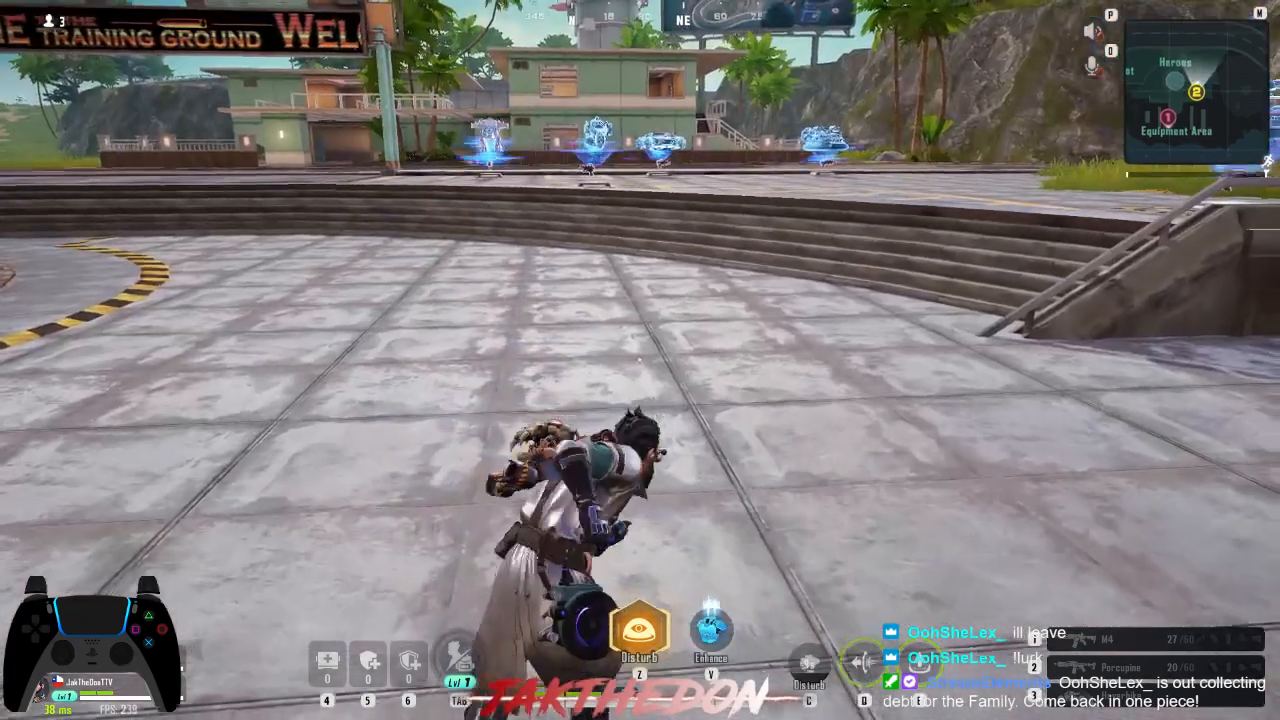